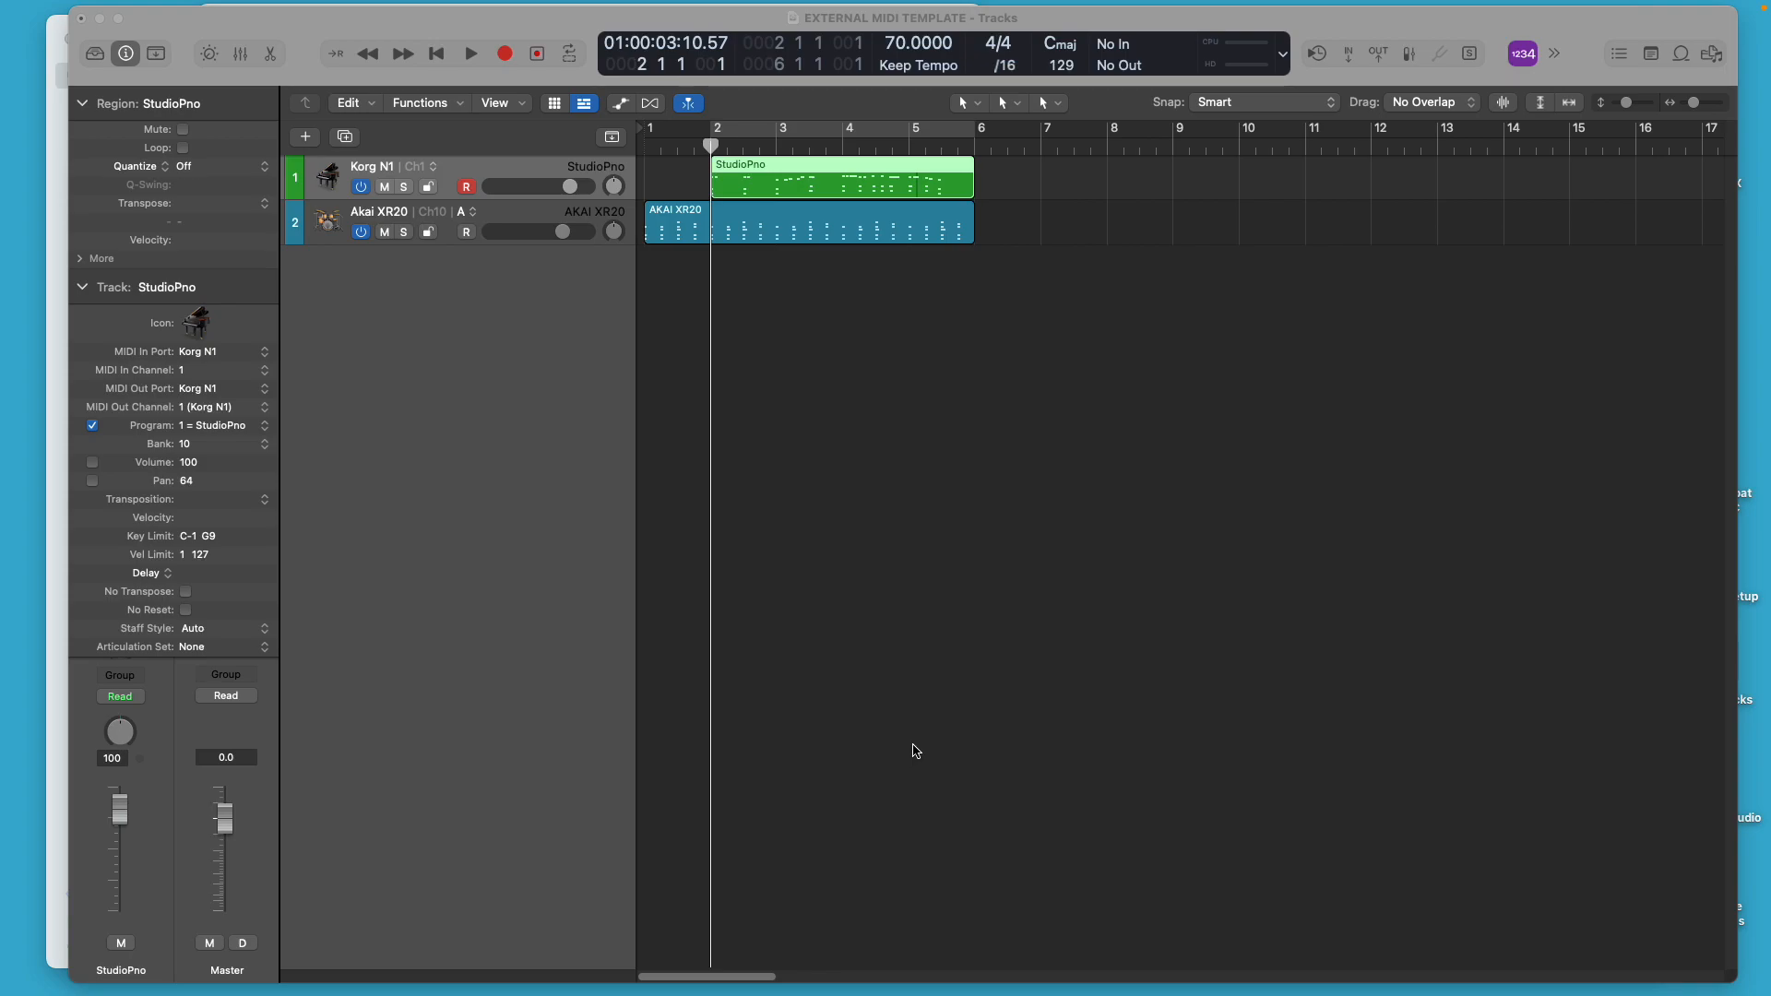
mouse_move(919, 756)
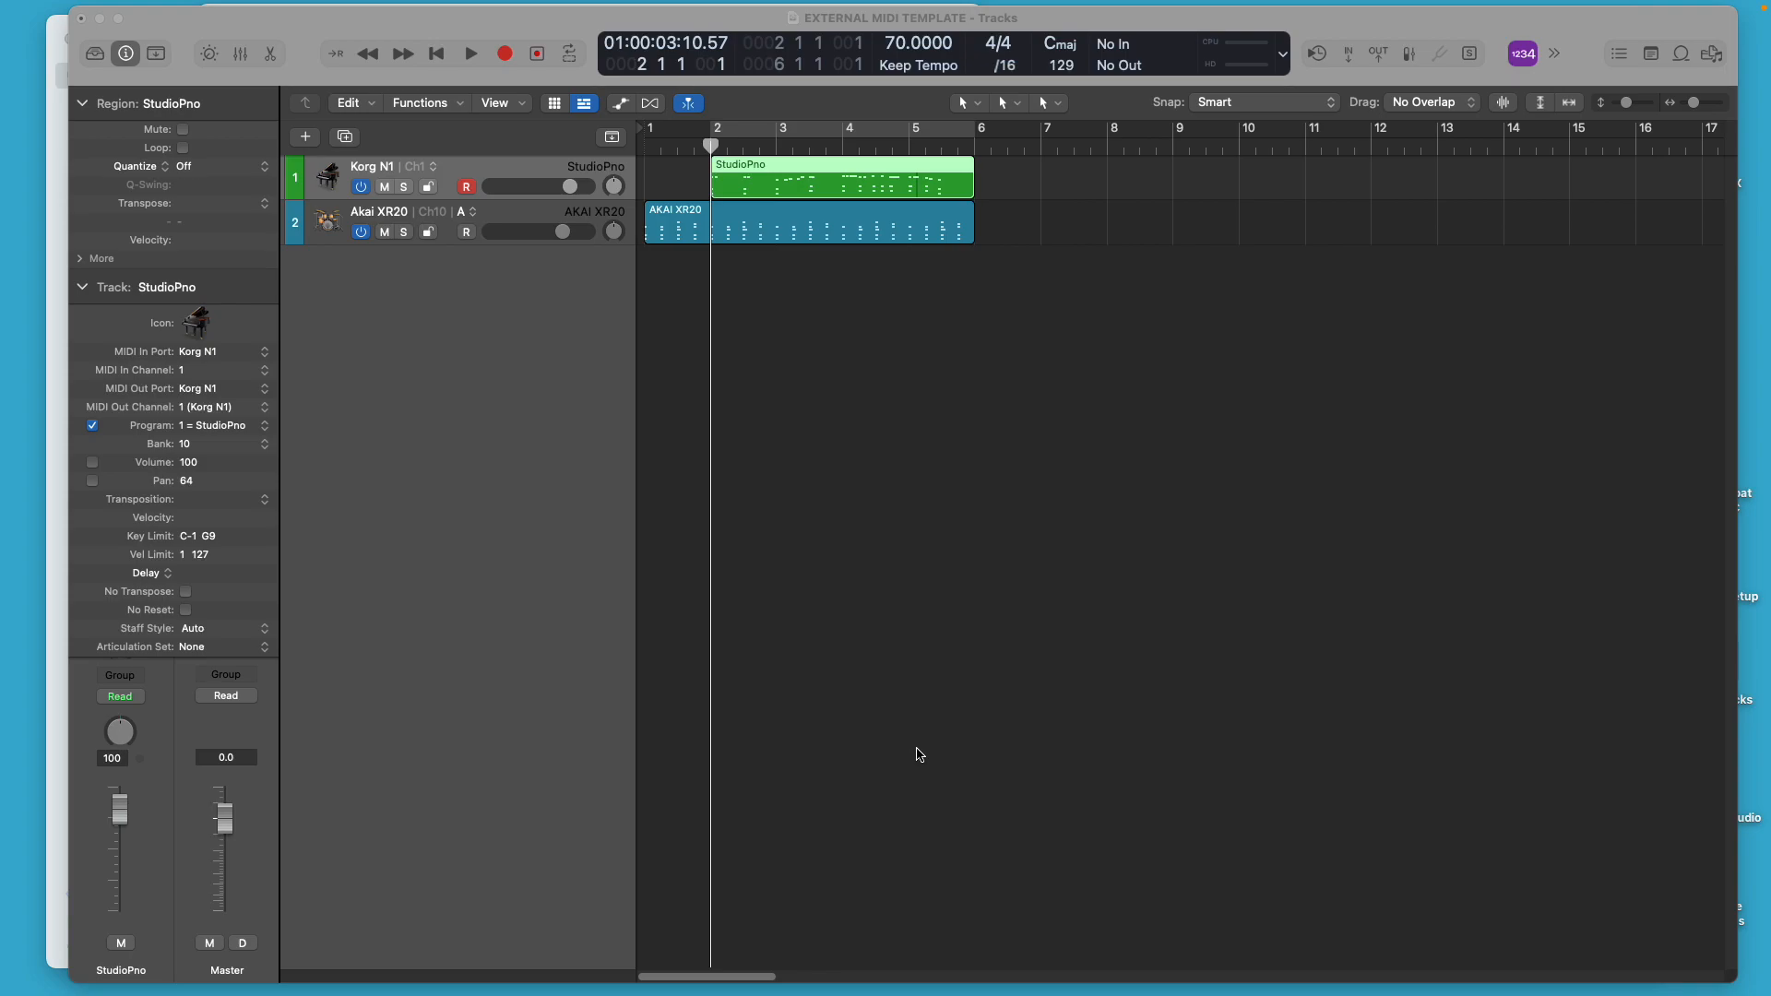
mouse_move(930, 753)
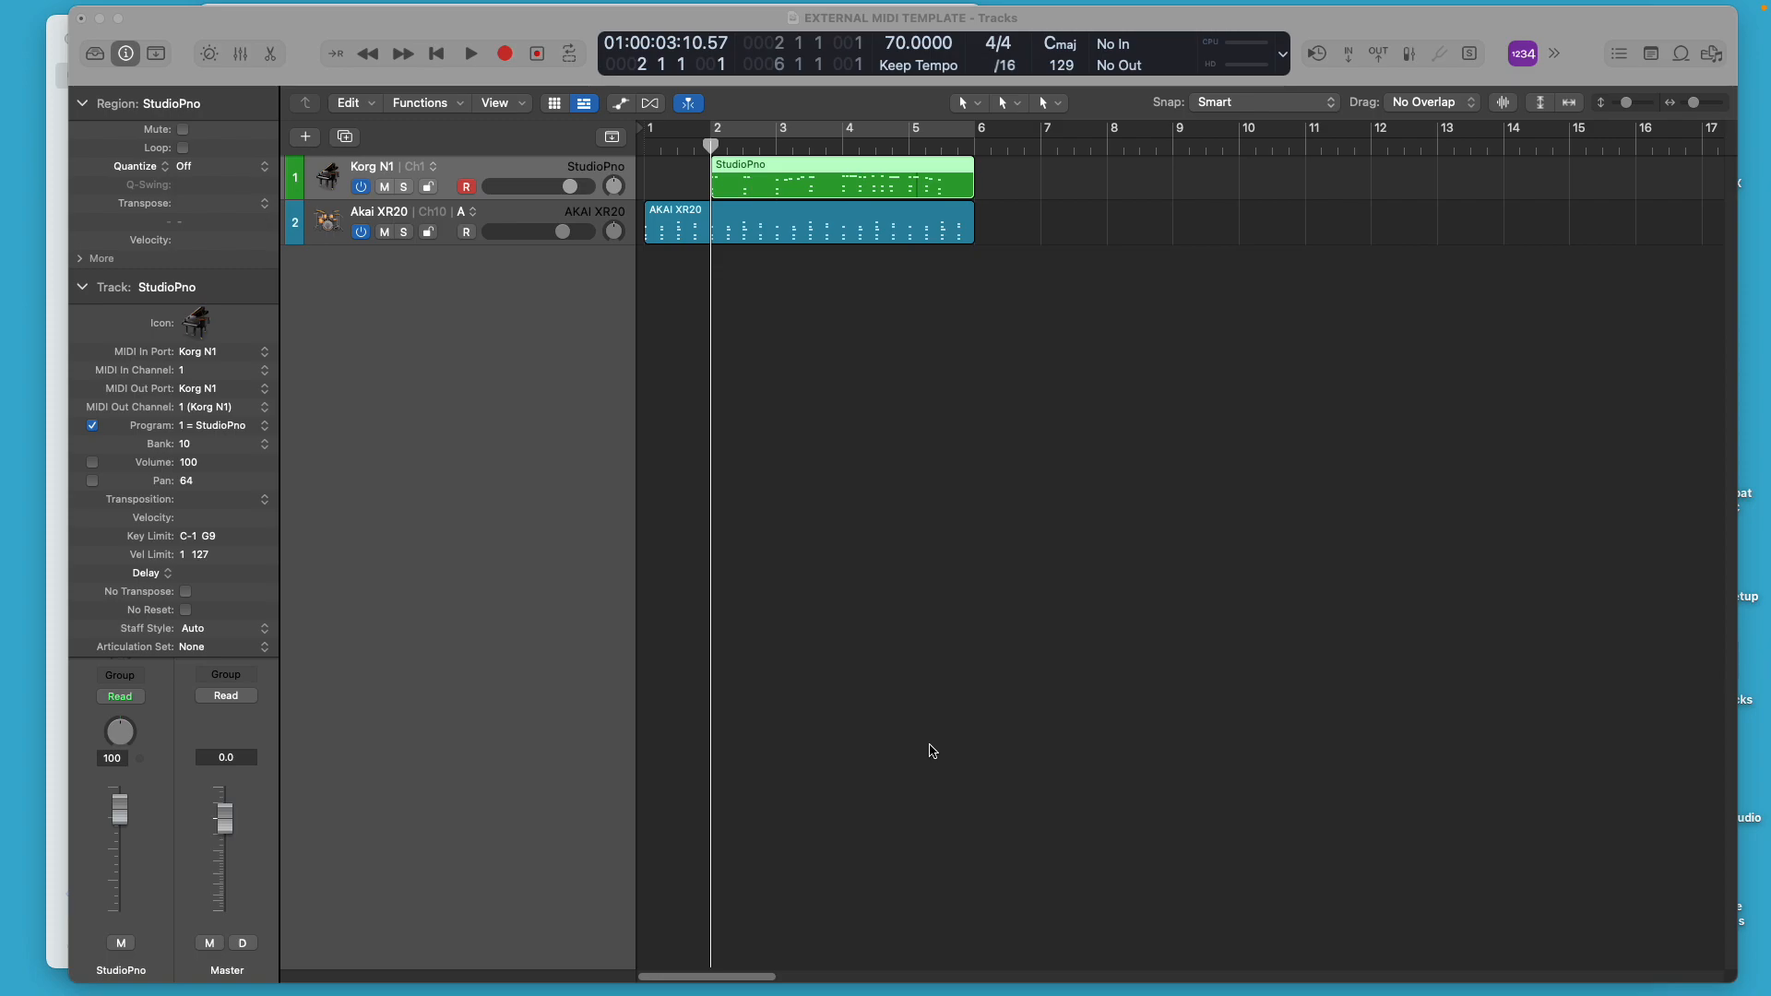
mouse_move(1074, 834)
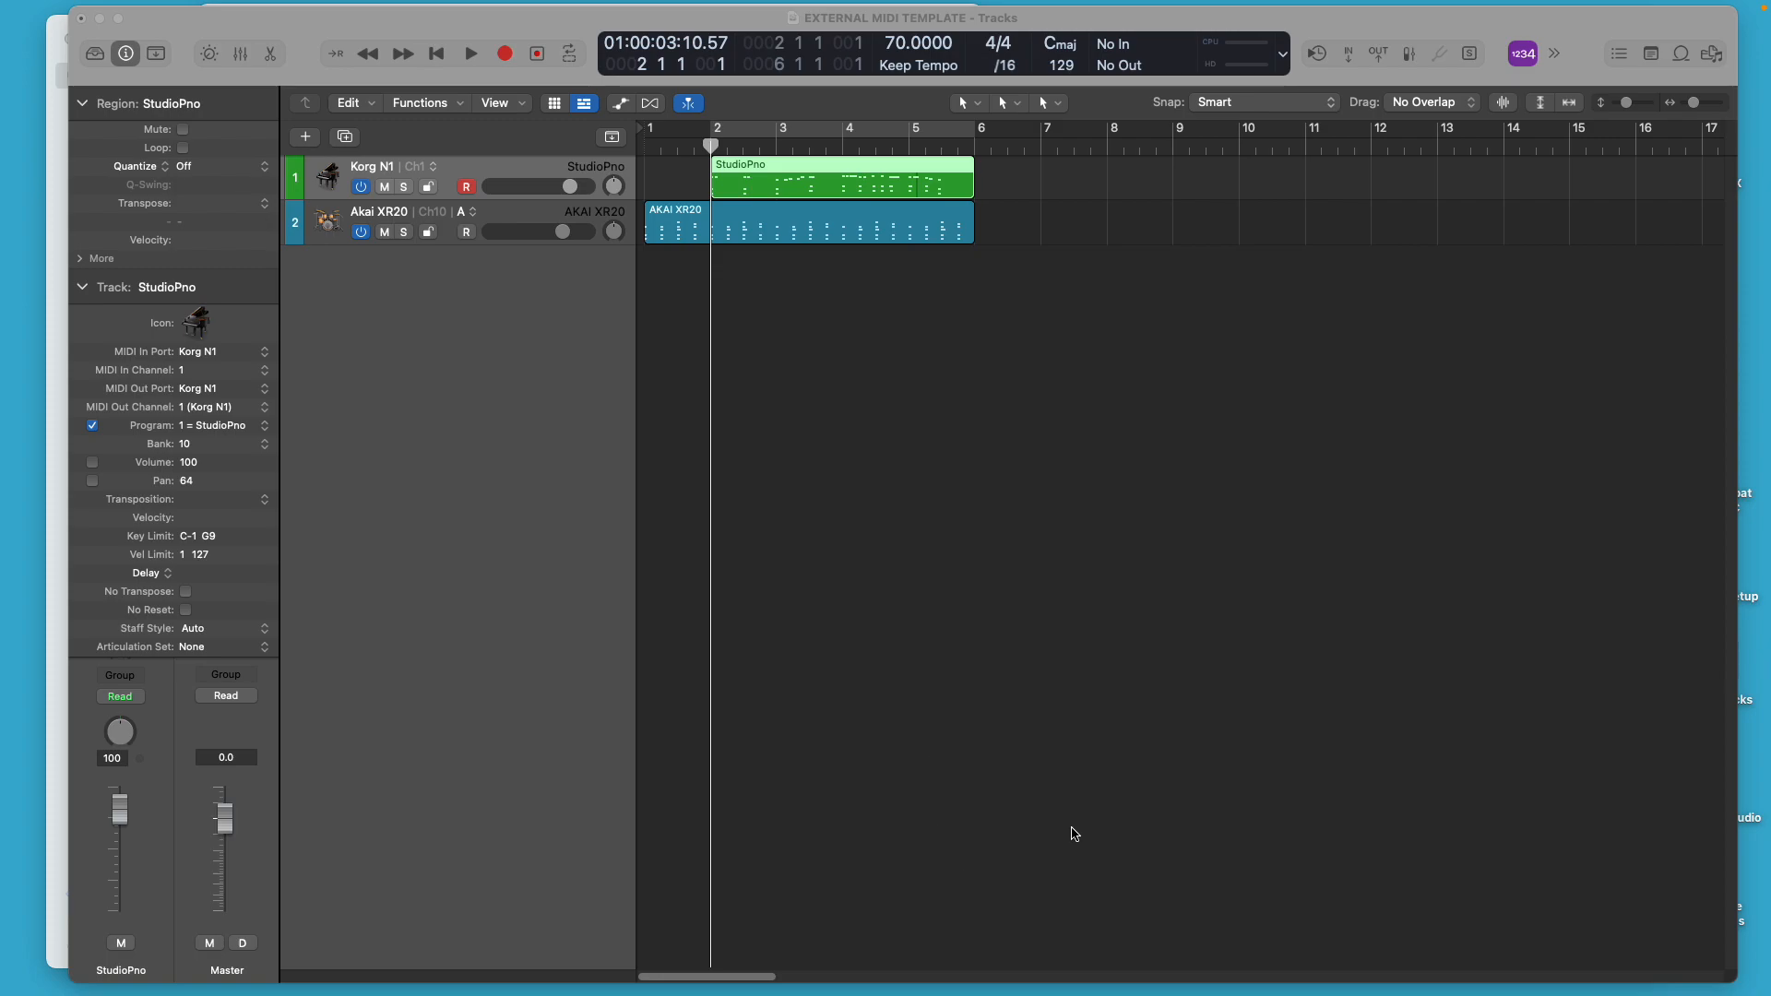
mouse_move(1094, 824)
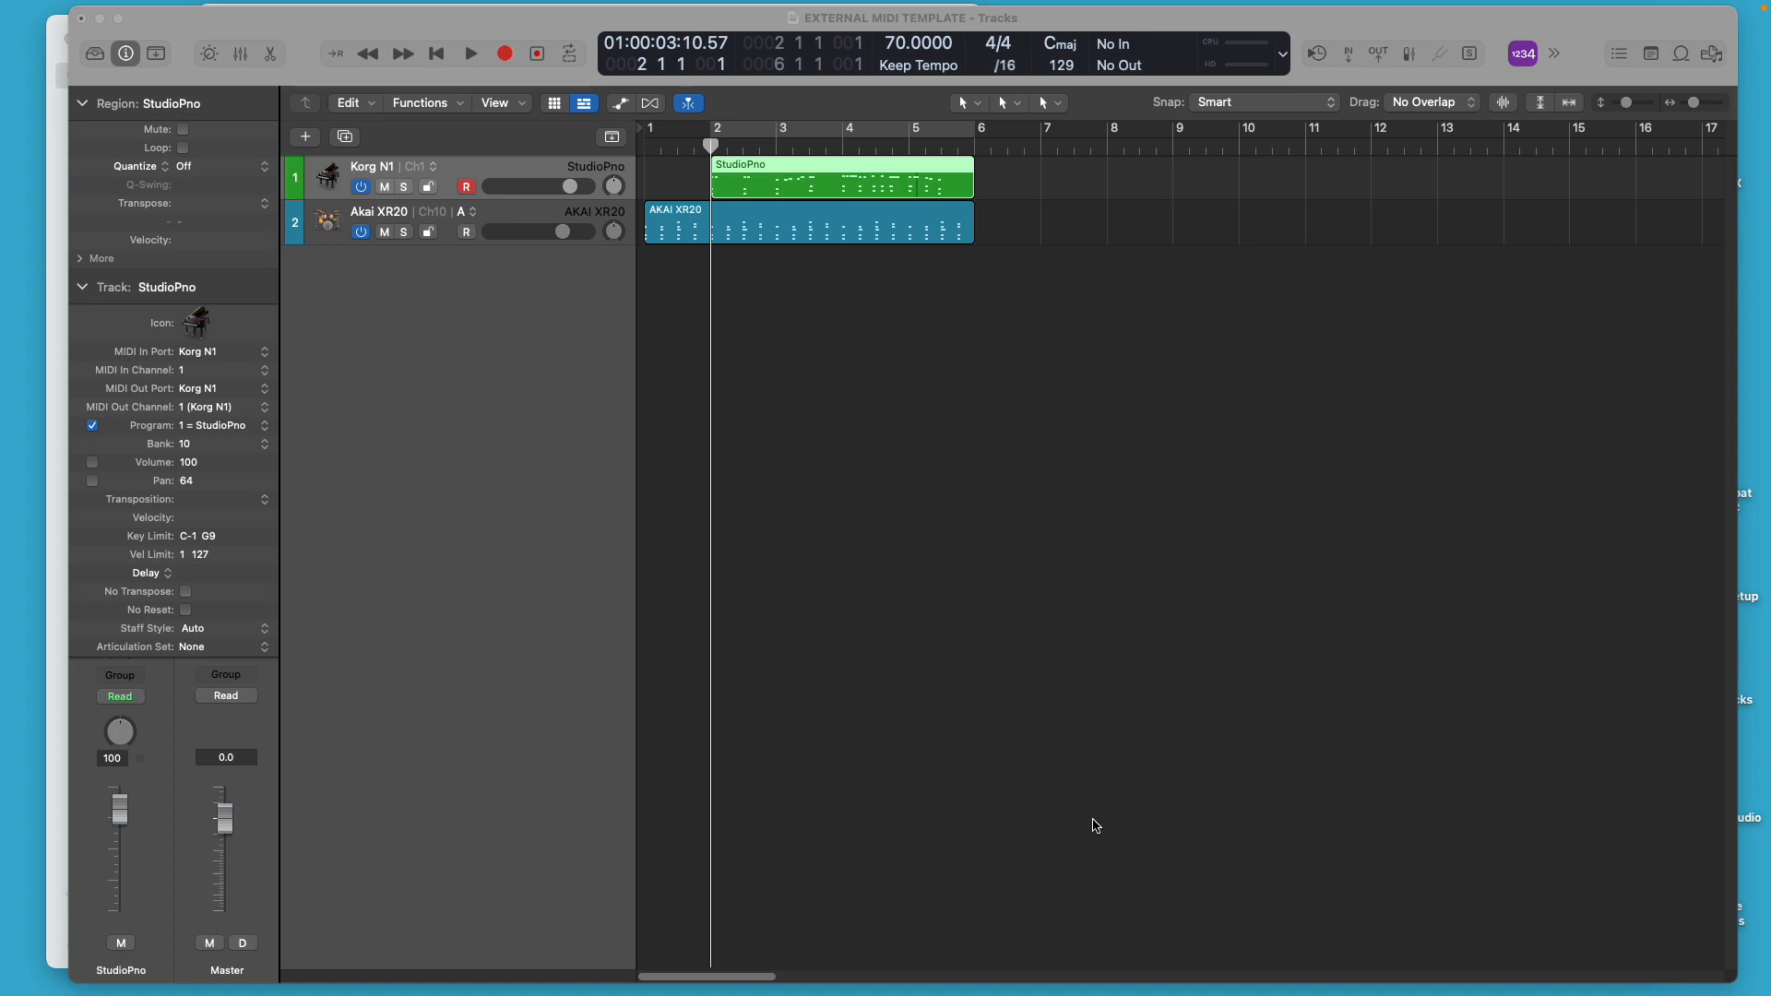
mouse_move(1114, 836)
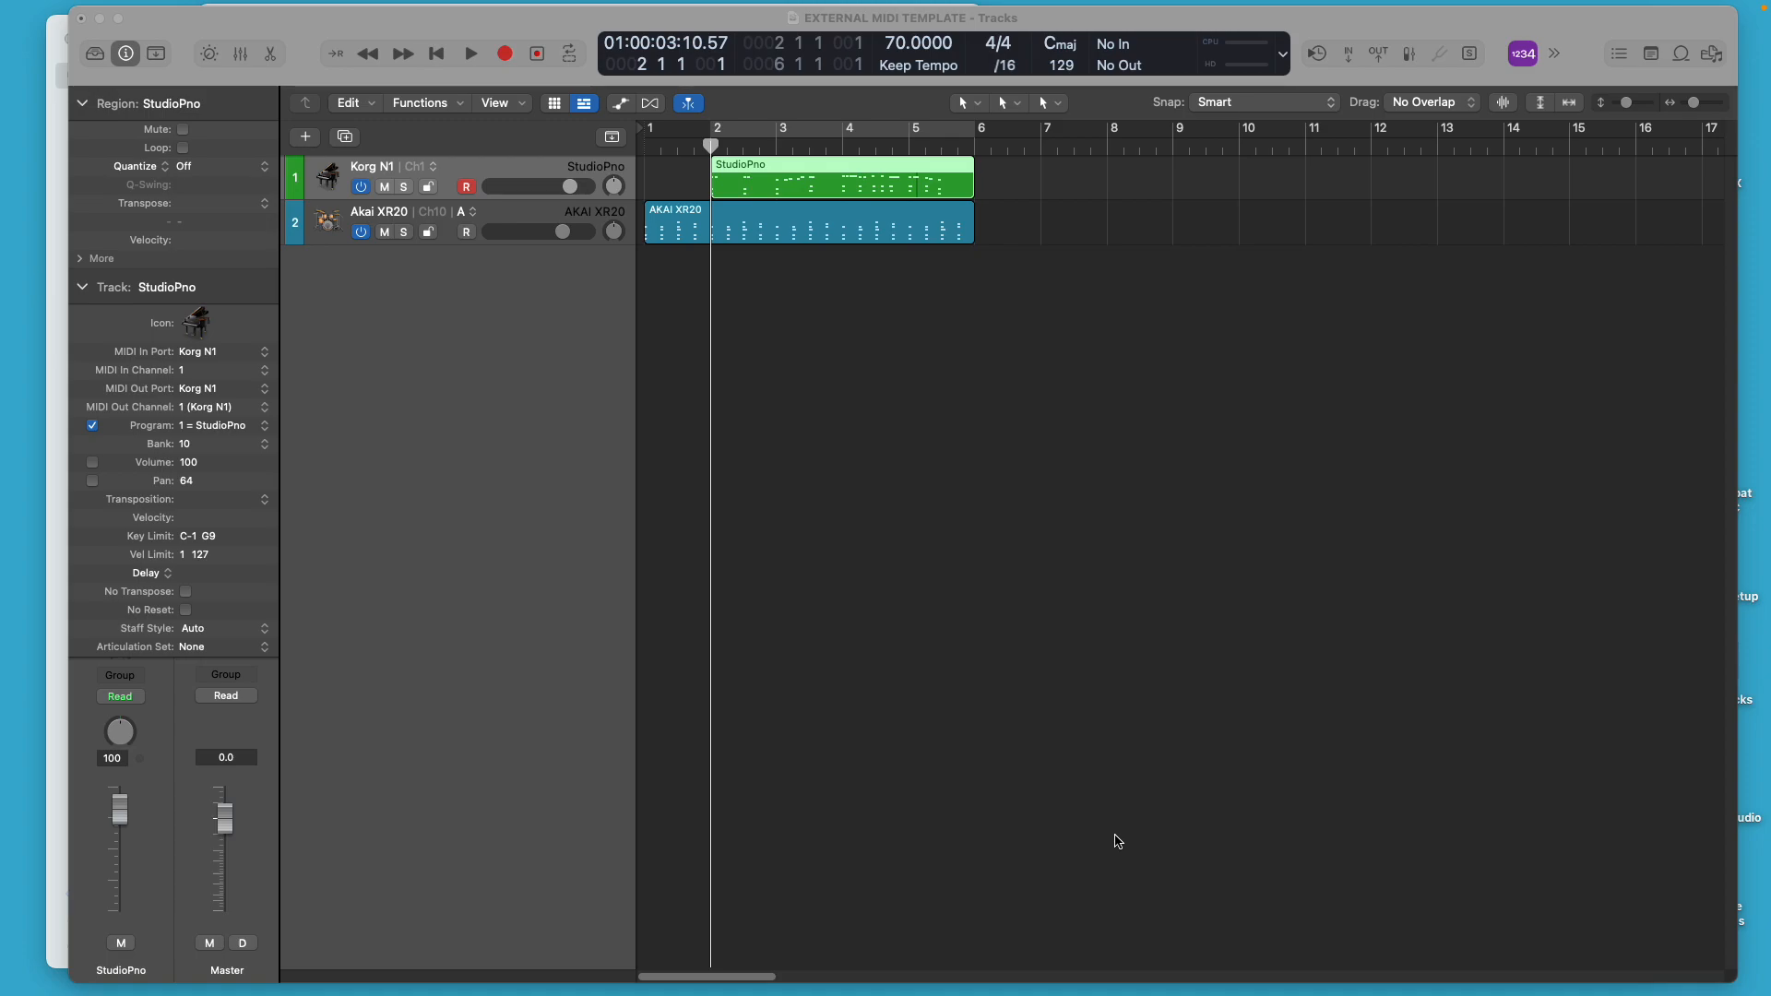
mouse_move(1125, 849)
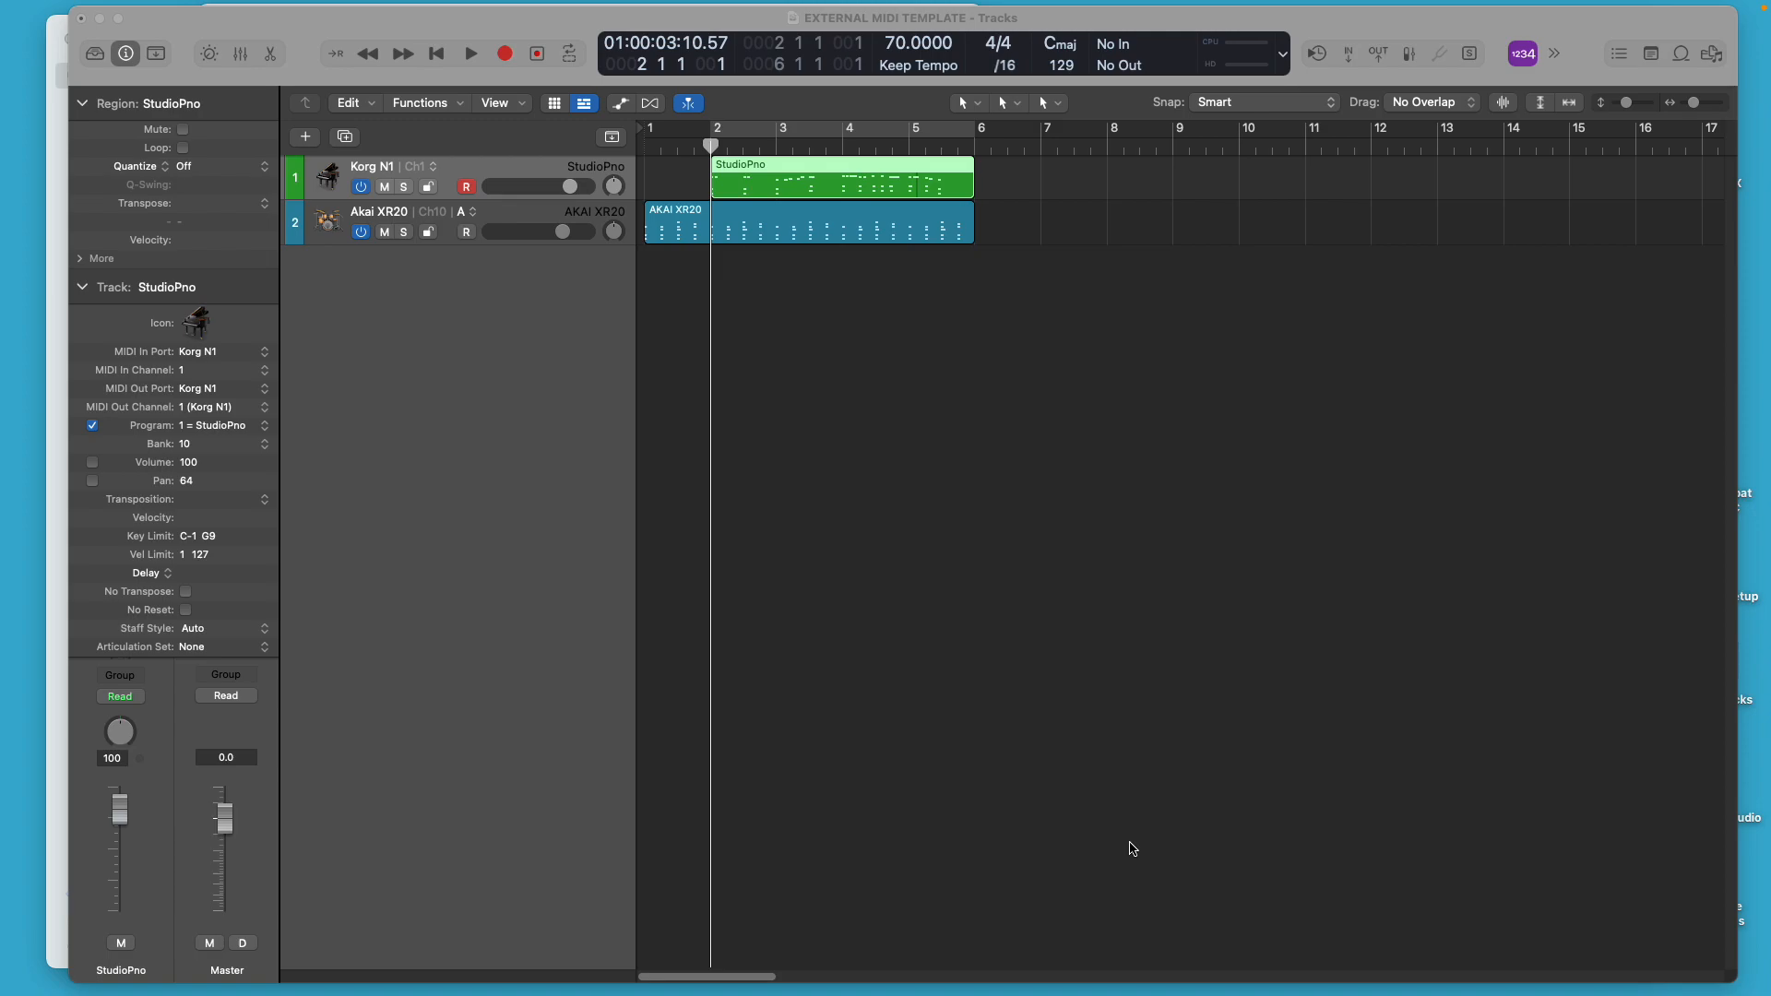
mouse_move(1225, 850)
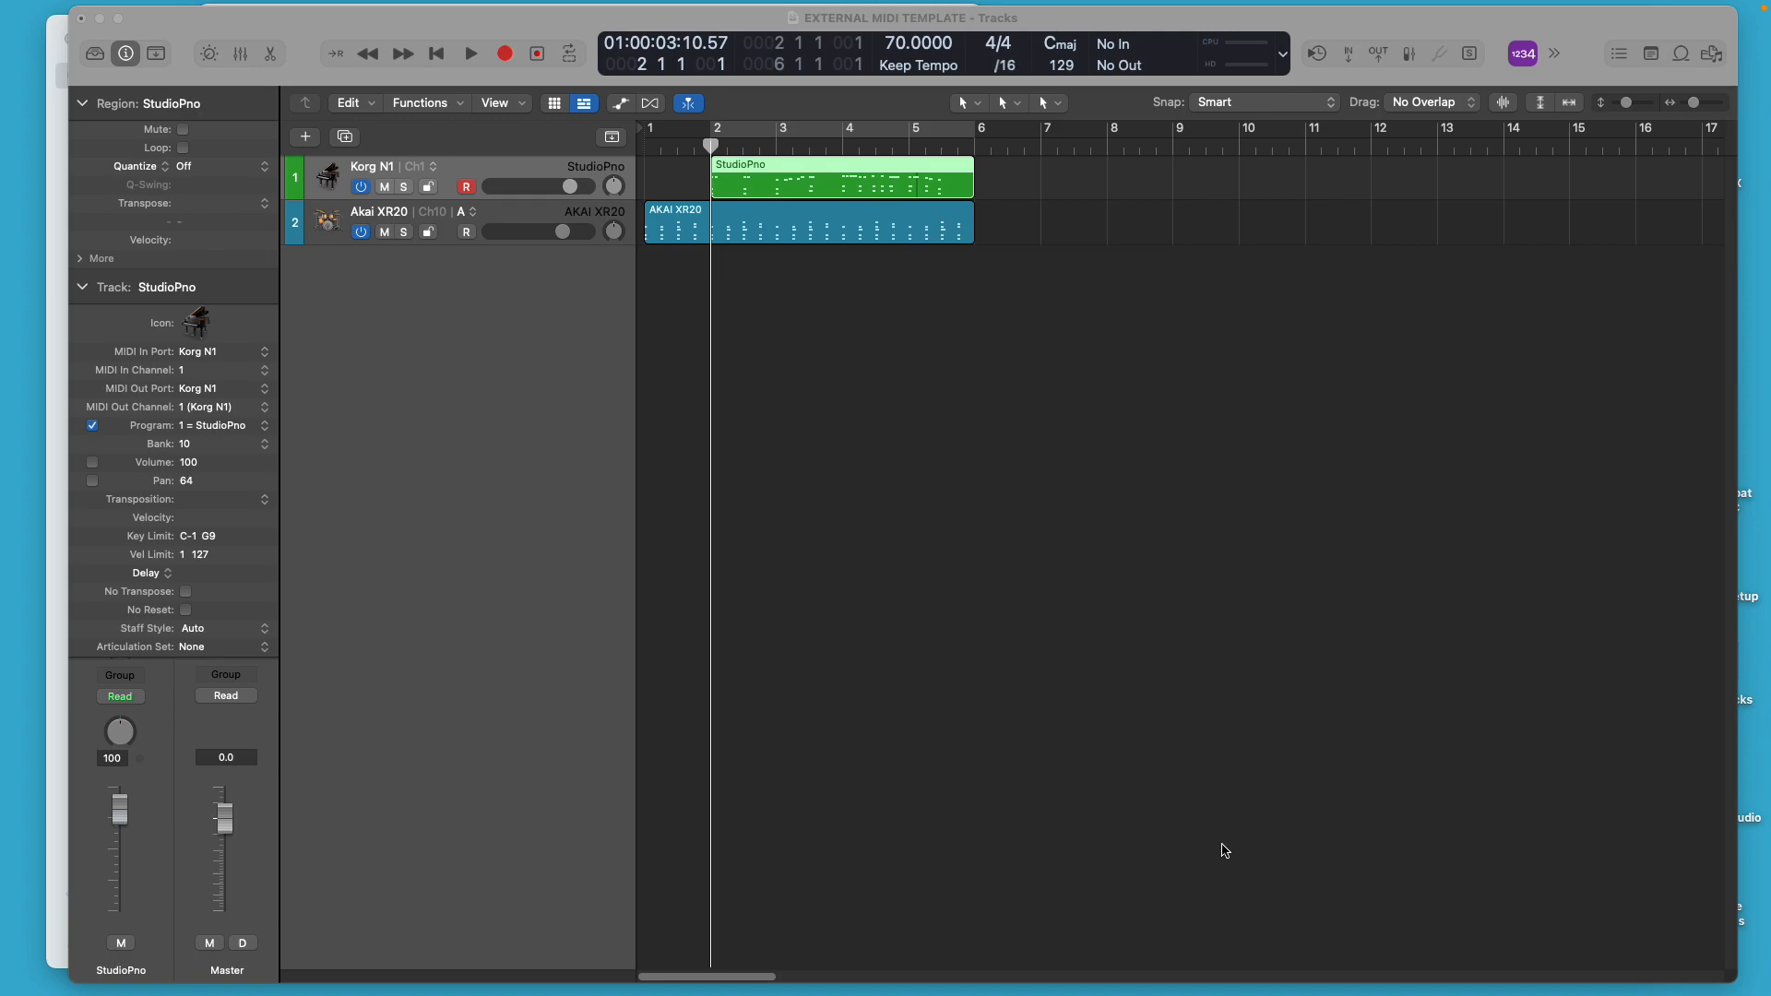
mouse_move(705, 384)
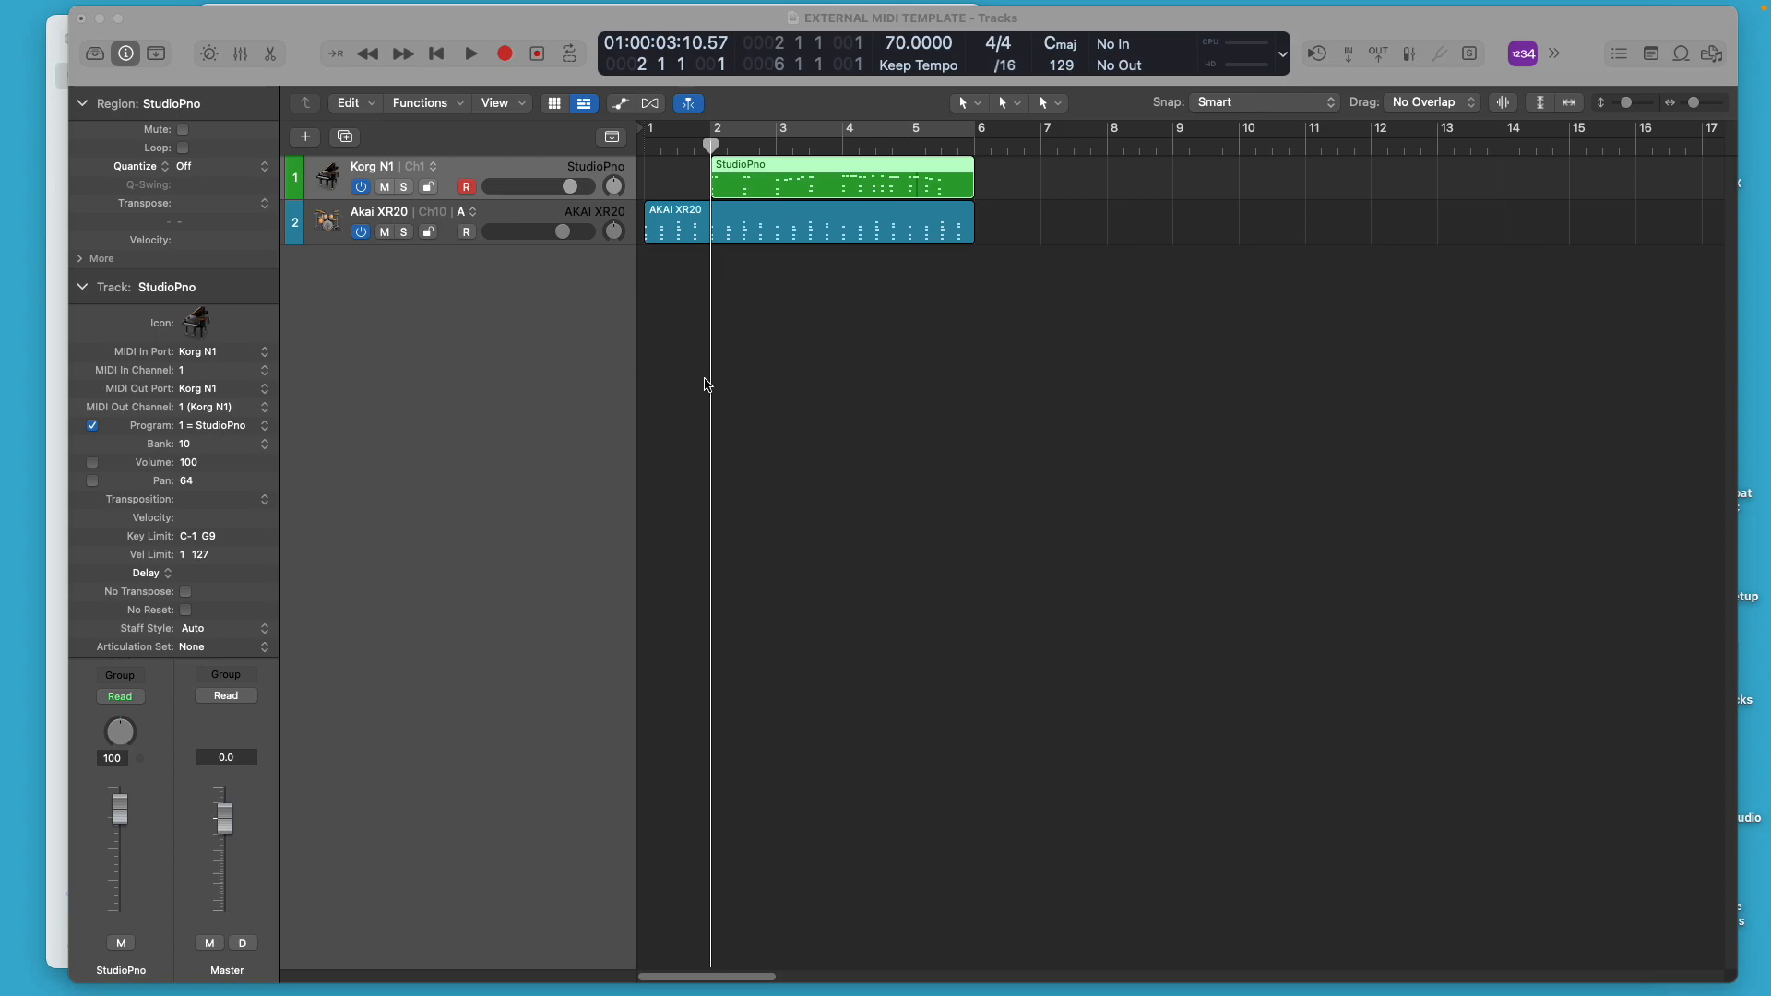
mouse_move(746, 388)
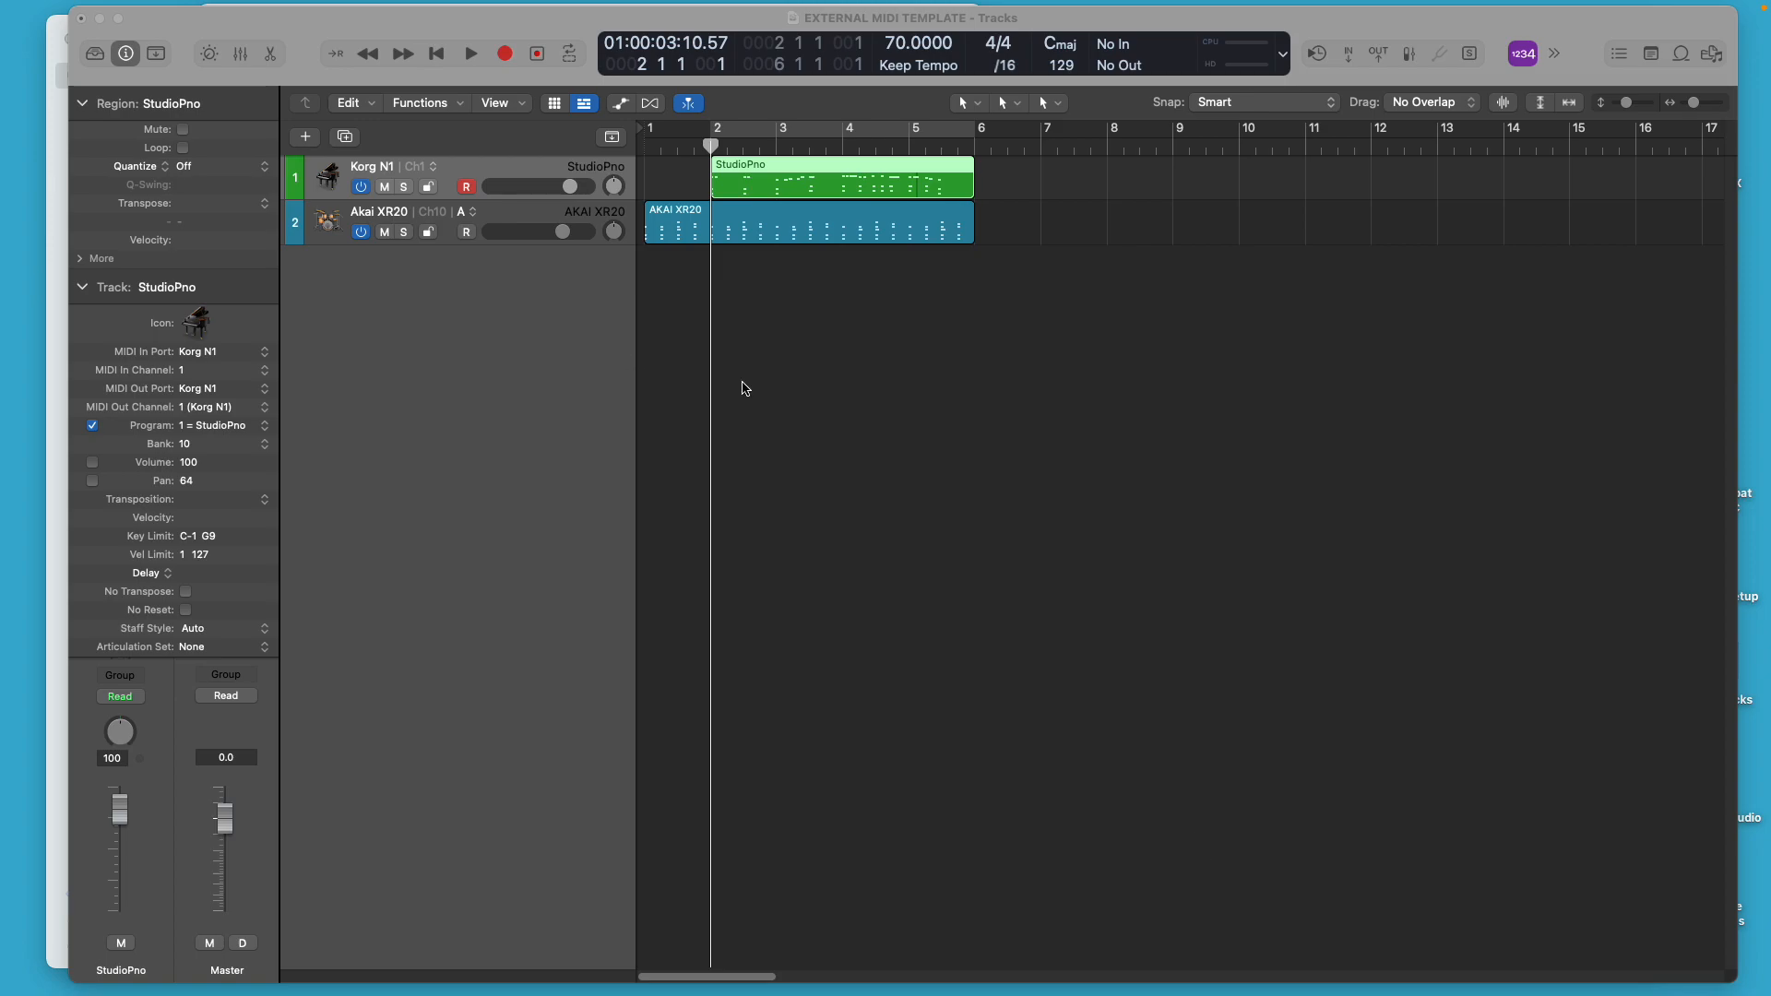
mouse_move(745, 395)
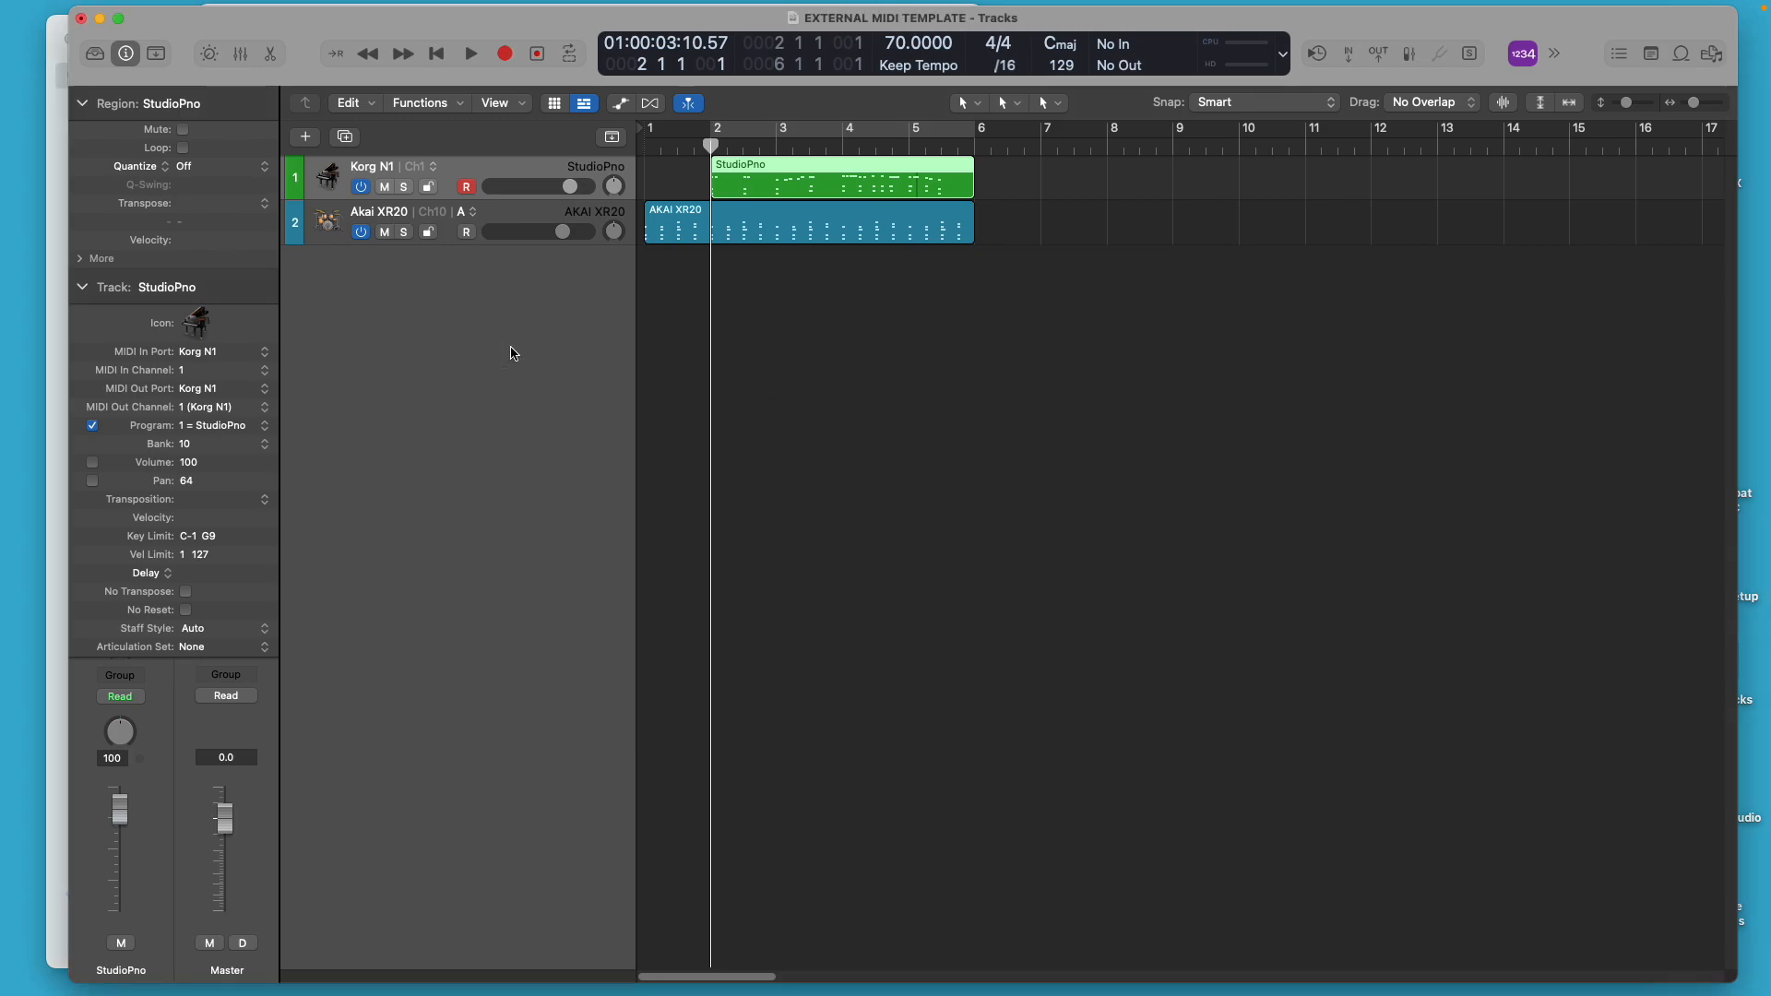
Create a single new audio track, Audio 1, via the track type dialog
left_click(305, 137)
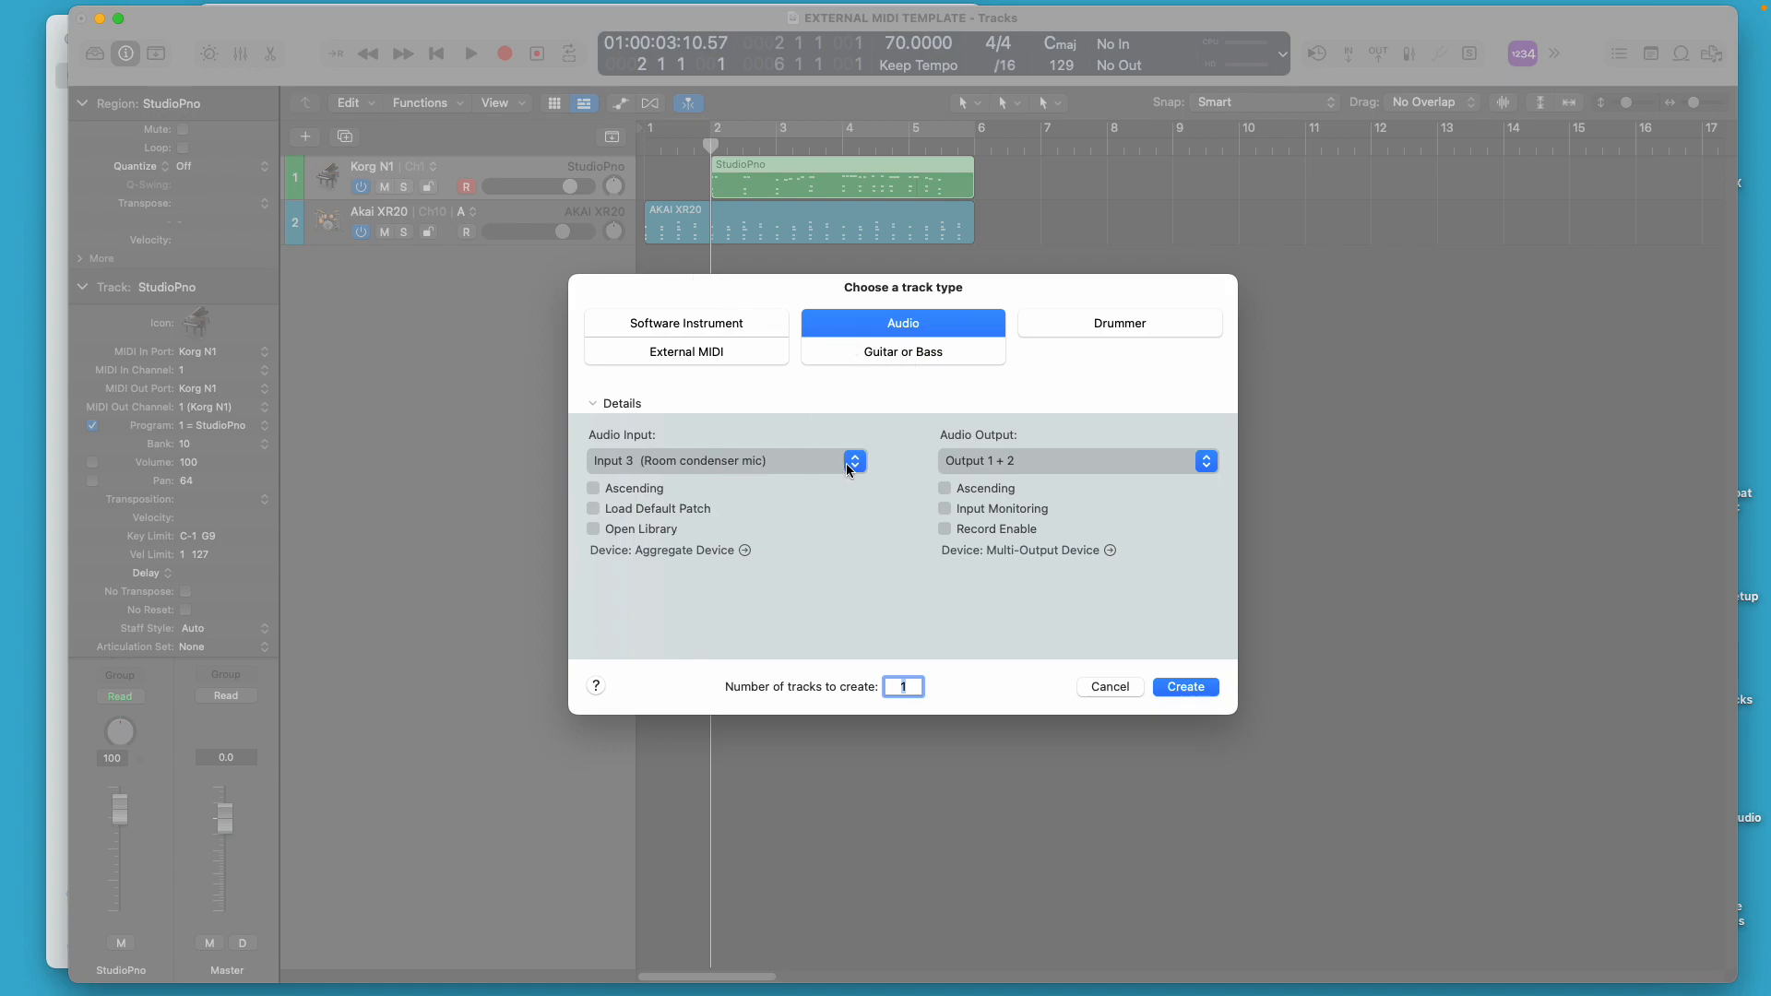
mouse_move(1166, 682)
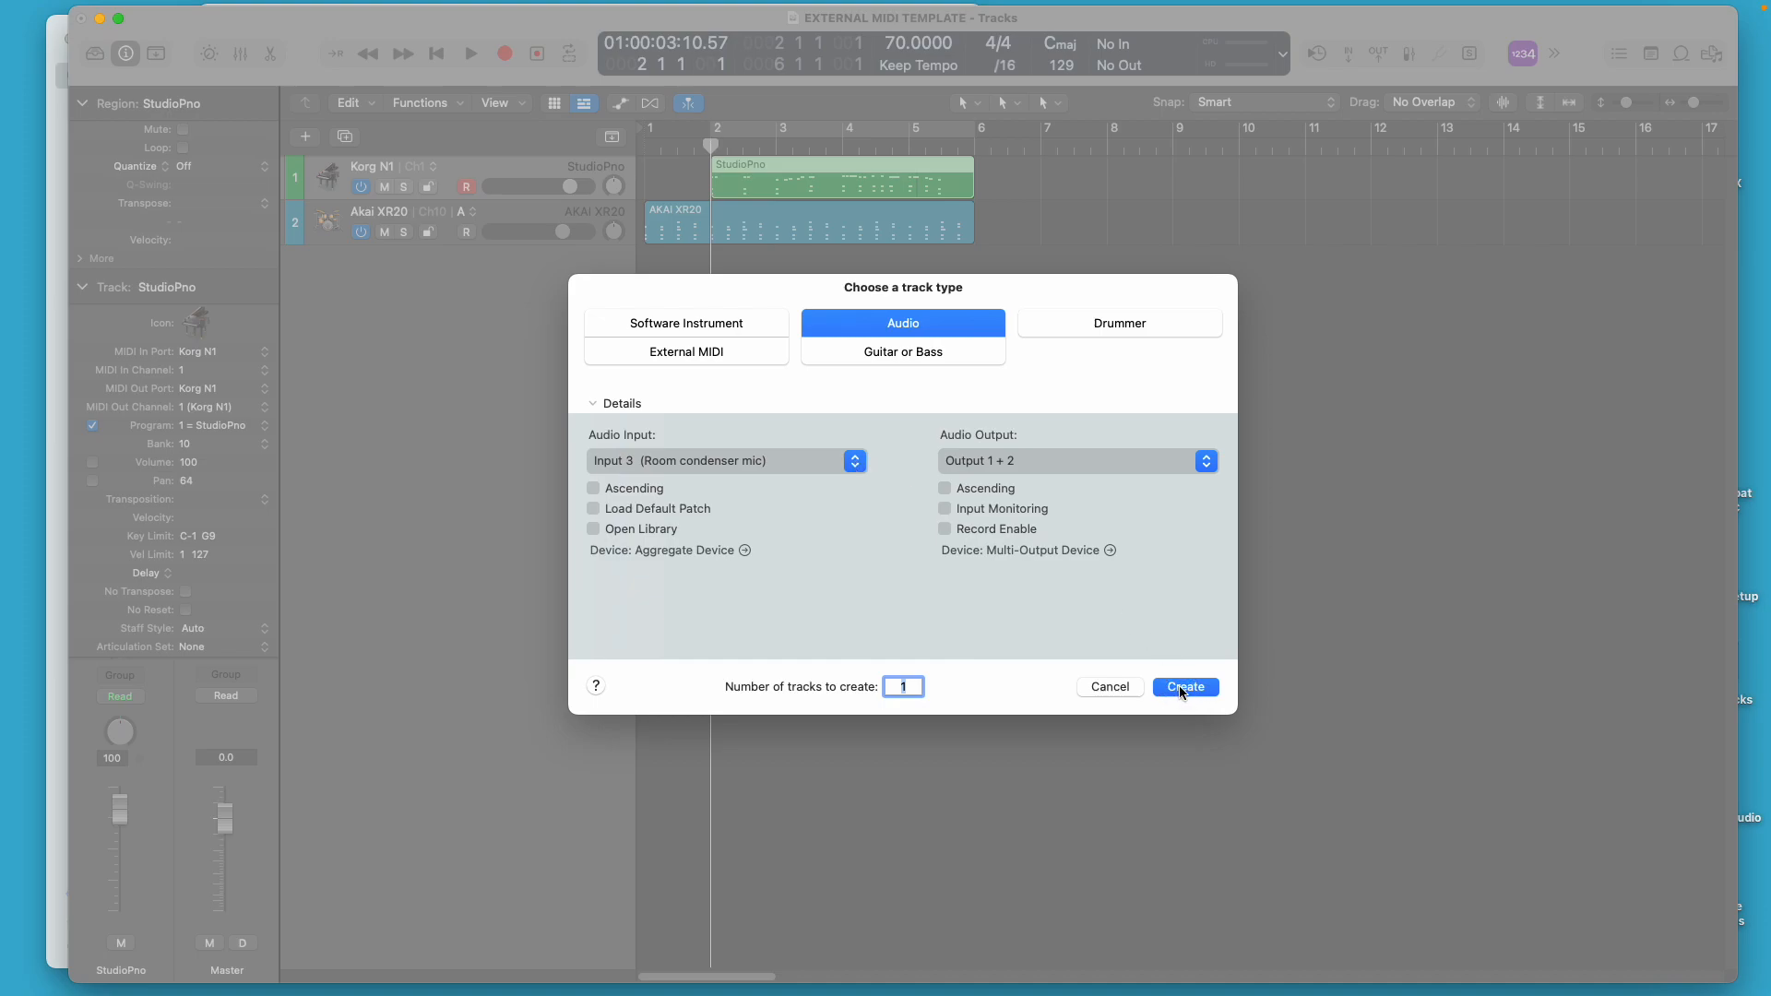
left_click(1185, 687)
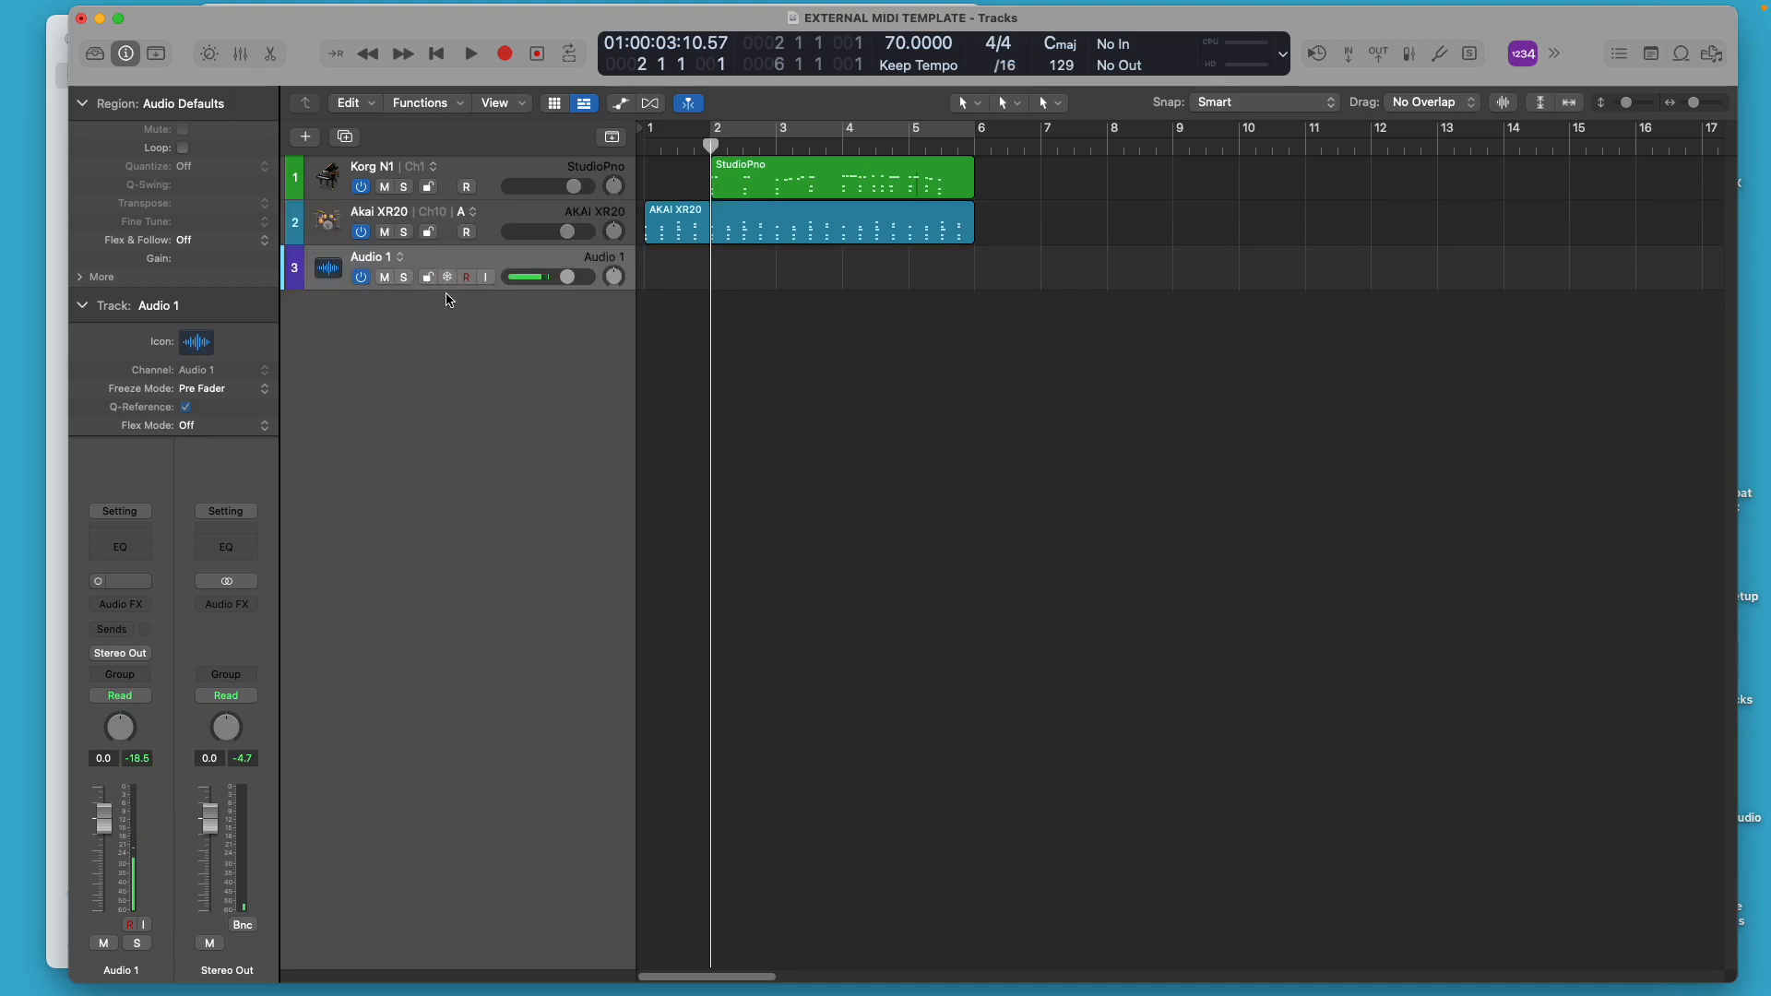
Select the Korg N1 track, then Audio 1, then Korg N1 again
left_click(372, 166)
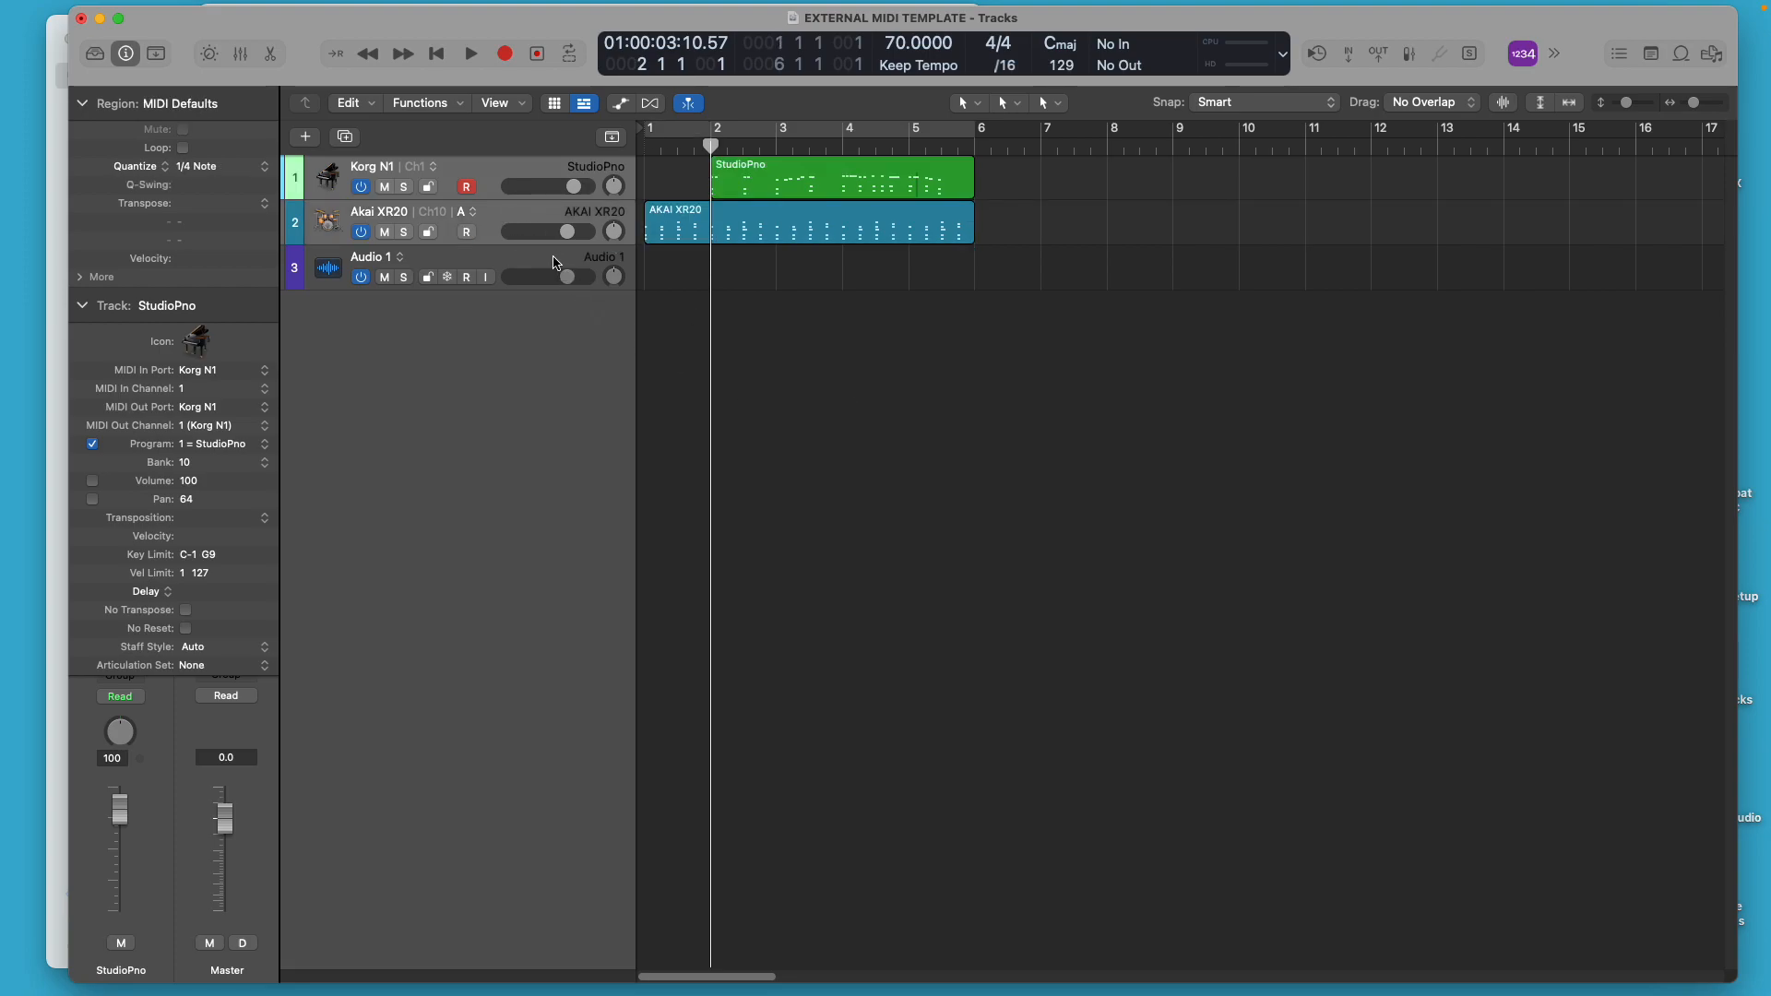
left_click(404, 257)
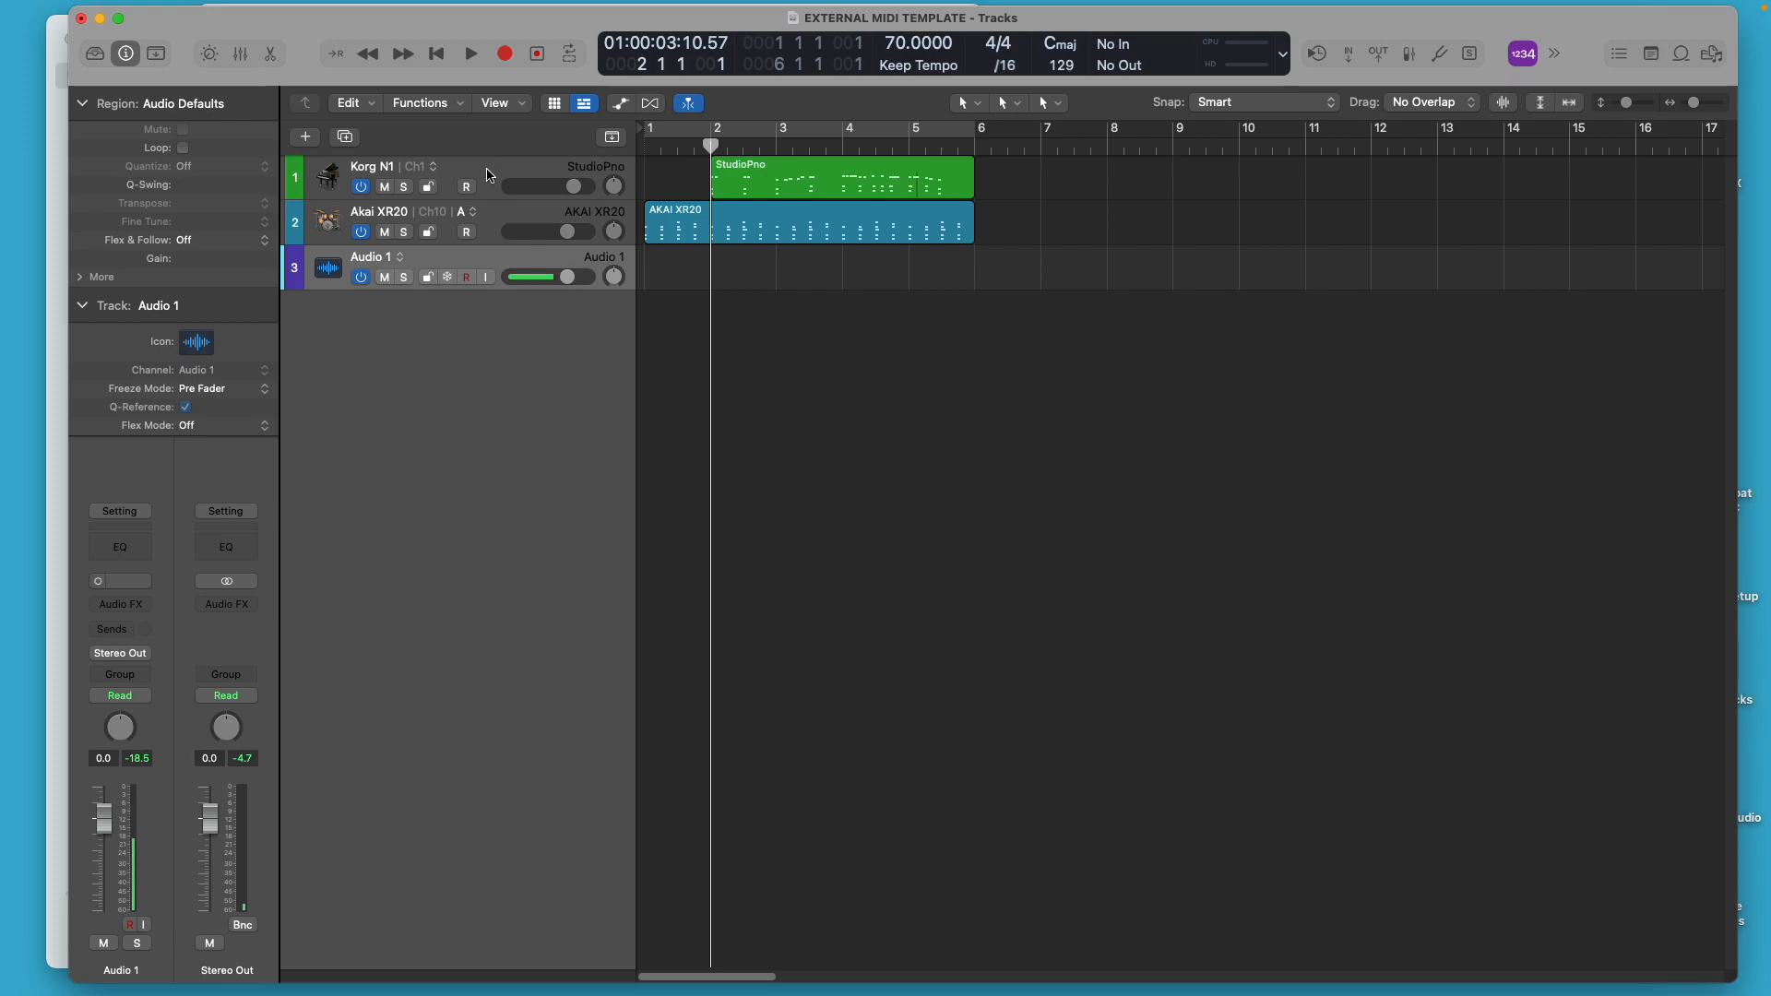
left_click(409, 166)
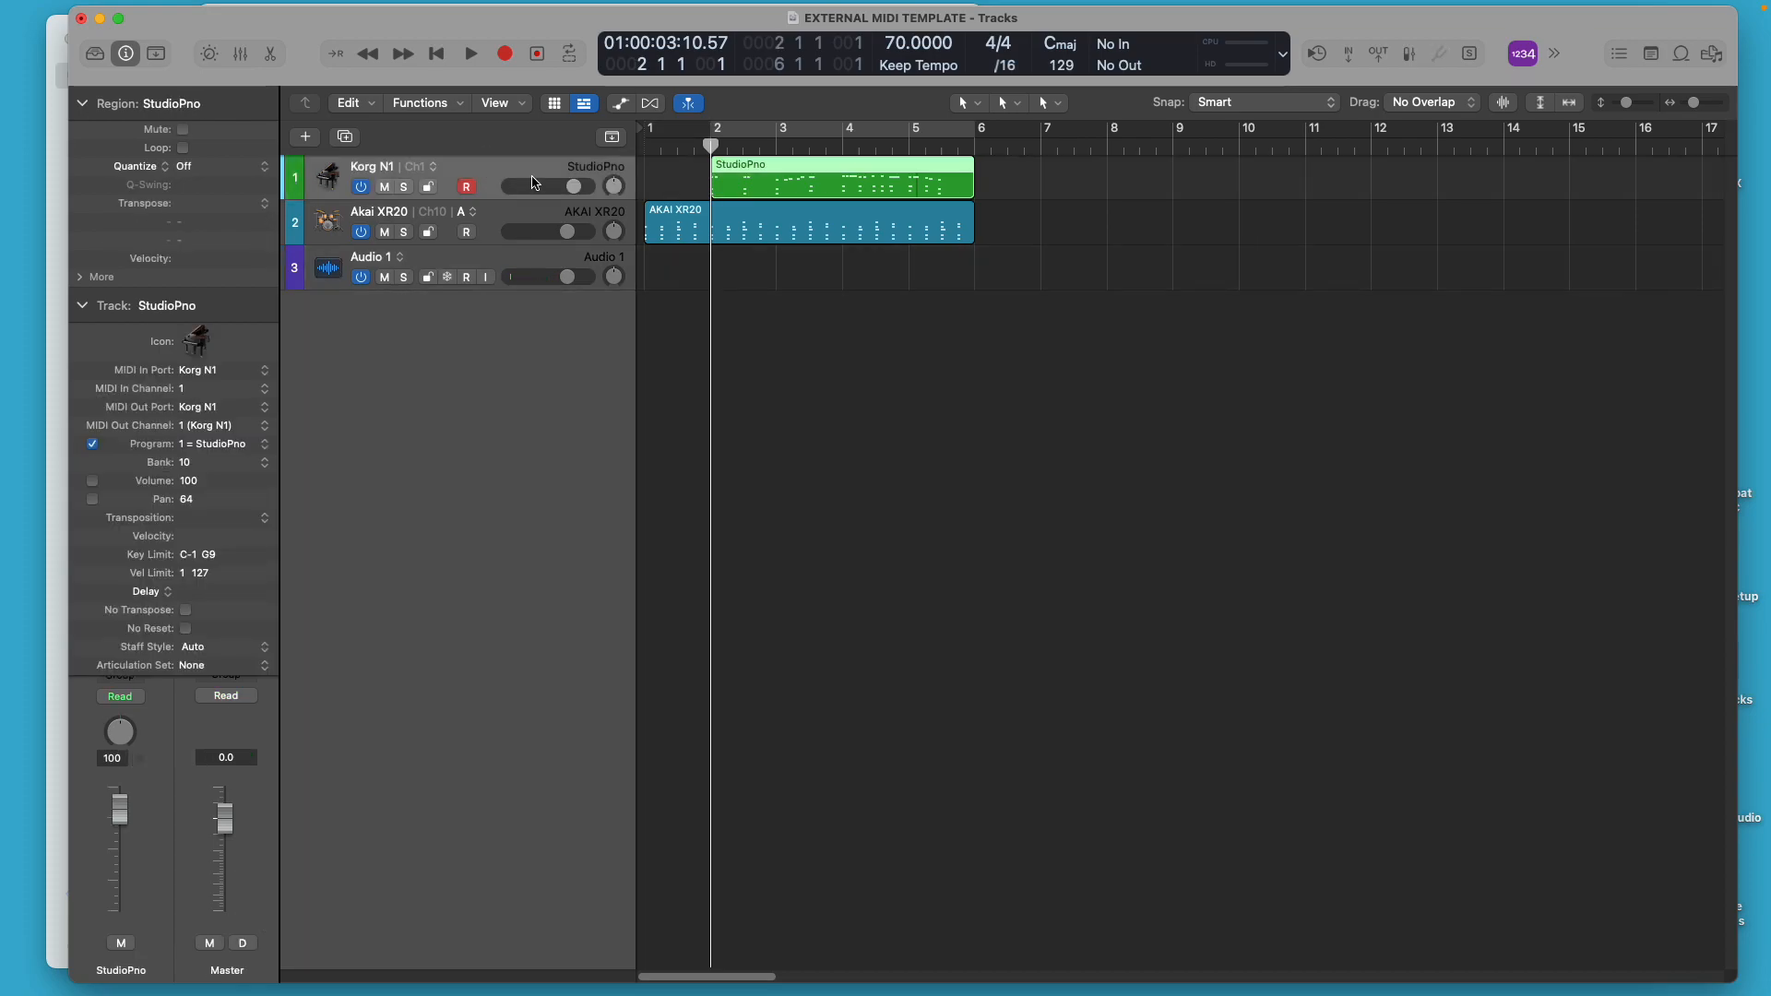
mouse_move(533, 181)
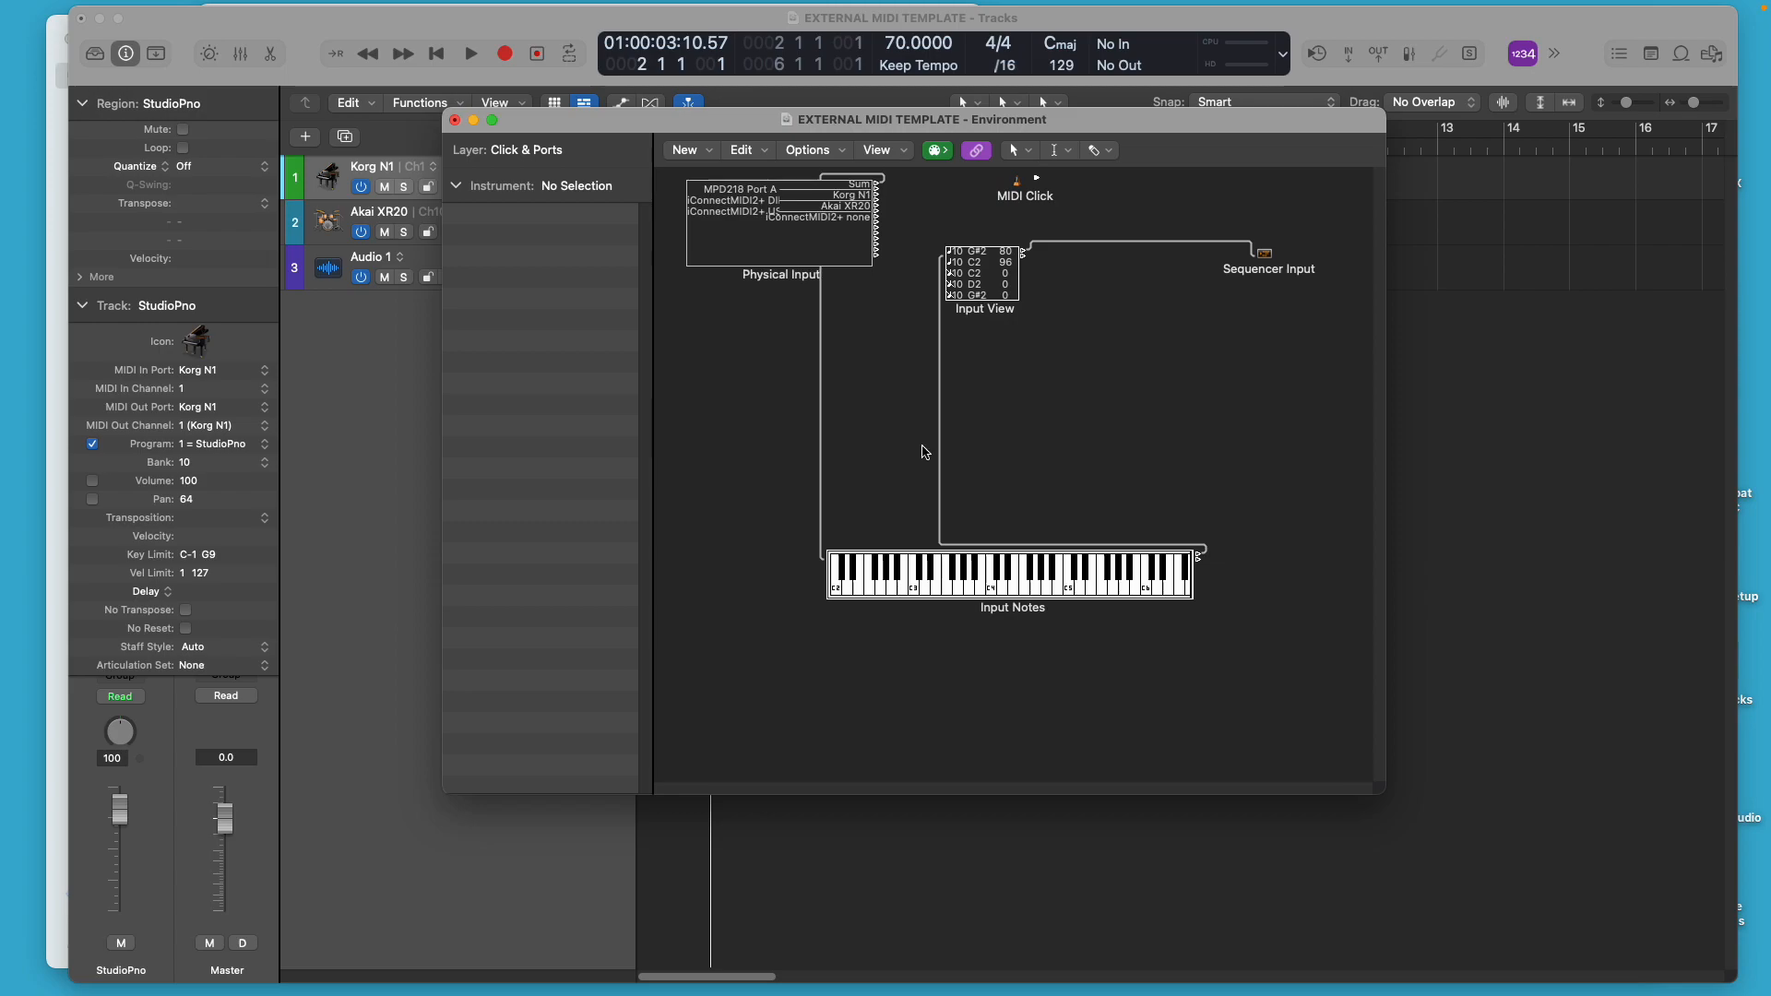
mouse_move(555, 168)
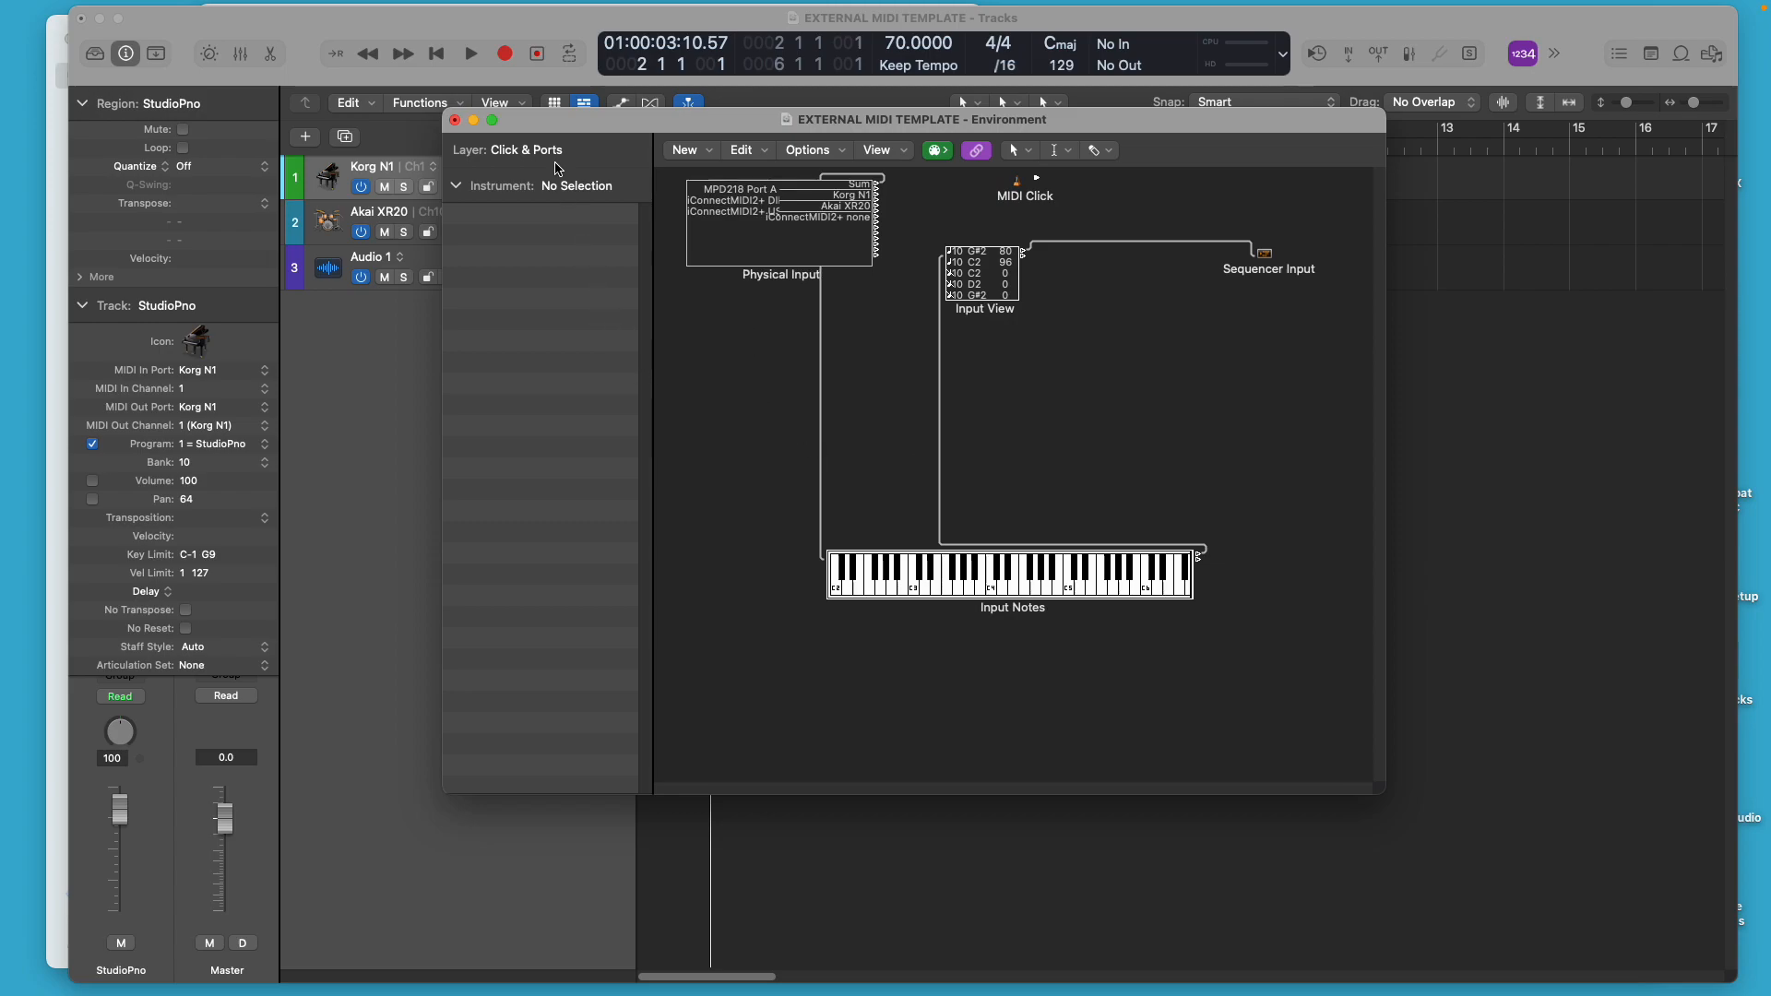
Switch the Environment window from its layer pop-up to the Mixer layer
left_click(526, 149)
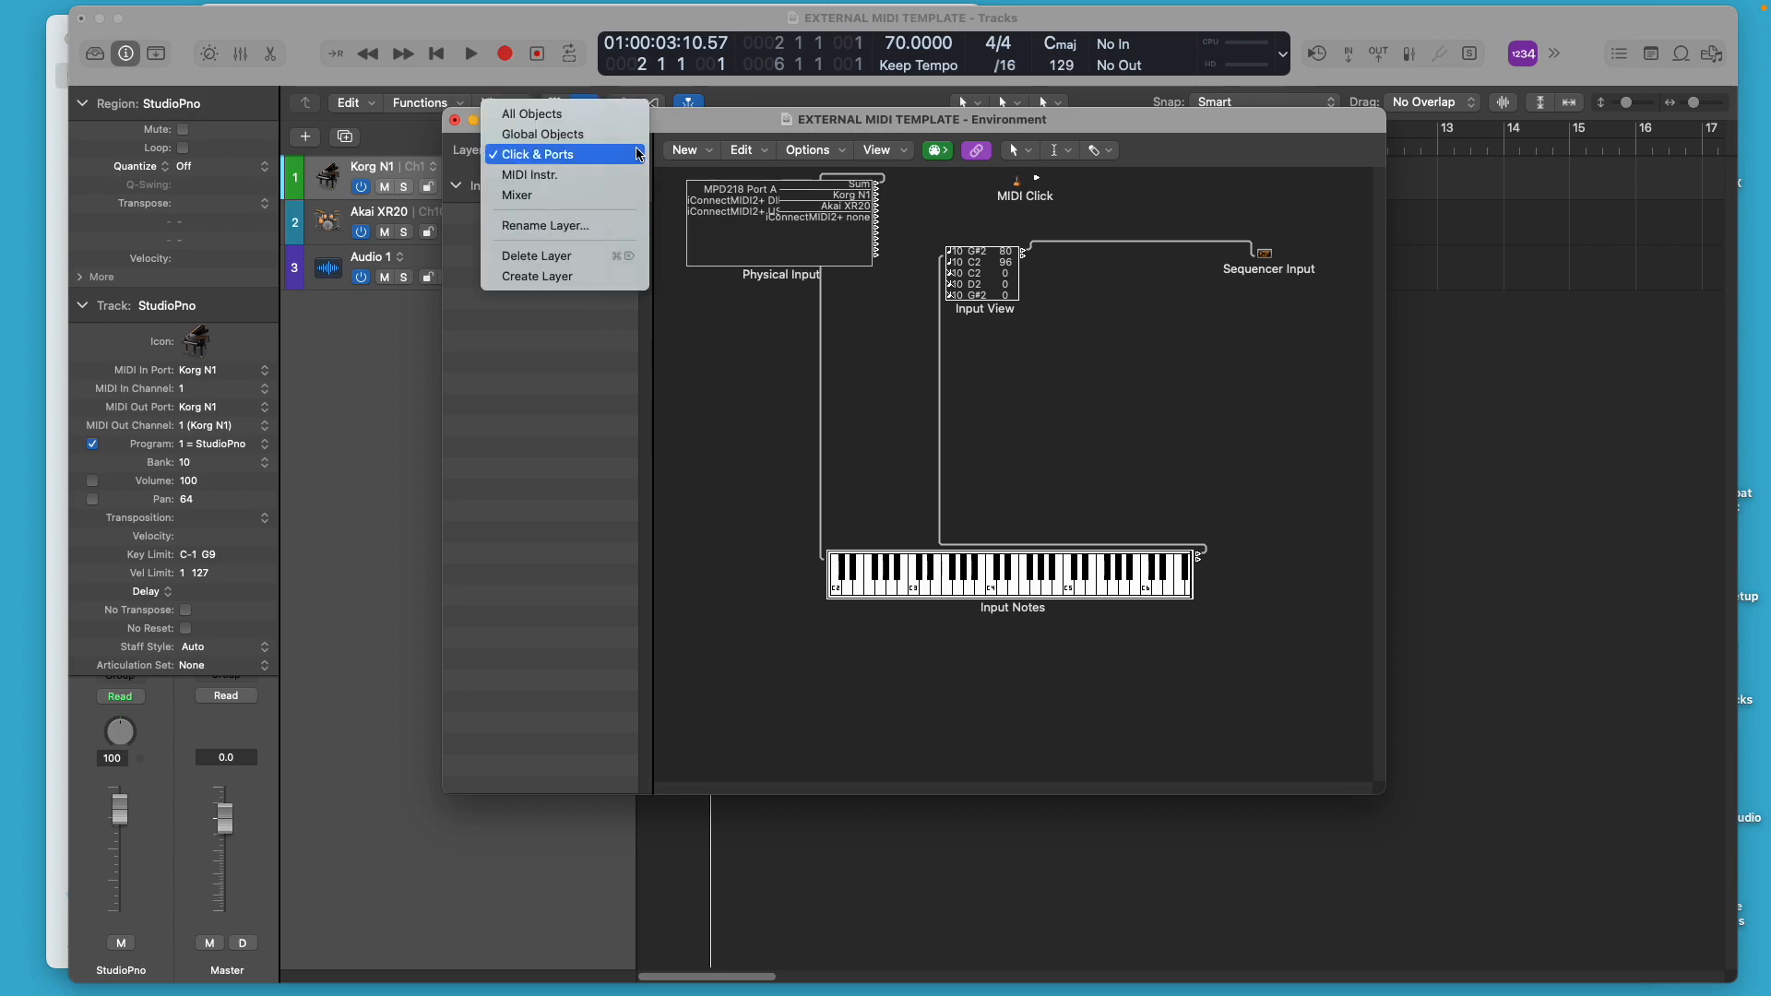
left_click(528, 196)
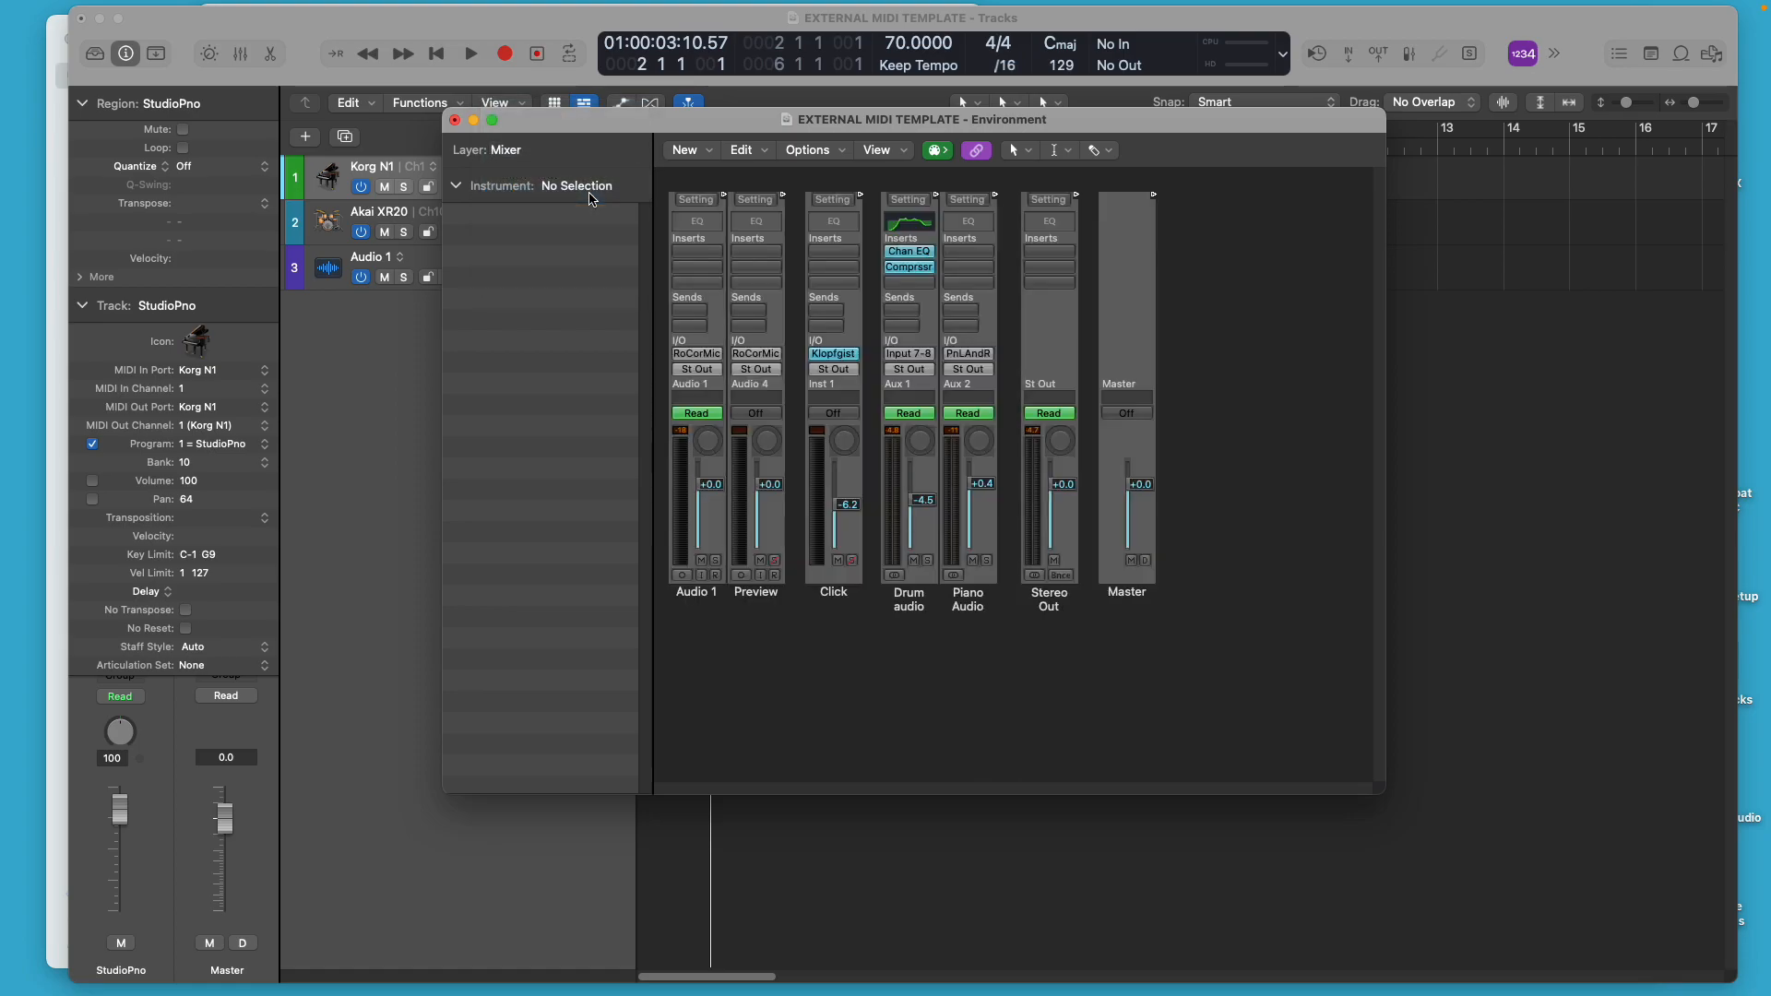
mouse_move(568, 254)
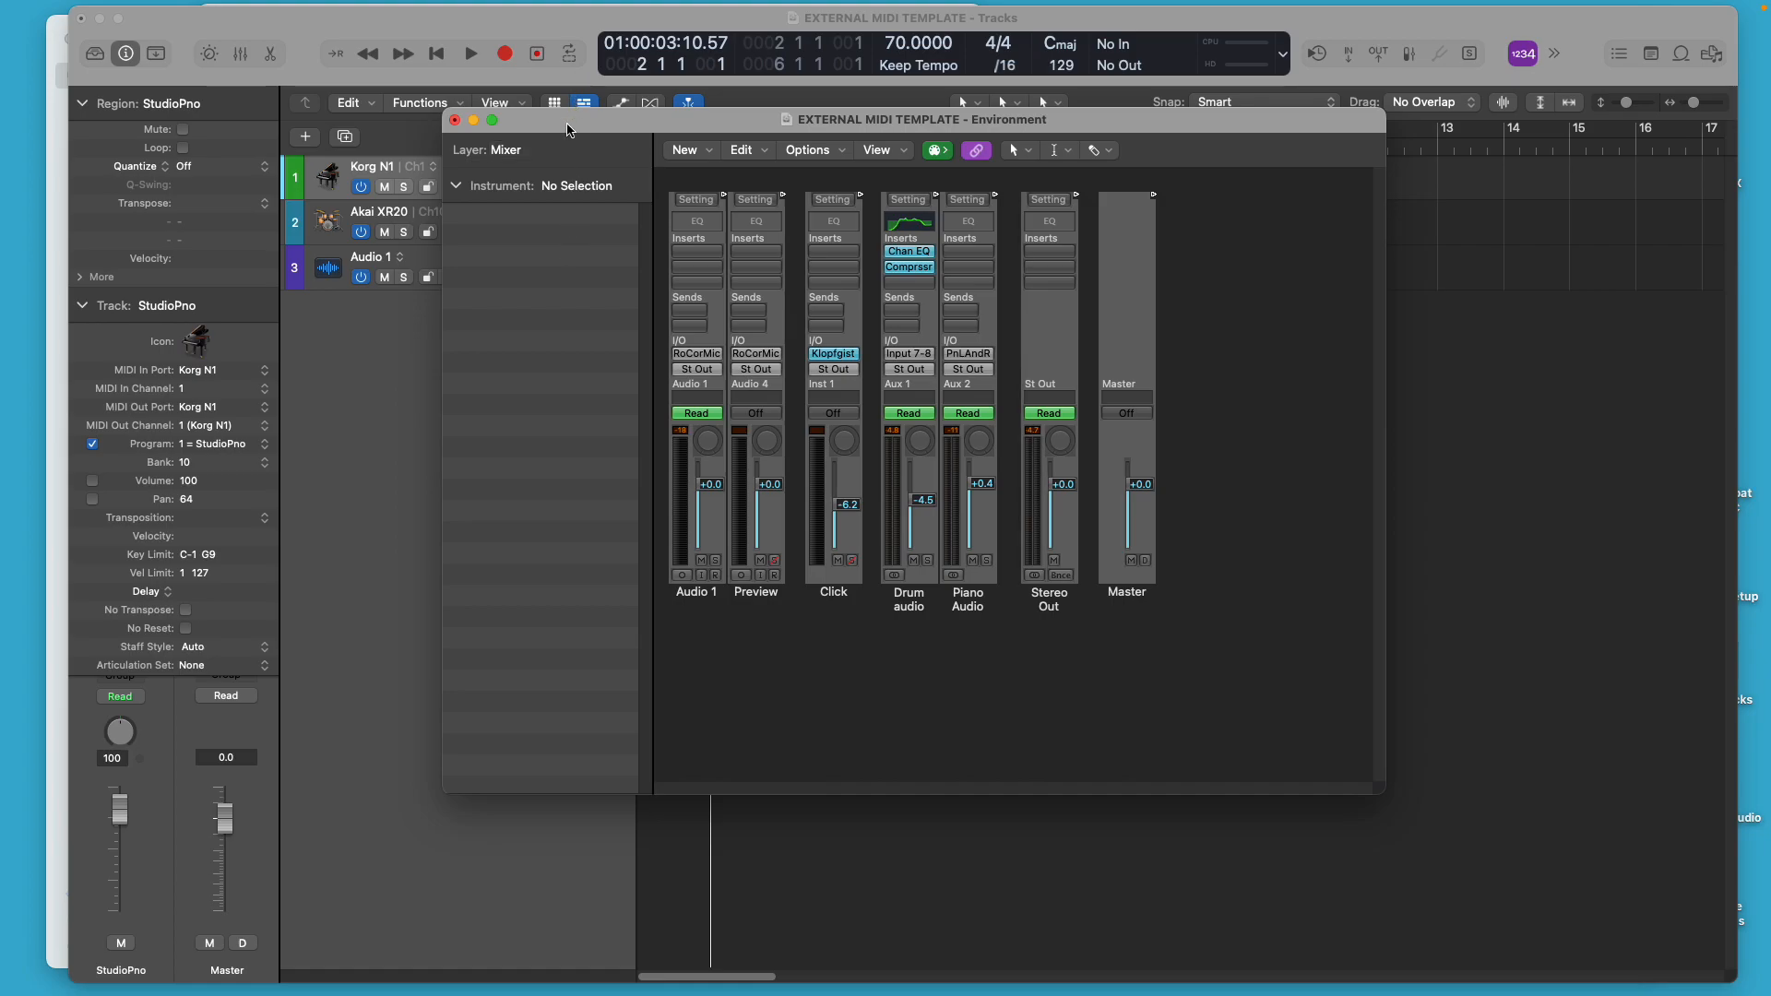
mouse_move(576, 129)
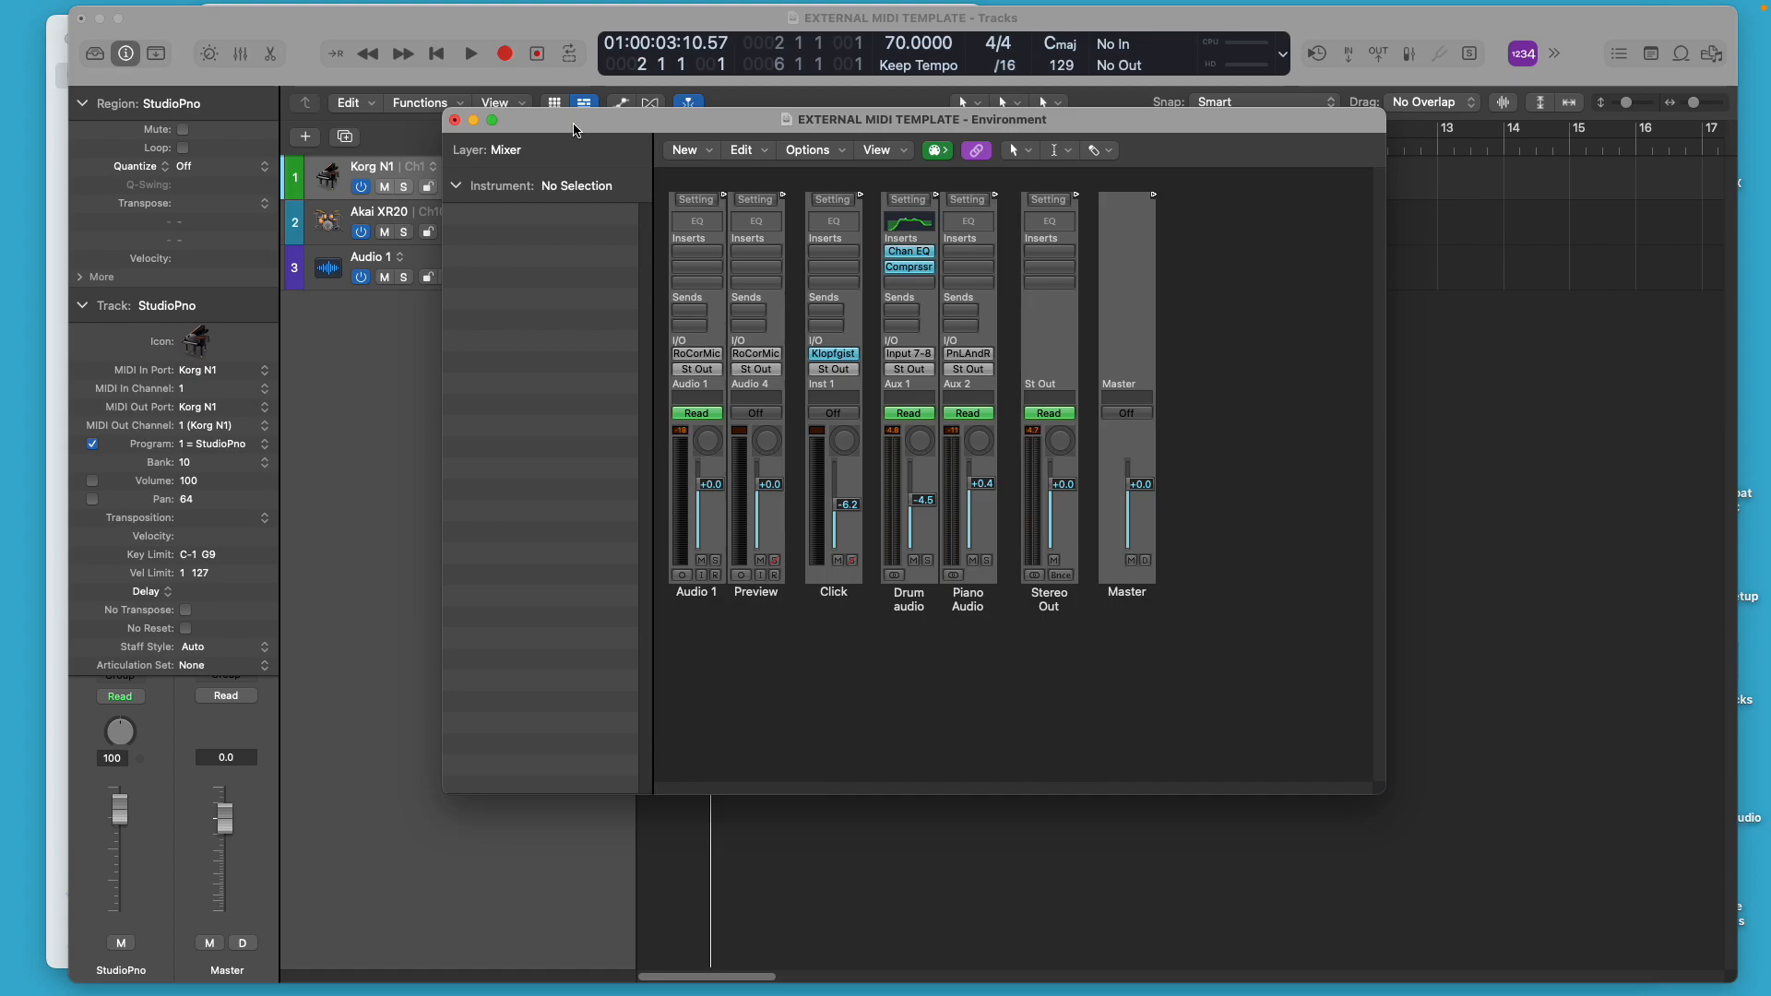
Shift the Environment window down slightly to view the Mixer layer strips
left_click_drag(570, 118, 581, 159)
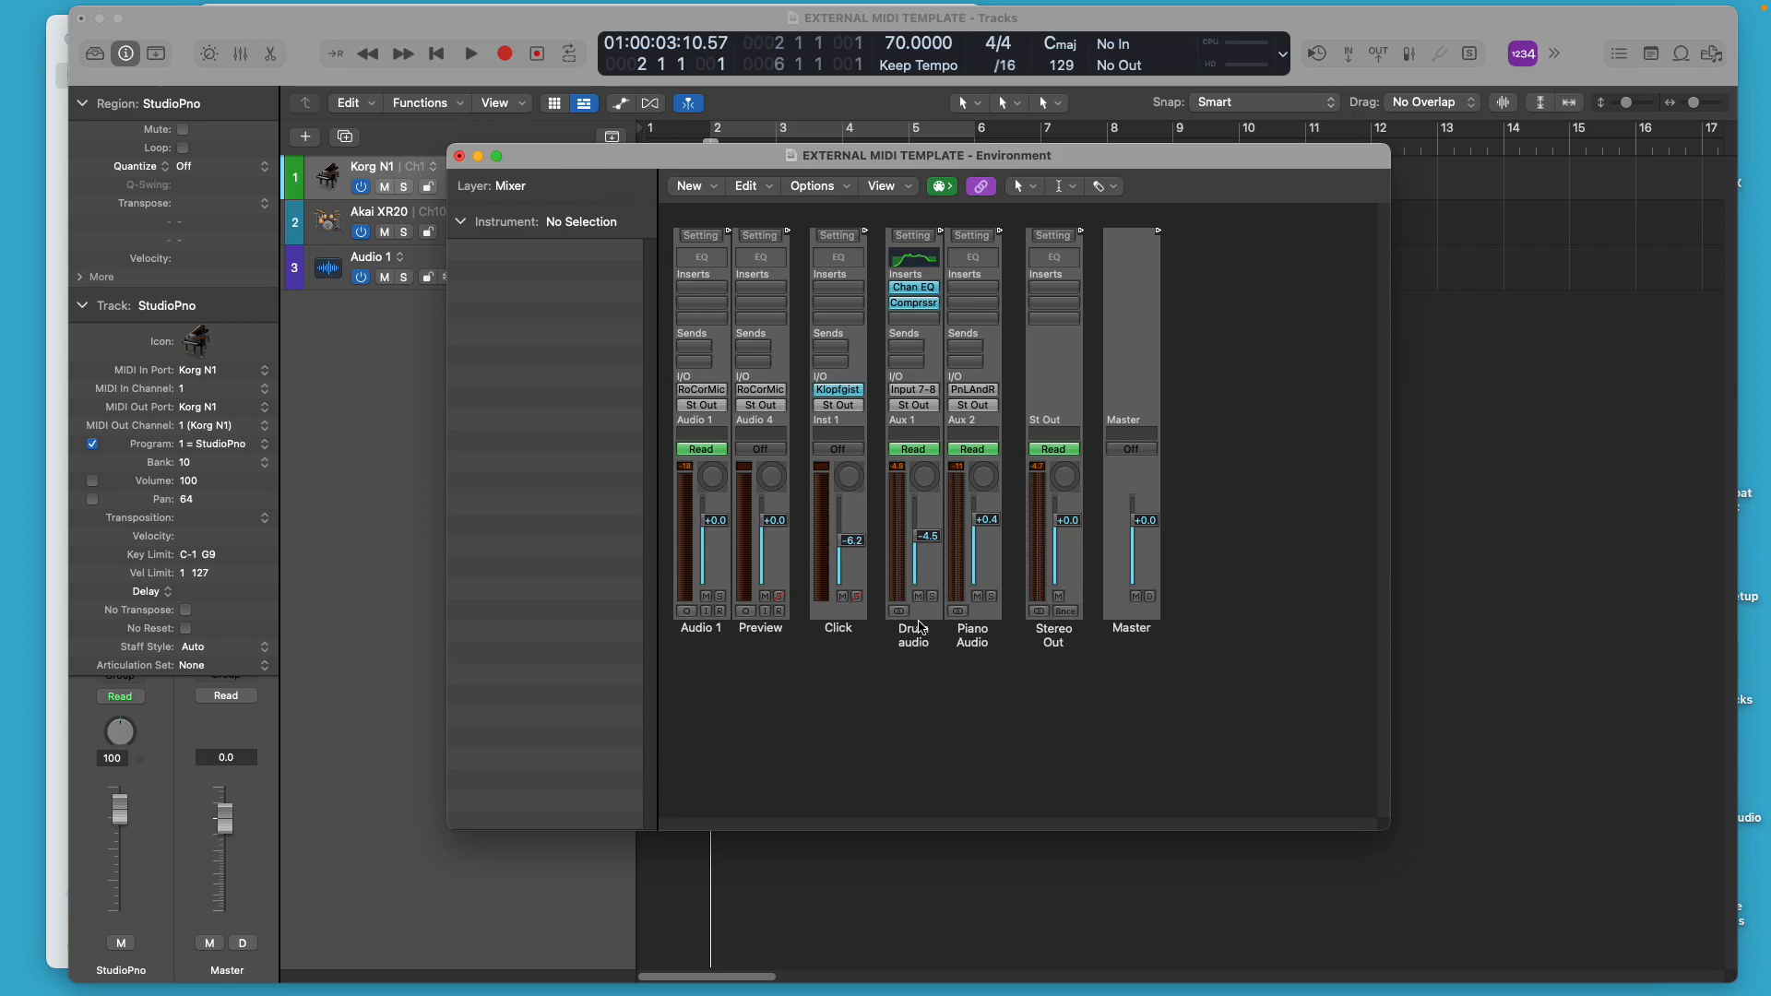
mouse_move(871, 631)
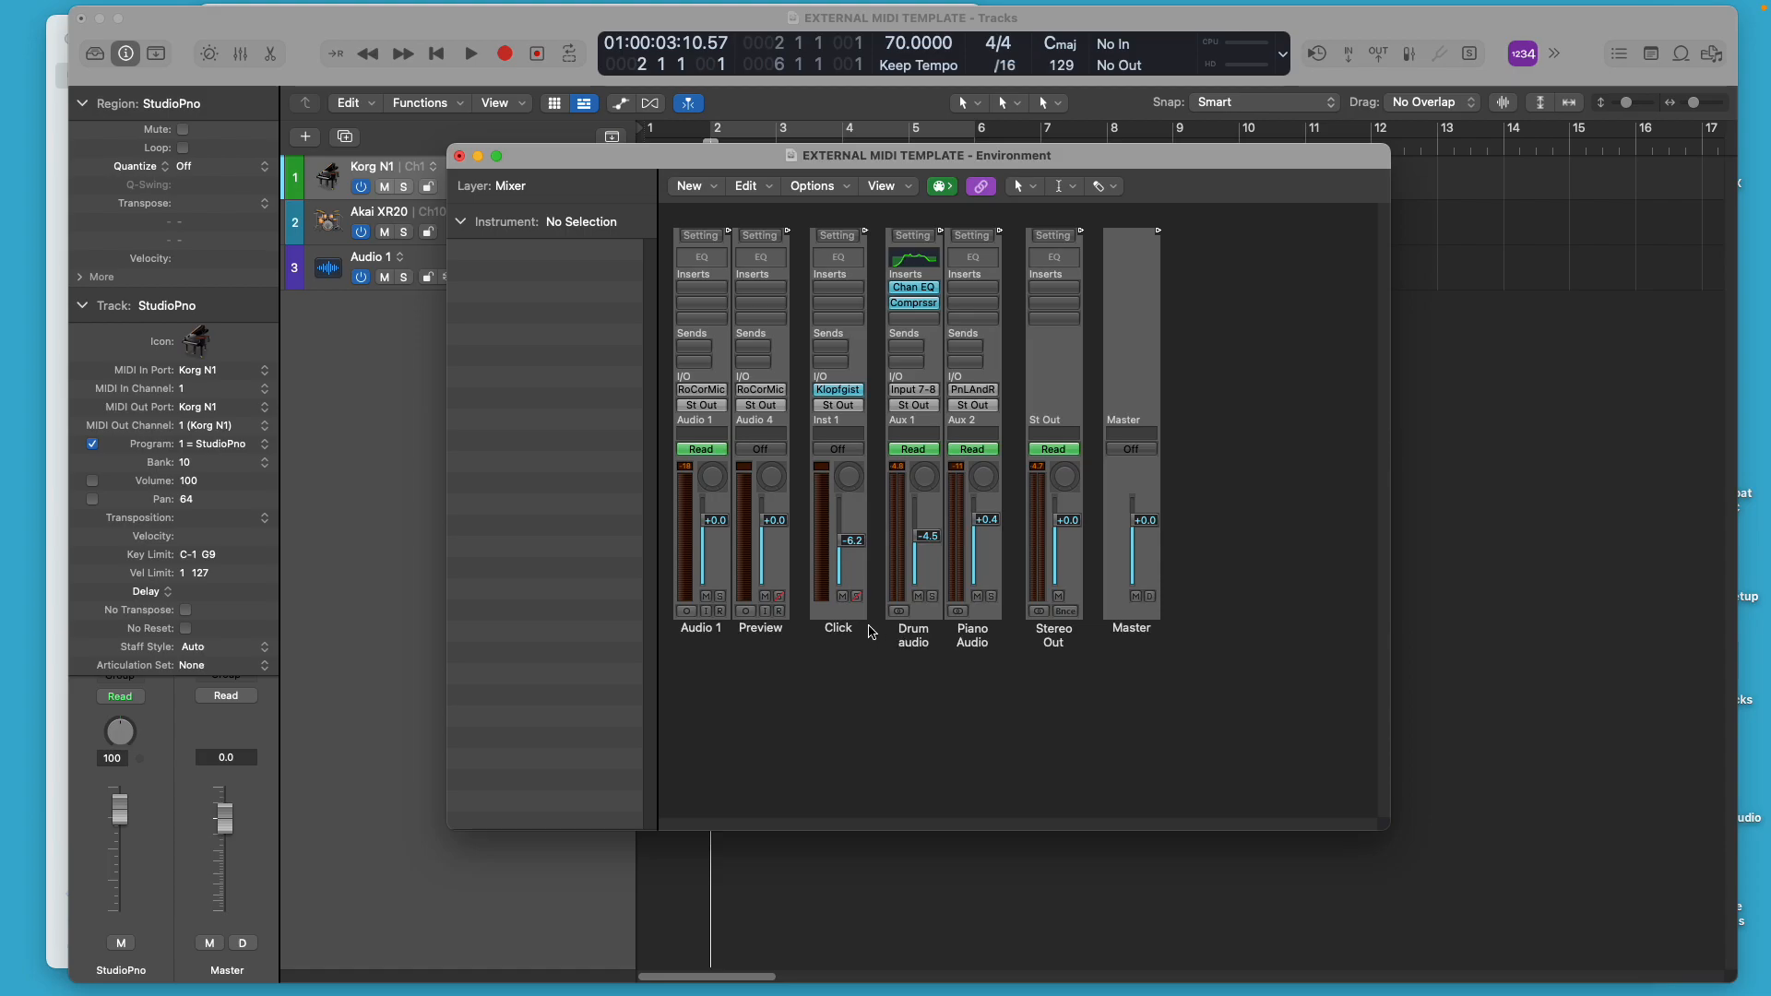
mouse_move(864, 637)
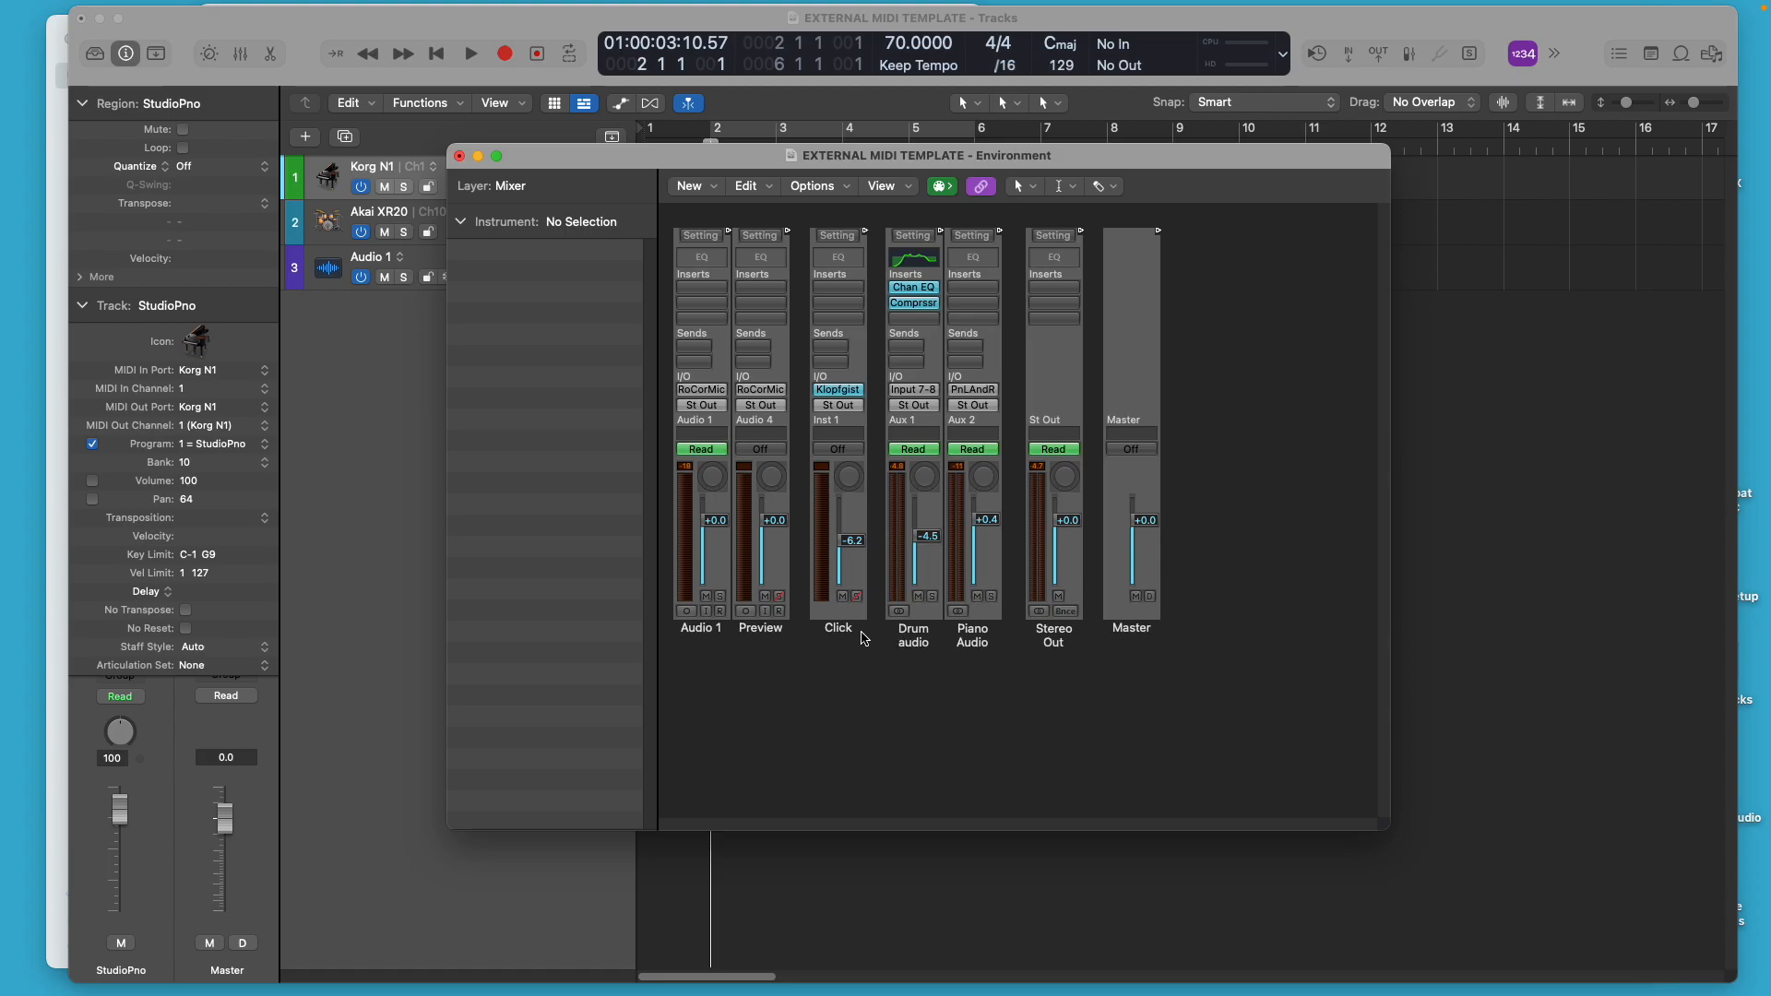
mouse_move(866, 646)
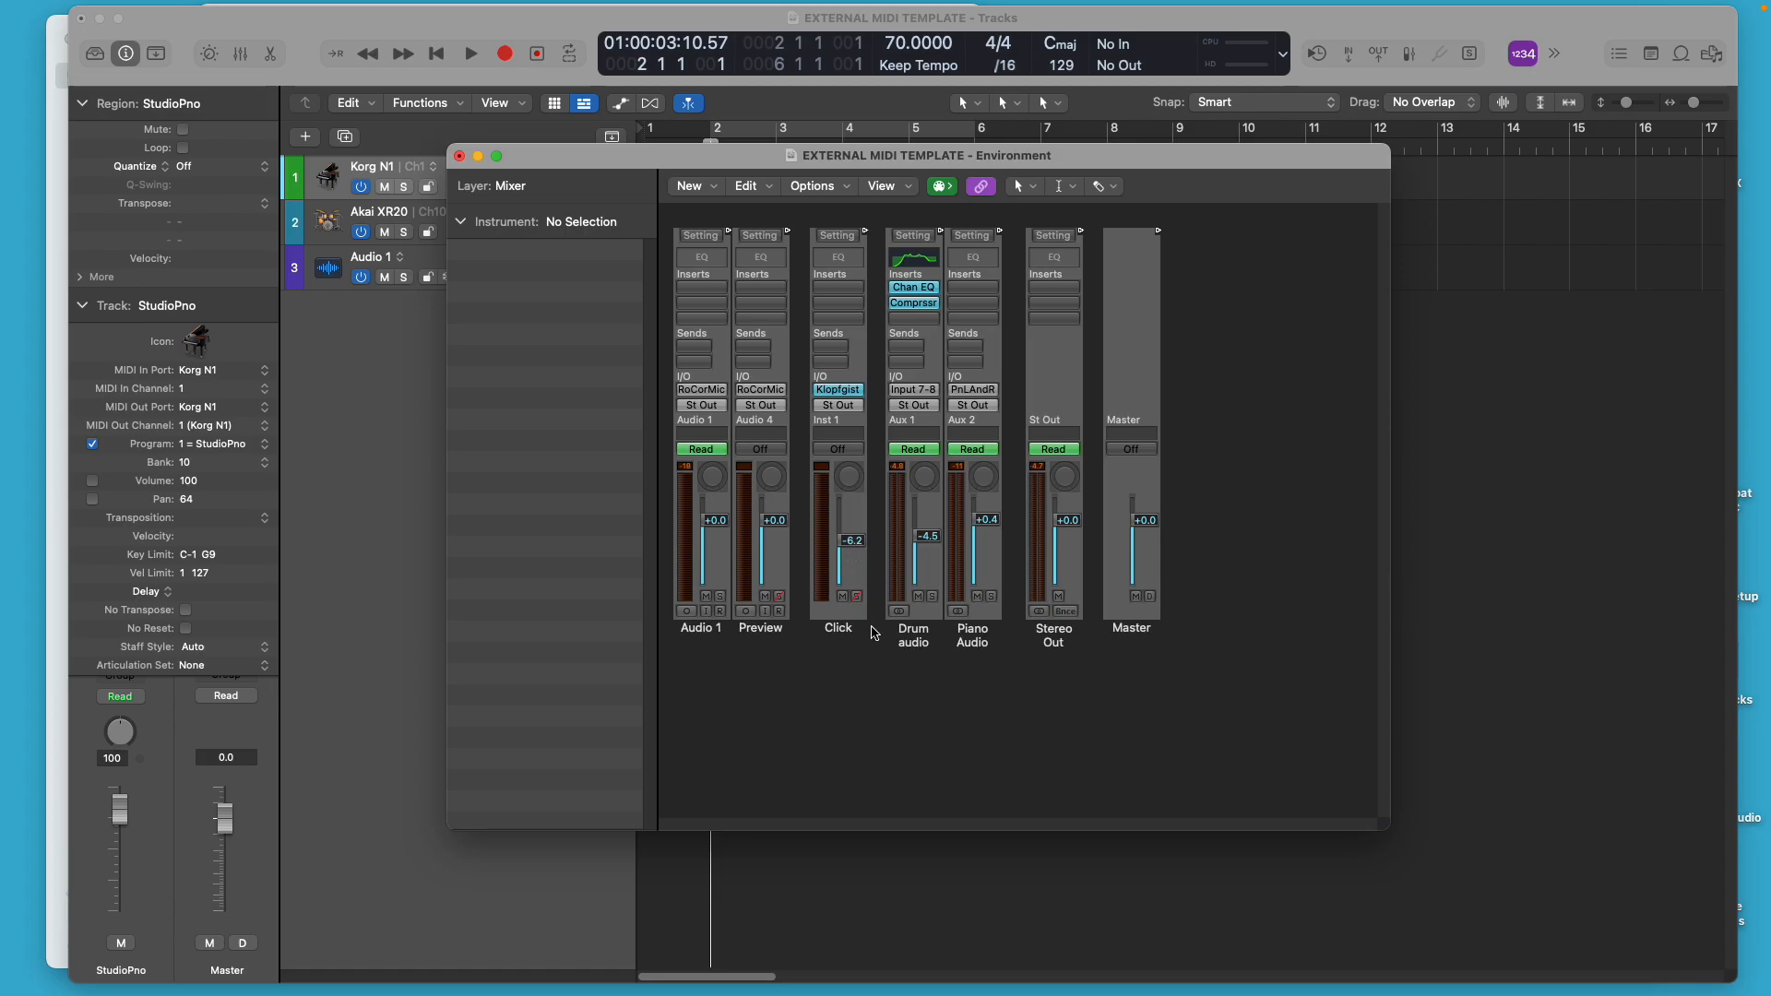
mouse_move(740, 278)
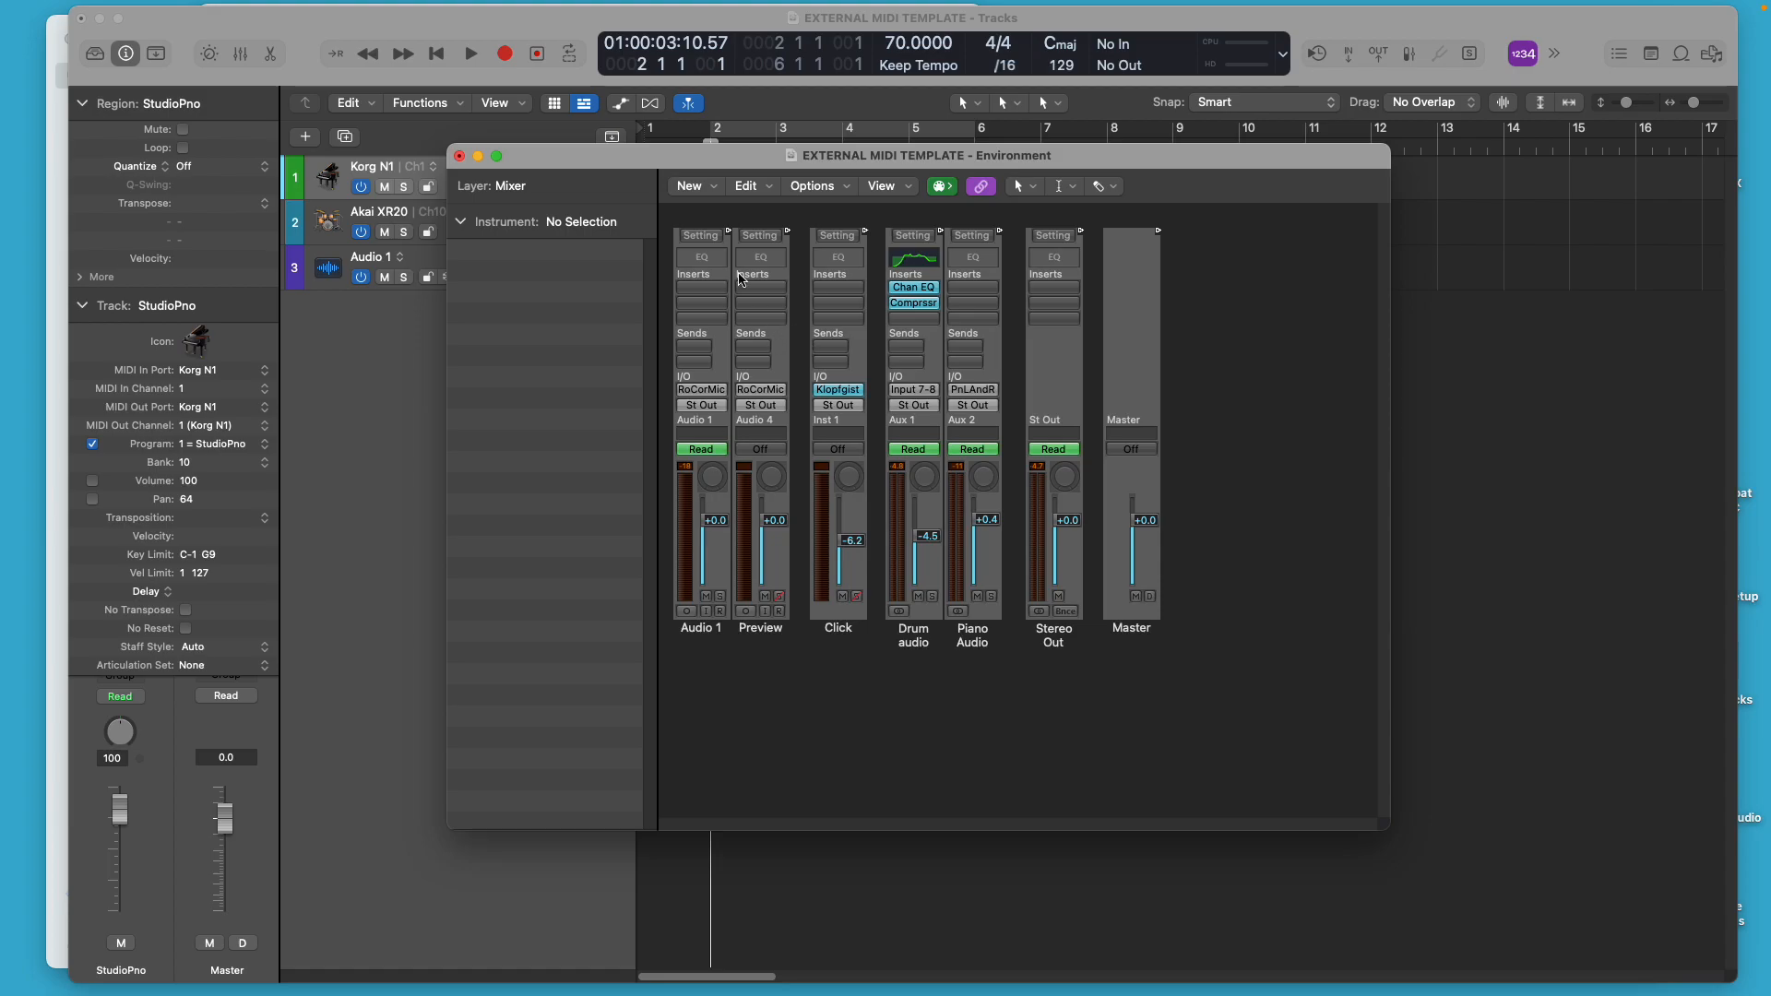
Move the Environment window lower to reveal the regions and inspect the mixer strips
left_click_drag(910, 155, 934, 269)
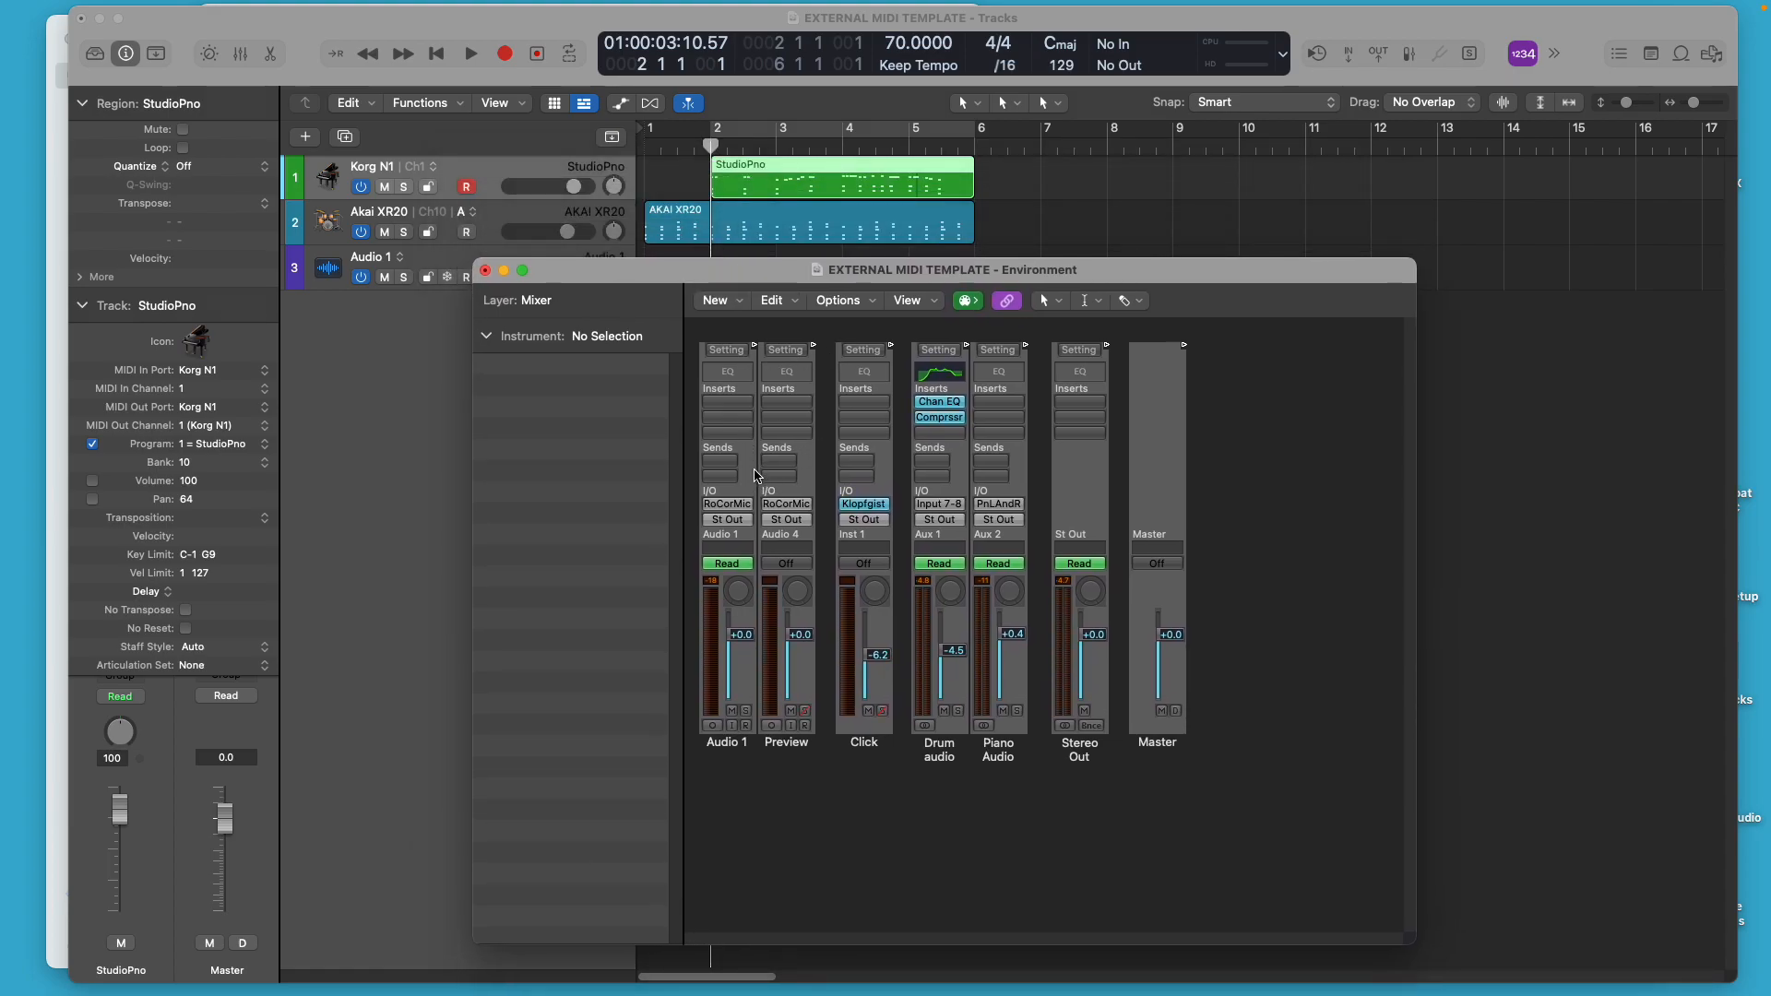
left_click(470, 51)
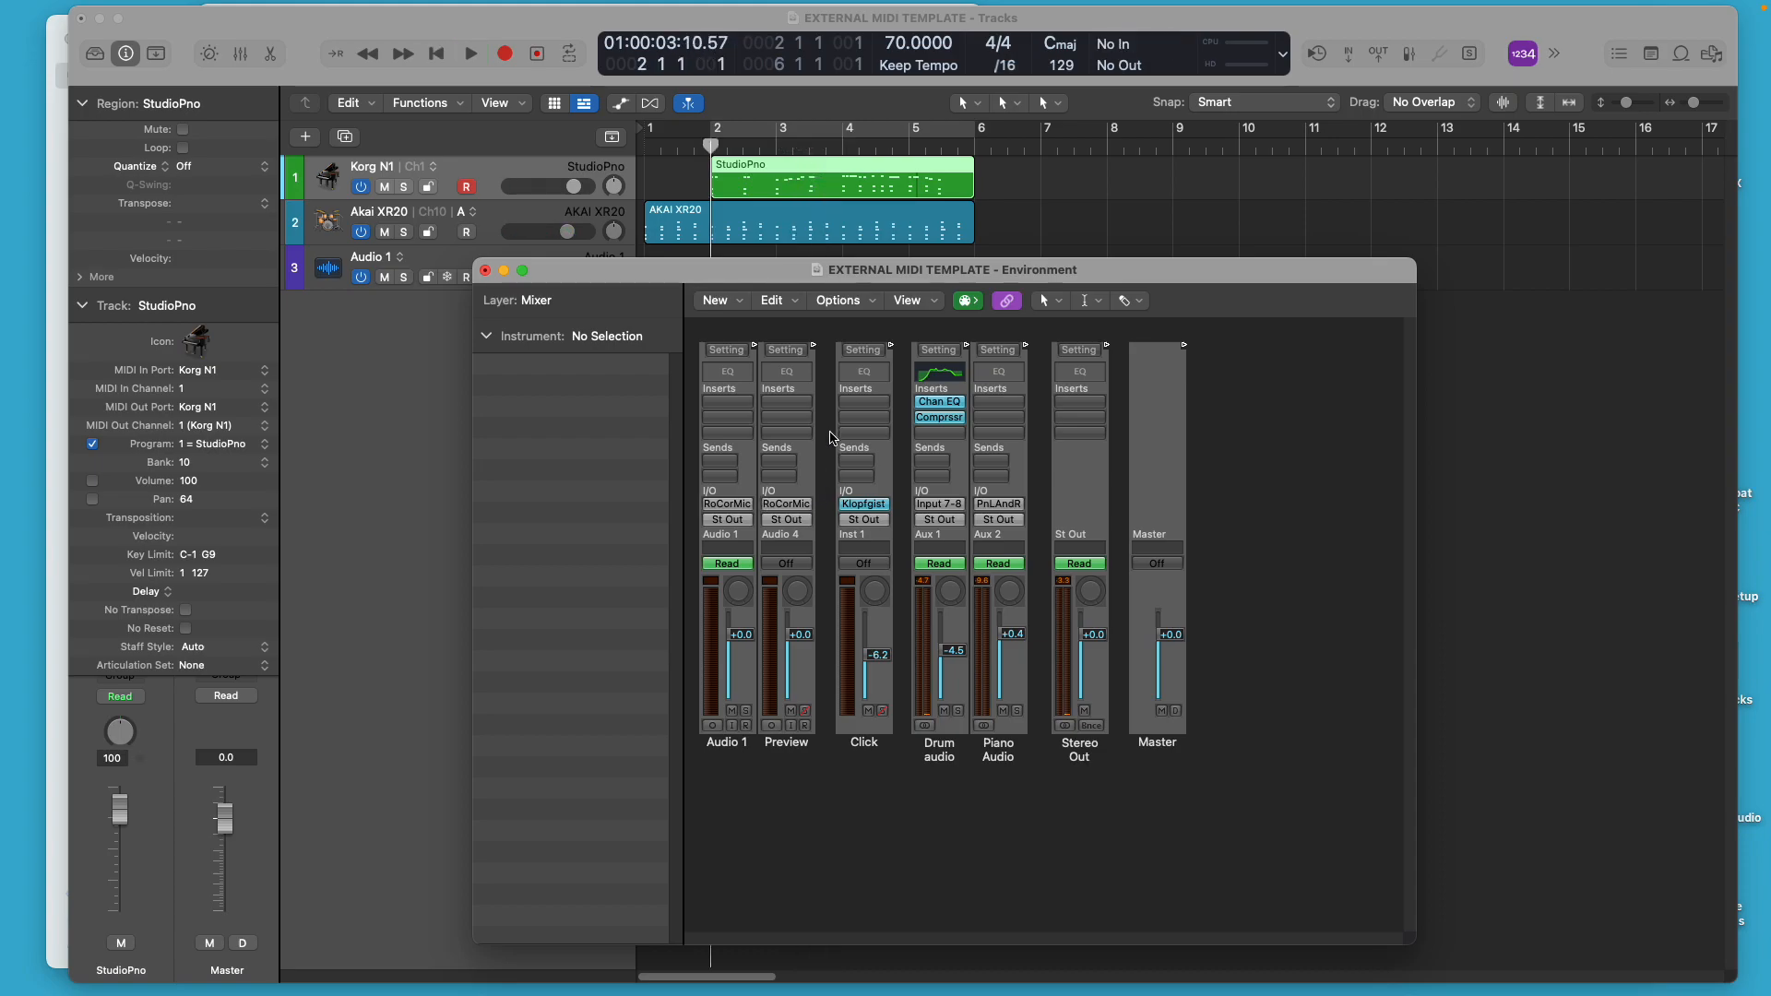
mouse_move(714, 395)
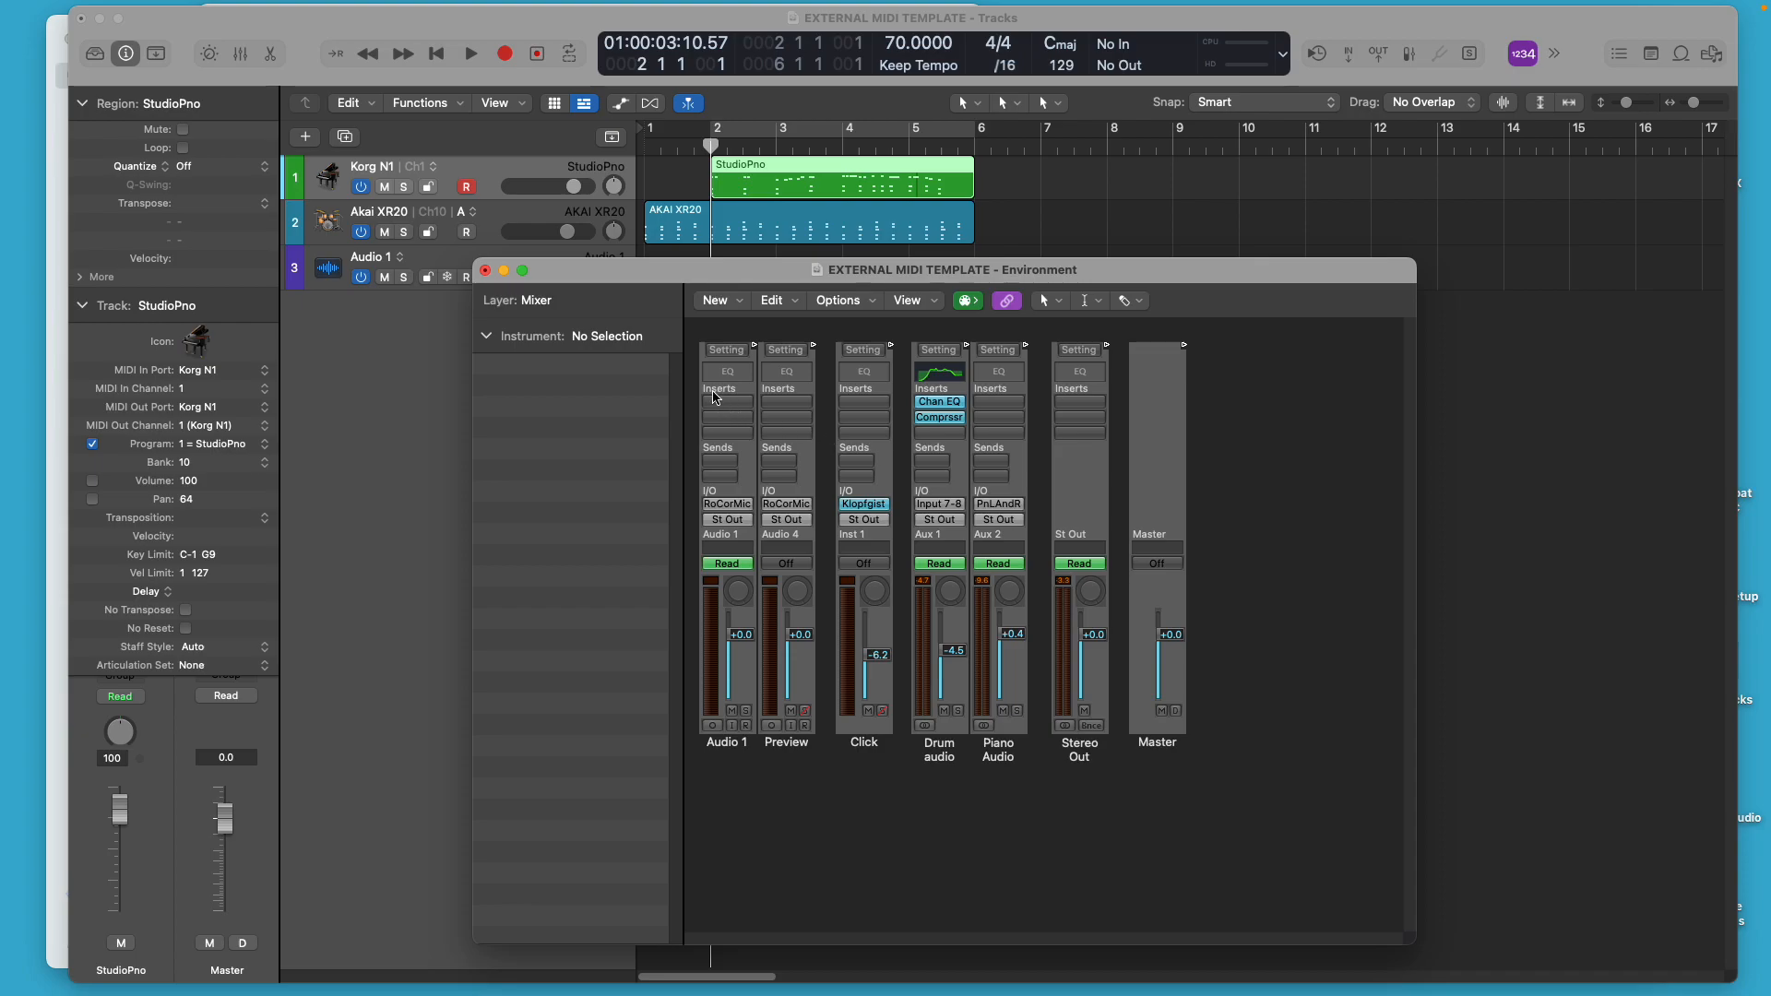
mouse_move(720, 408)
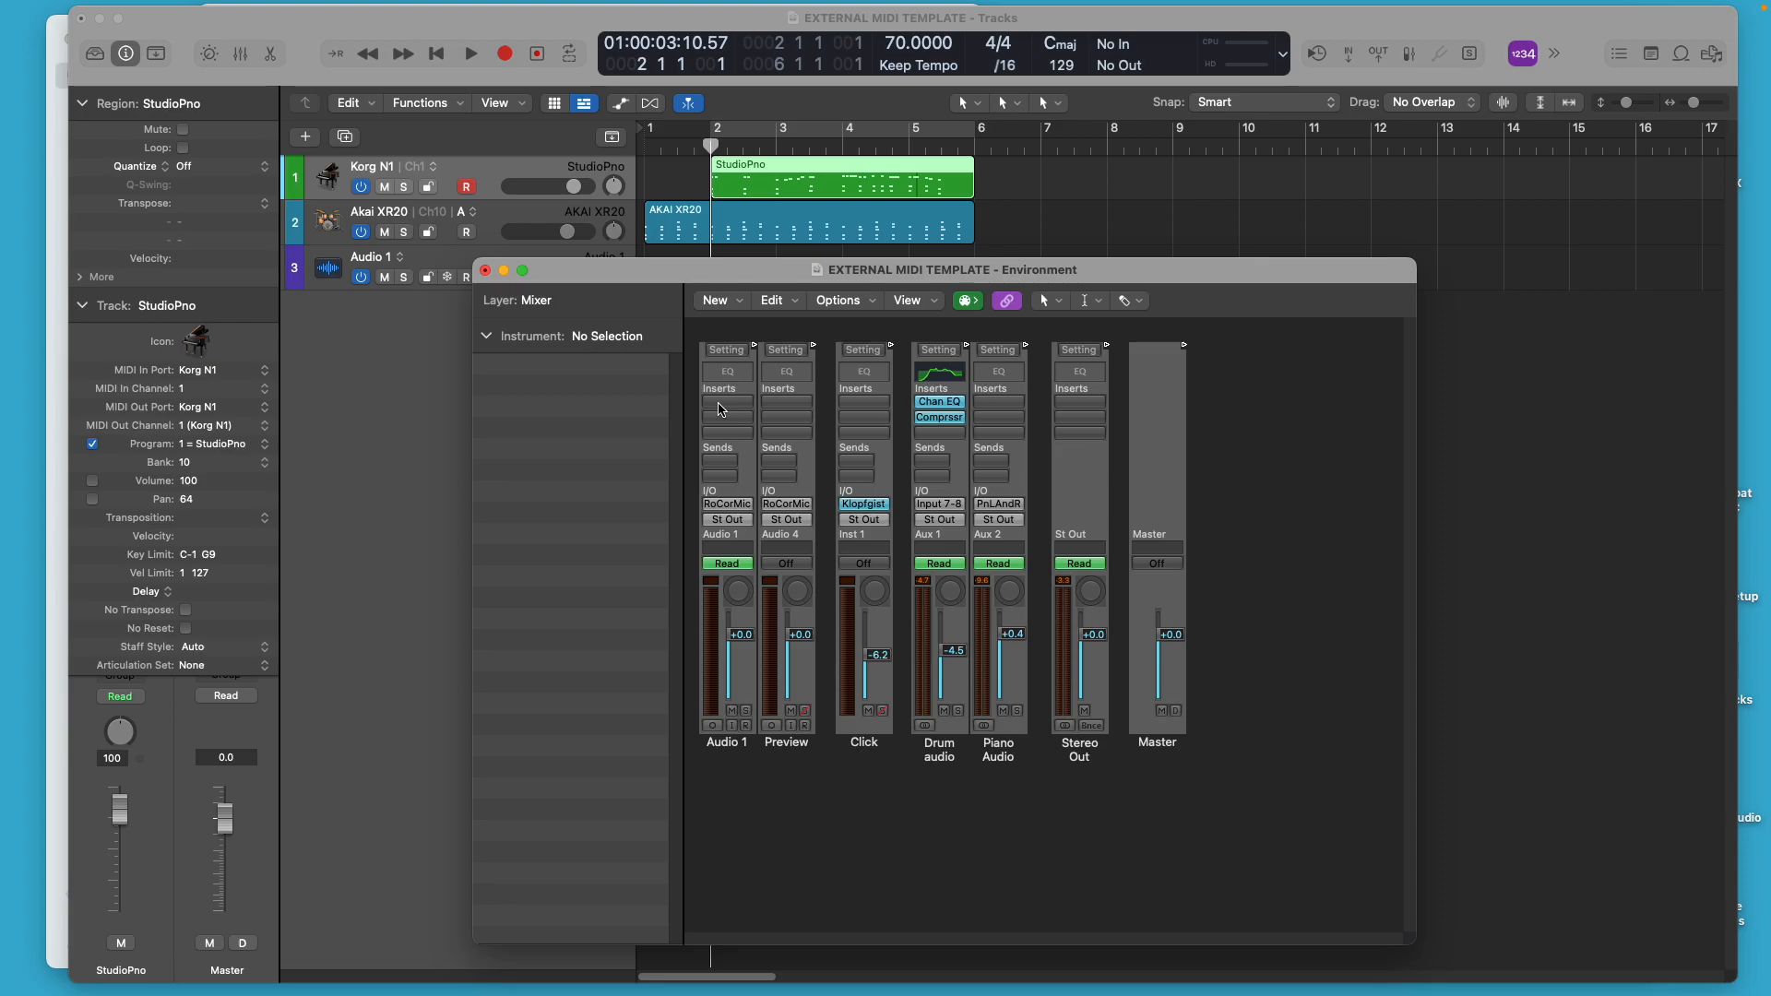
mouse_move(940, 674)
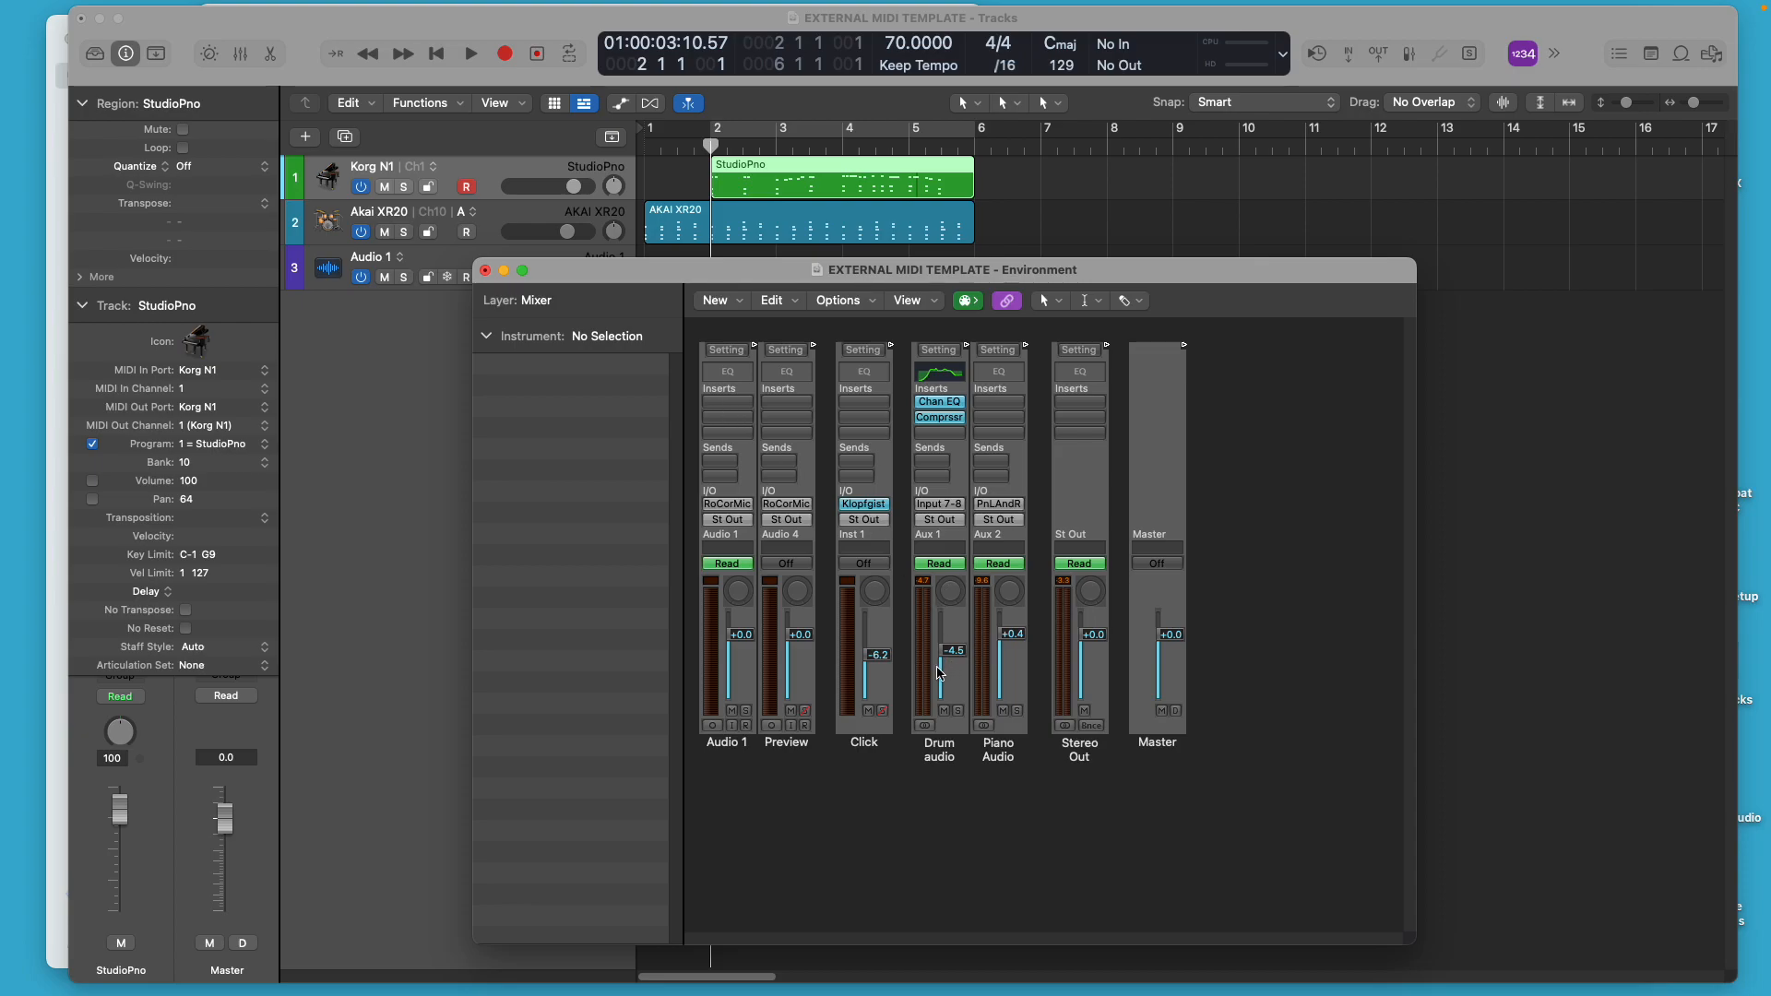
left_click(727, 399)
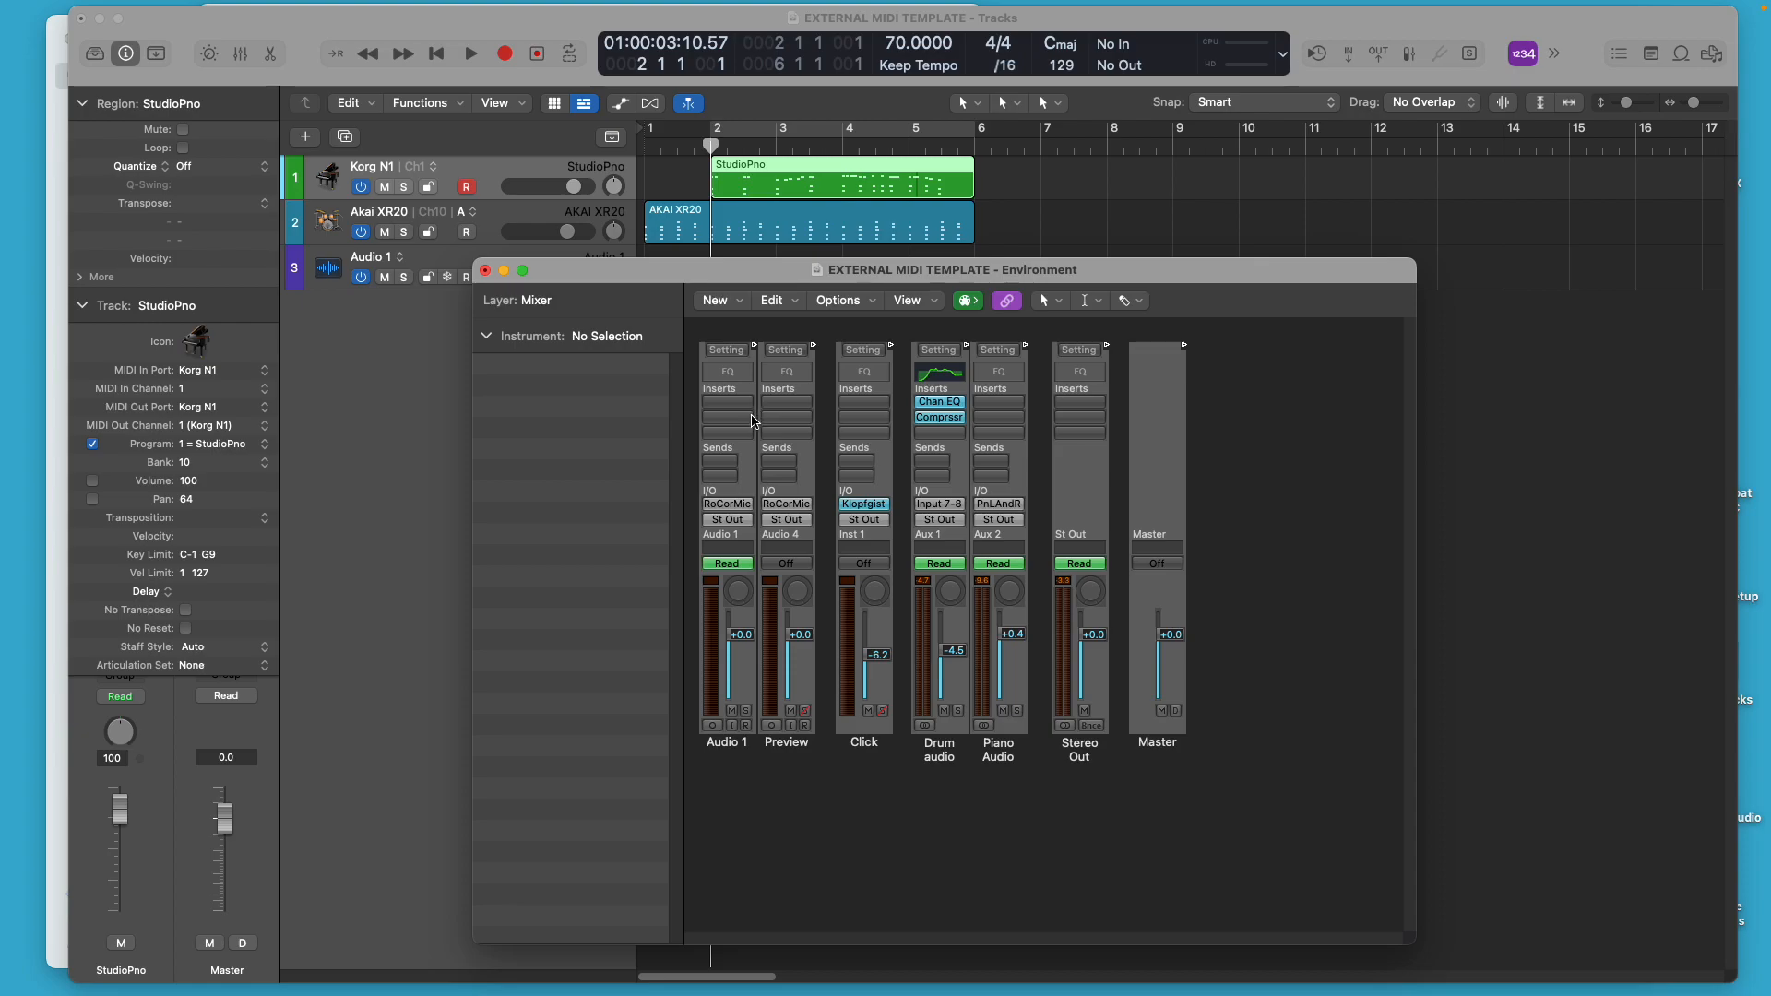
mouse_move(782, 439)
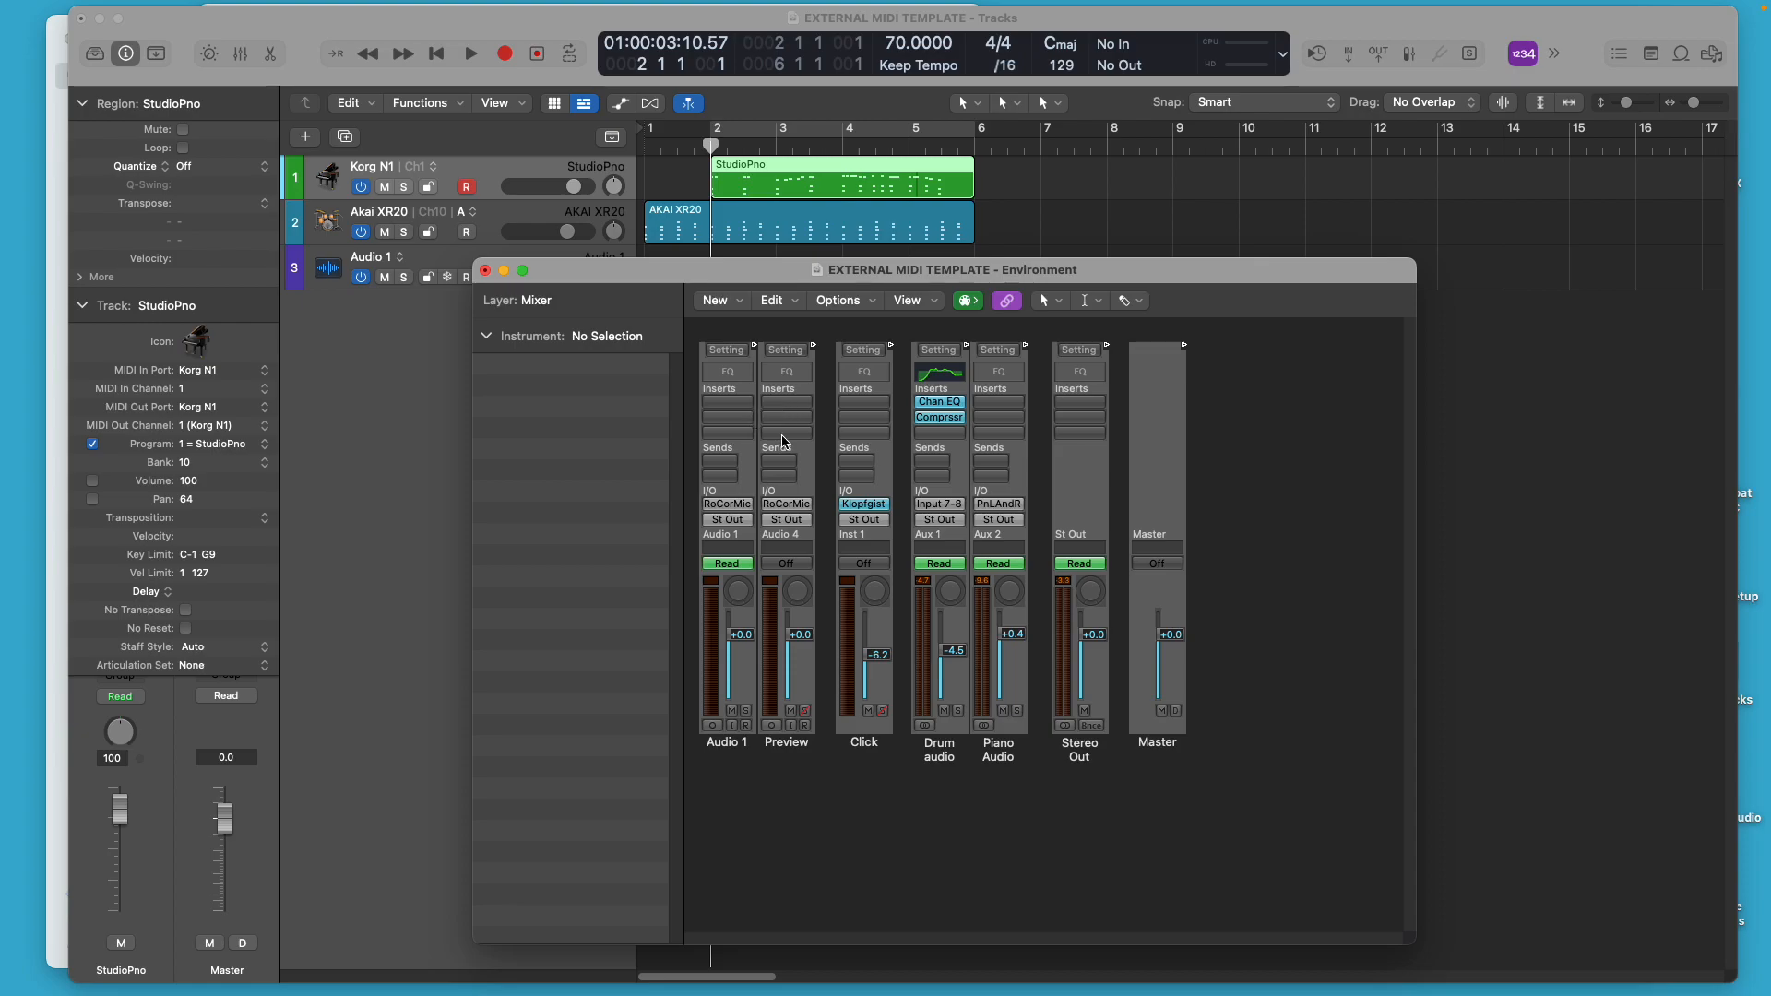
mouse_move(1248, 461)
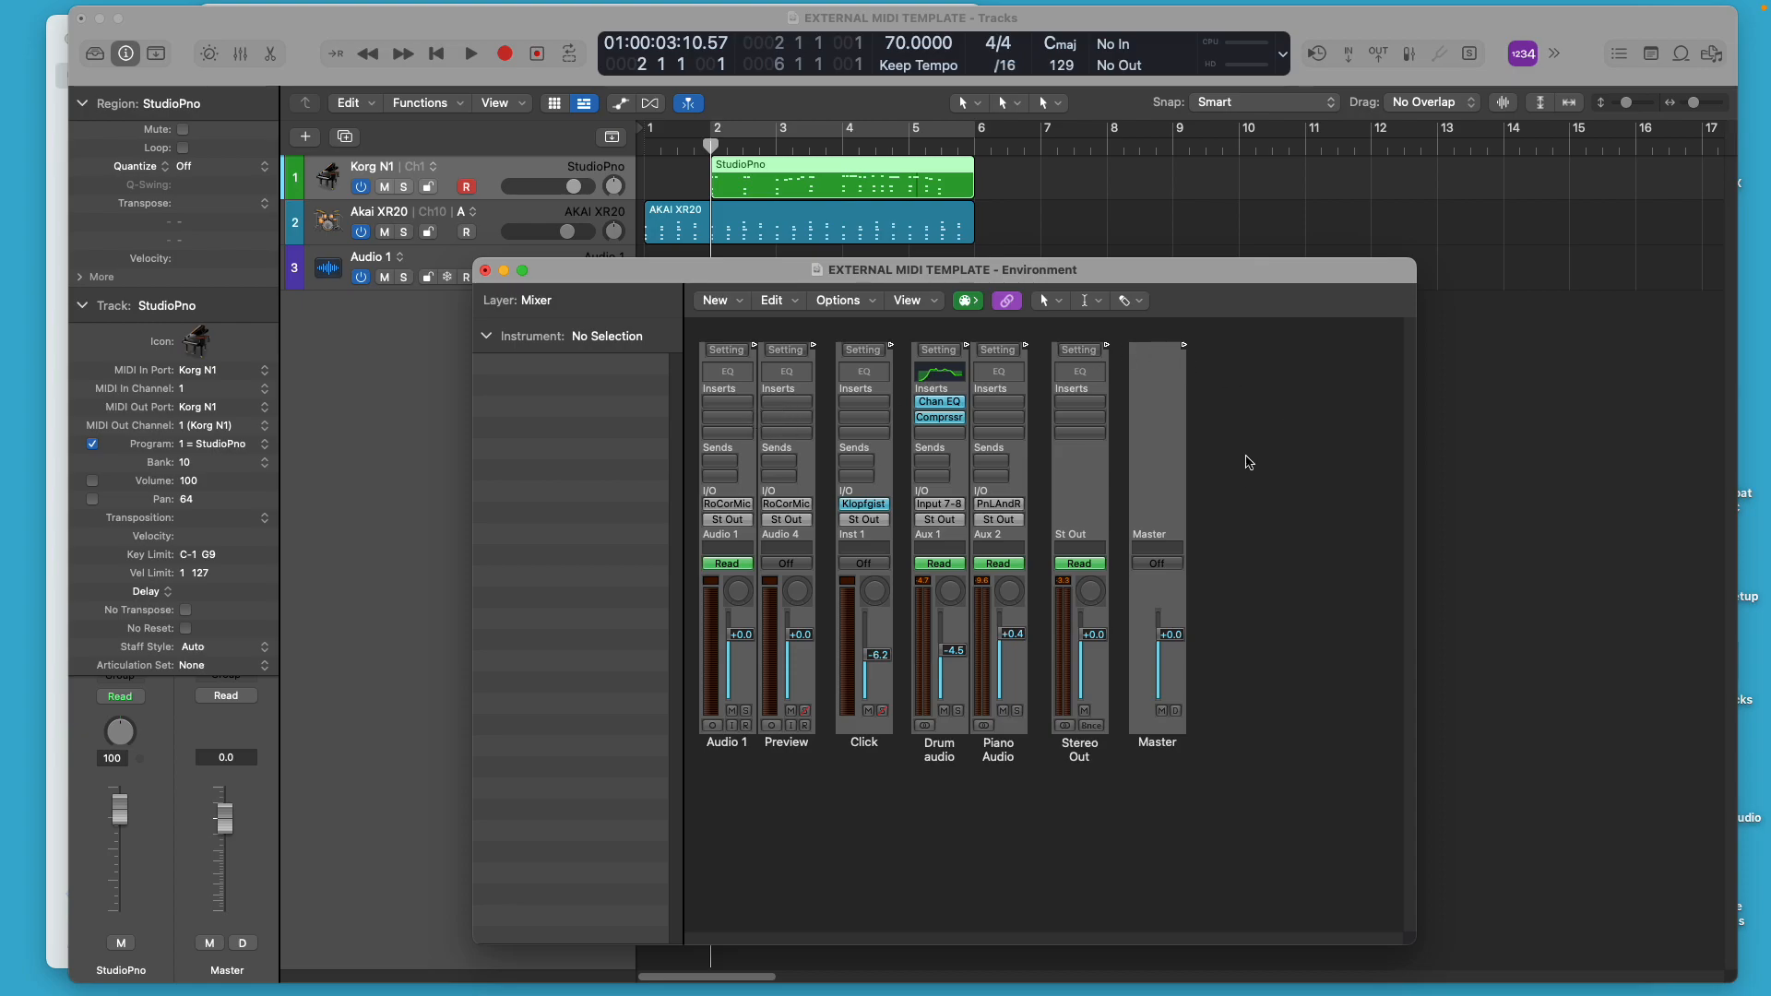
mouse_move(804, 358)
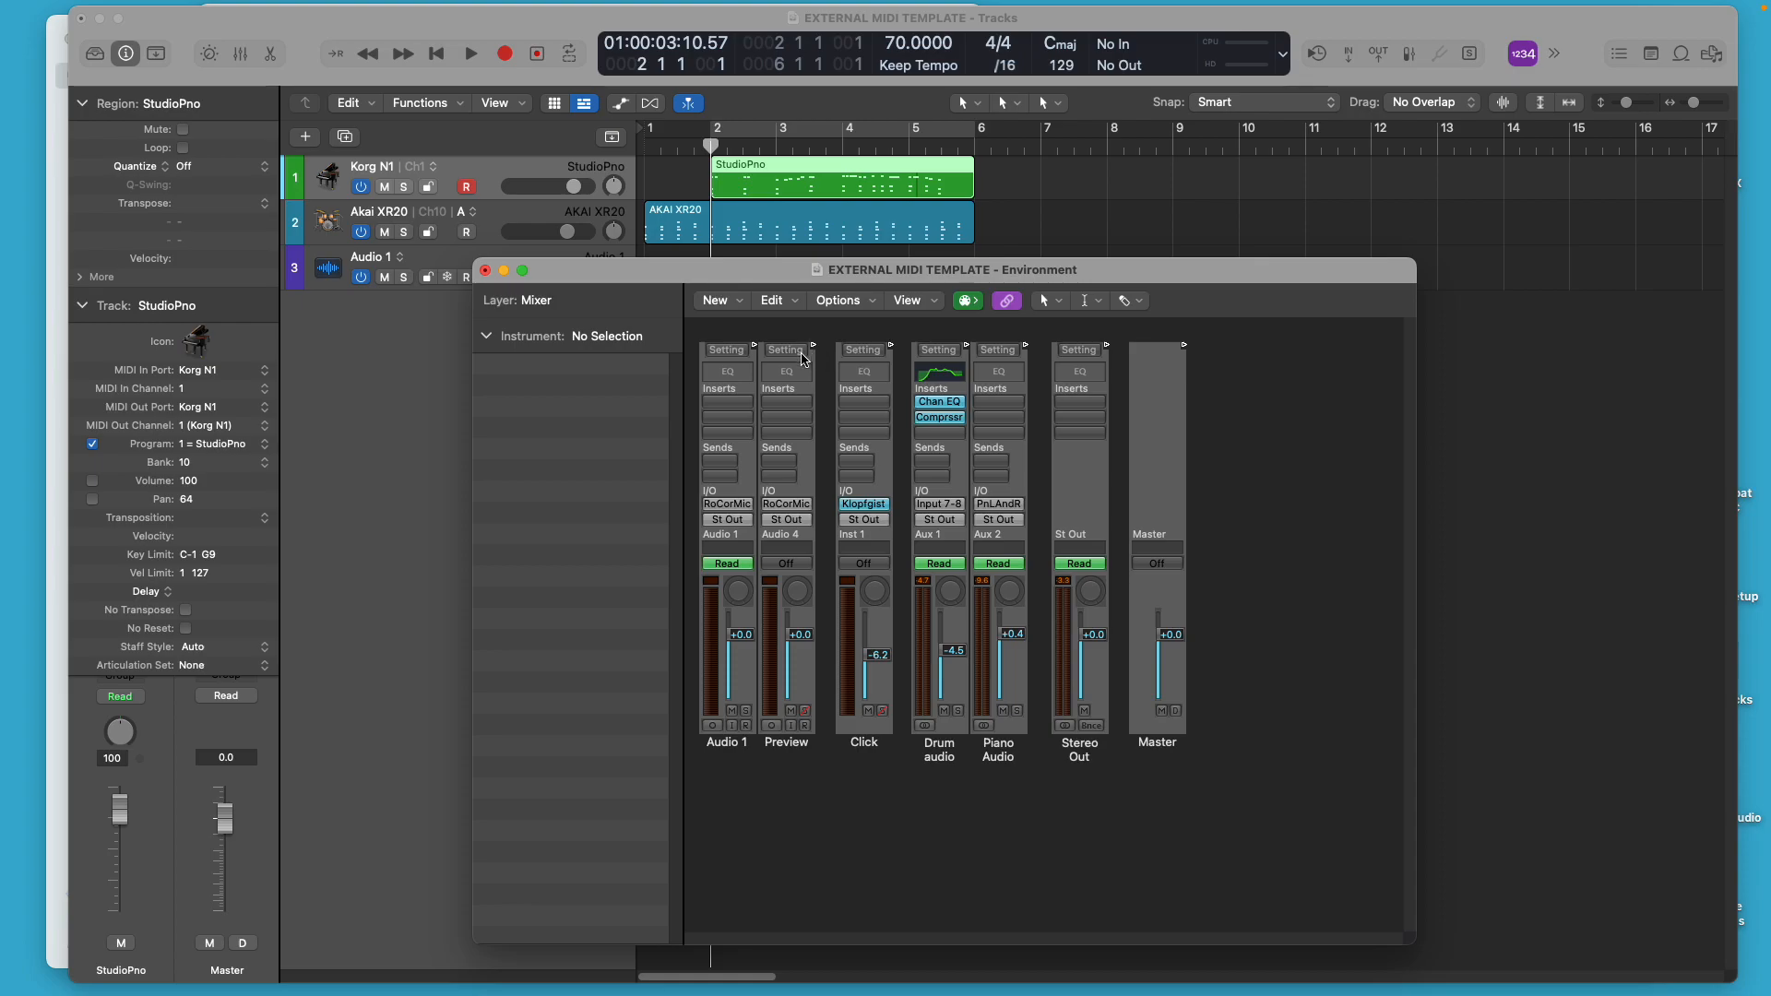
mouse_move(801, 339)
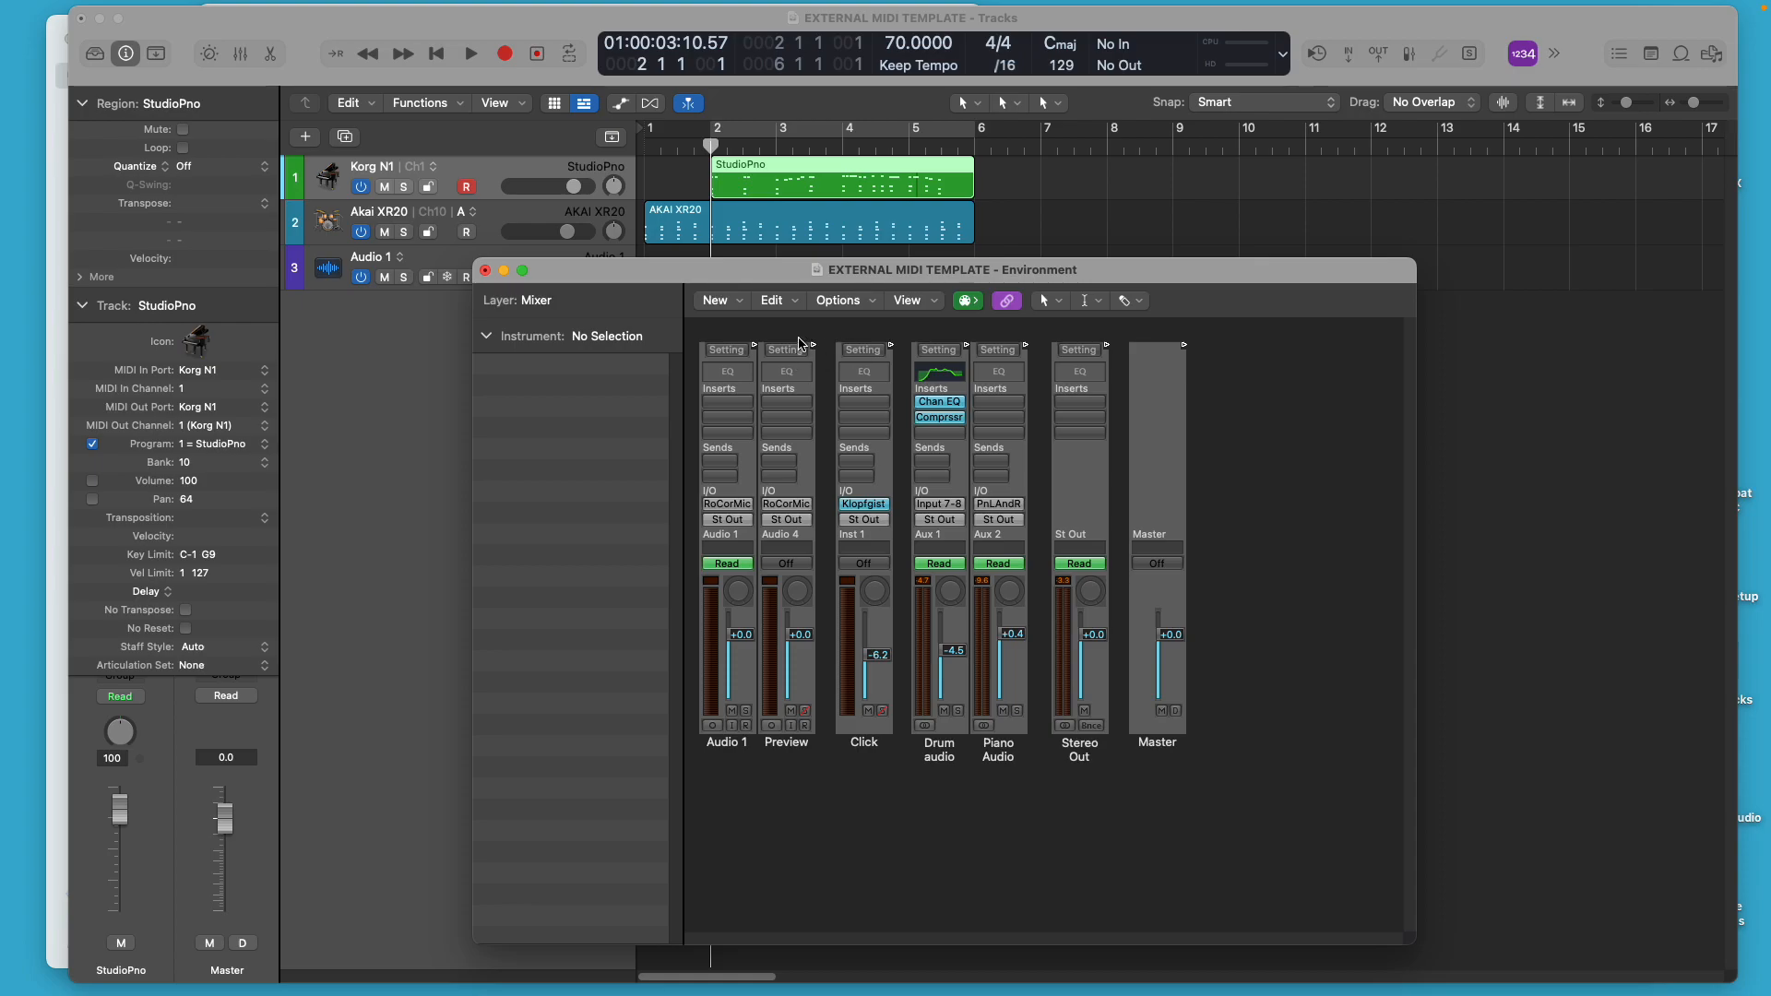
mouse_move(800, 361)
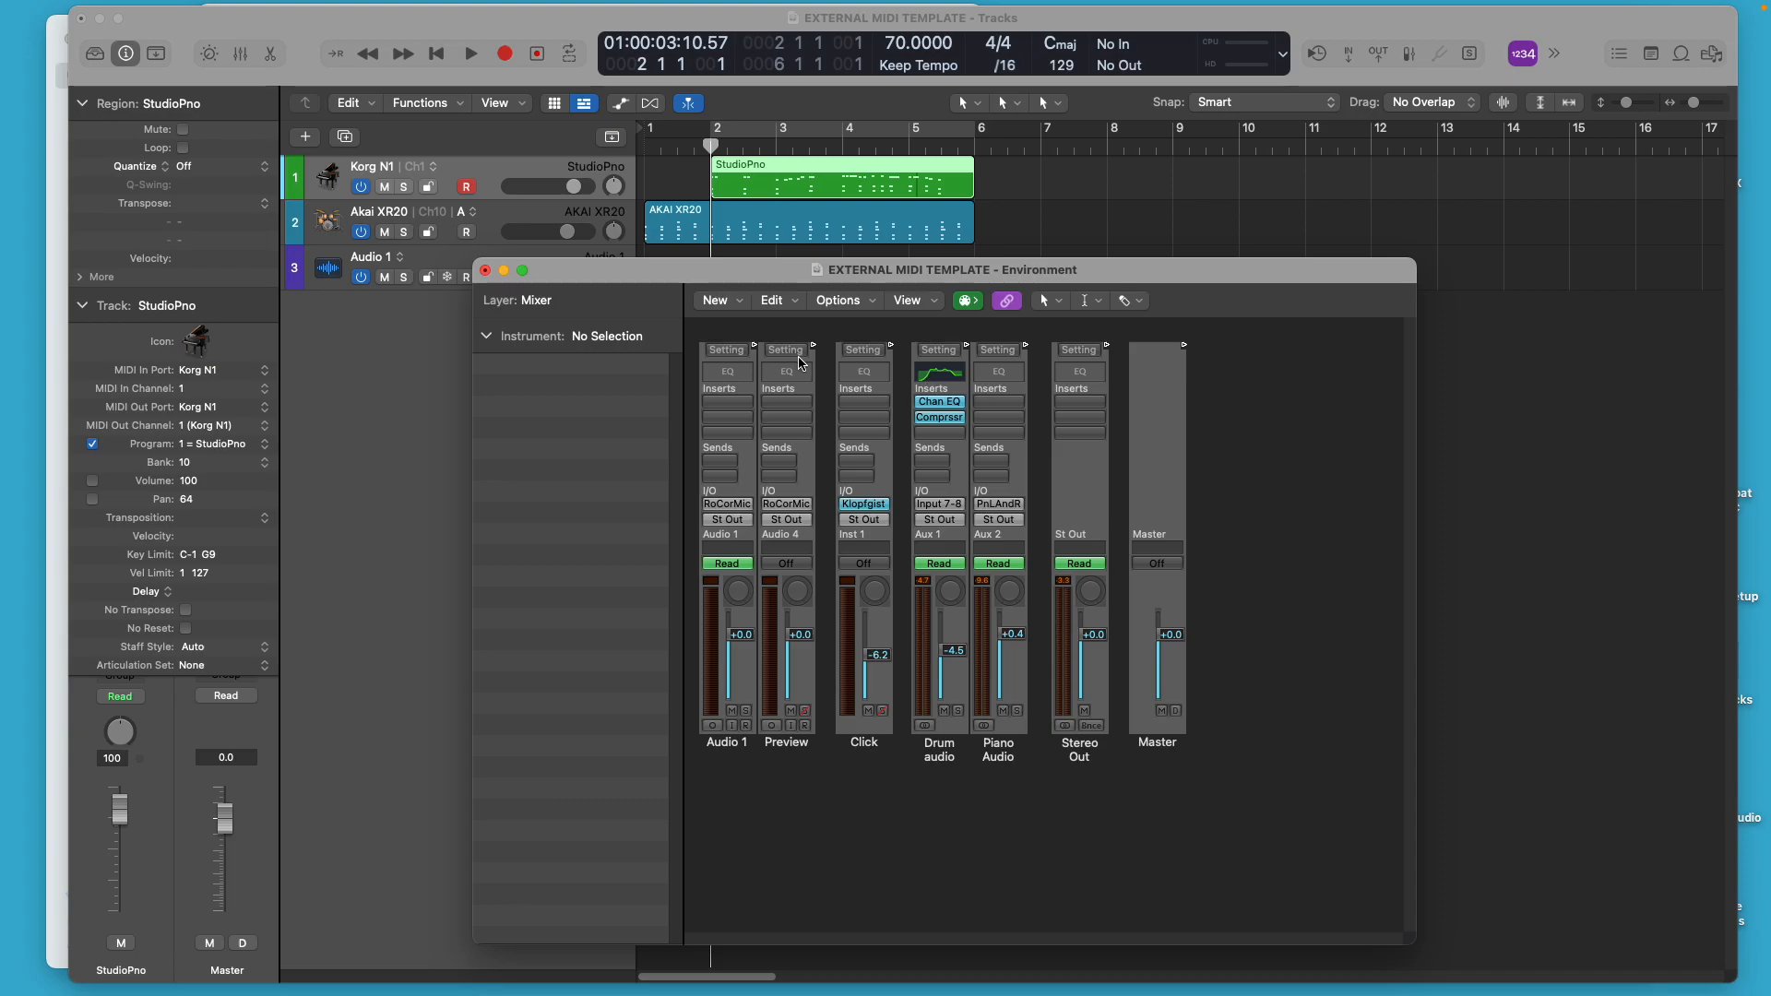
mouse_move(810, 372)
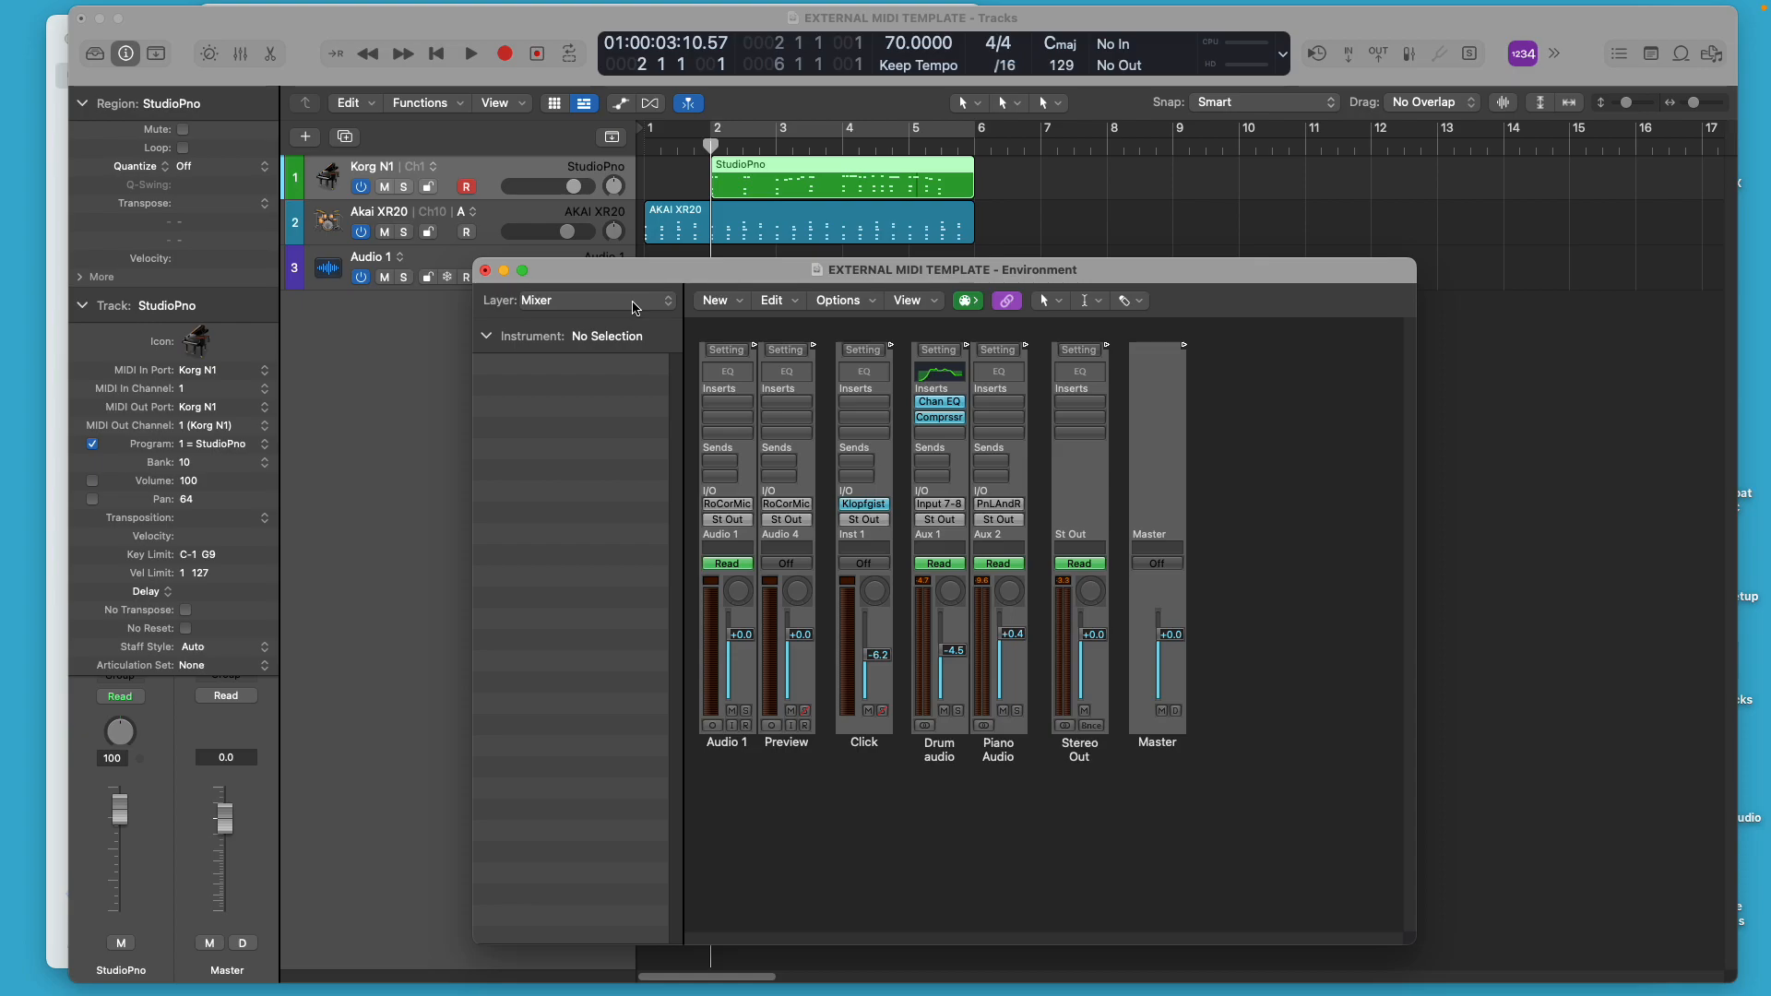
mouse_move(1048, 501)
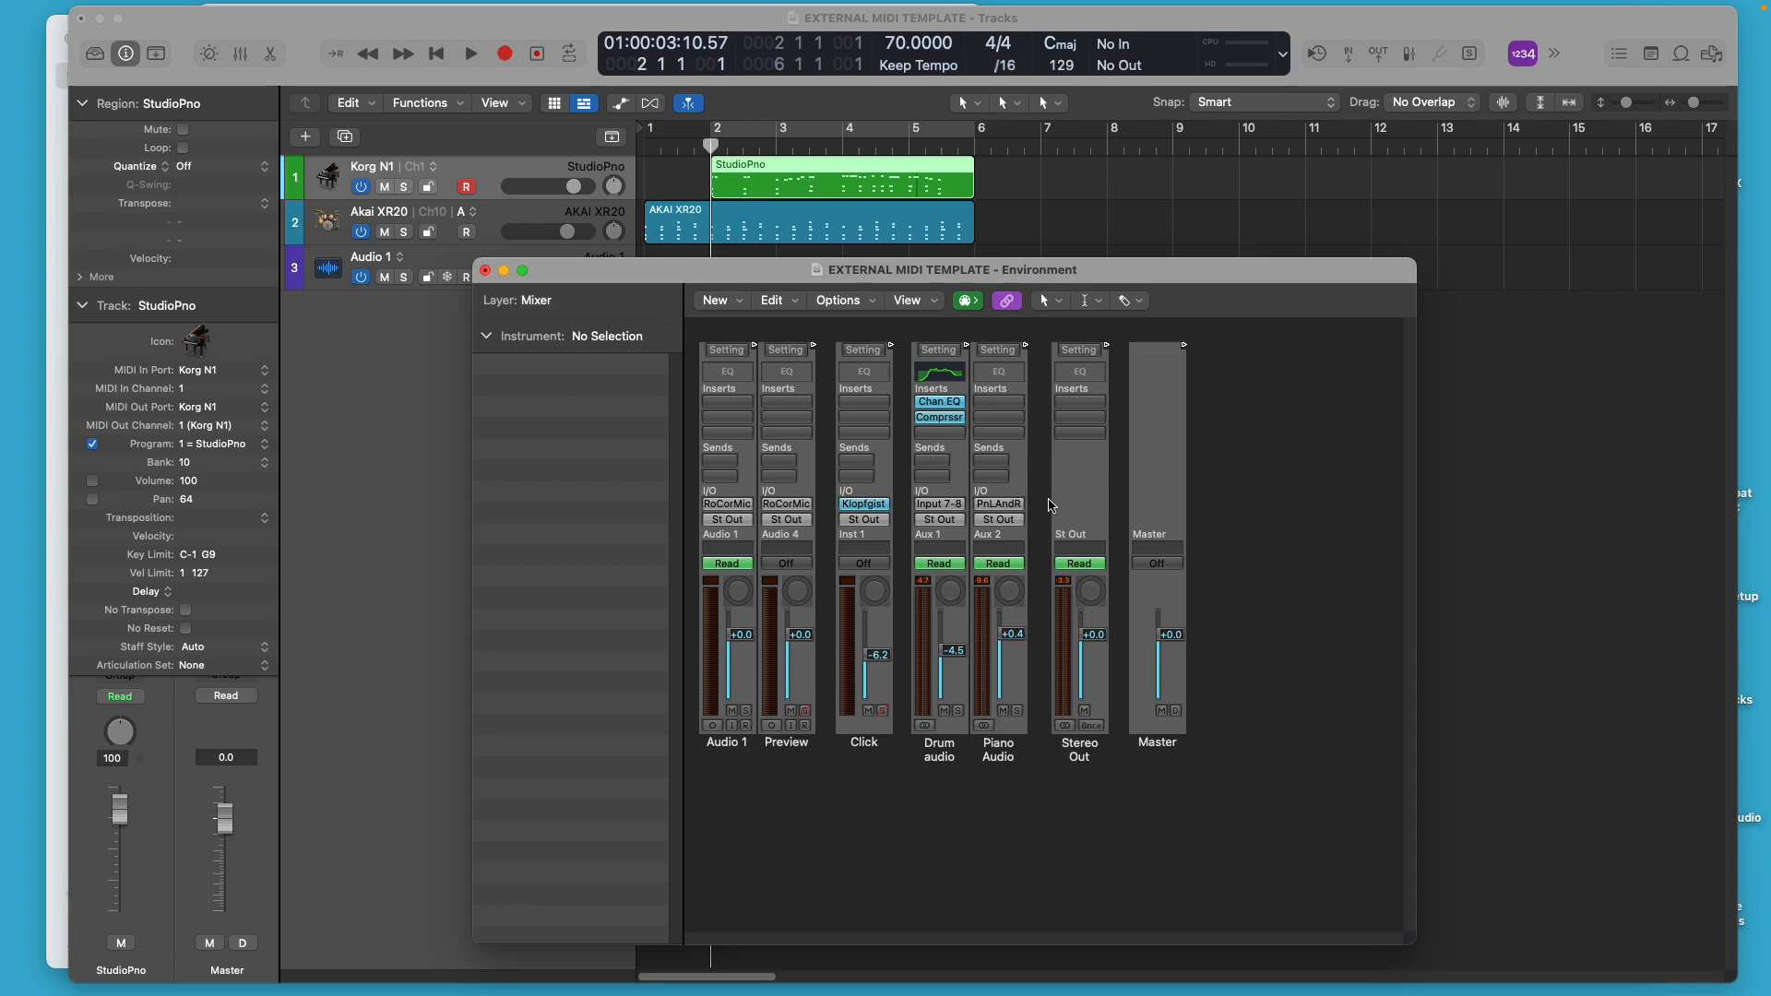
mouse_move(914, 516)
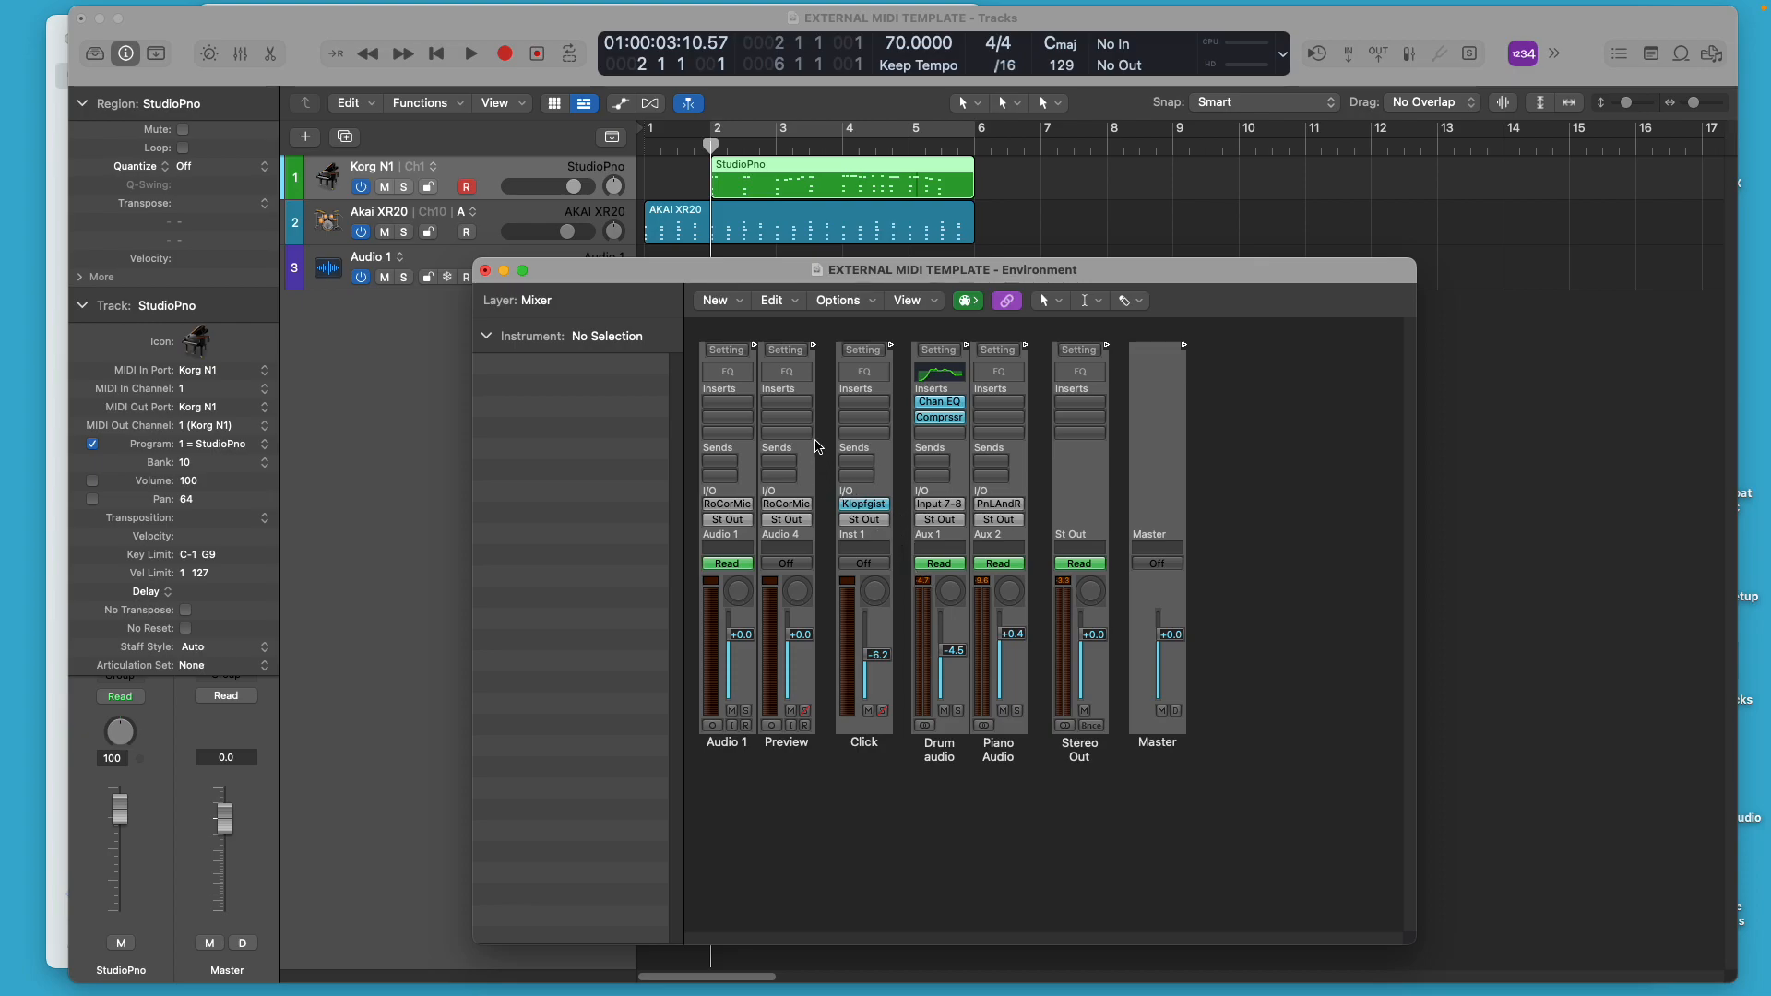
mouse_move(891, 773)
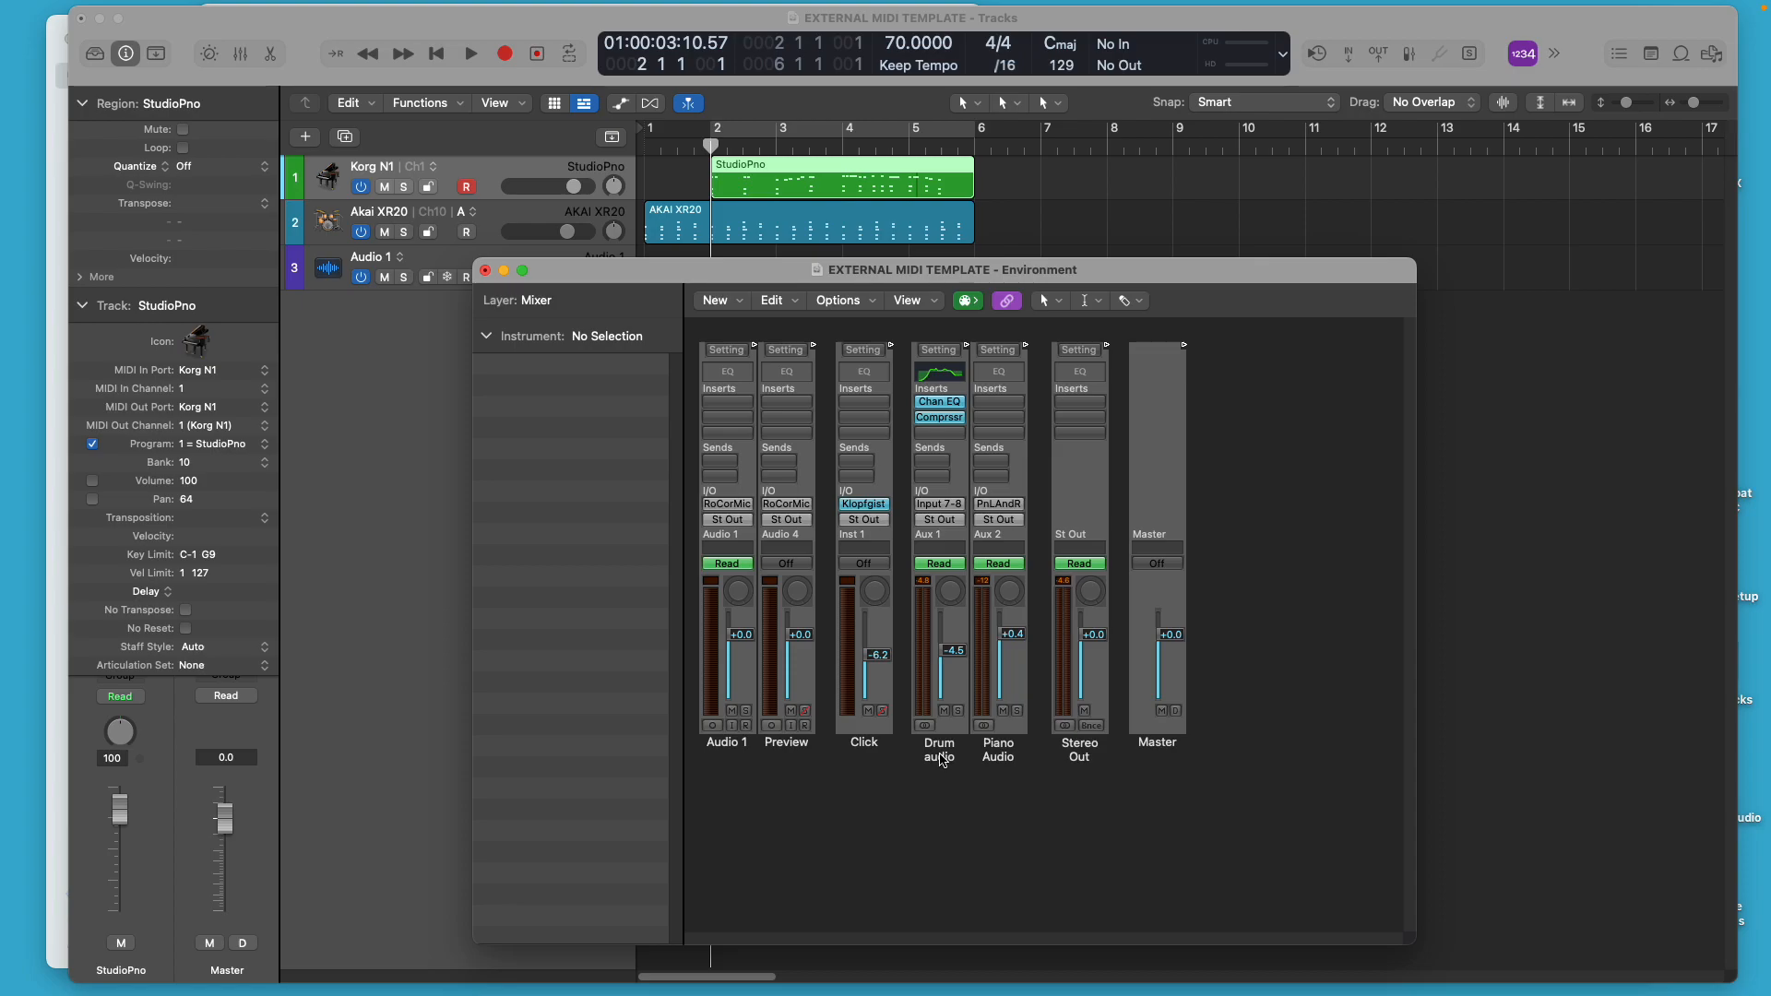
mouse_move(855, 414)
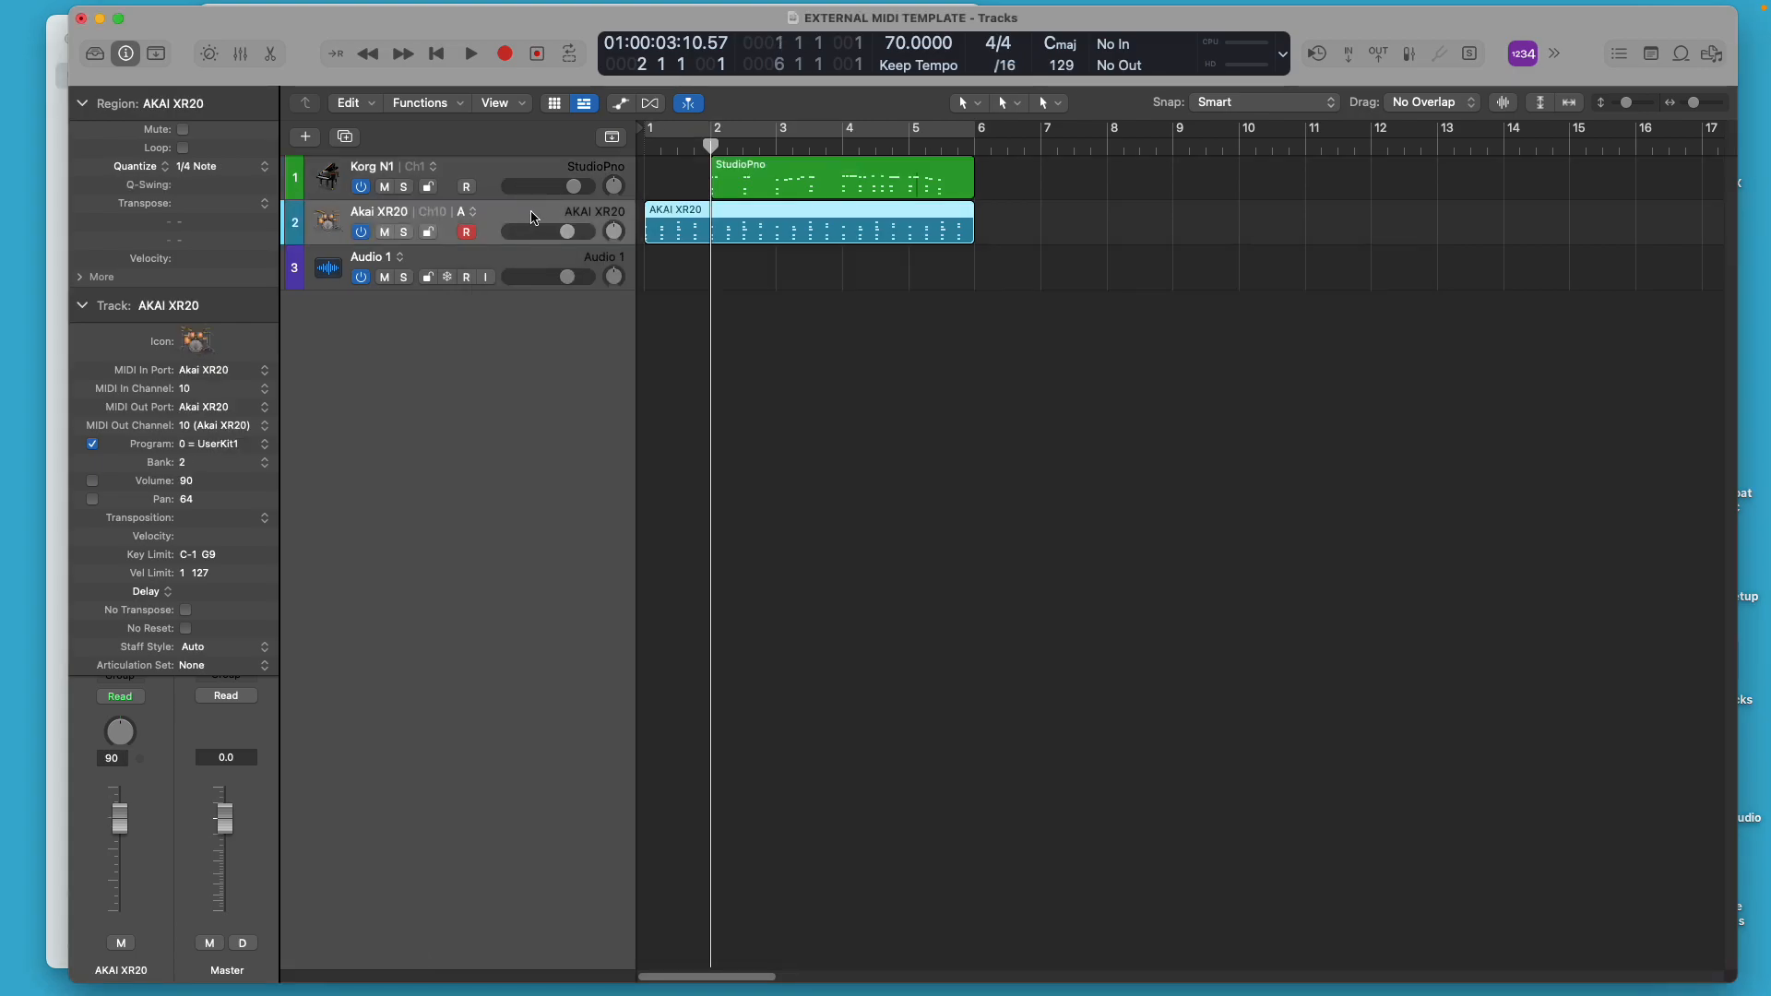
mouse_move(544, 219)
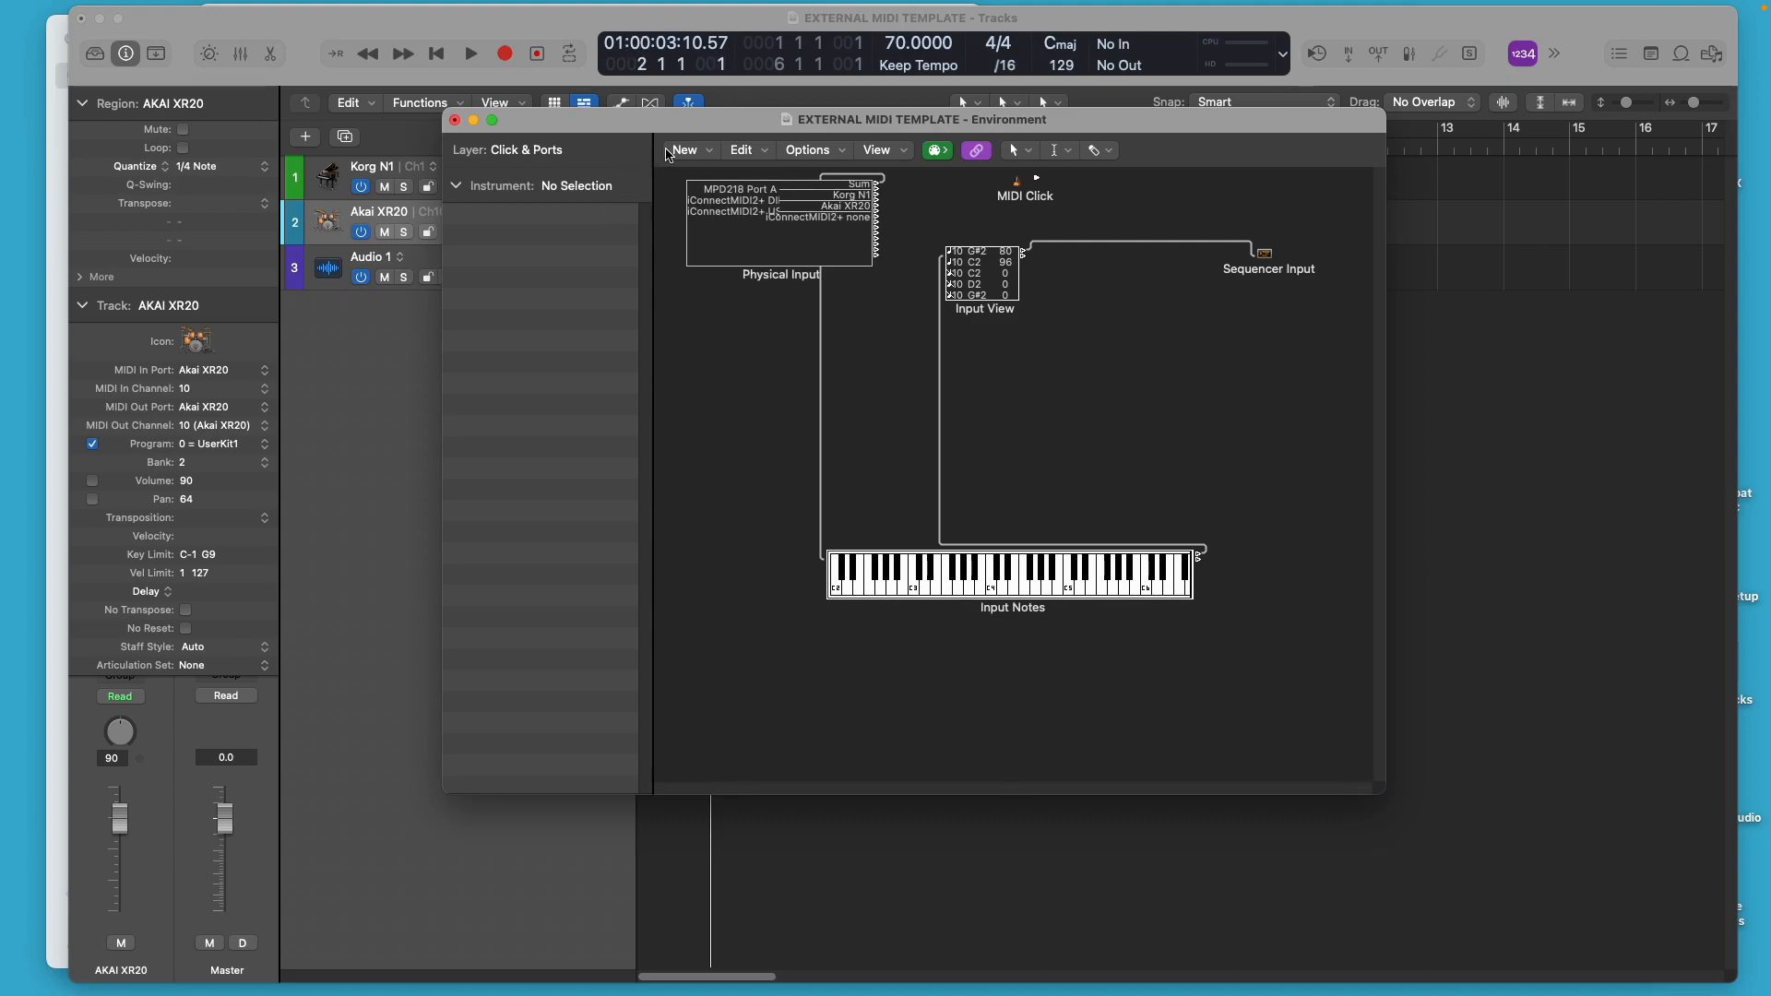
Switch the Environment to the Mixer layer, then back to Click & Ports
left_click(524, 149)
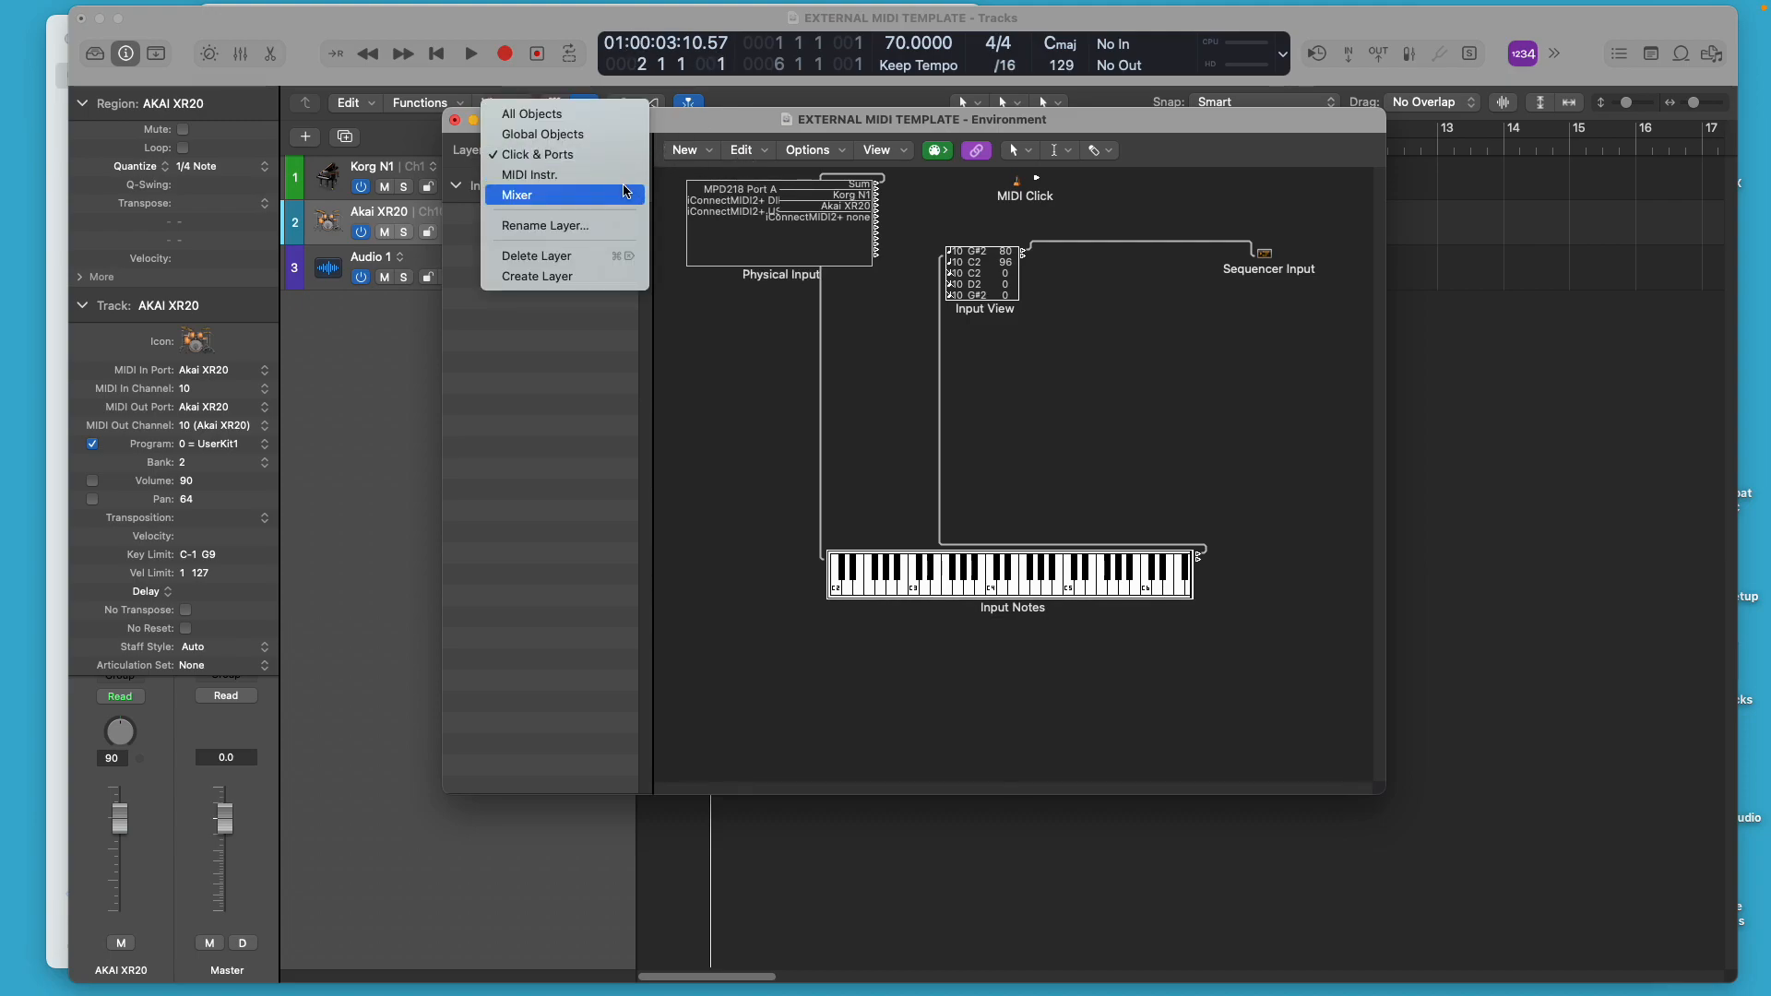
left_click(517, 196)
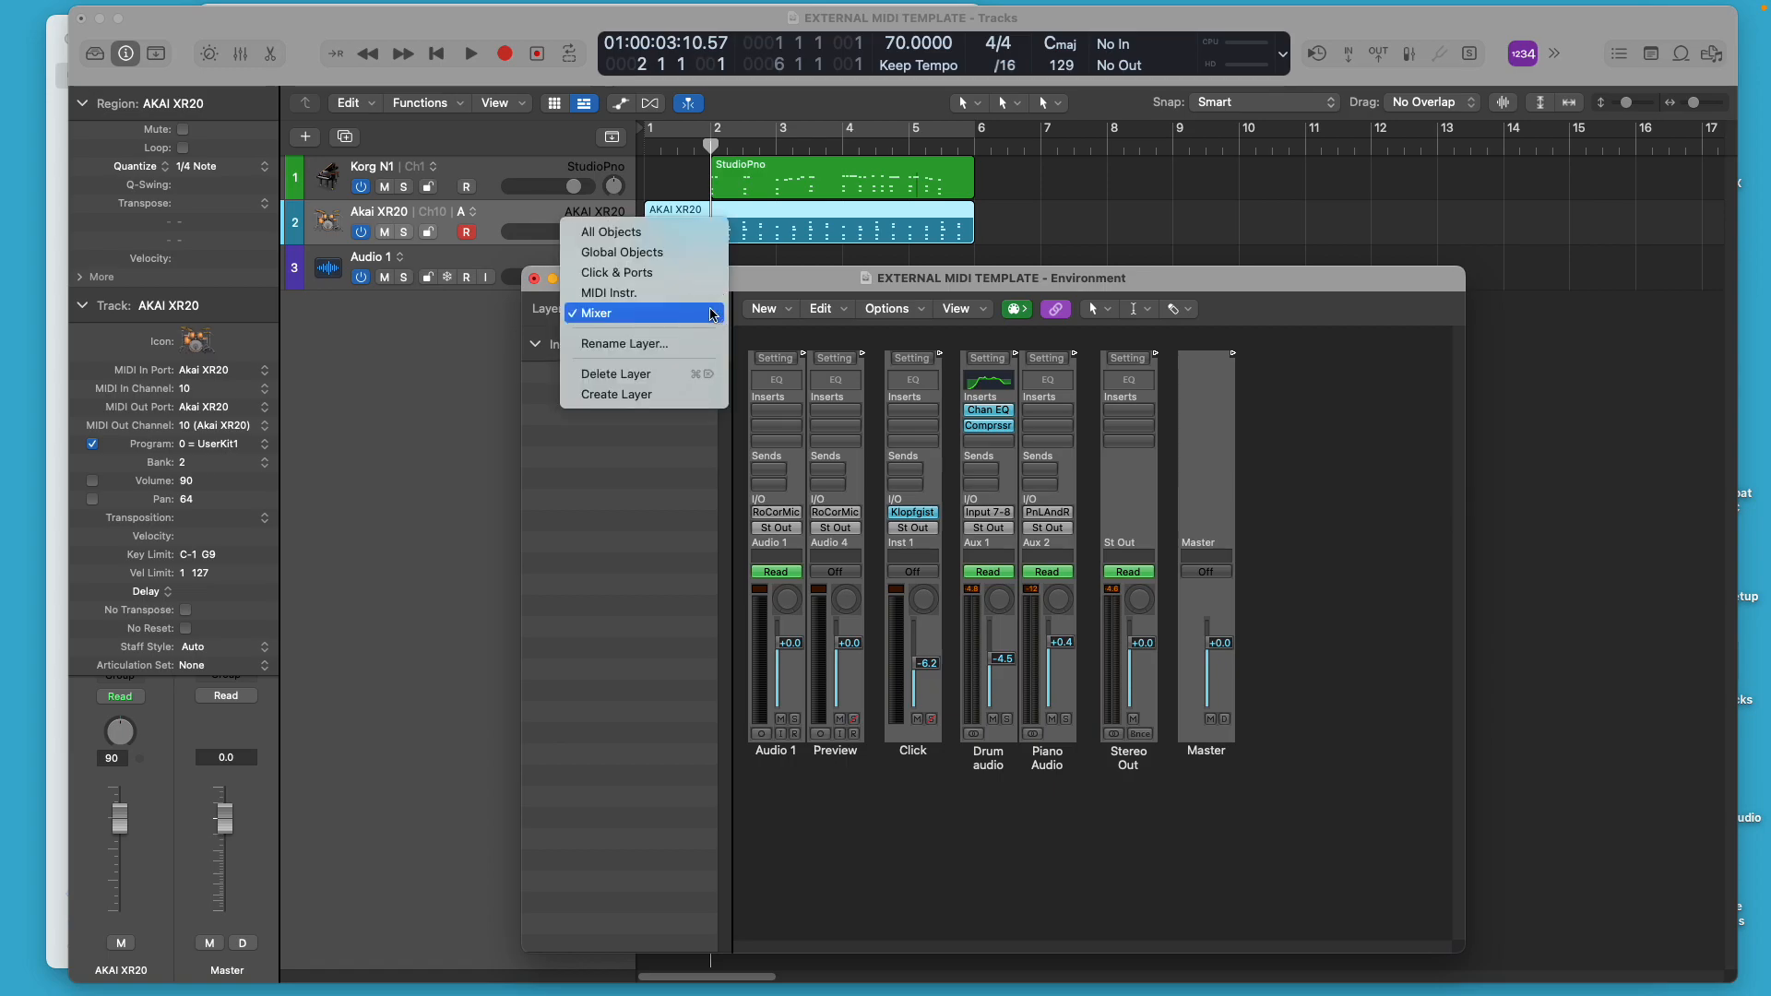
left_click(617, 273)
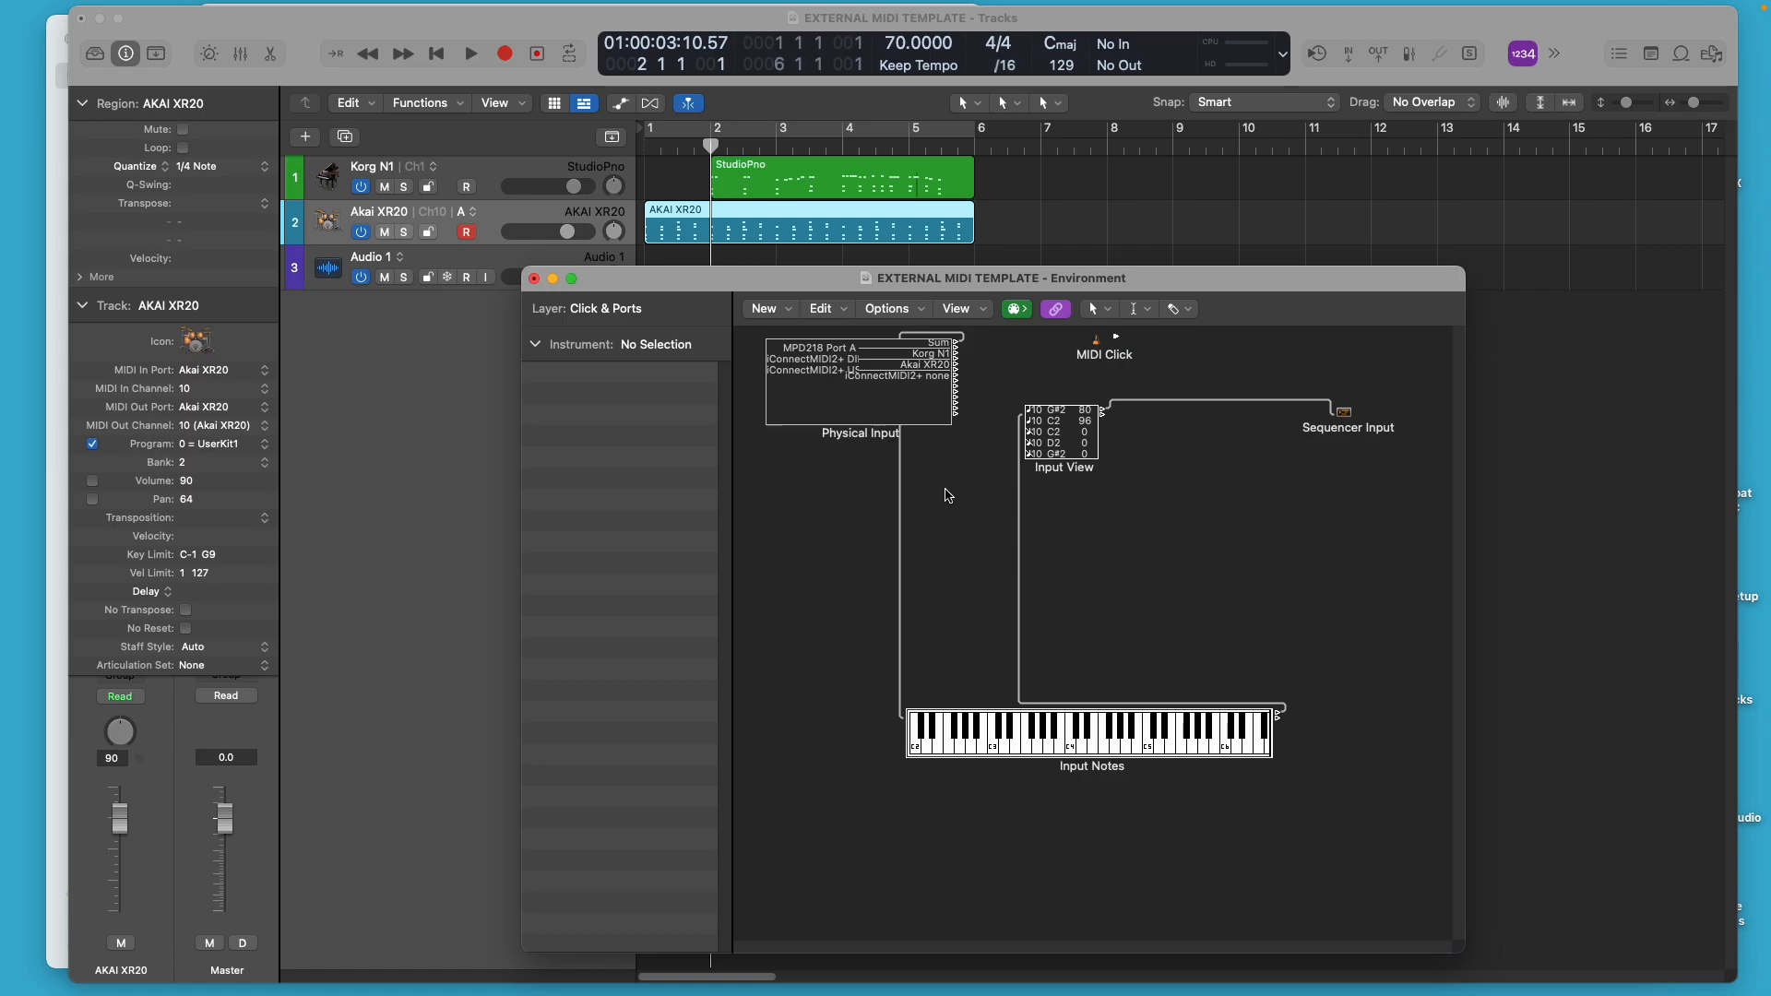
mouse_move(821, 313)
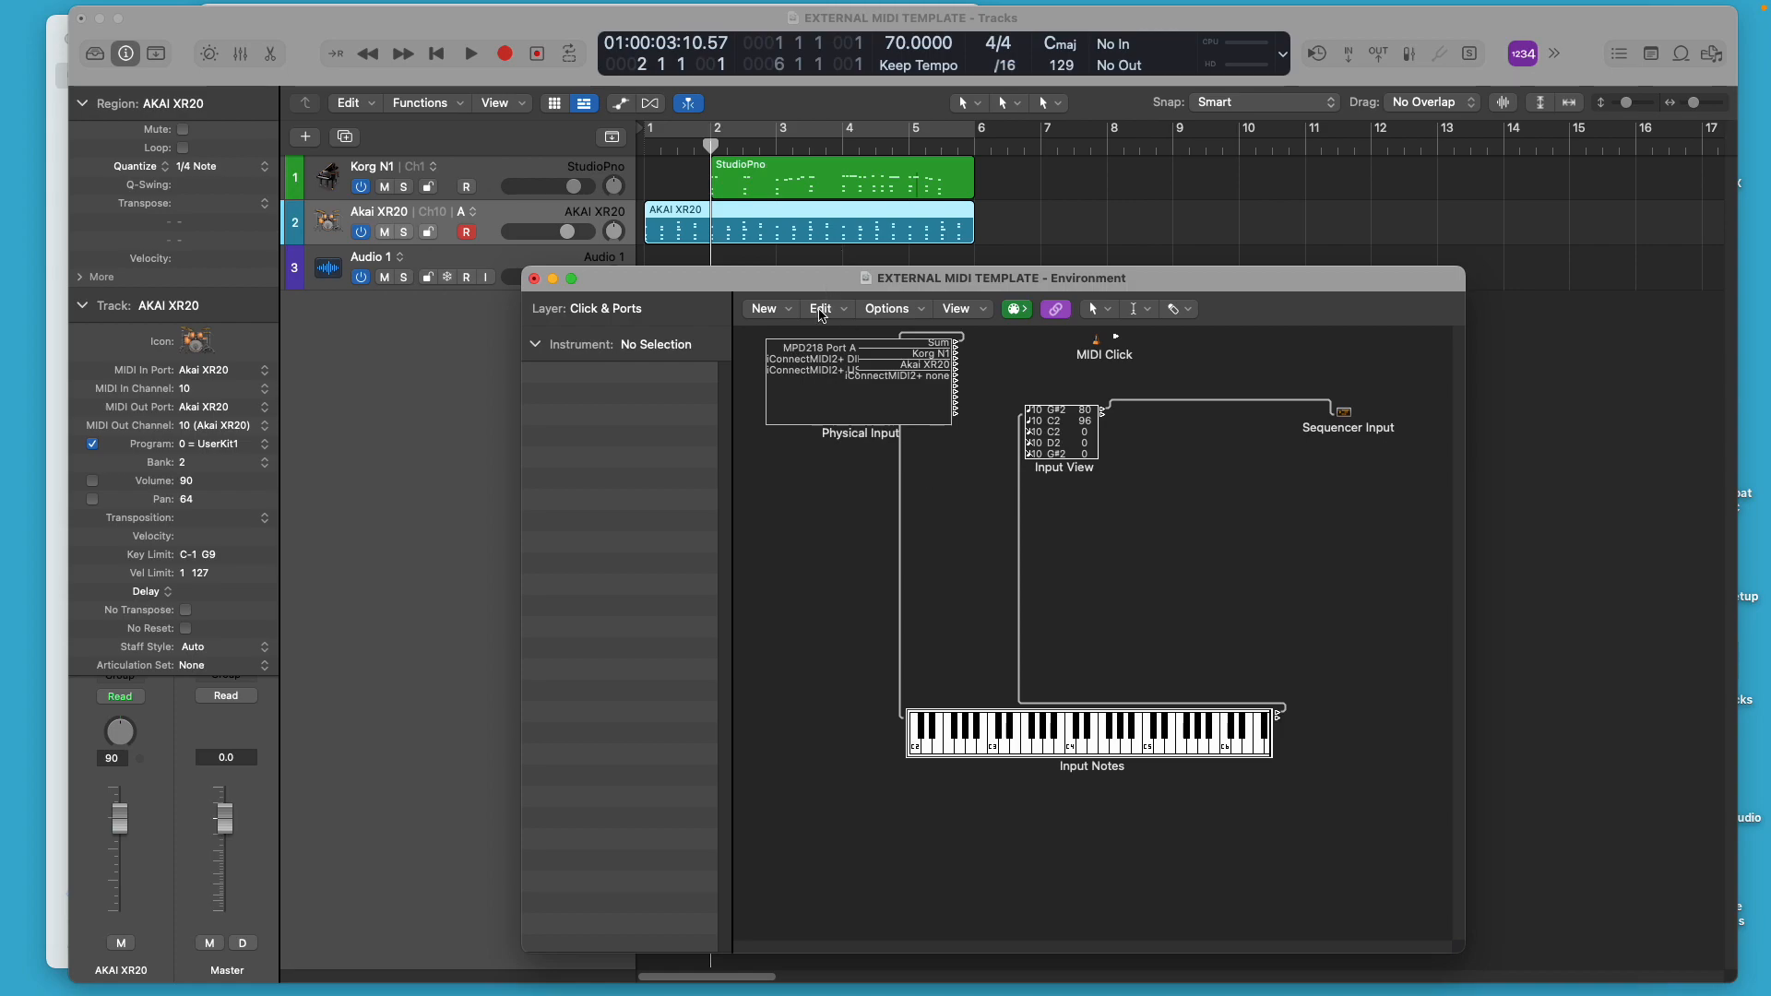
mouse_move(817, 402)
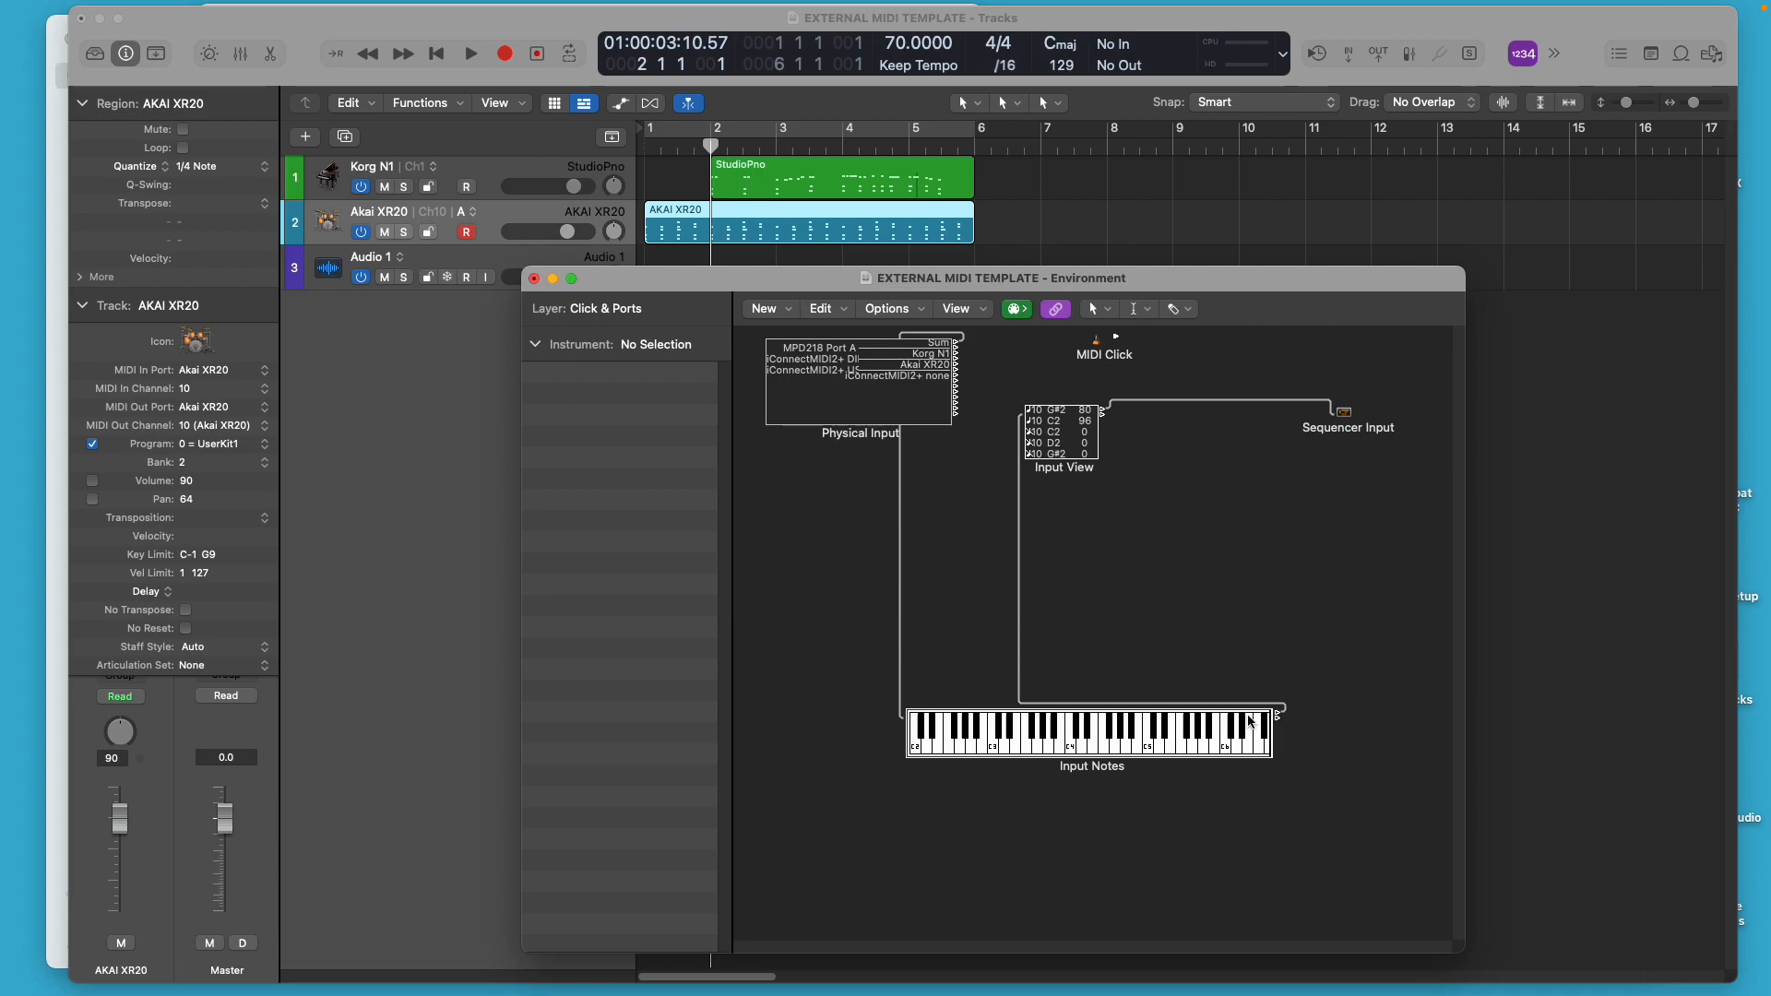
mouse_move(911, 623)
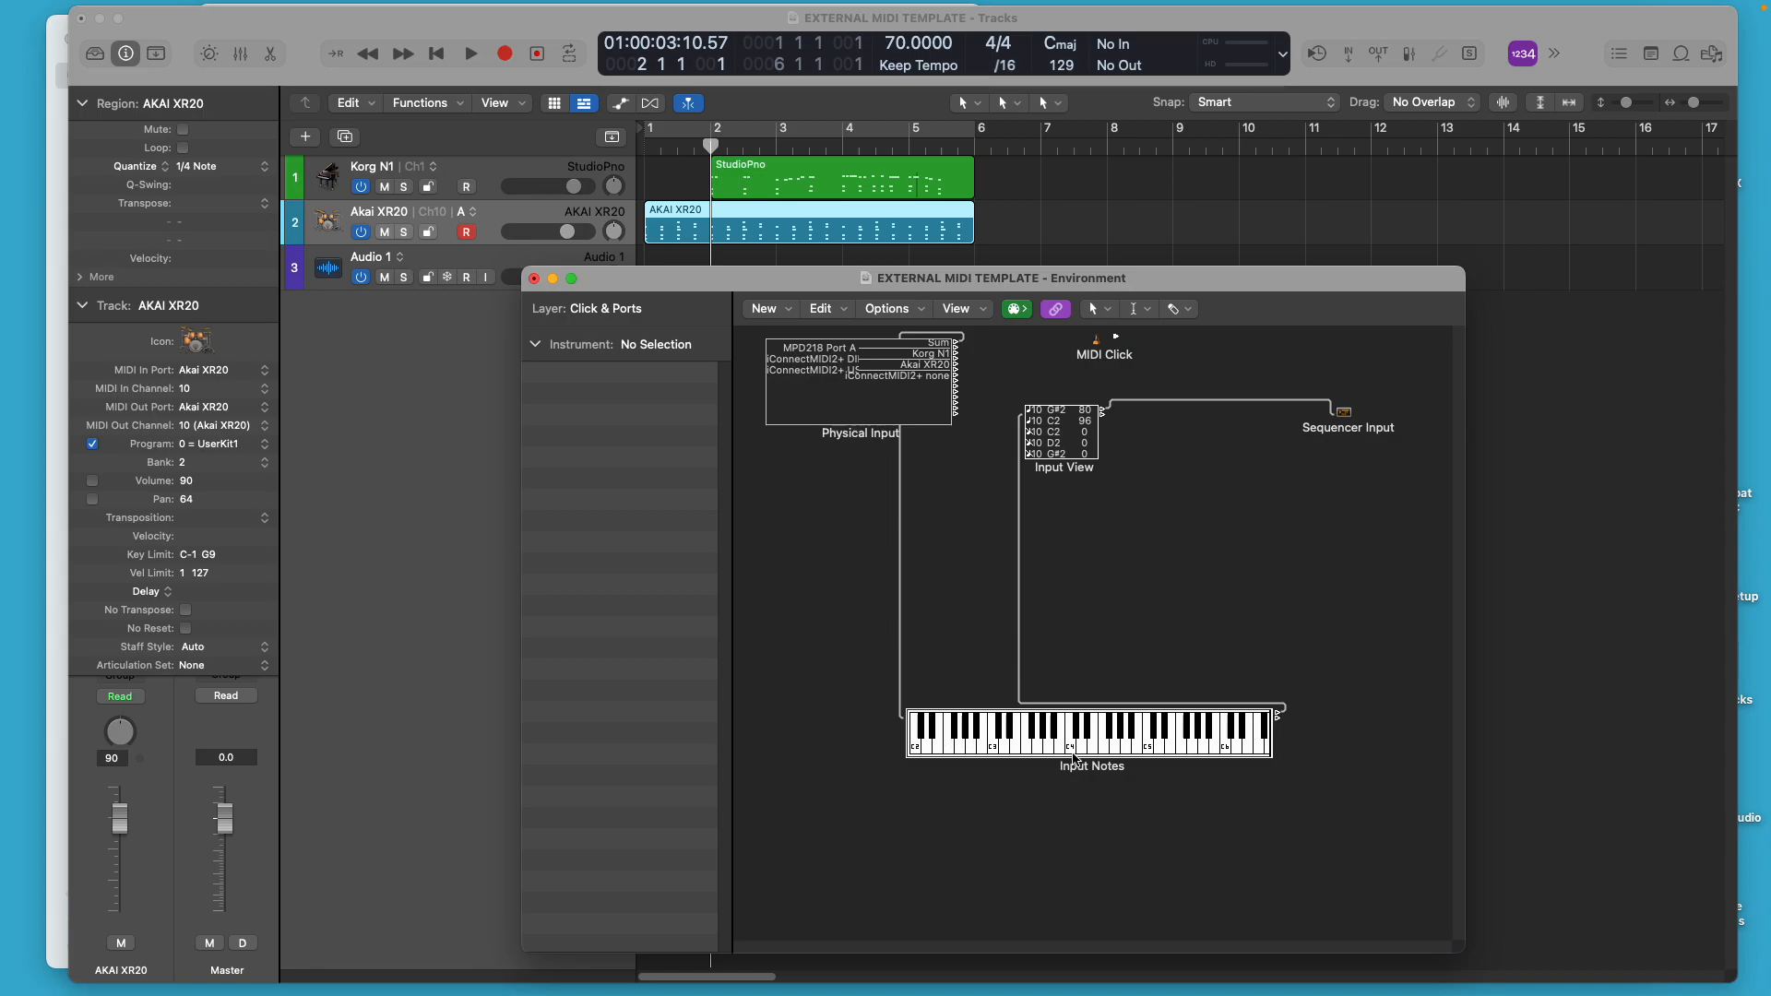
mouse_move(1211, 716)
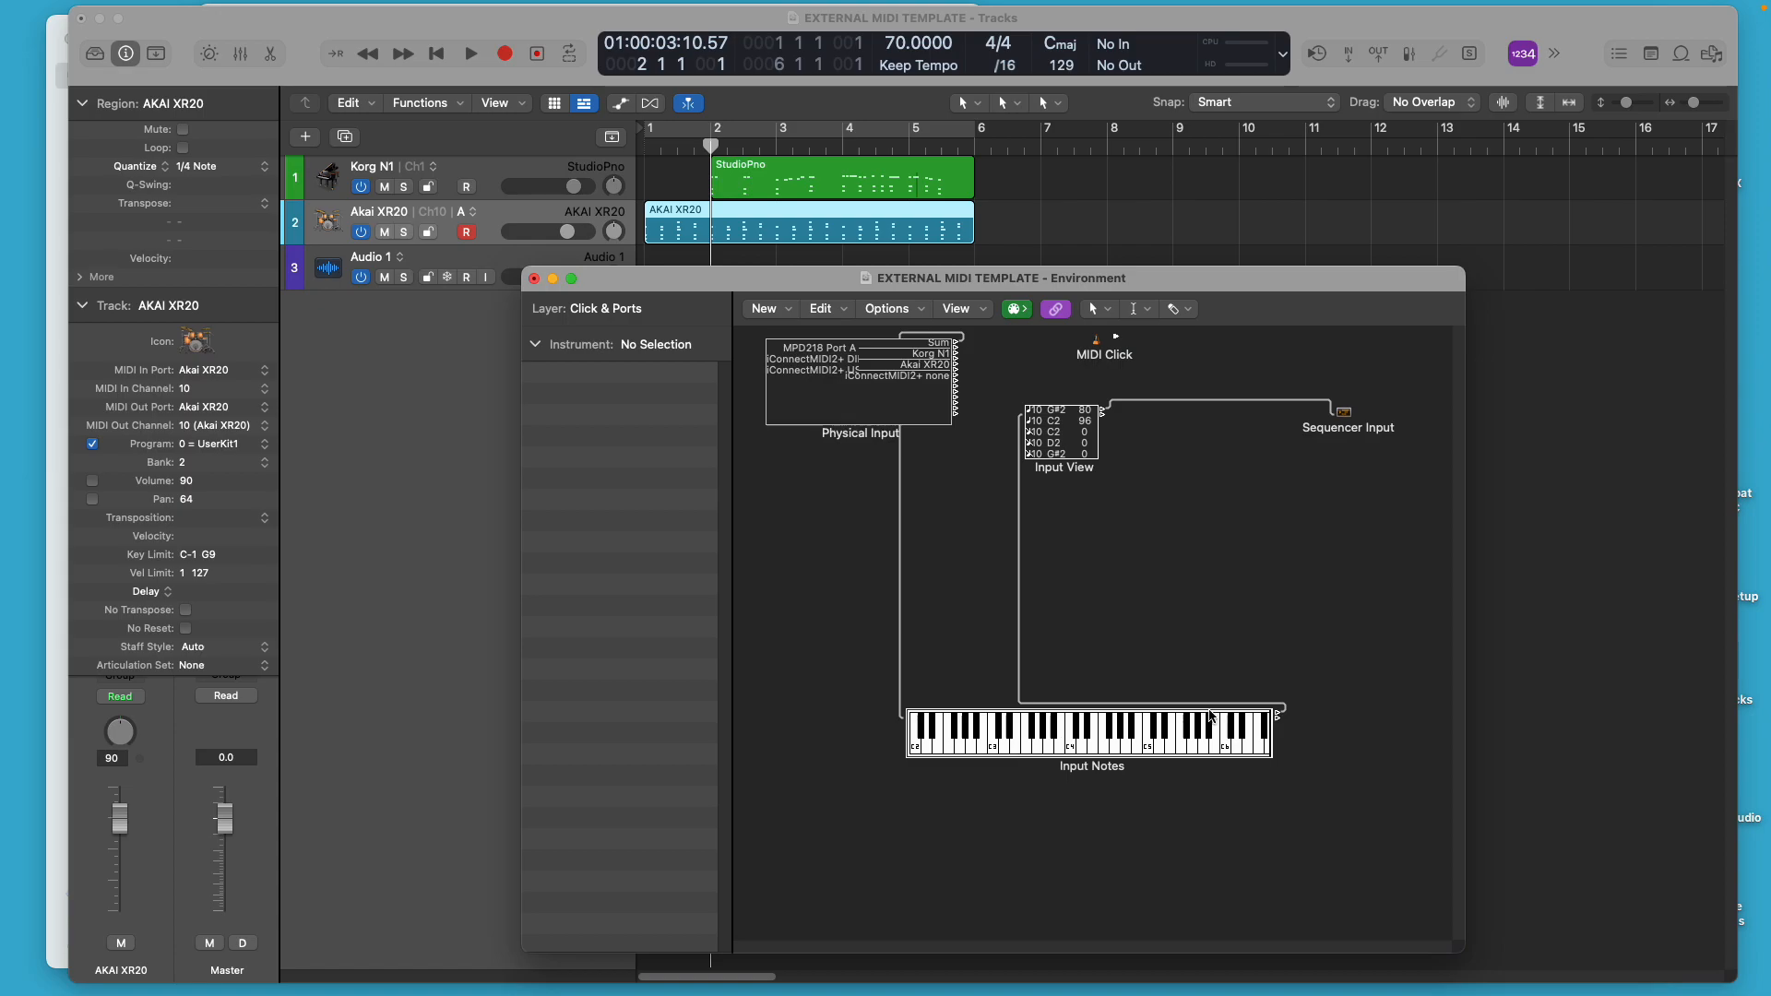
mouse_move(1066, 431)
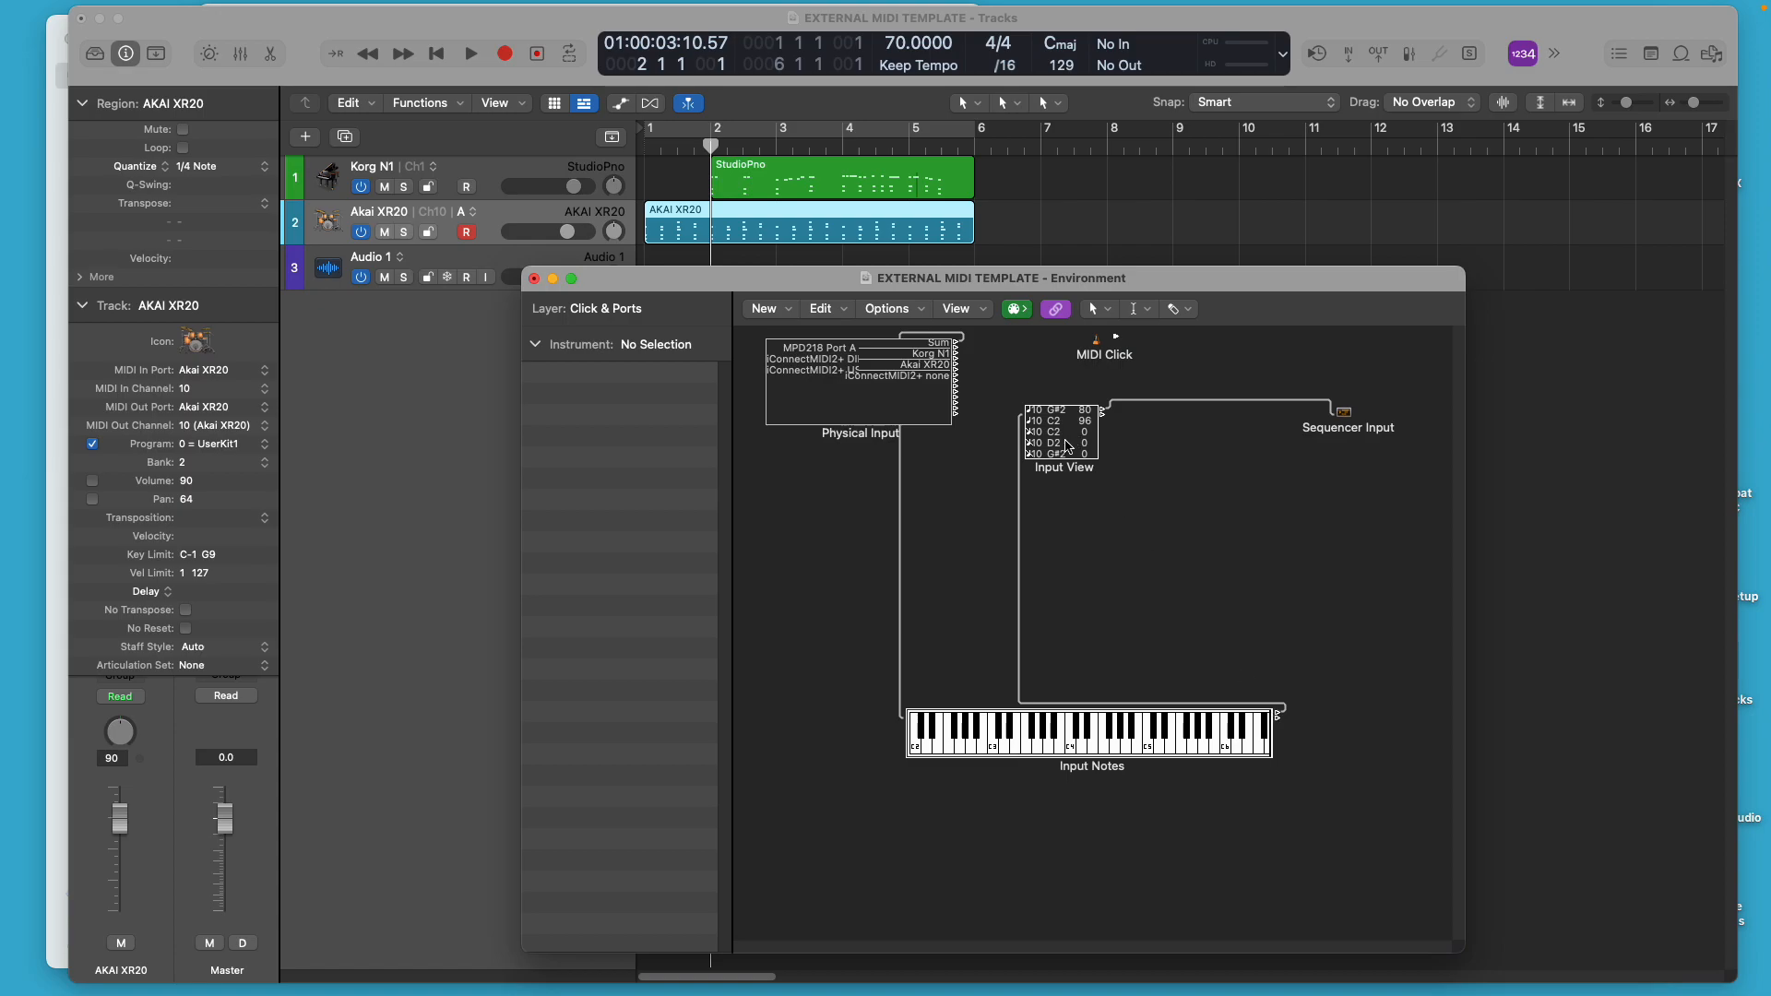
mouse_move(1141, 553)
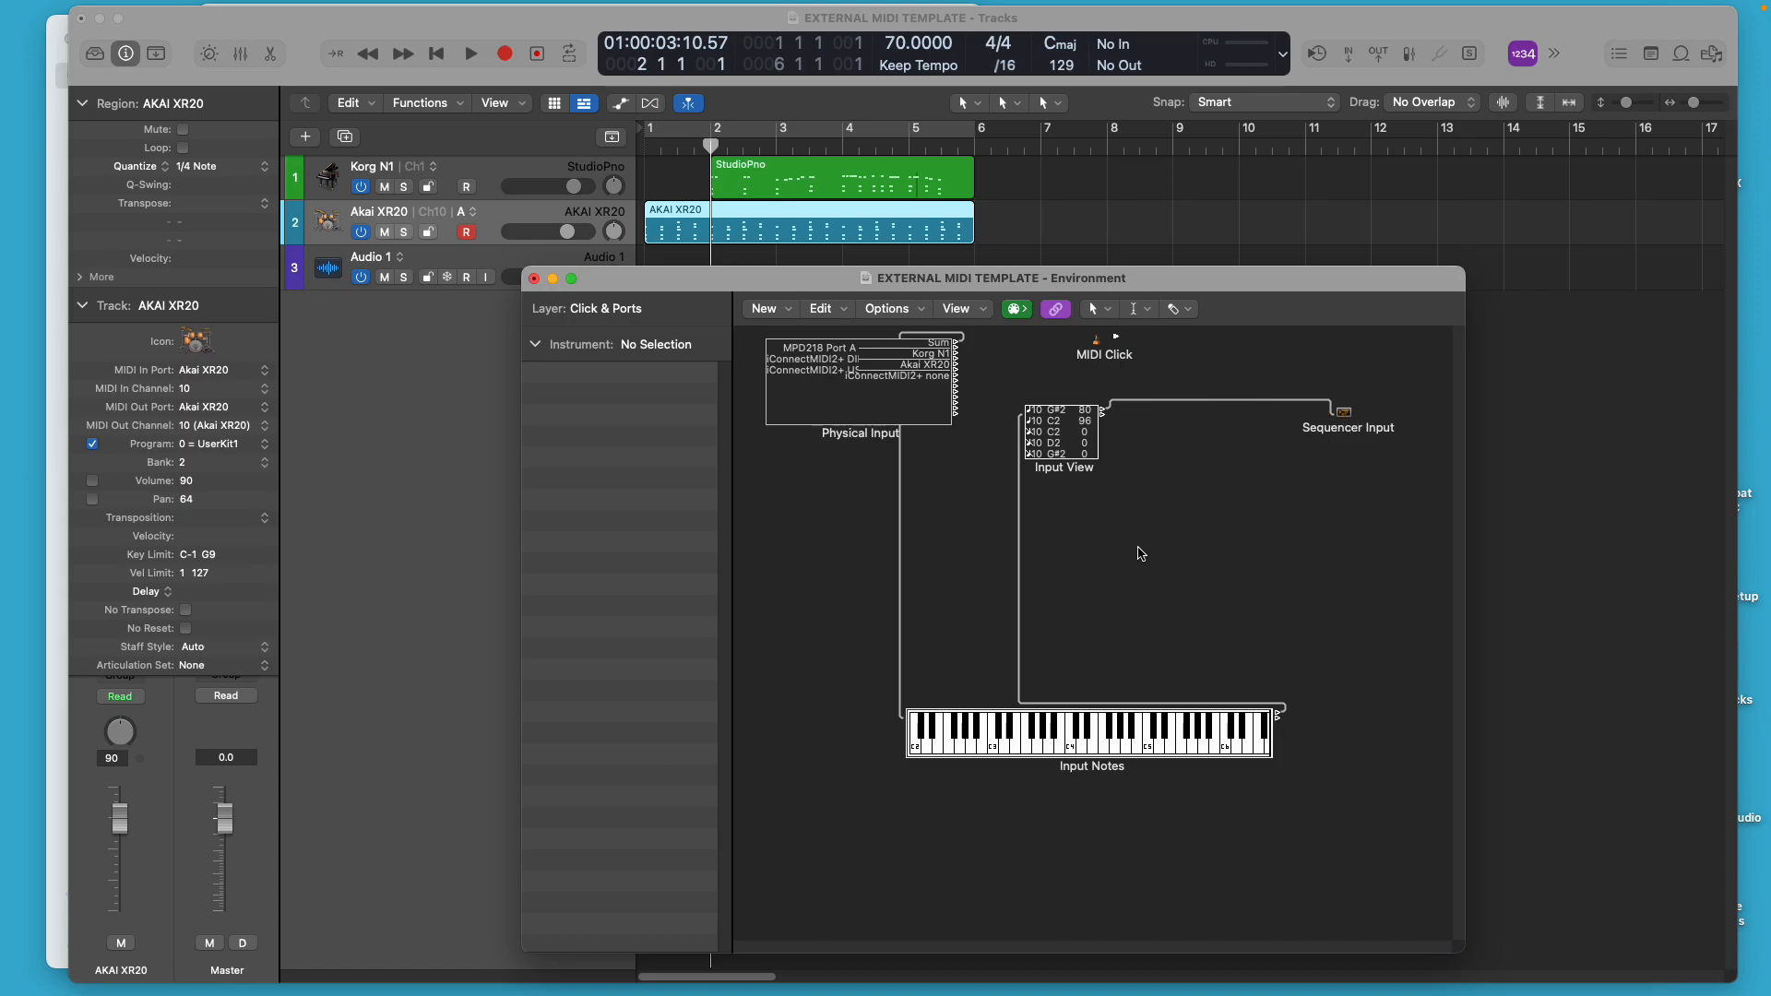
left_click(469, 52)
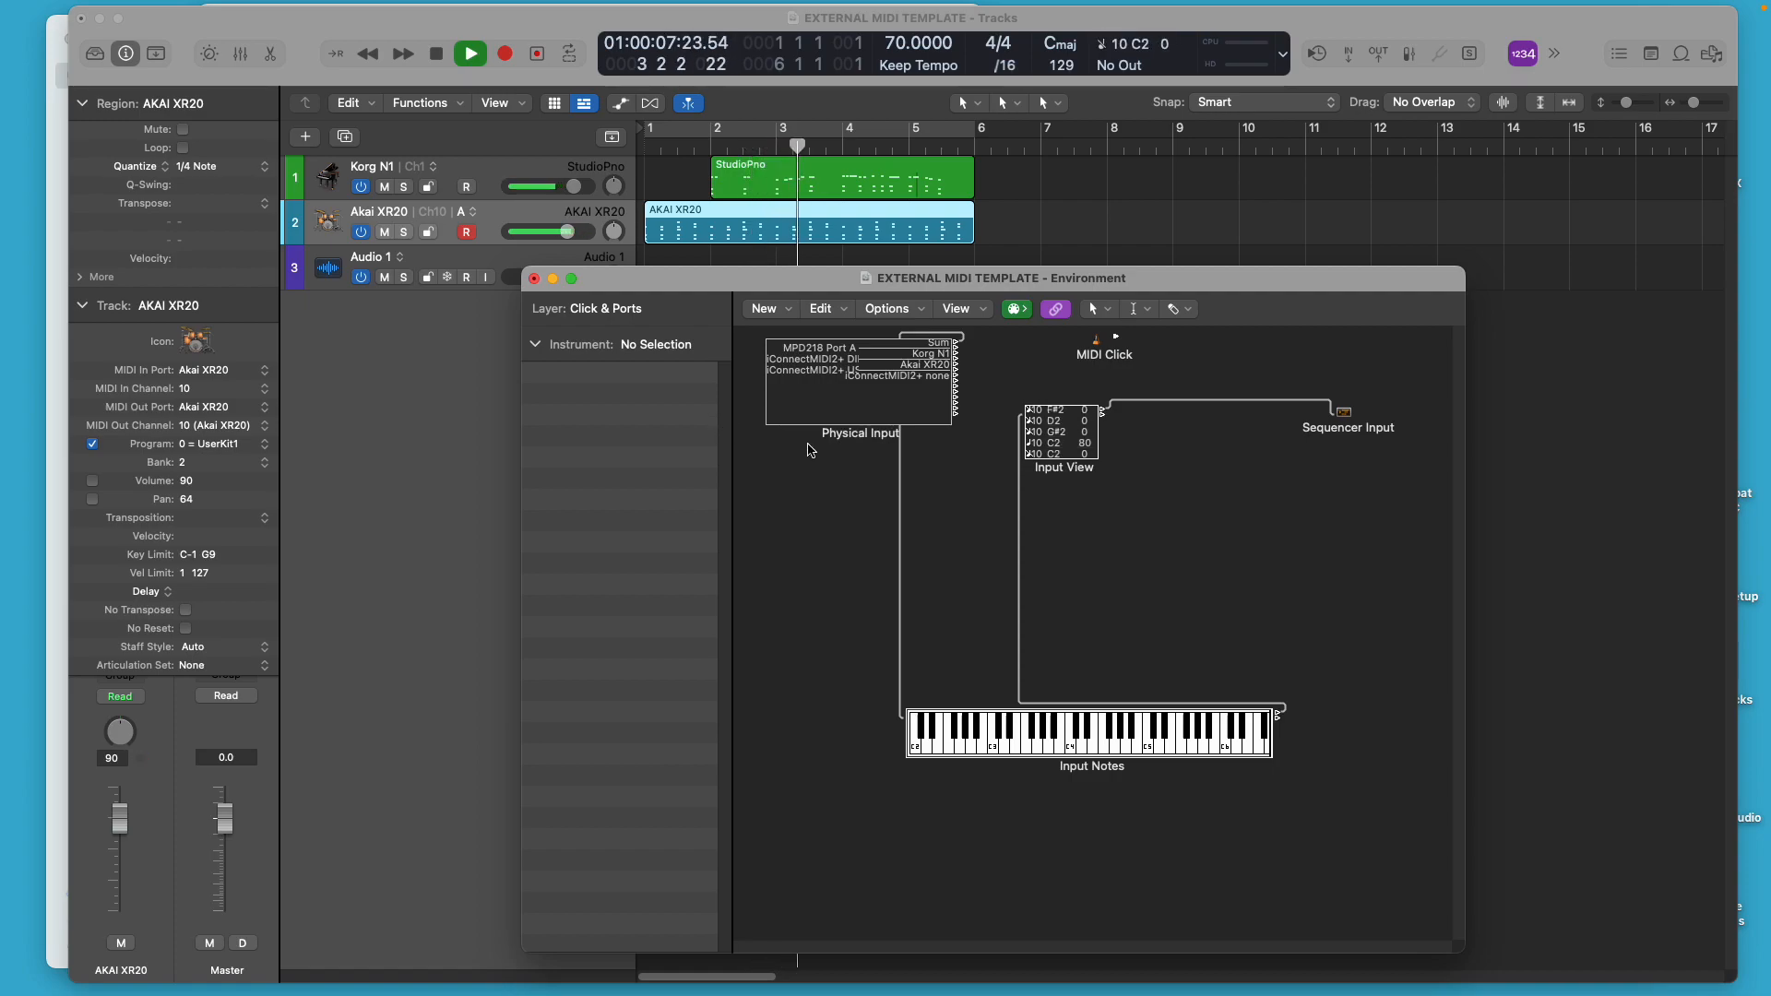
Stop playback and return the playhead to the project start
left_click(470, 51)
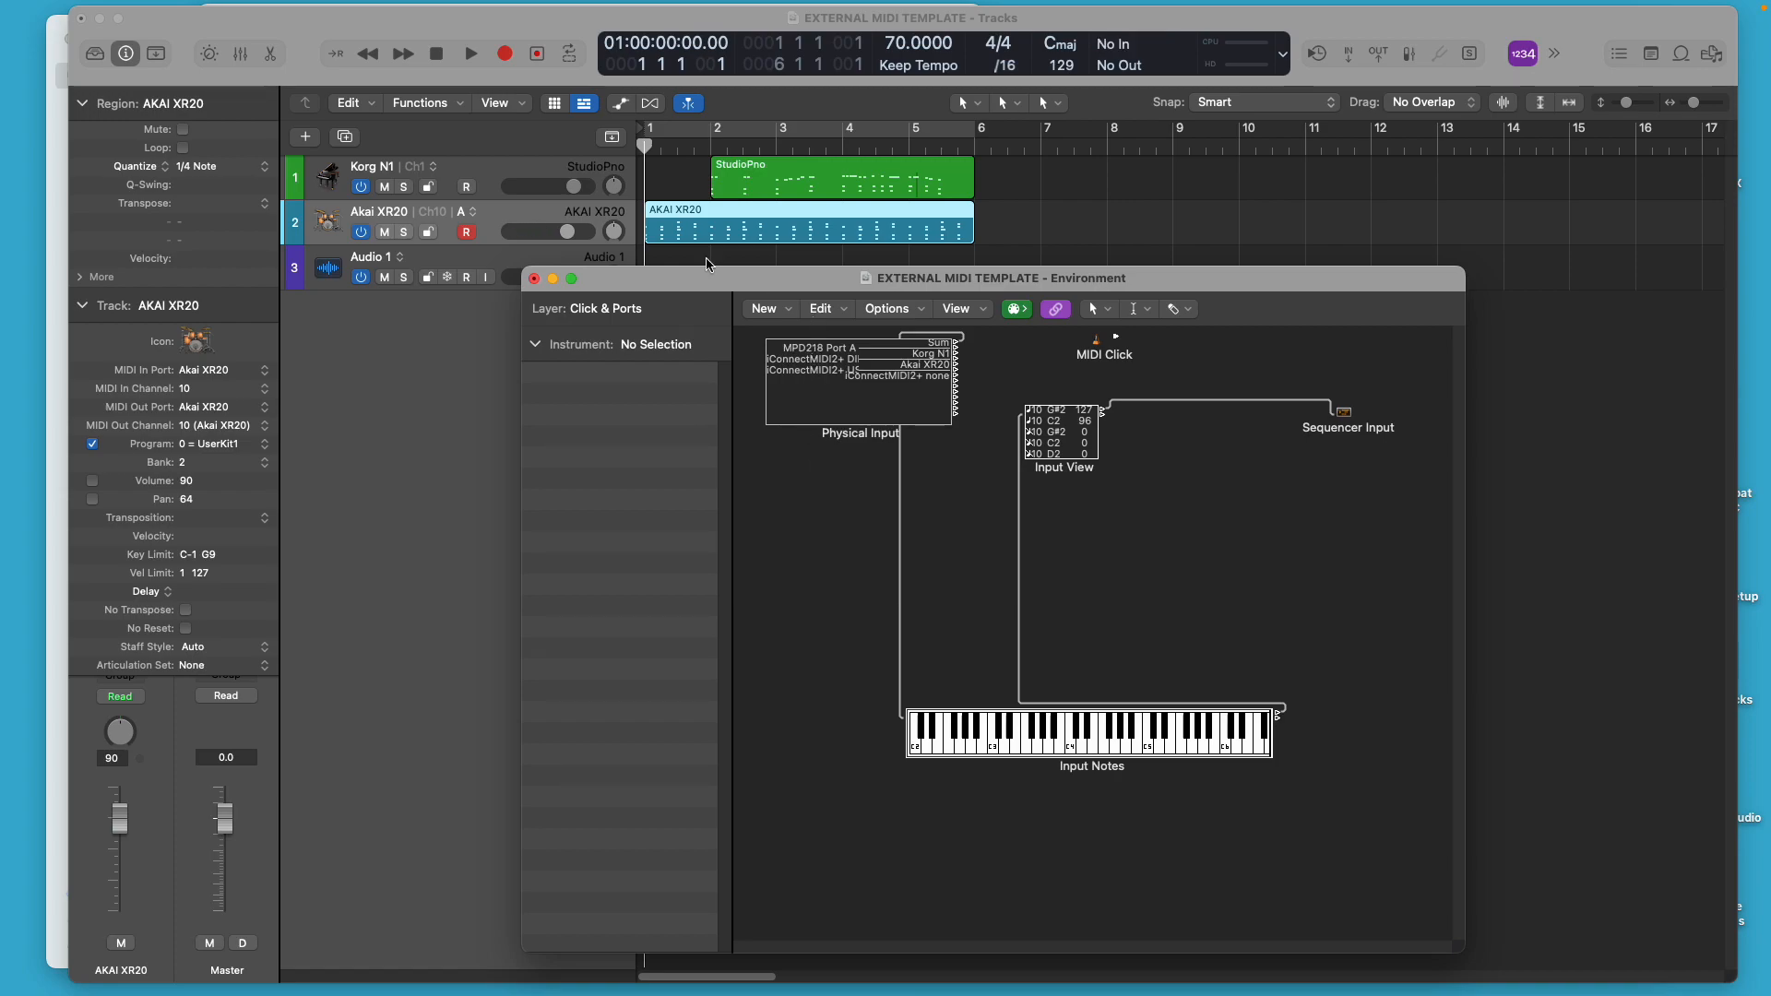
mouse_move(606, 218)
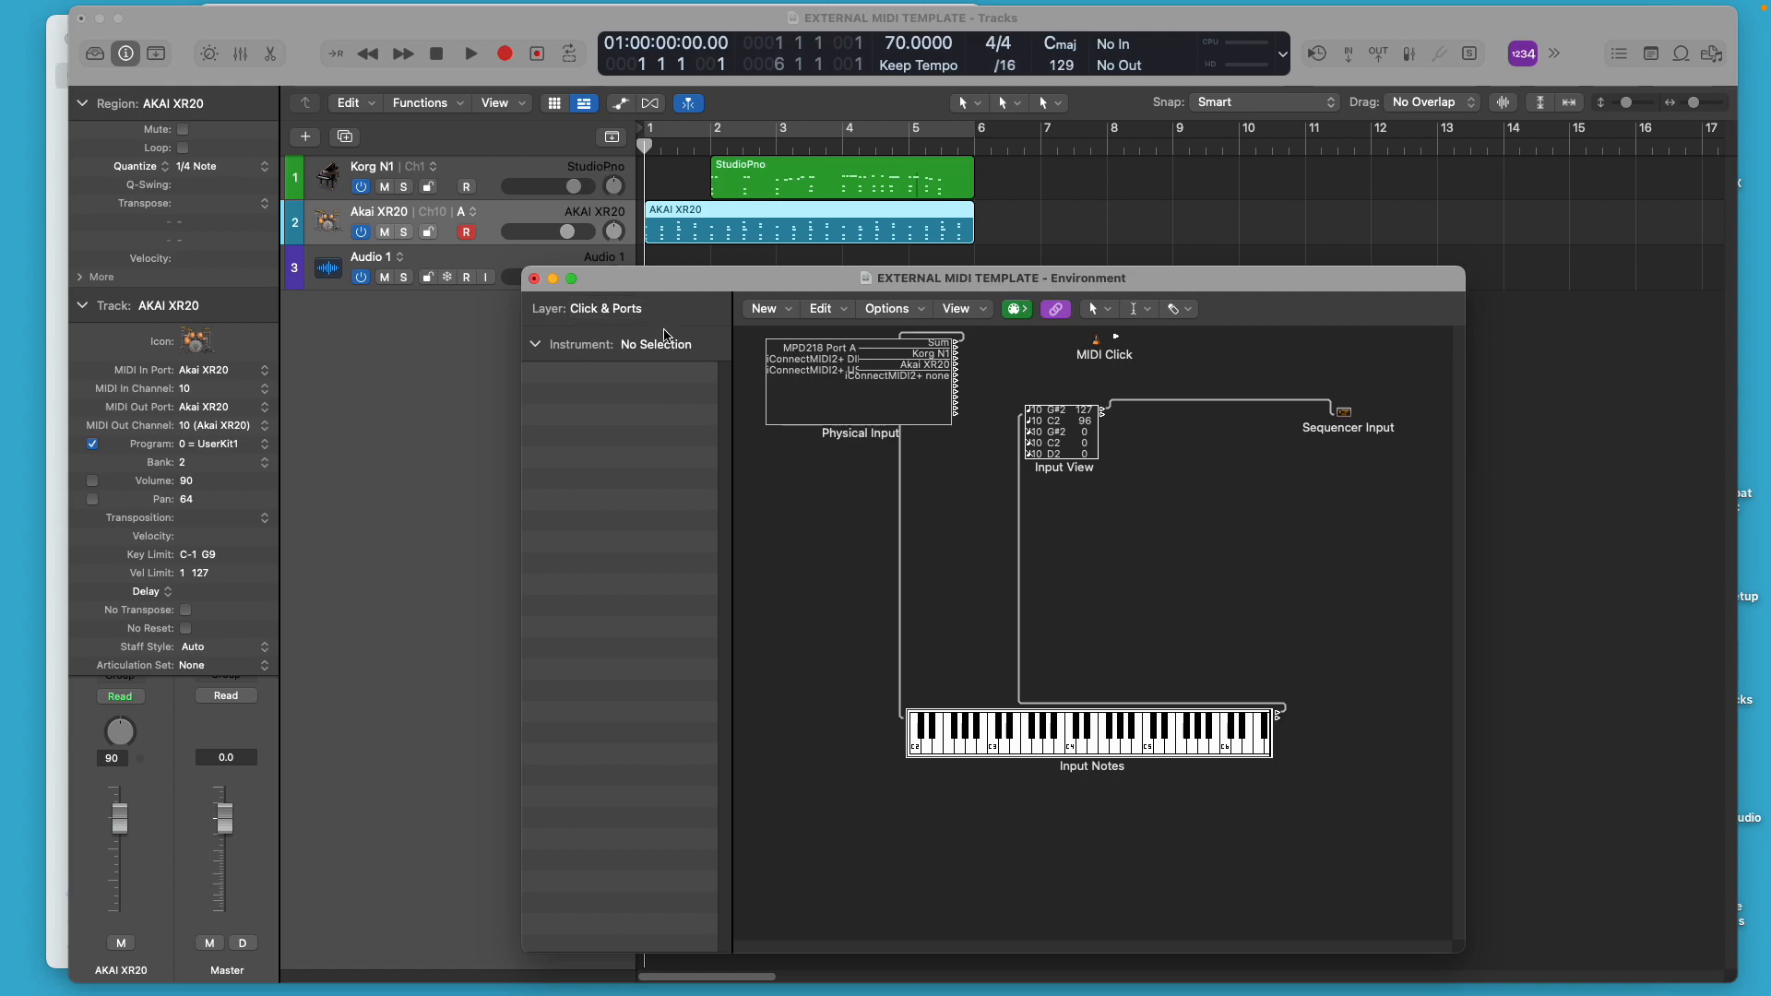
mouse_move(792, 374)
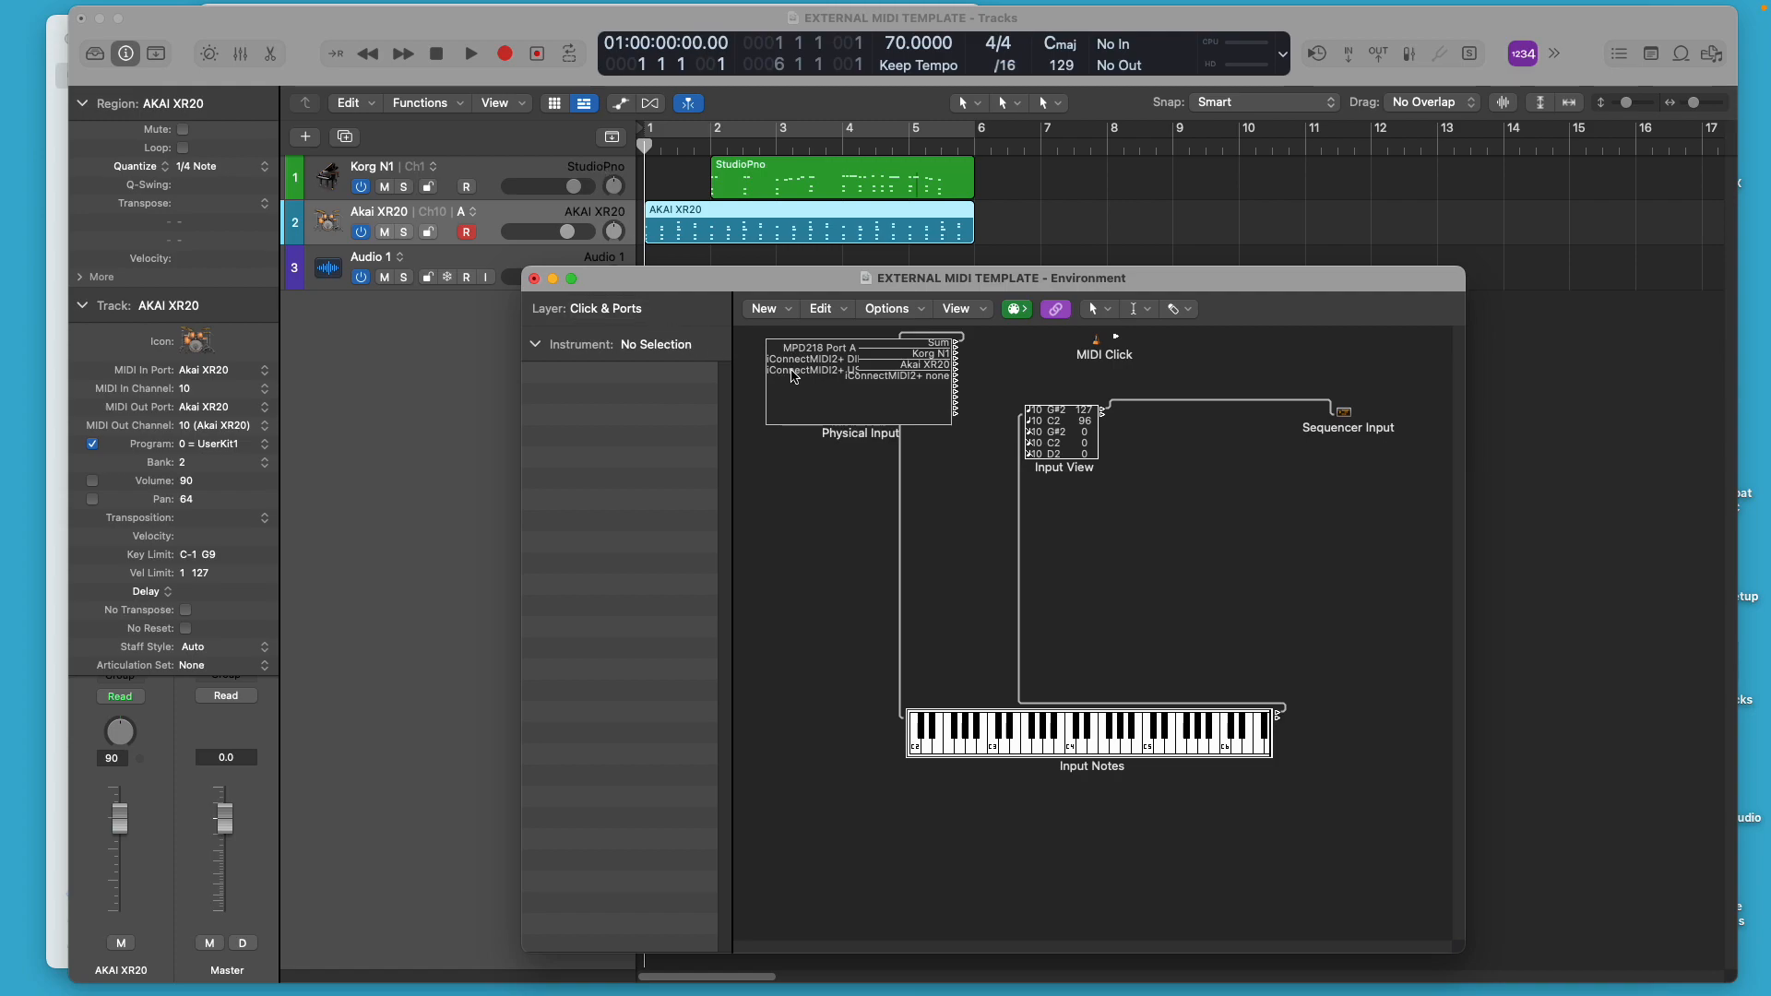
mouse_move(957, 351)
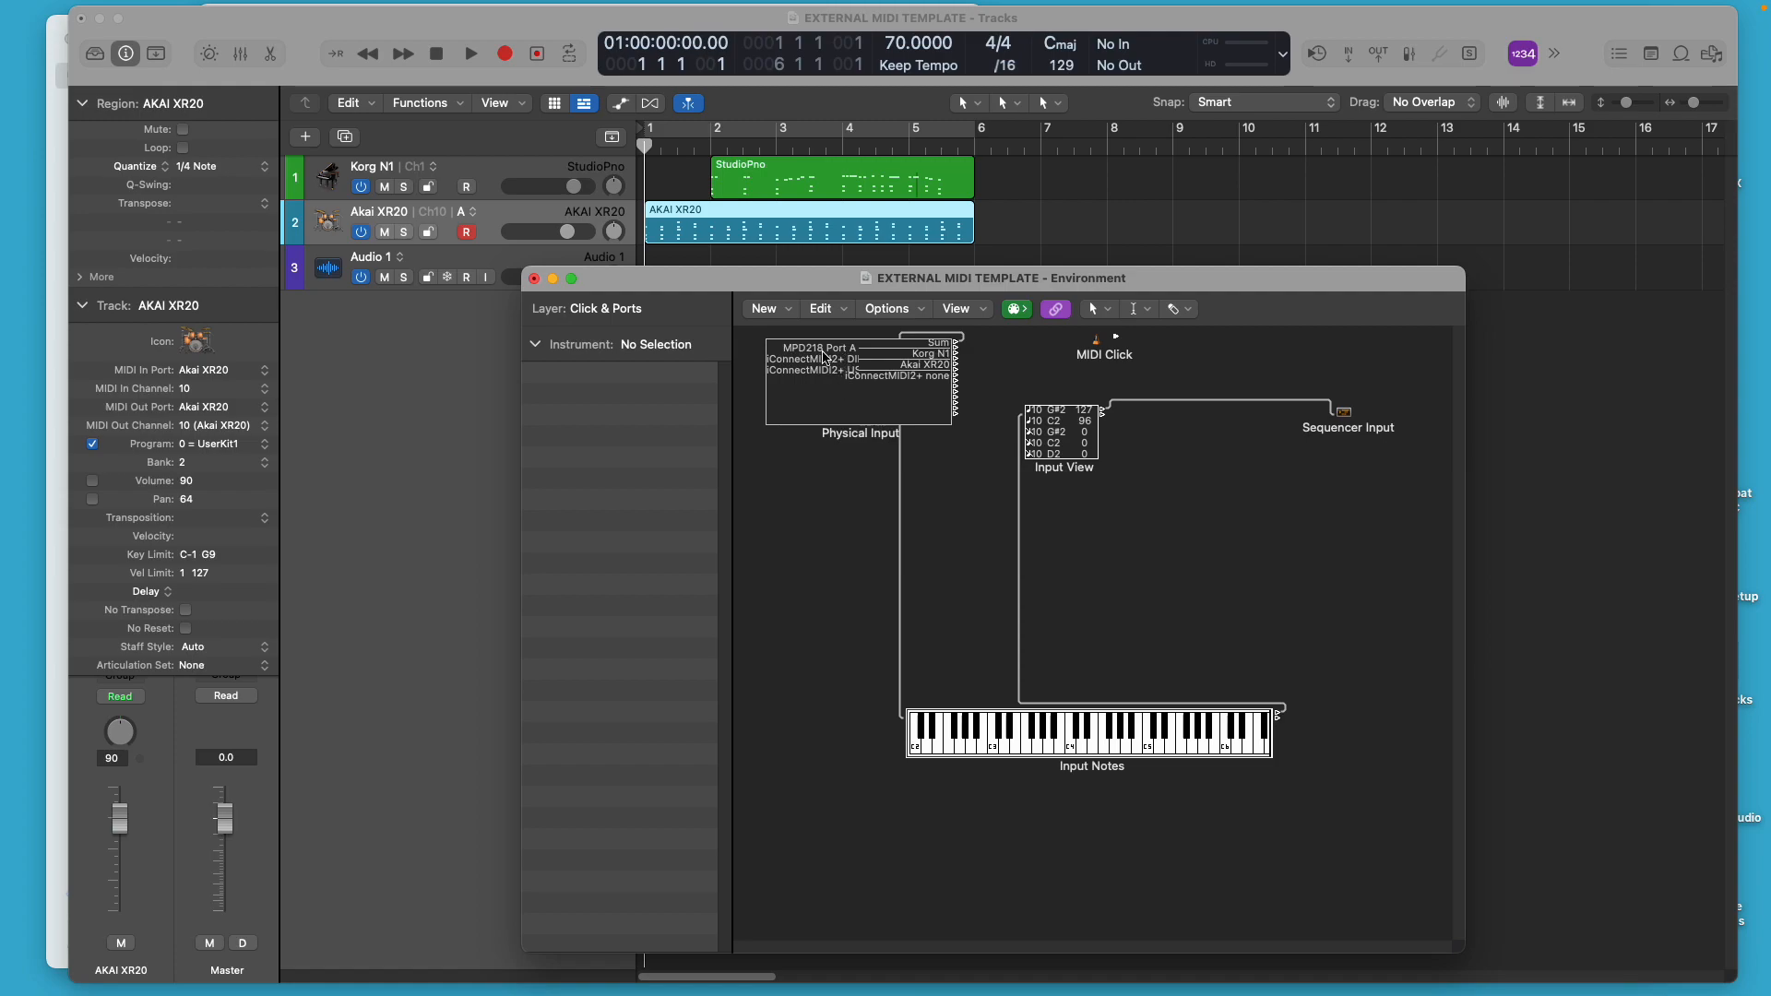
mouse_move(919, 355)
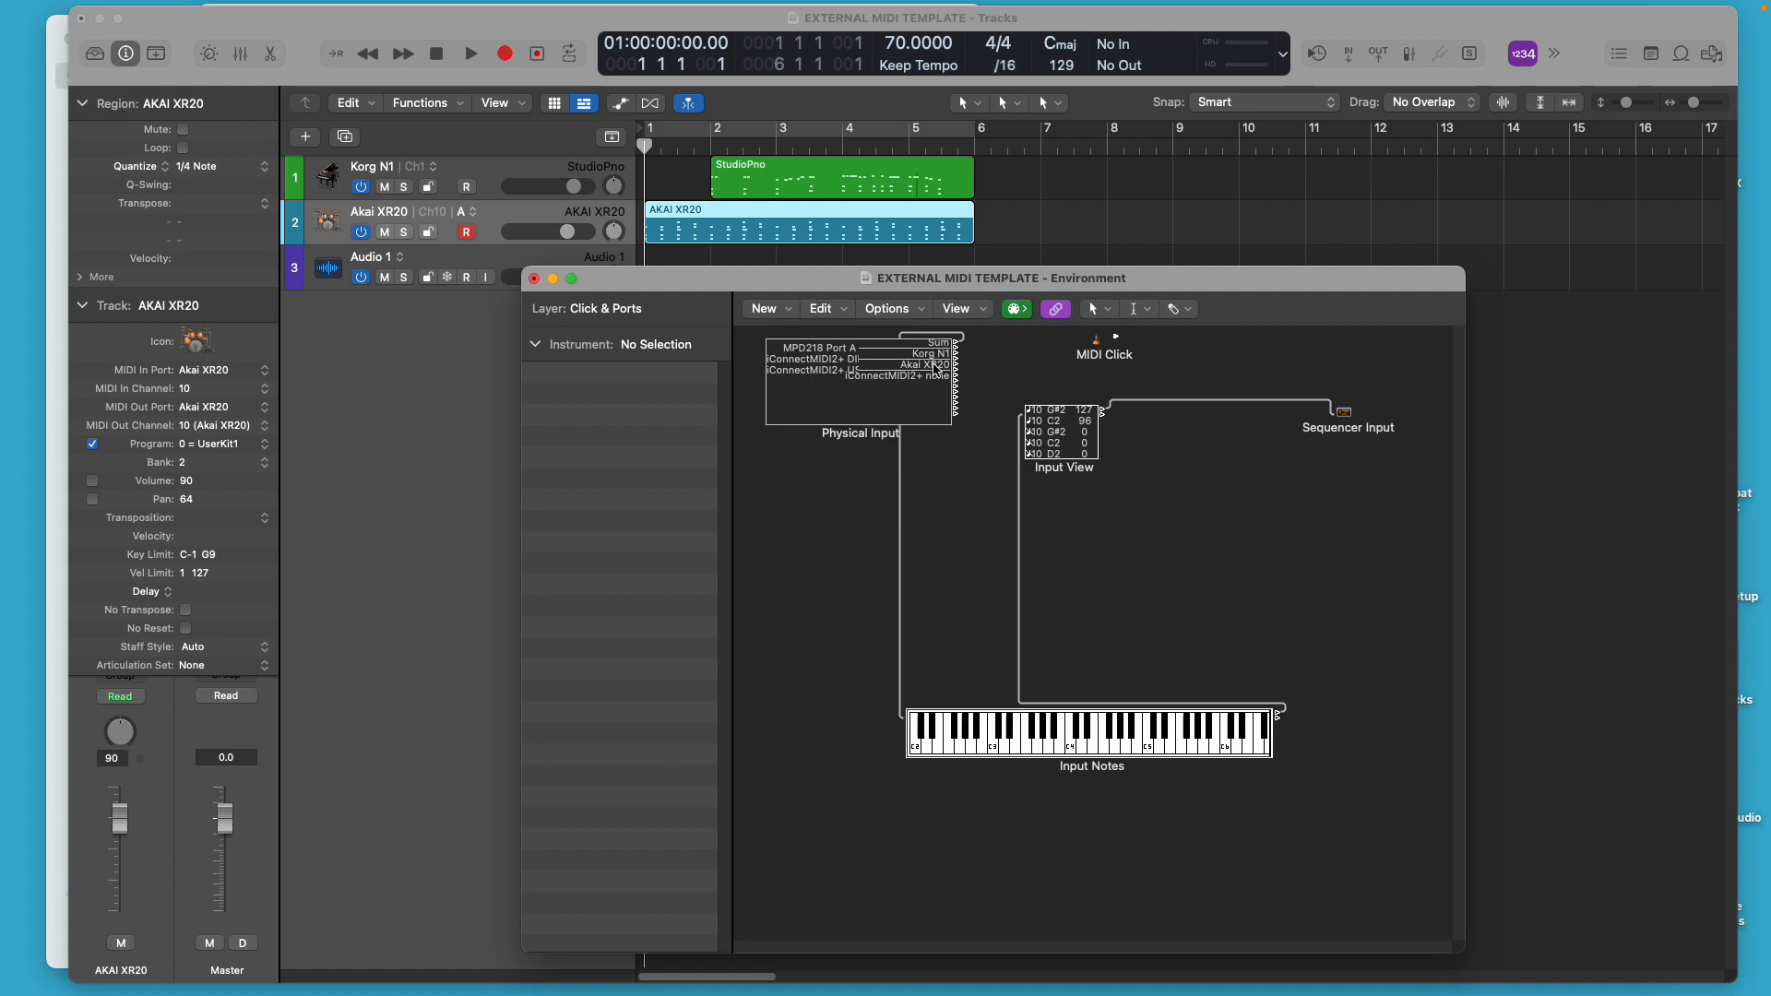
mouse_move(931, 377)
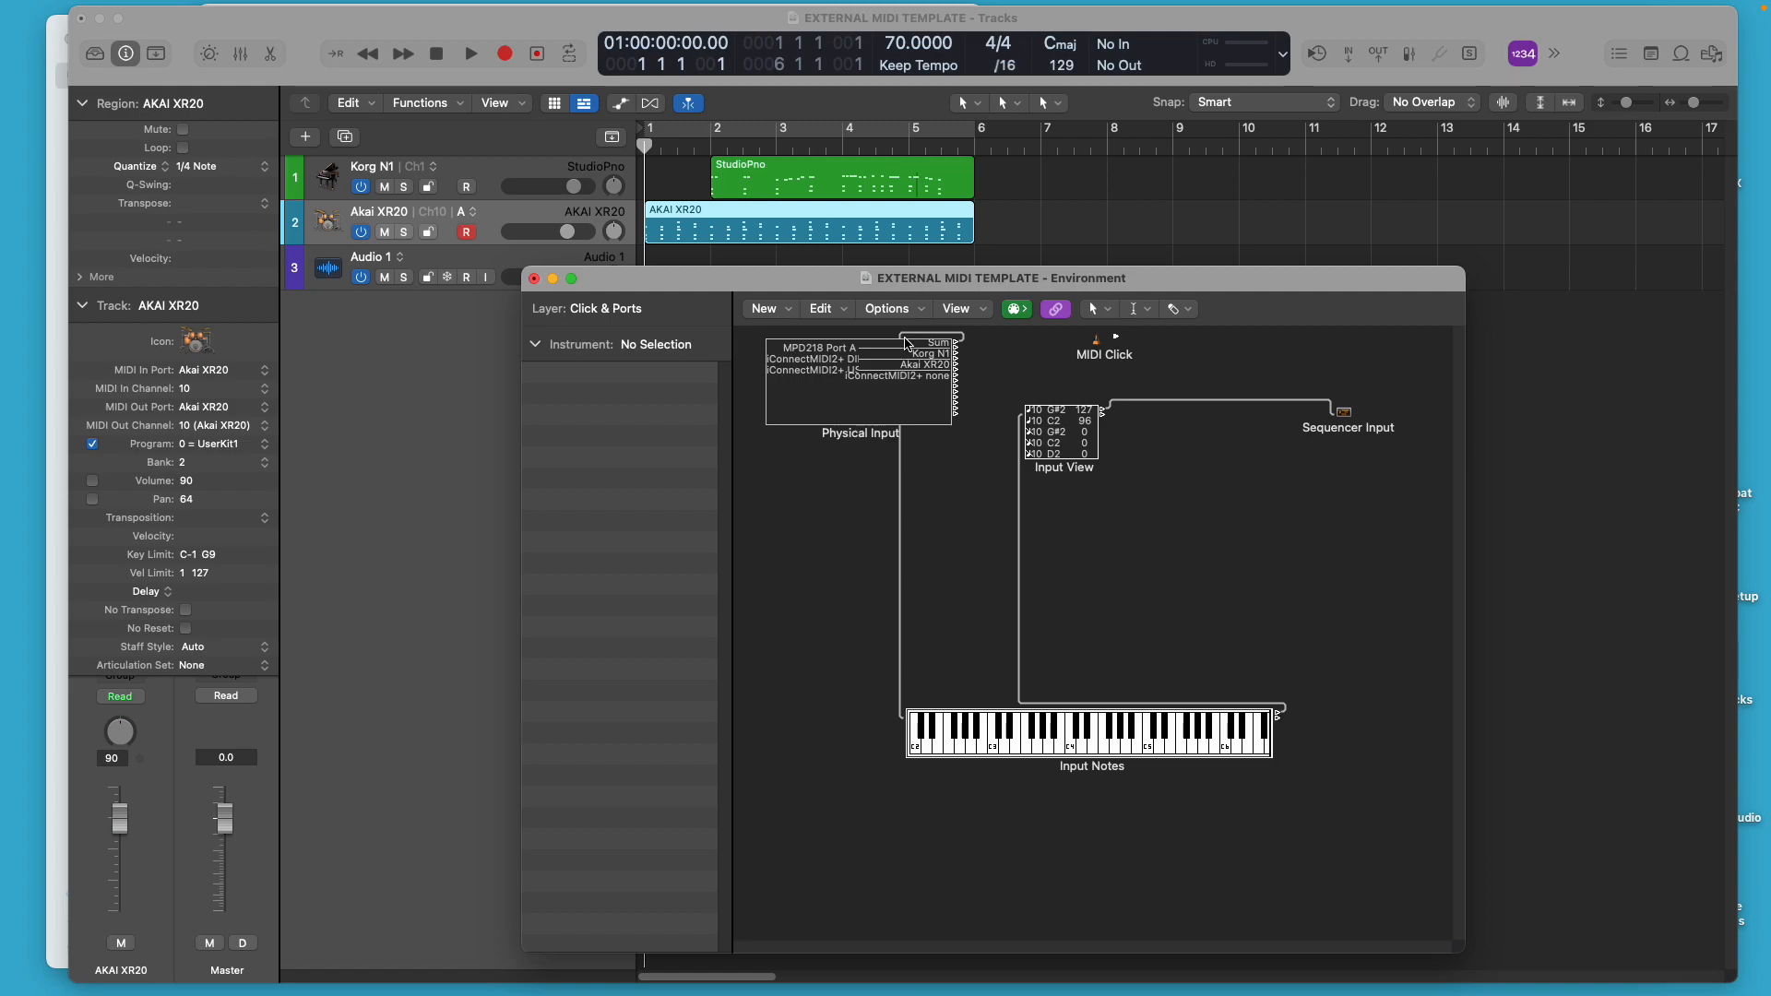
mouse_move(904, 738)
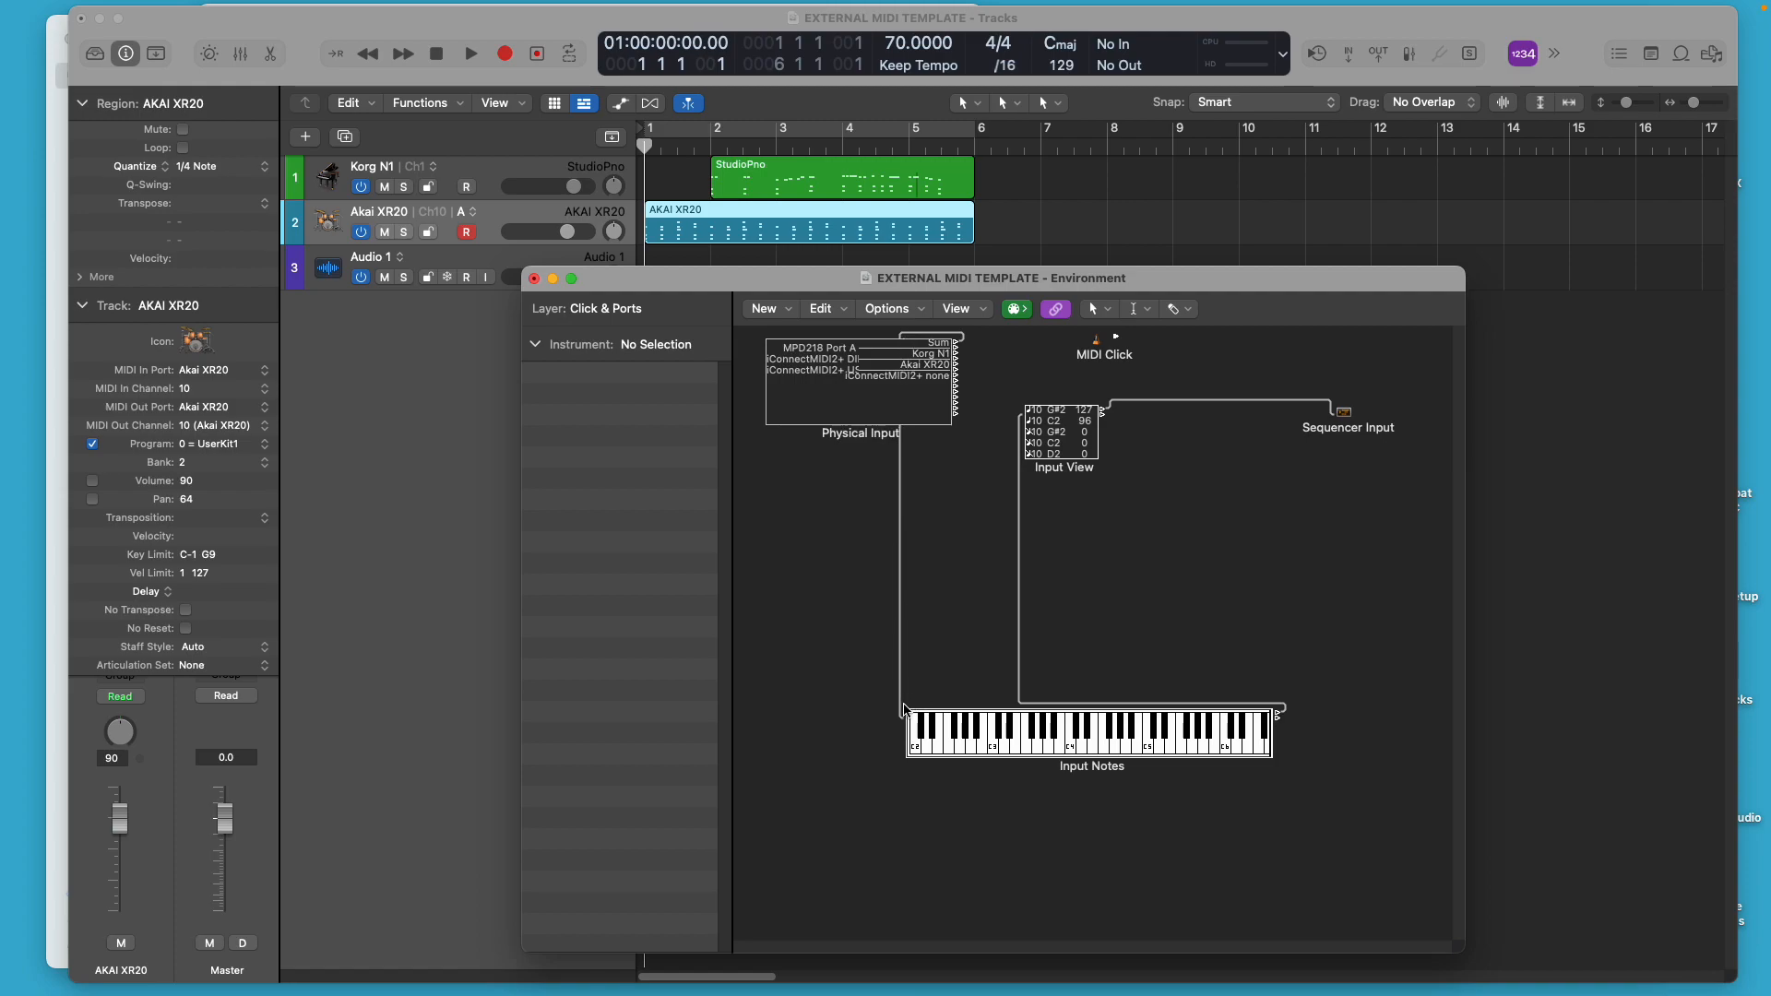
mouse_move(1005, 733)
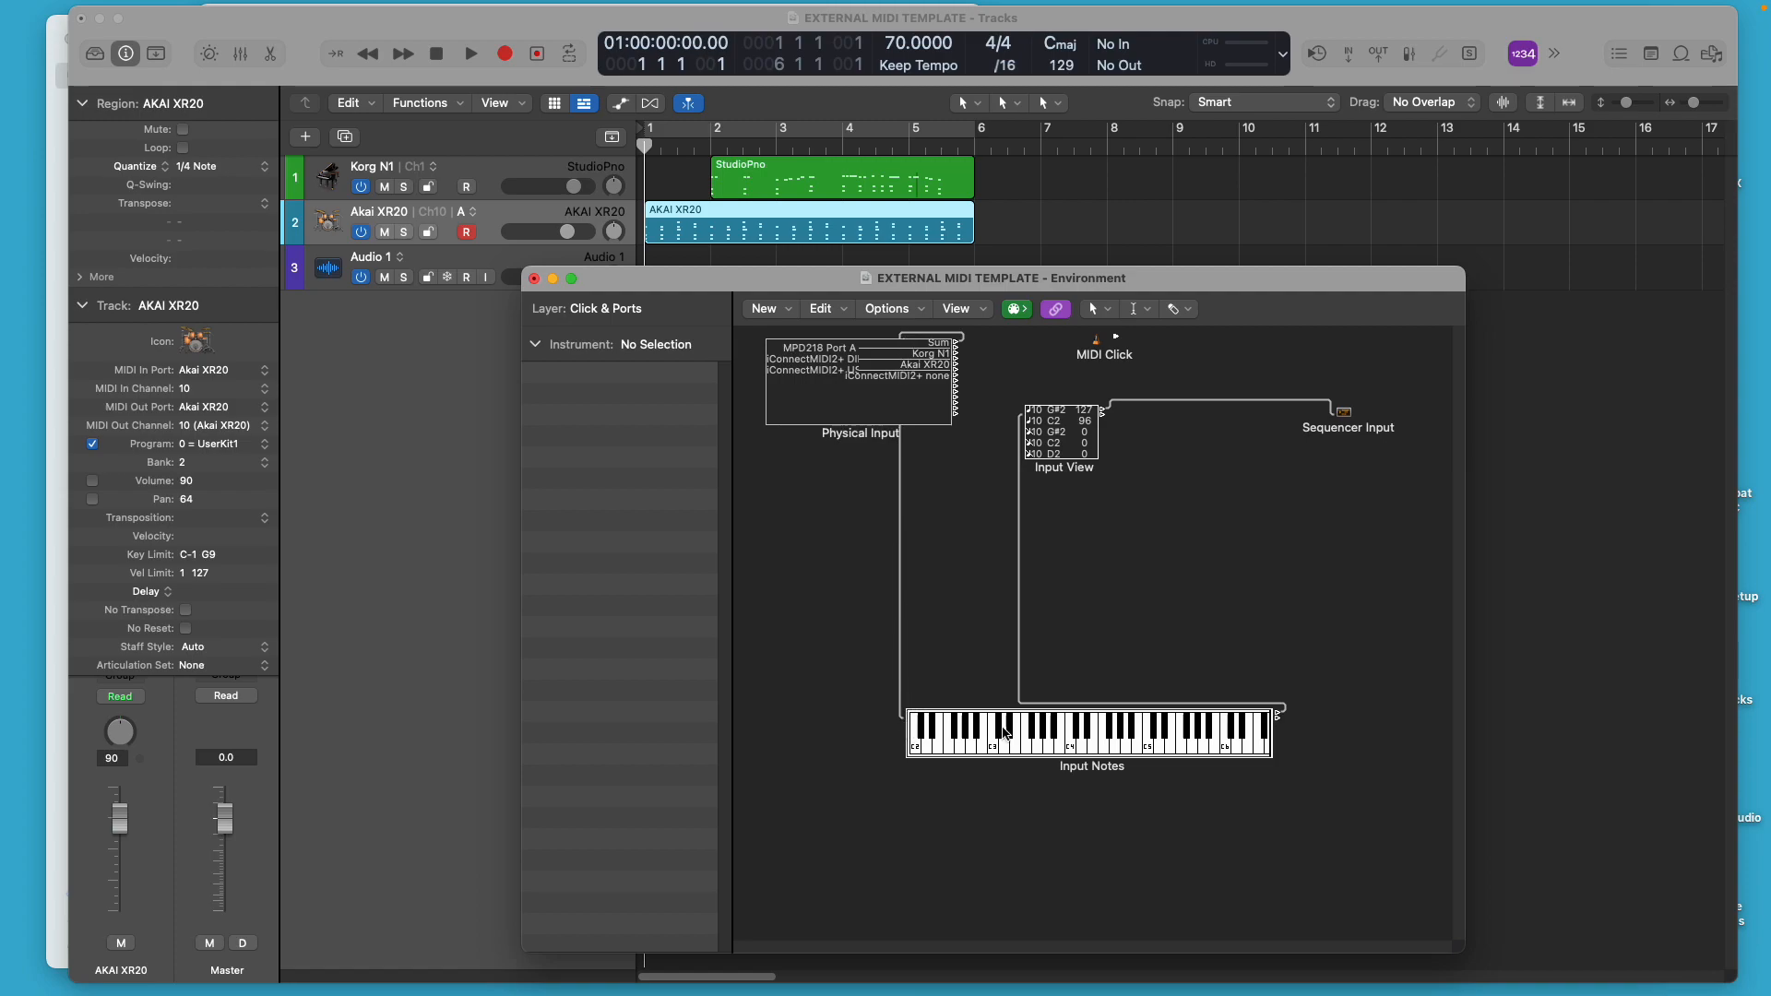
mouse_move(1125, 745)
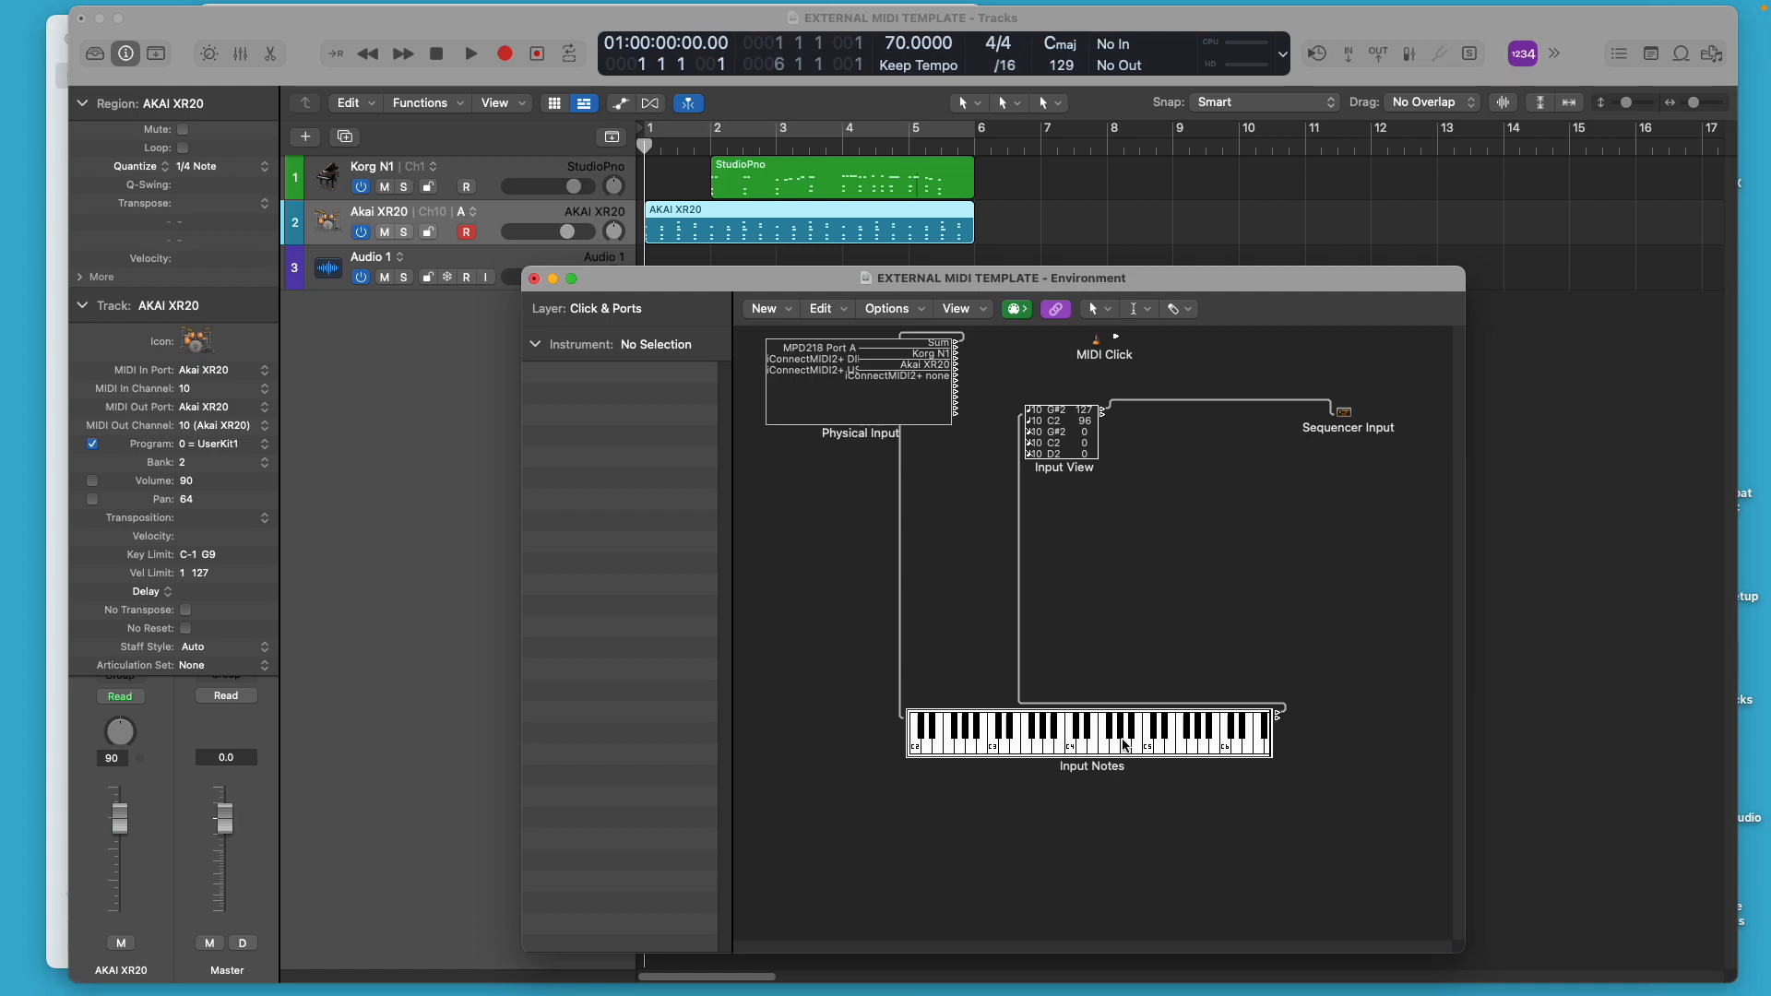
Play and stop the project, then make the Korg N1 StudioPno track active
left_click(465, 52)
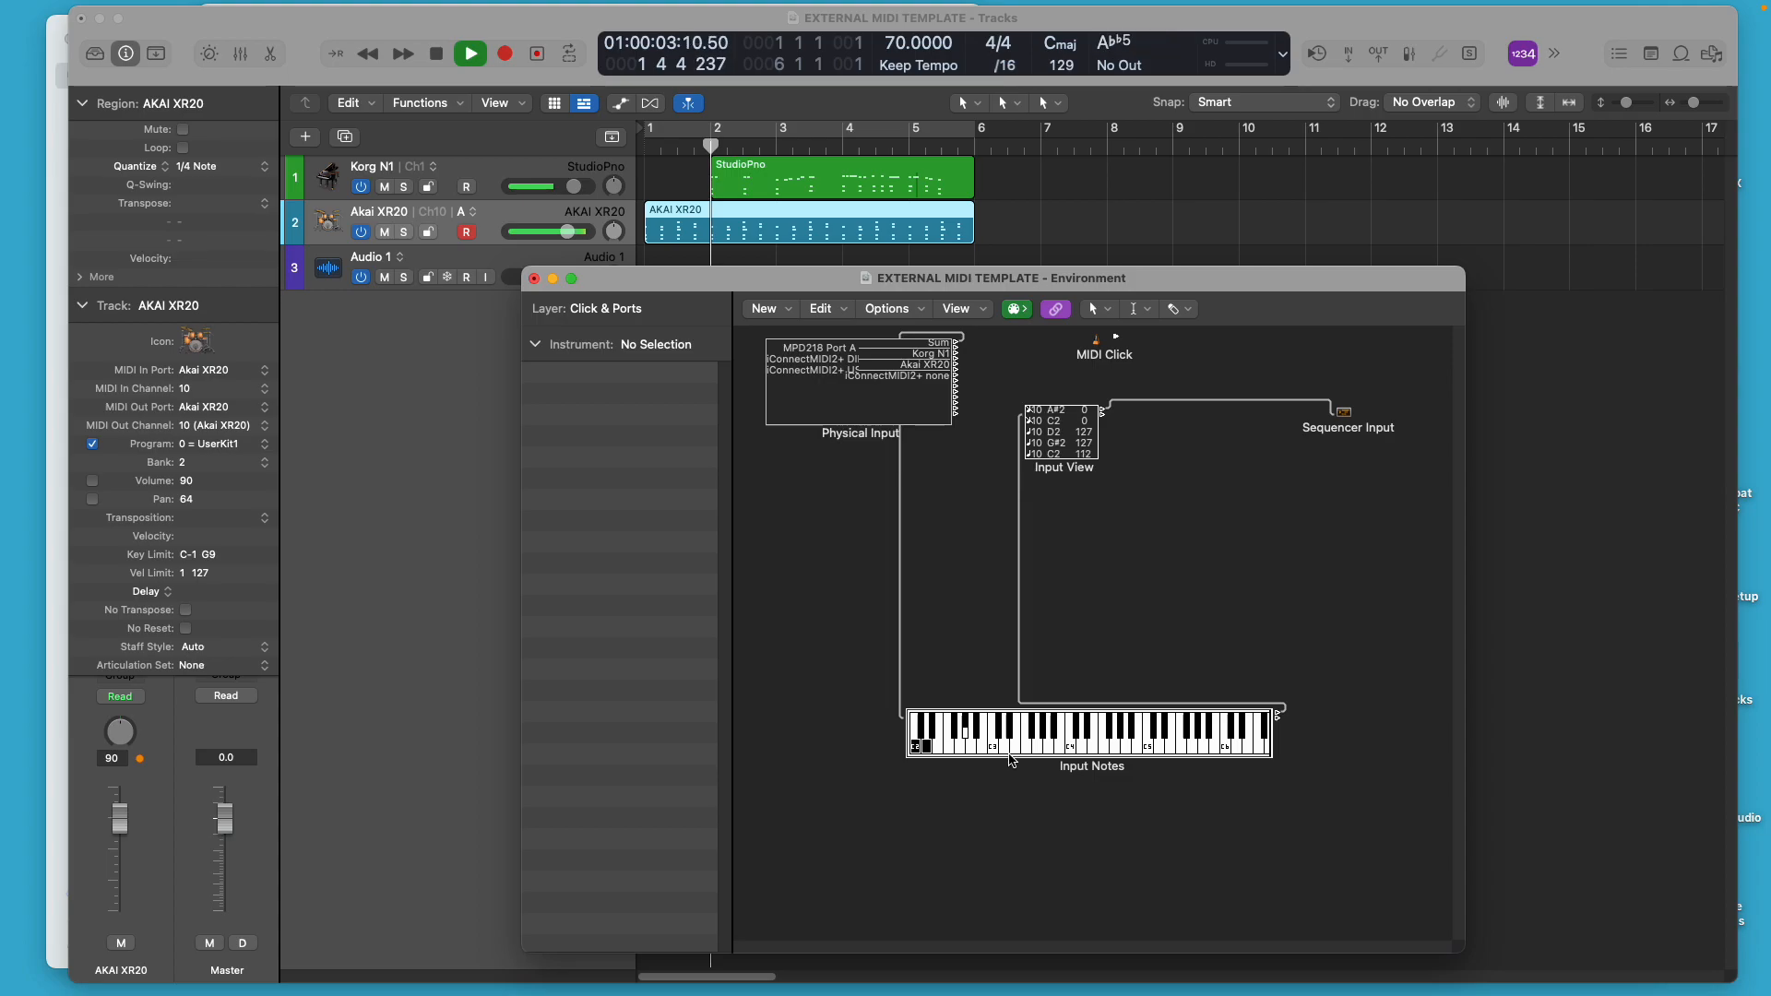
left_click(1028, 748)
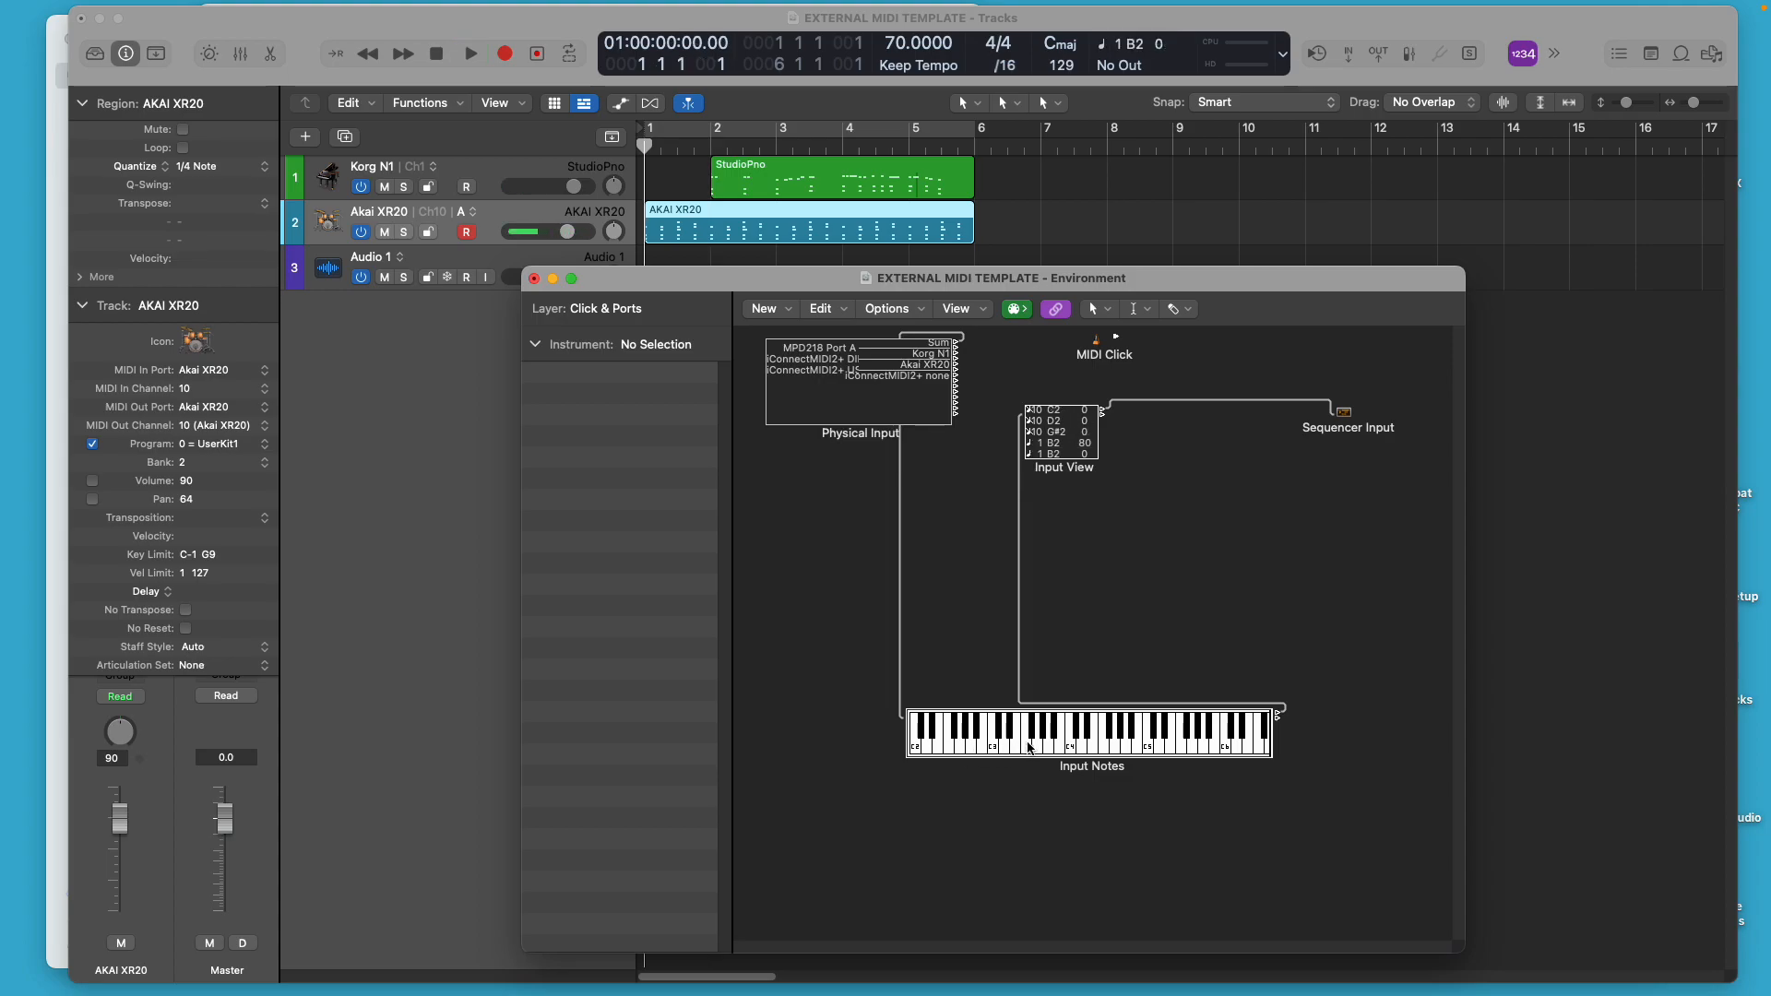
left_click(915, 751)
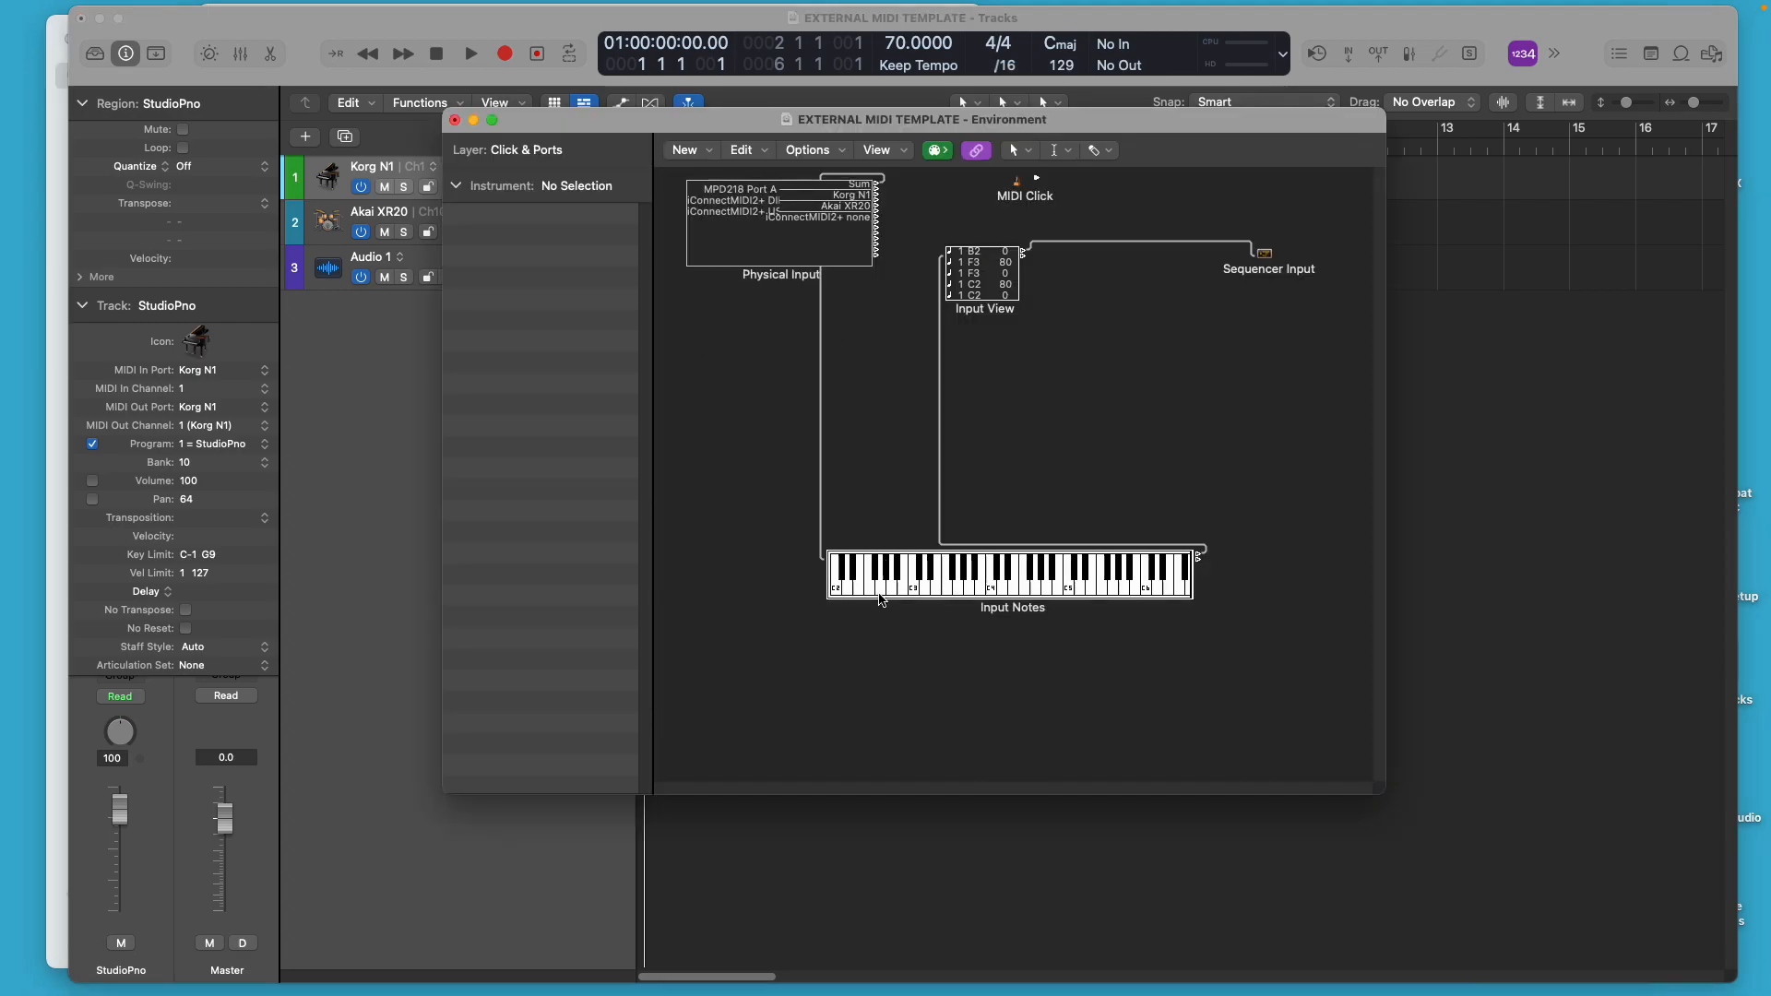
Play the project, stop near bar 2, and play a note on the Input Notes keyboard
left_click(1063, 590)
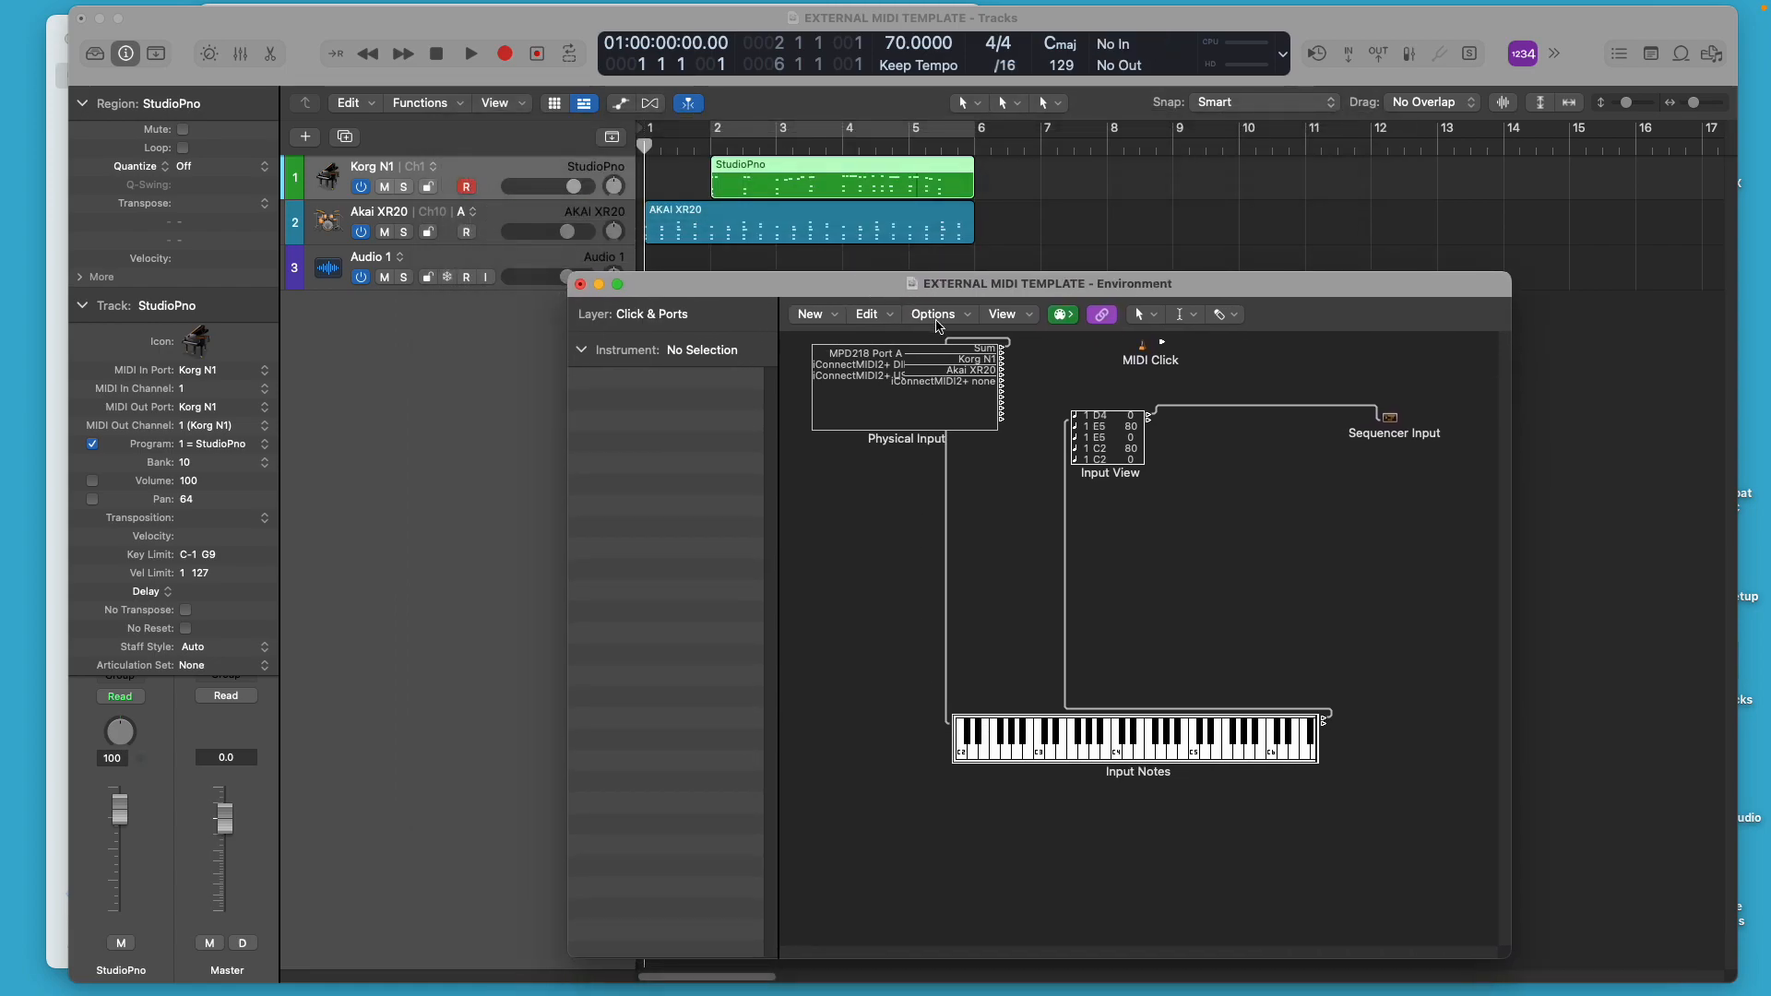
left_click(470, 52)
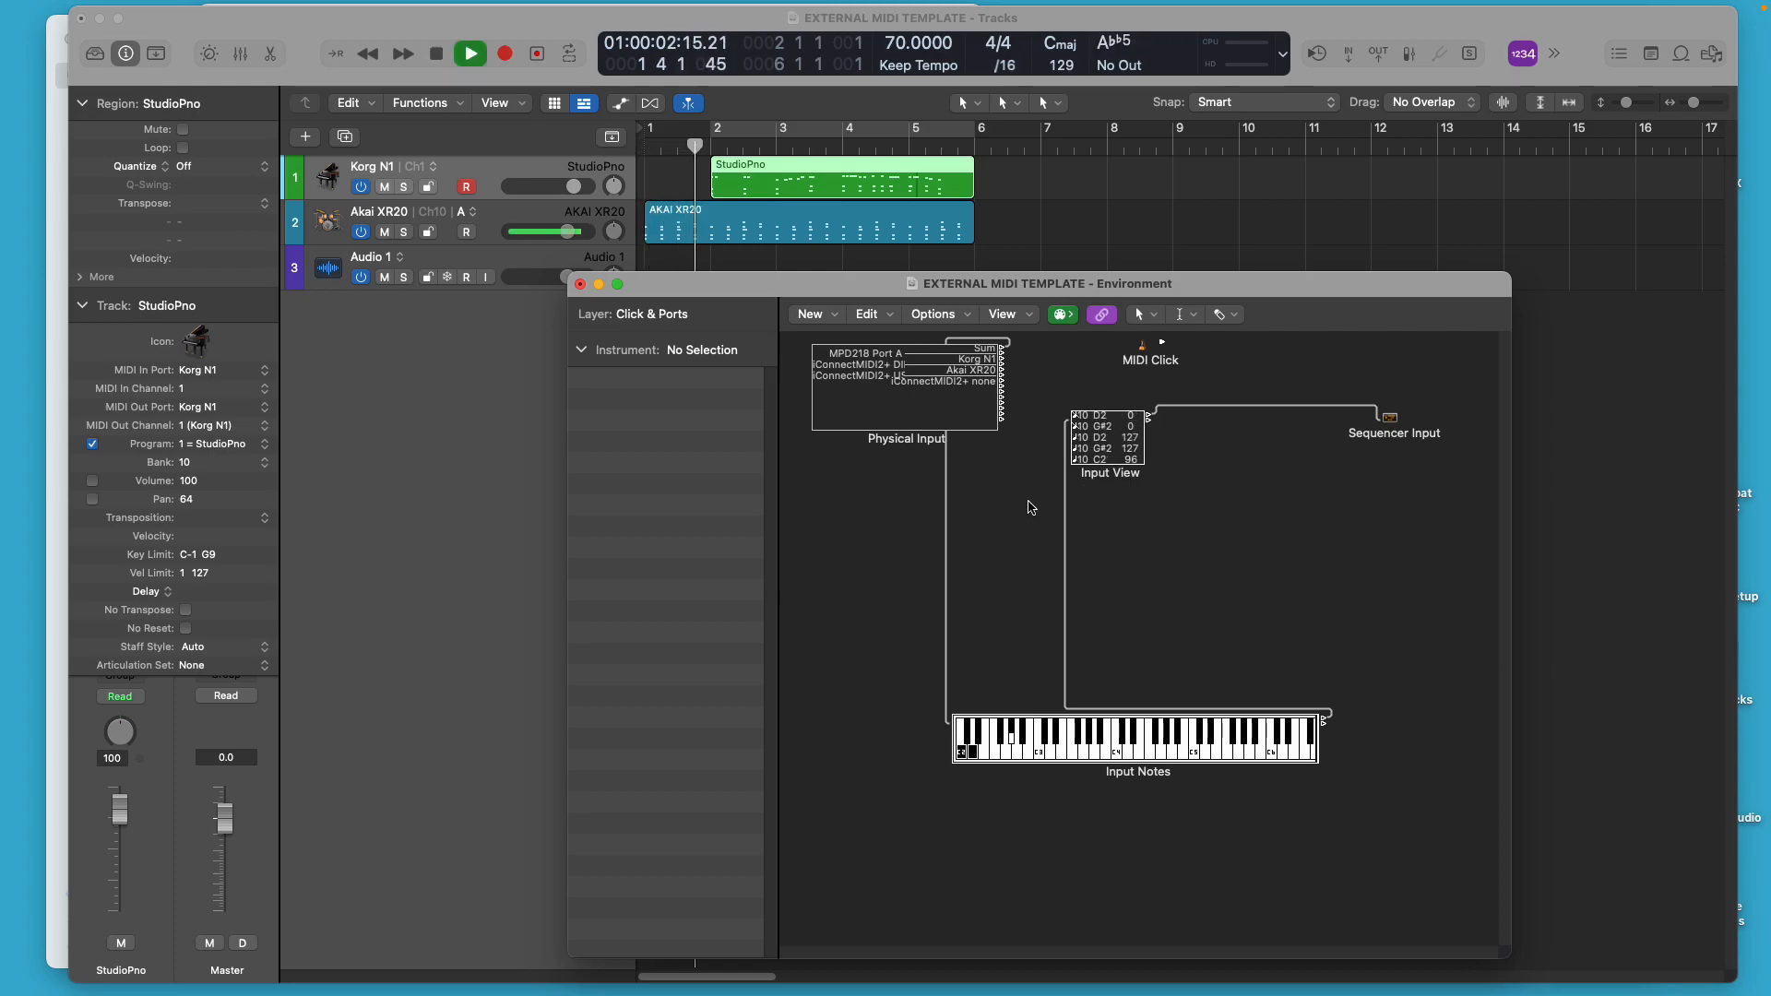
left_click(461, 51)
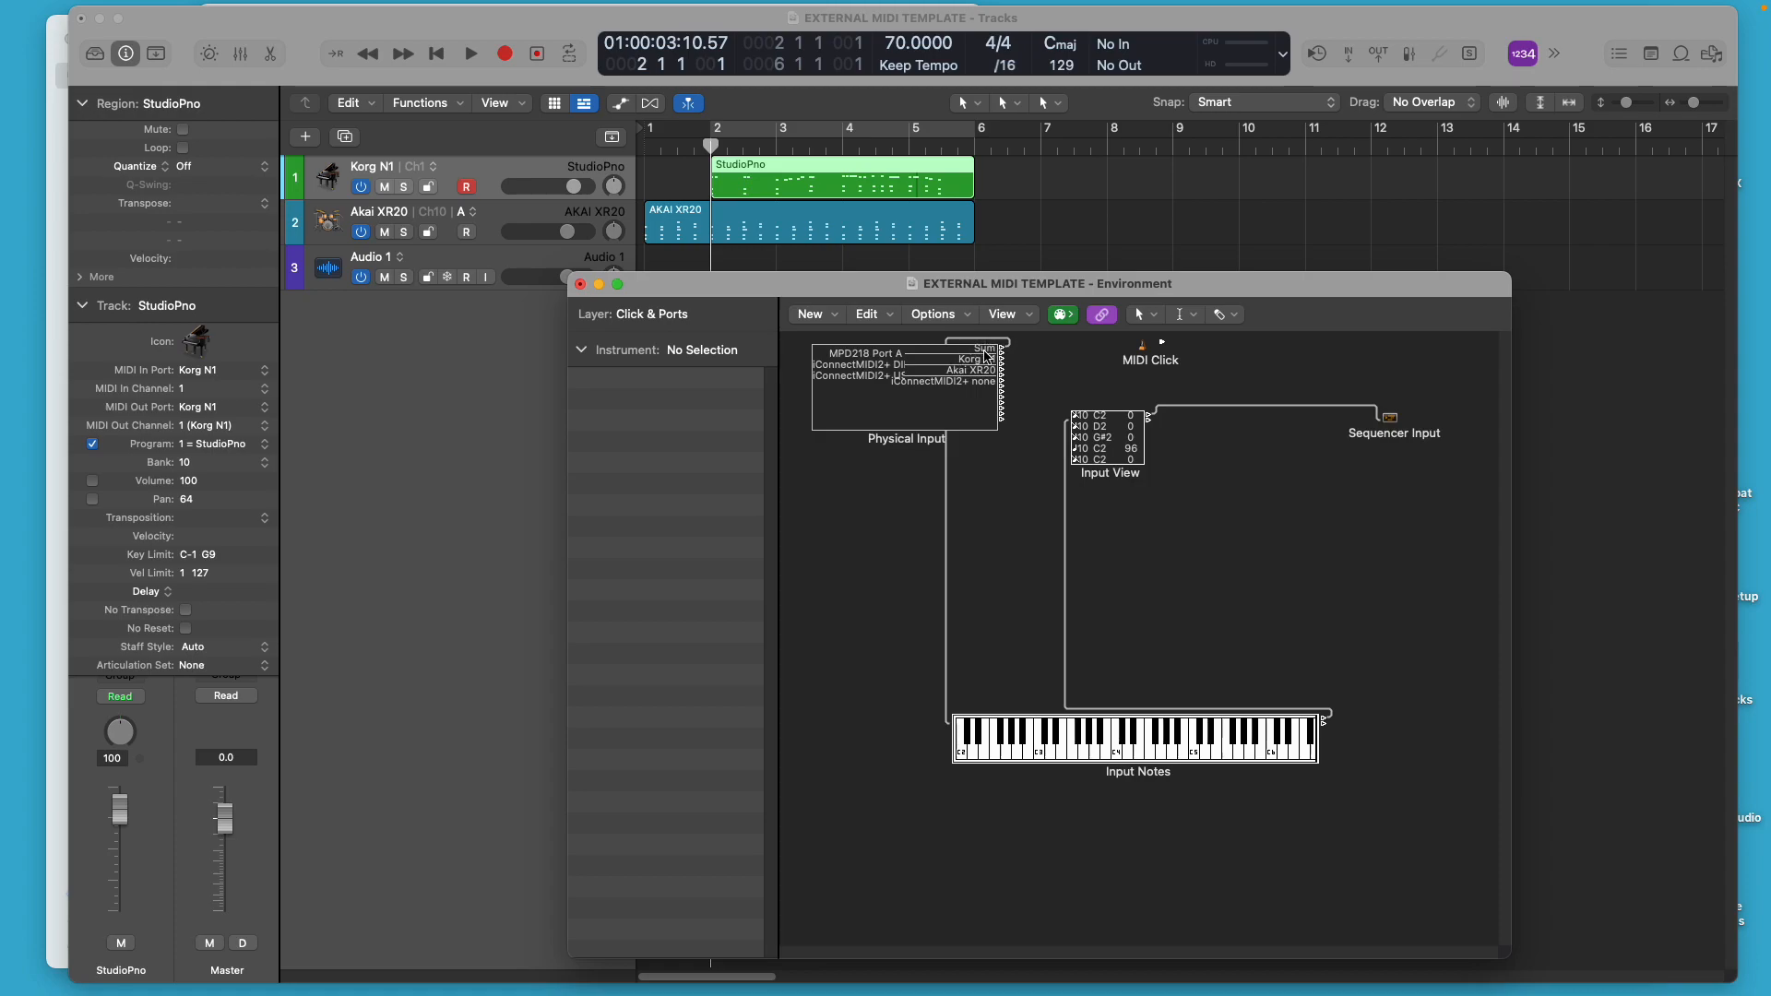
mouse_move(930, 408)
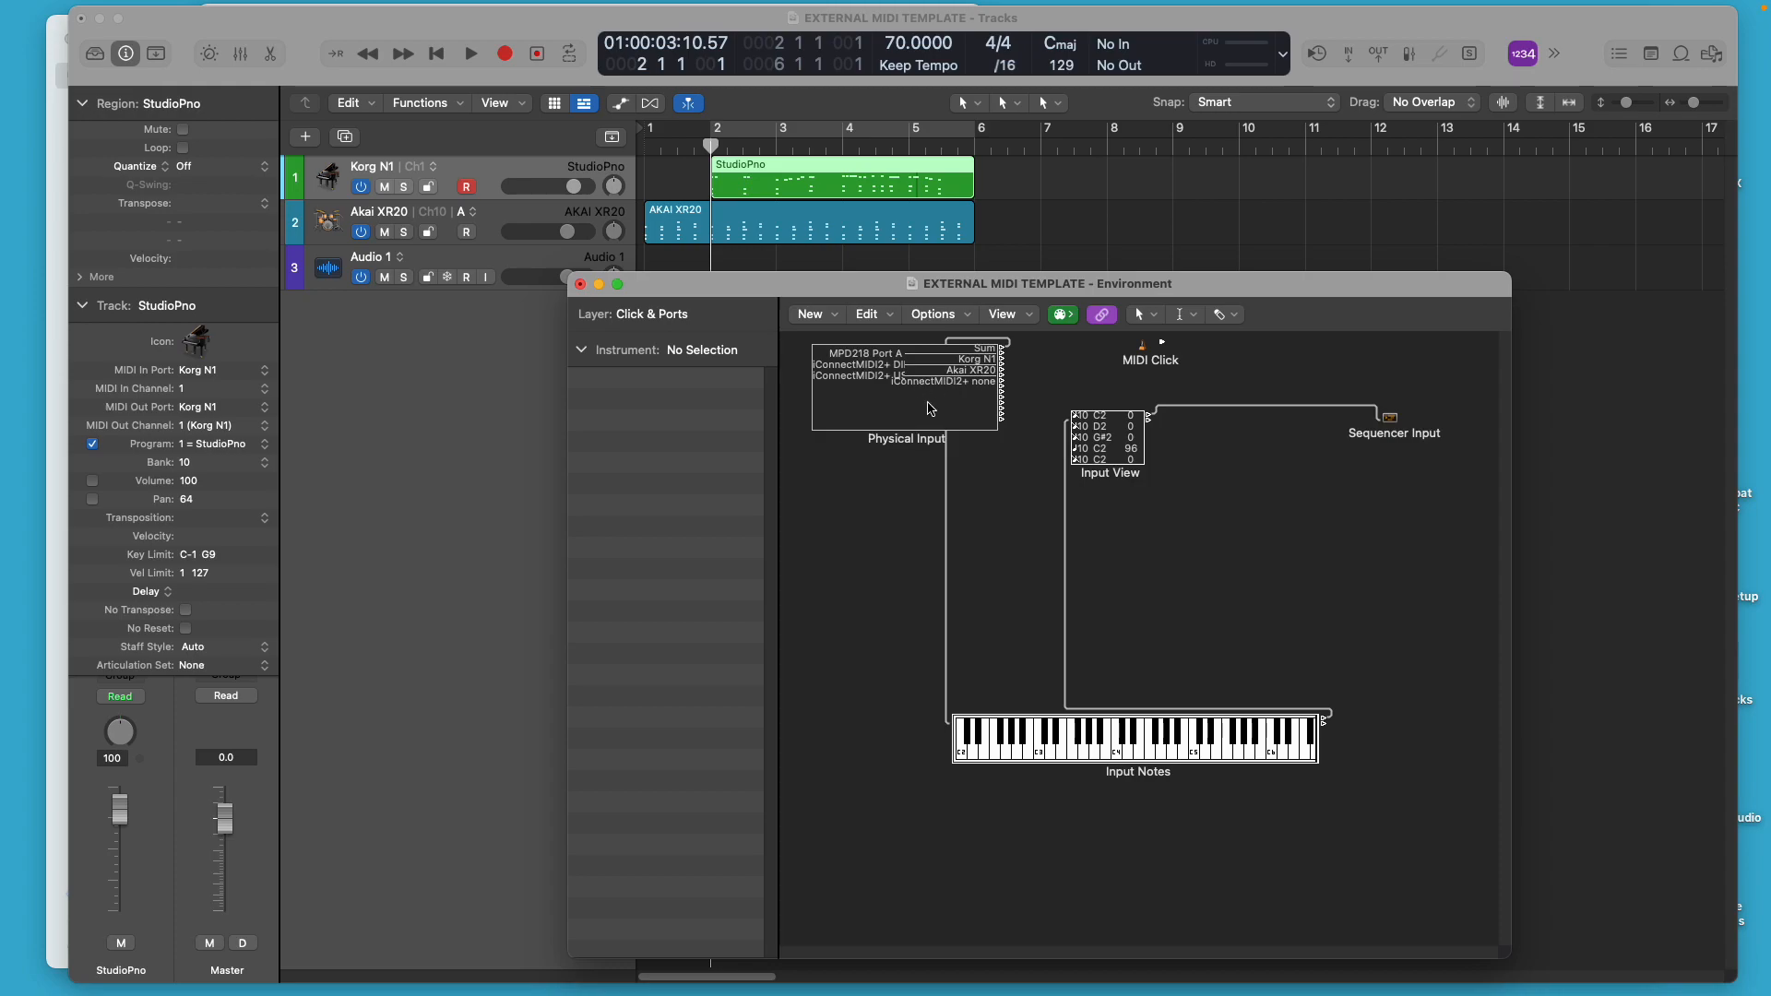
mouse_move(895, 434)
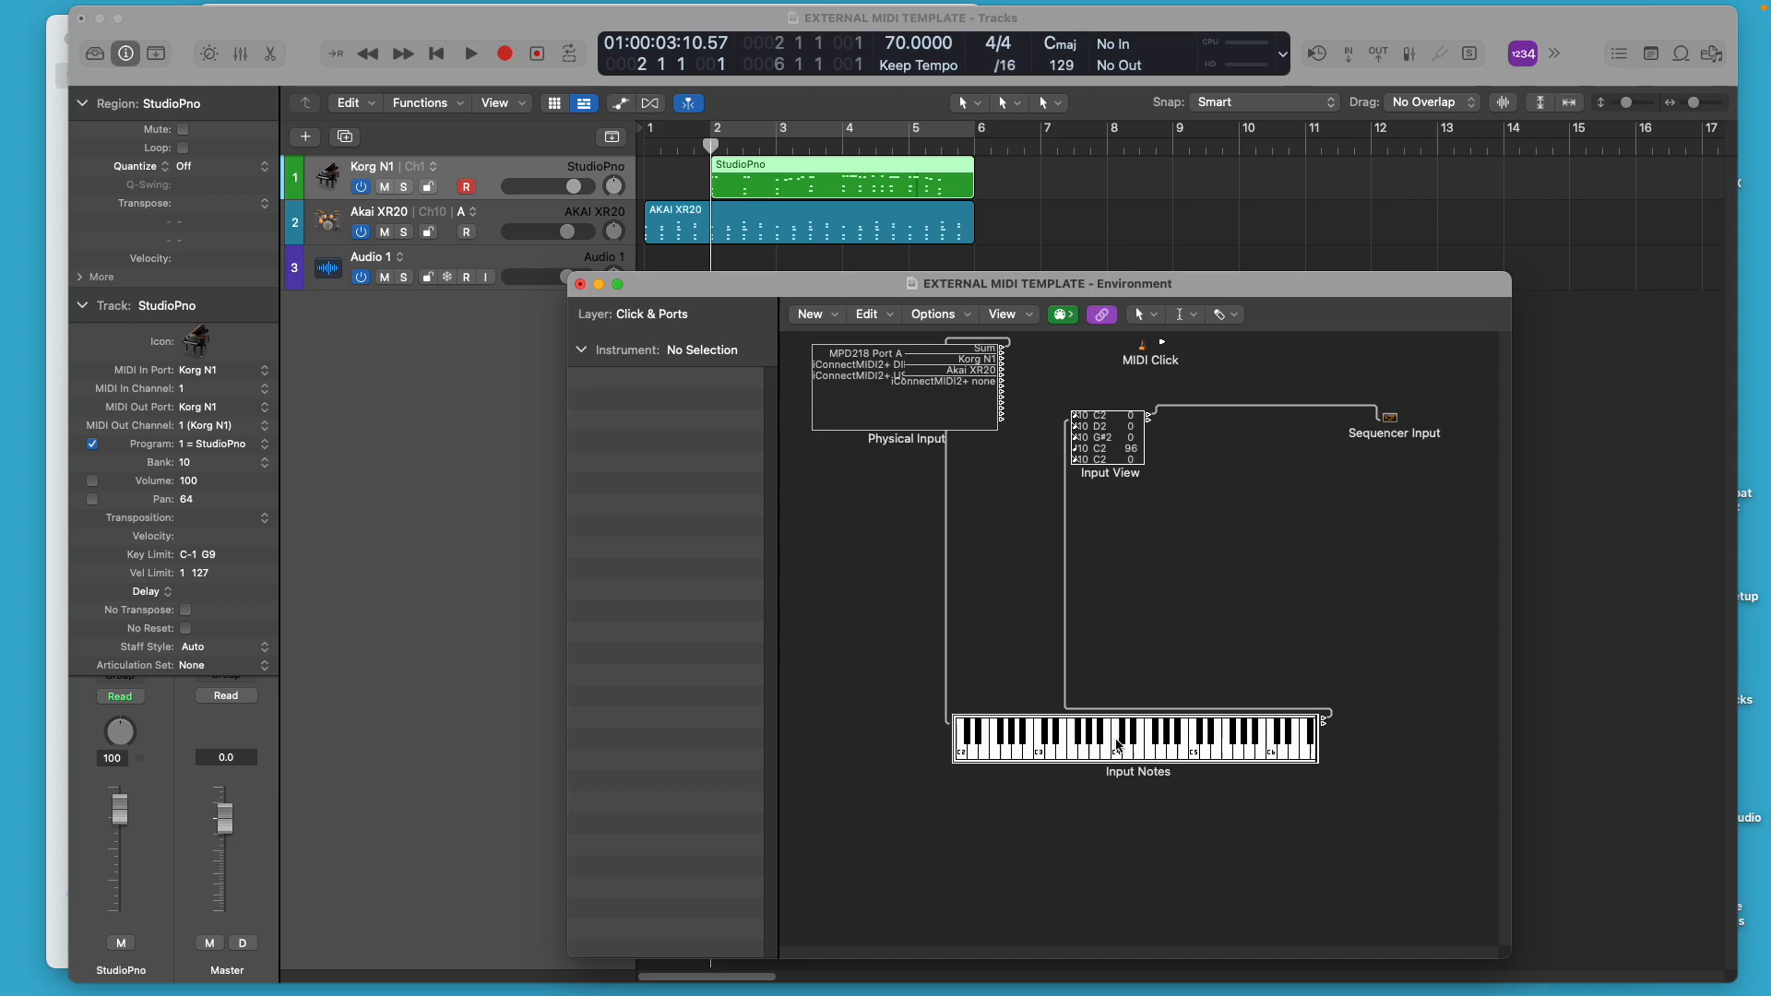
mouse_move(1067, 749)
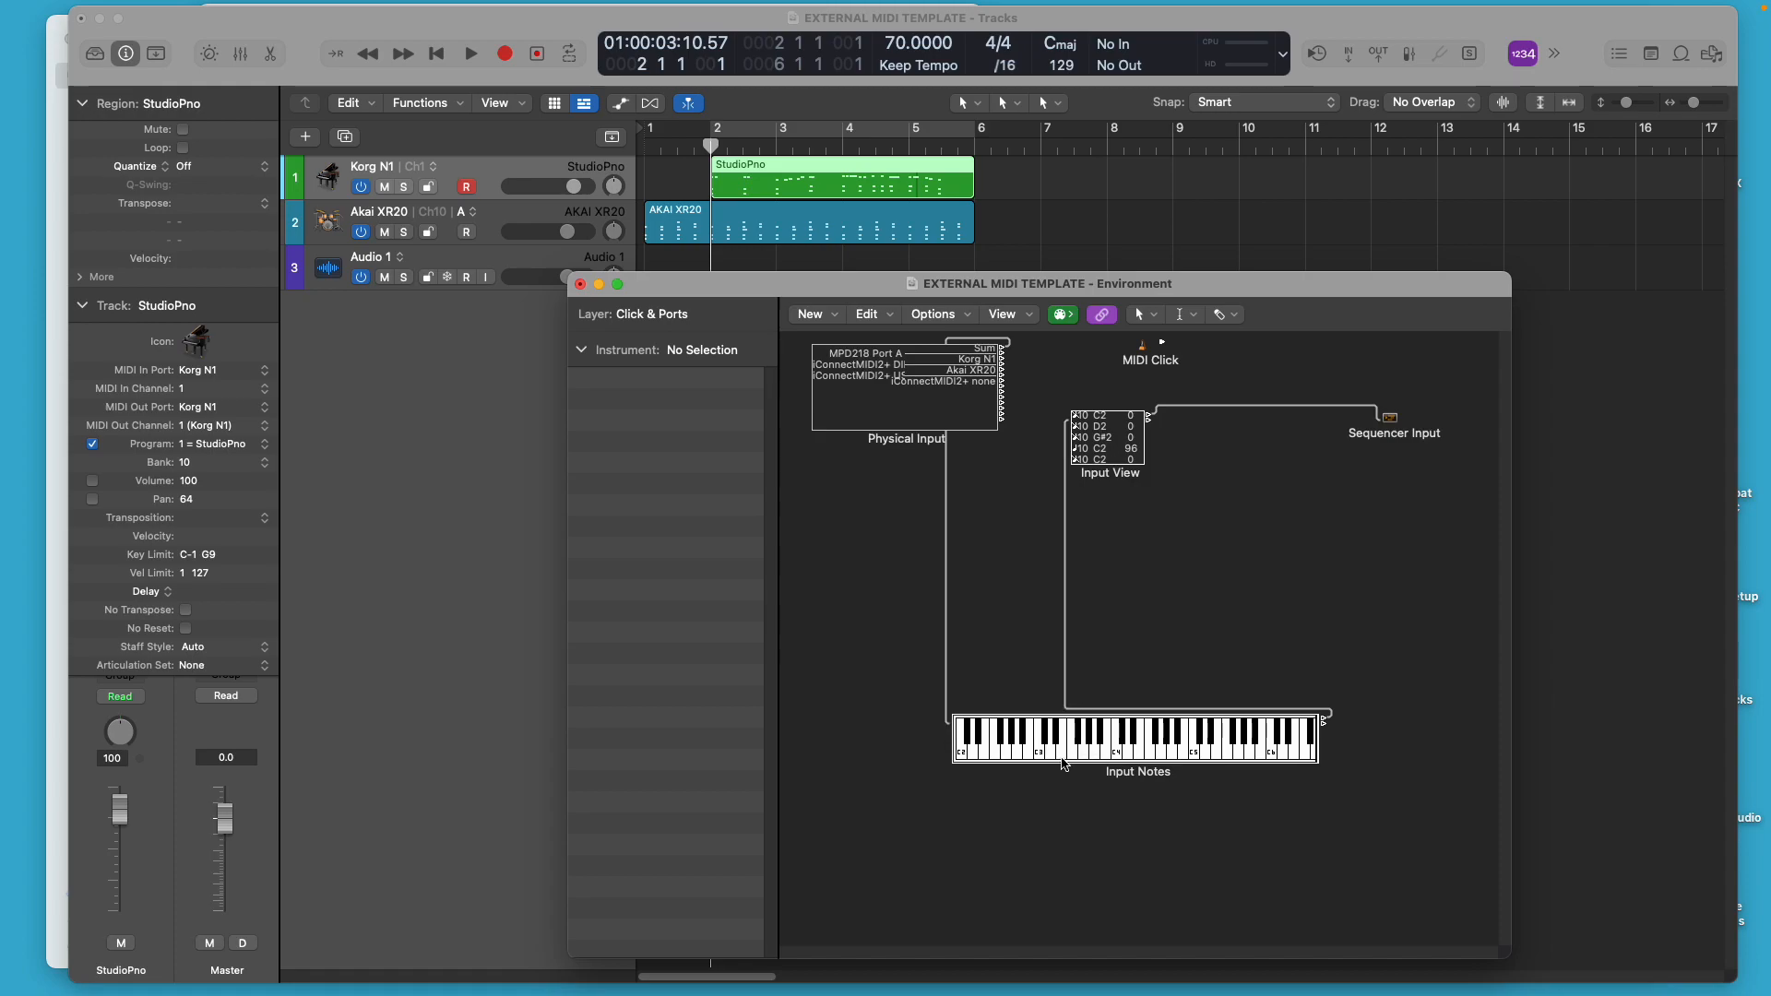
left_click(1011, 756)
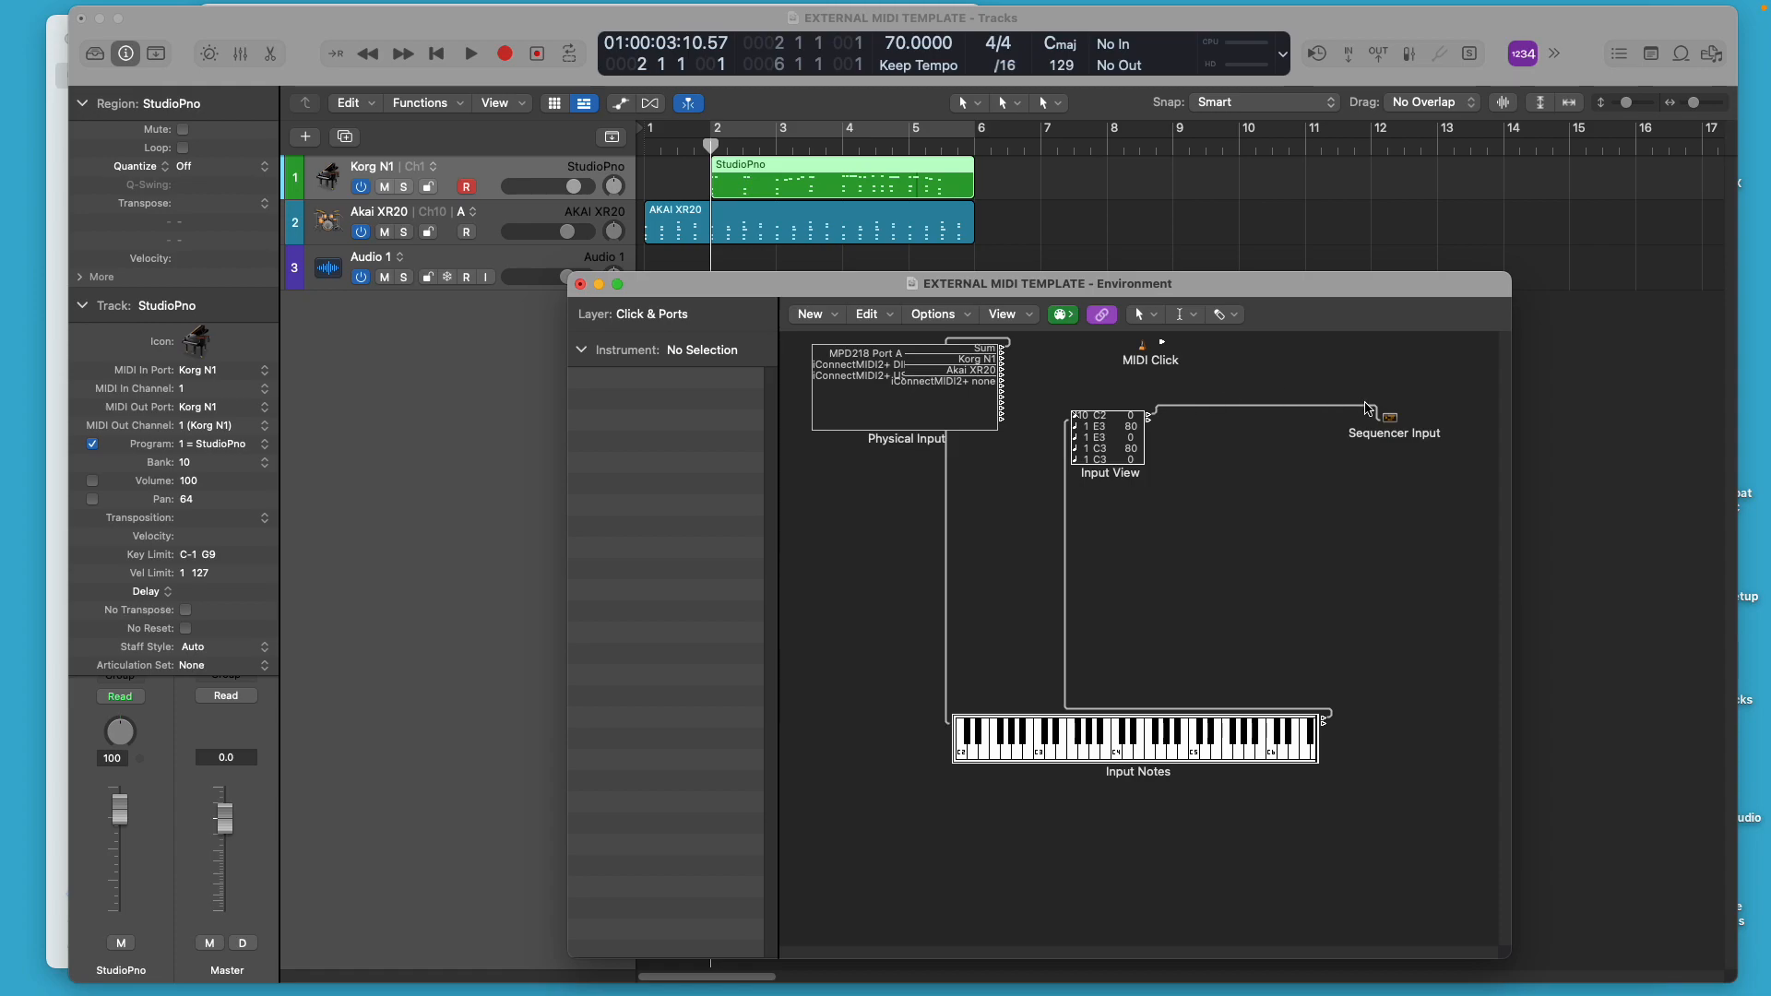
mouse_move(1286, 567)
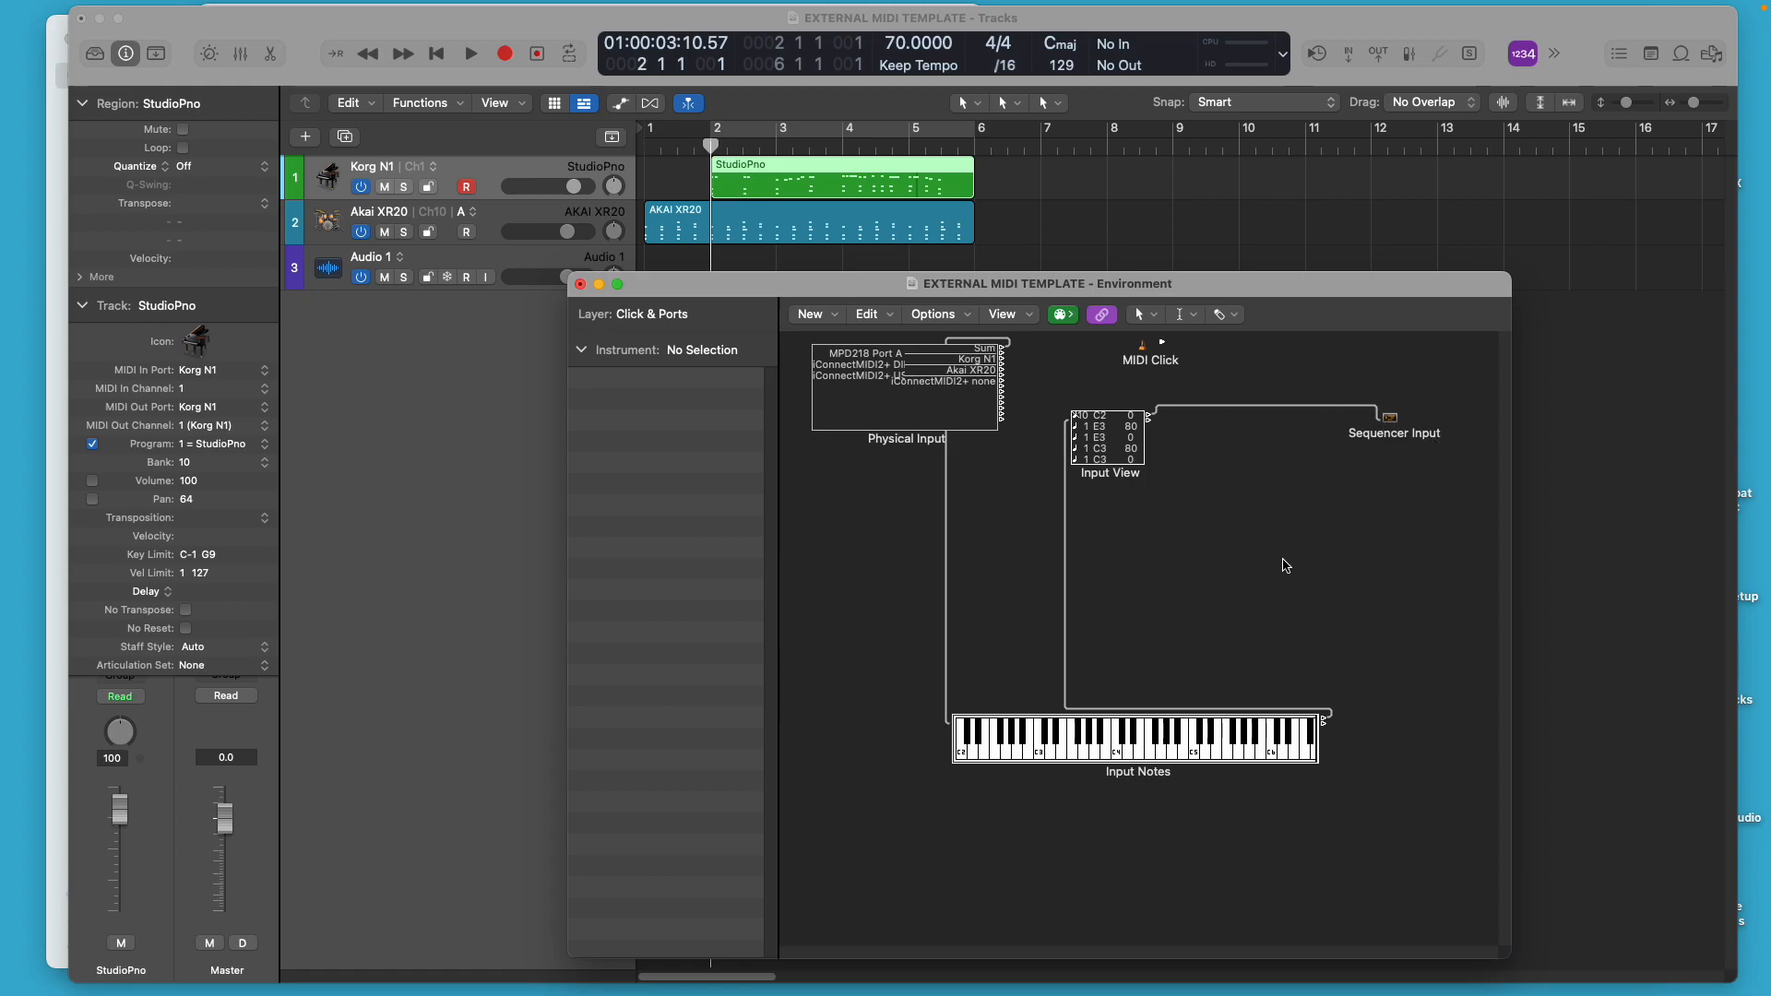
mouse_move(1212, 571)
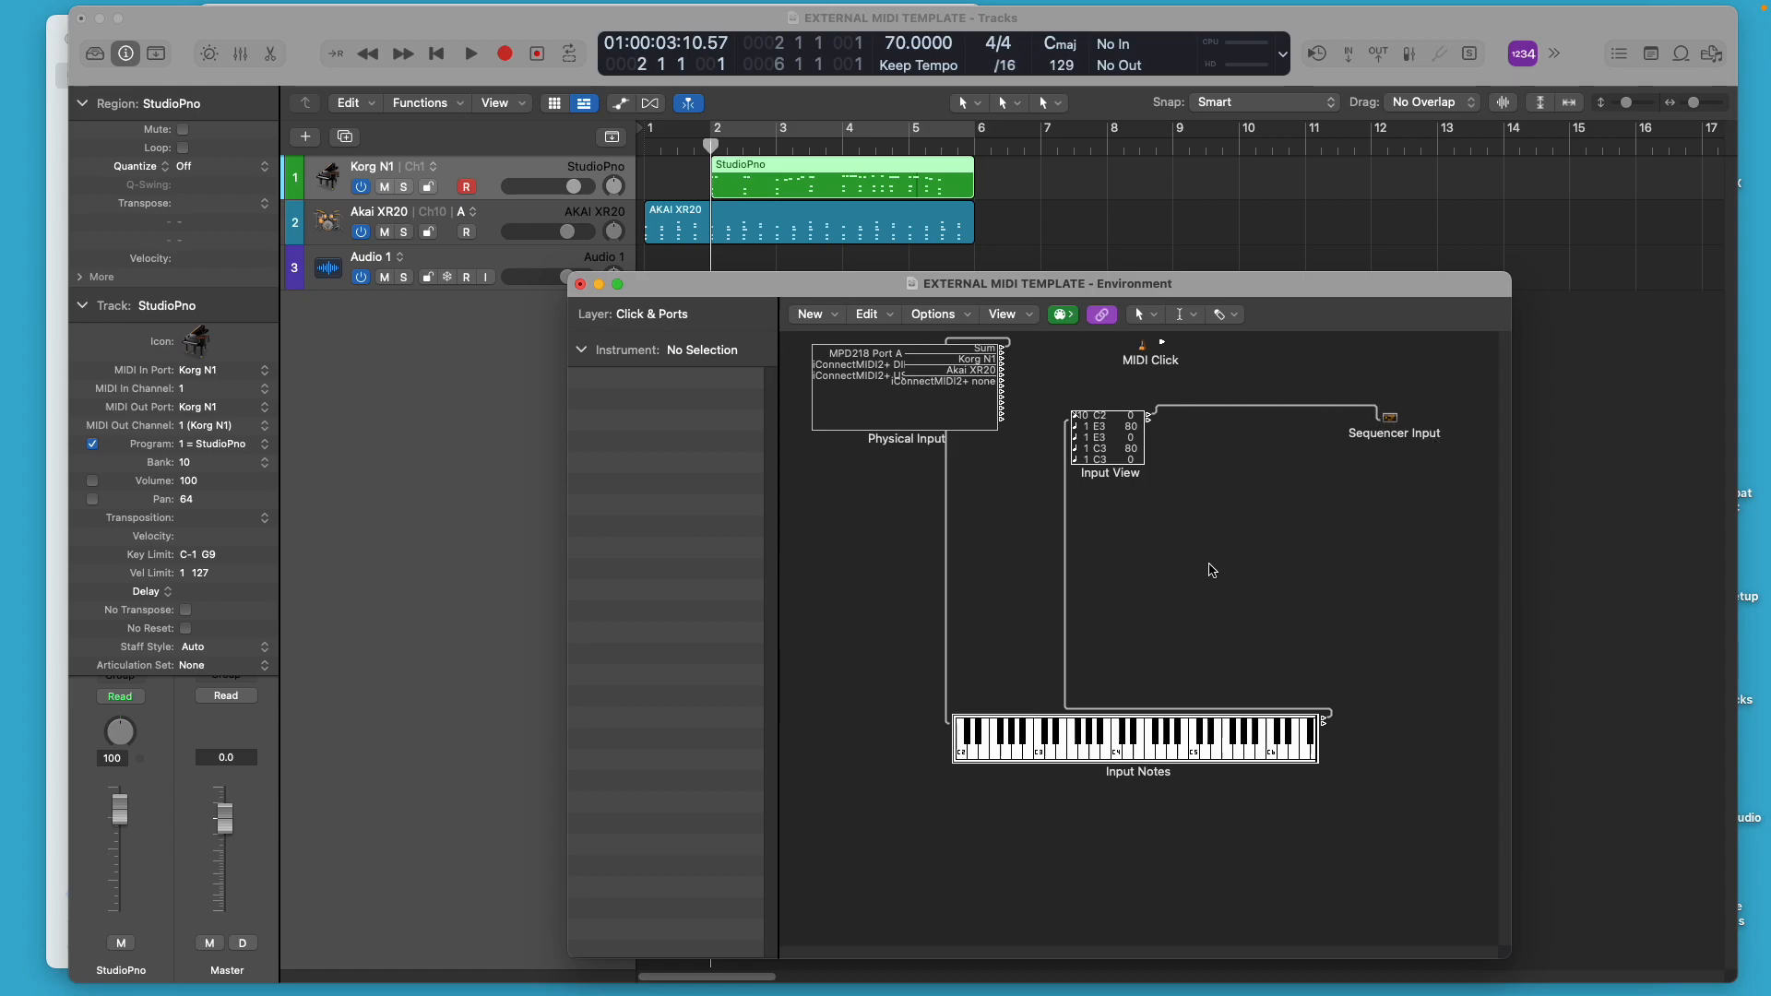
mouse_move(773, 454)
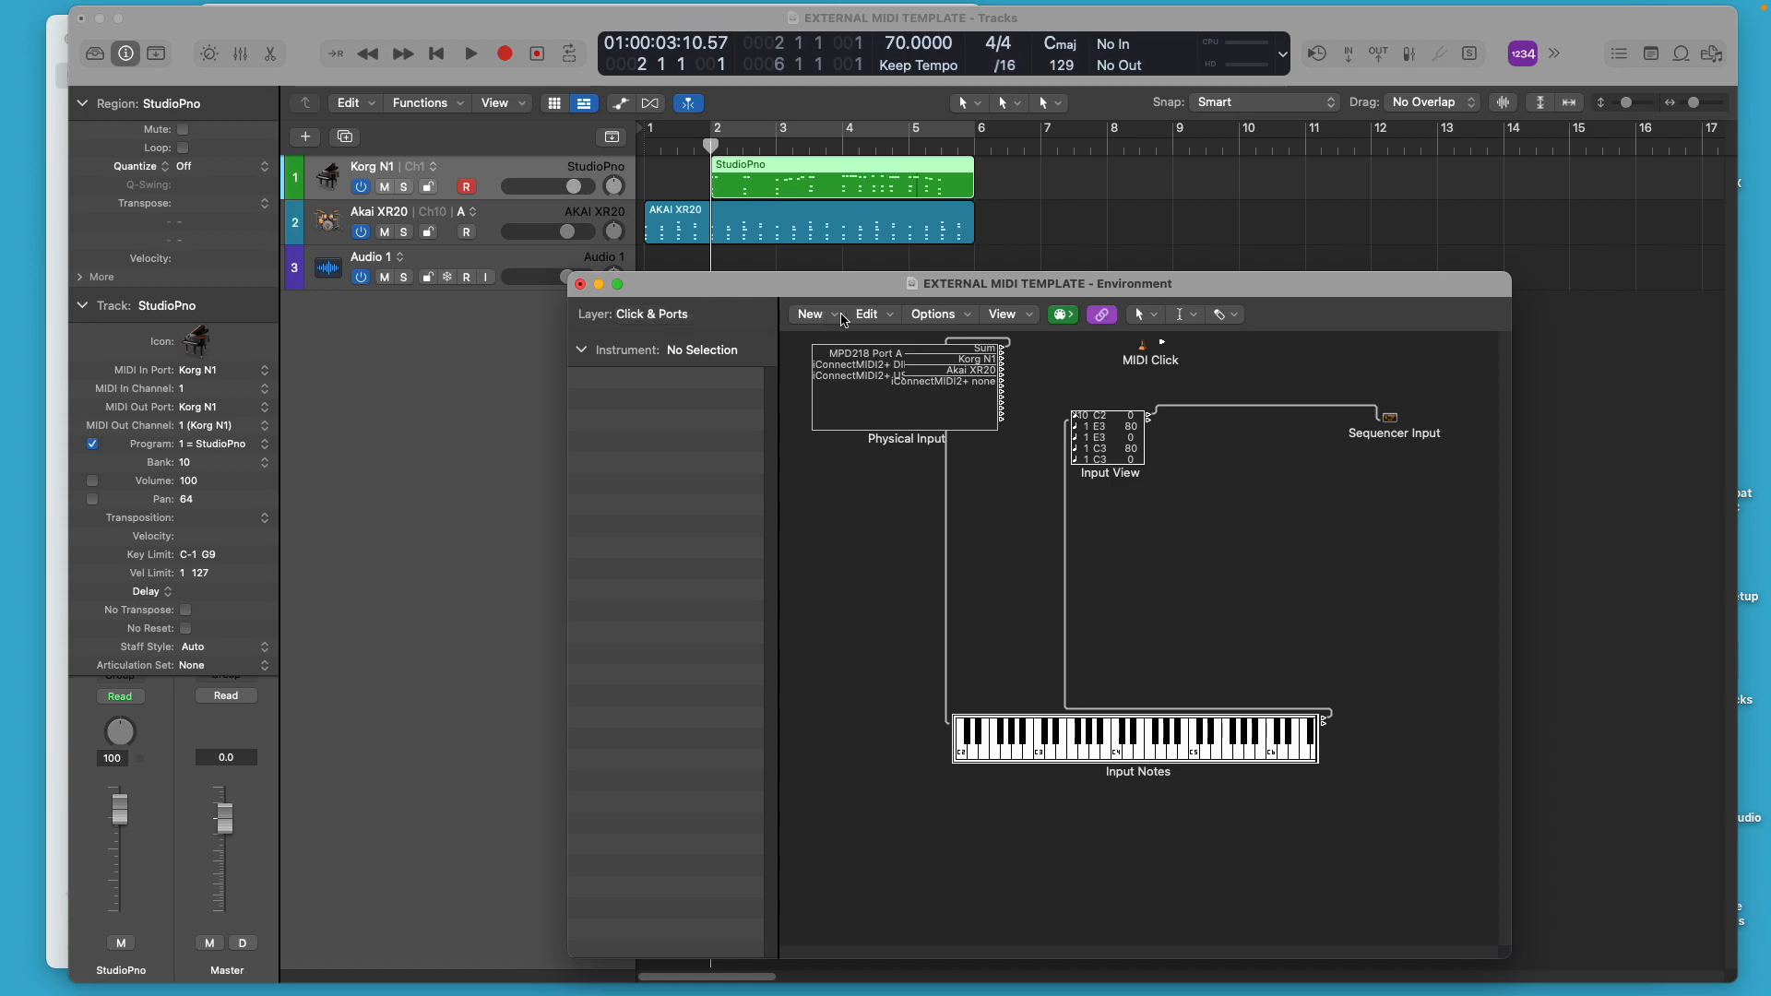
left_click(810, 314)
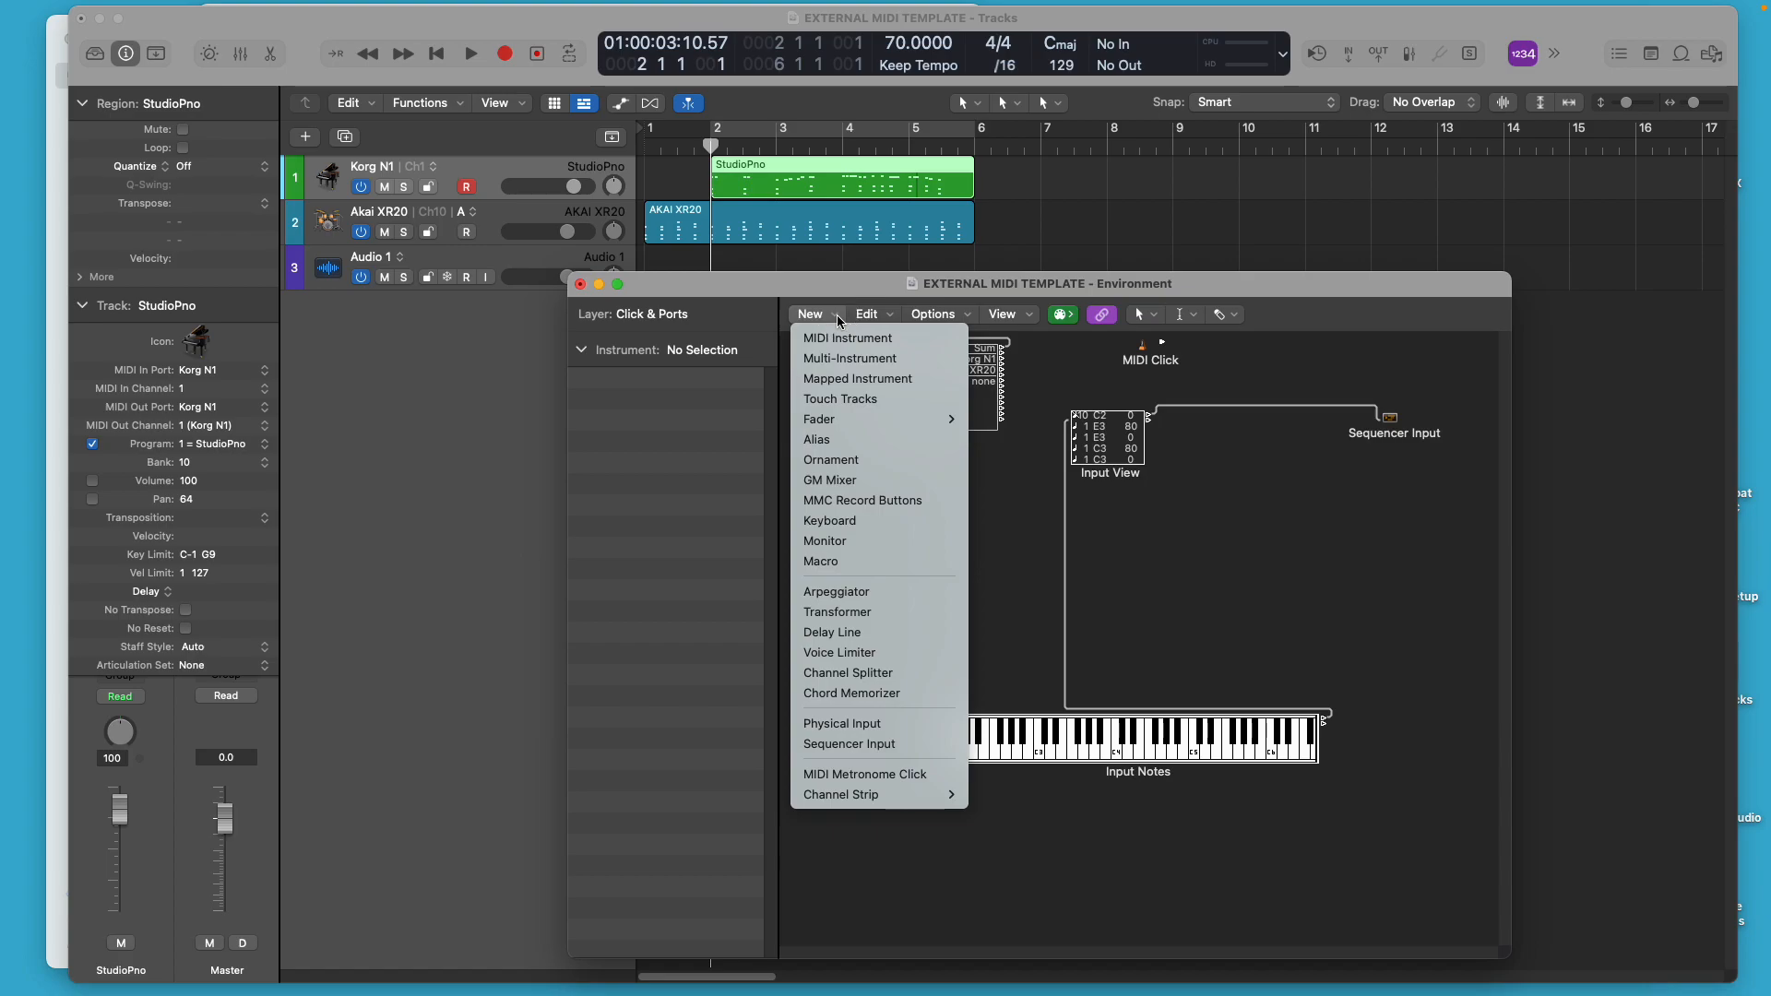
mouse_move(856, 378)
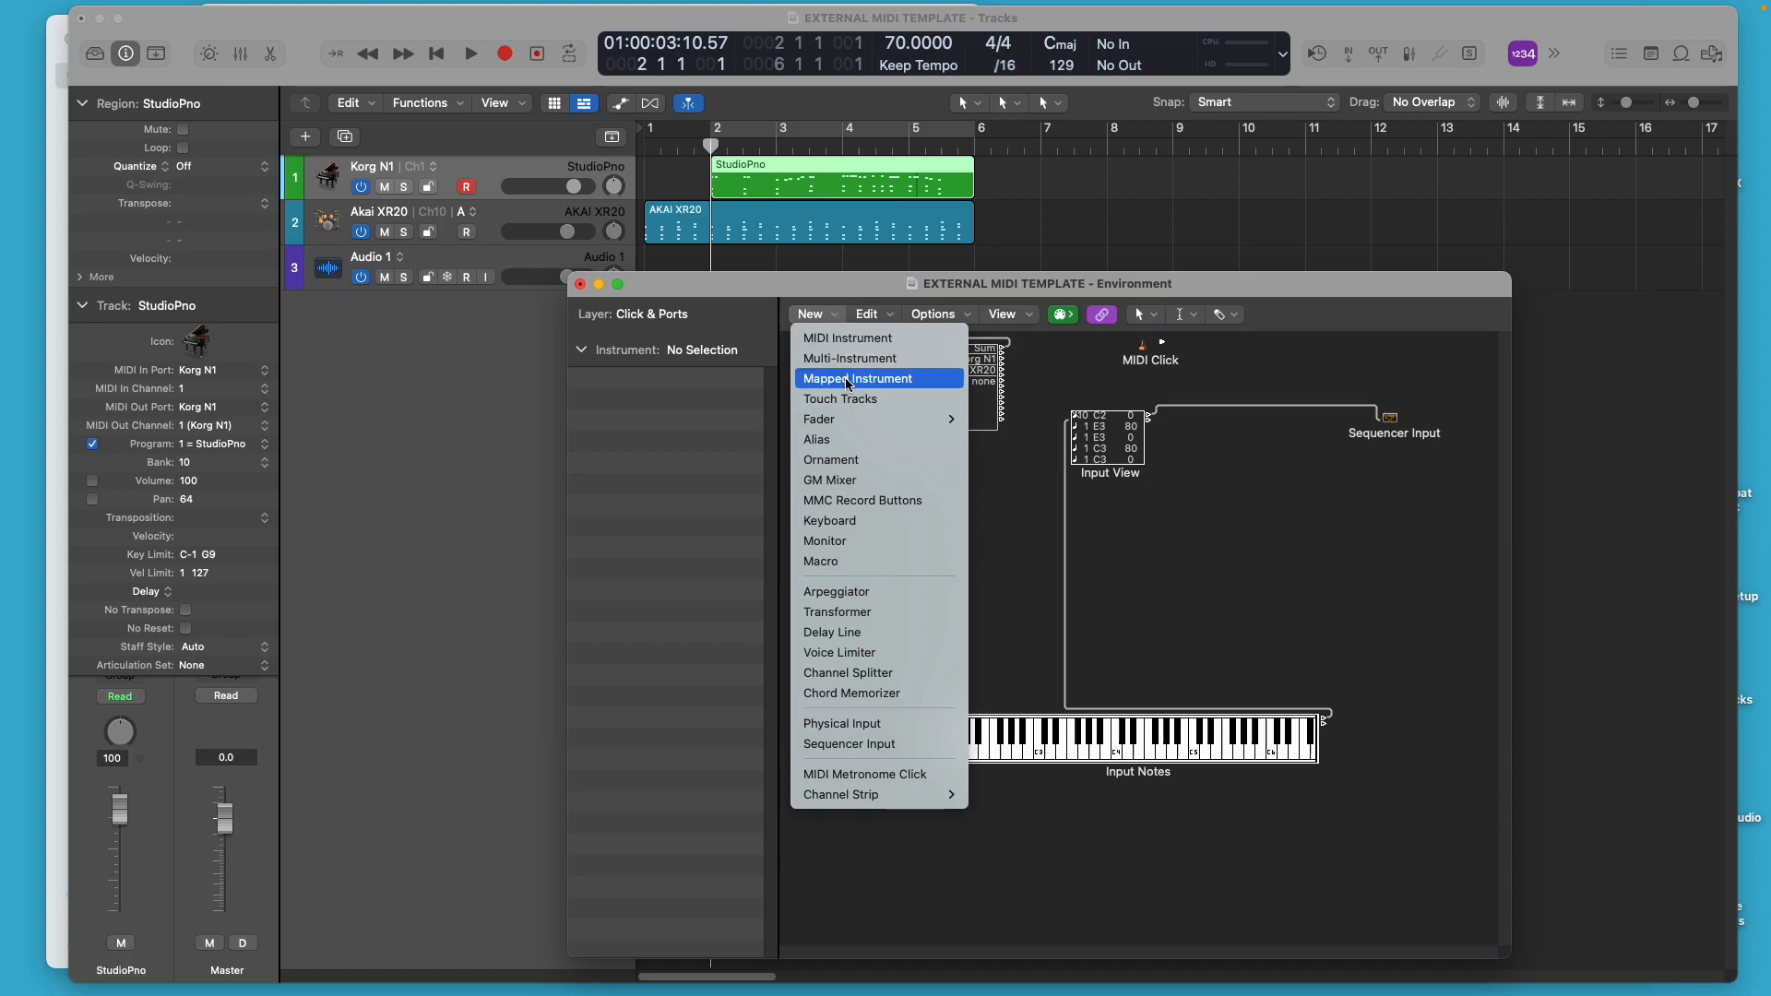
mouse_move(819, 418)
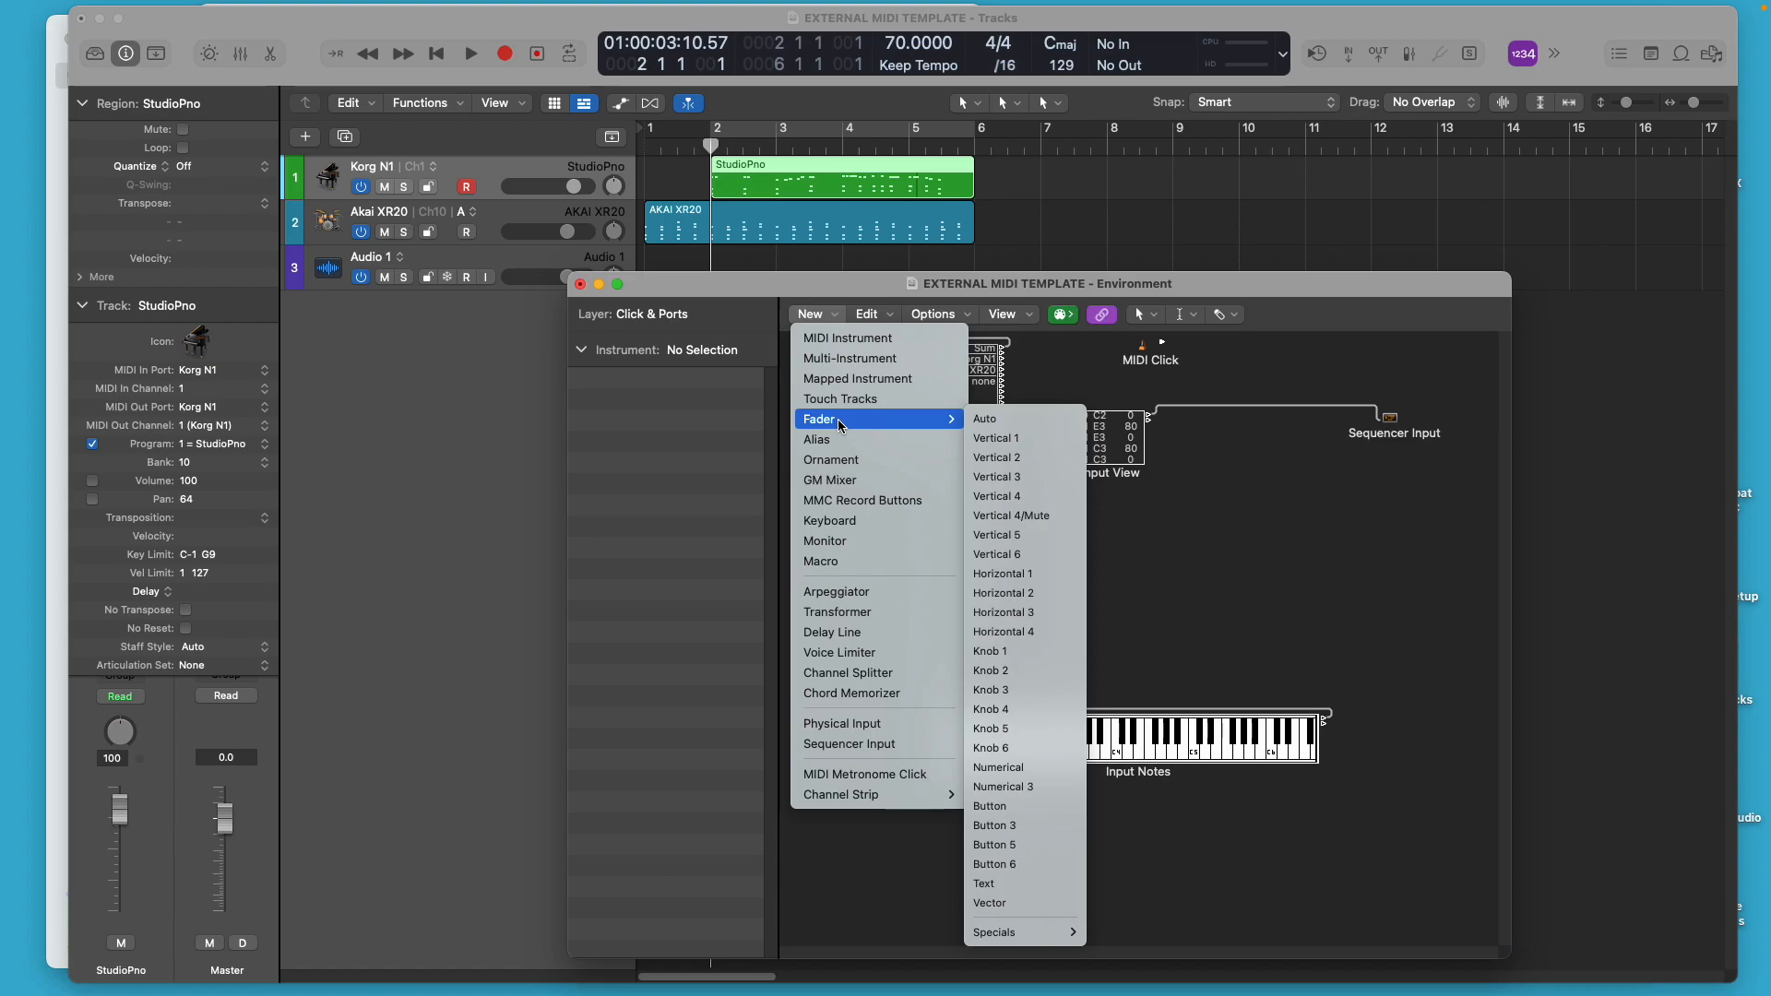
mouse_move(1007, 419)
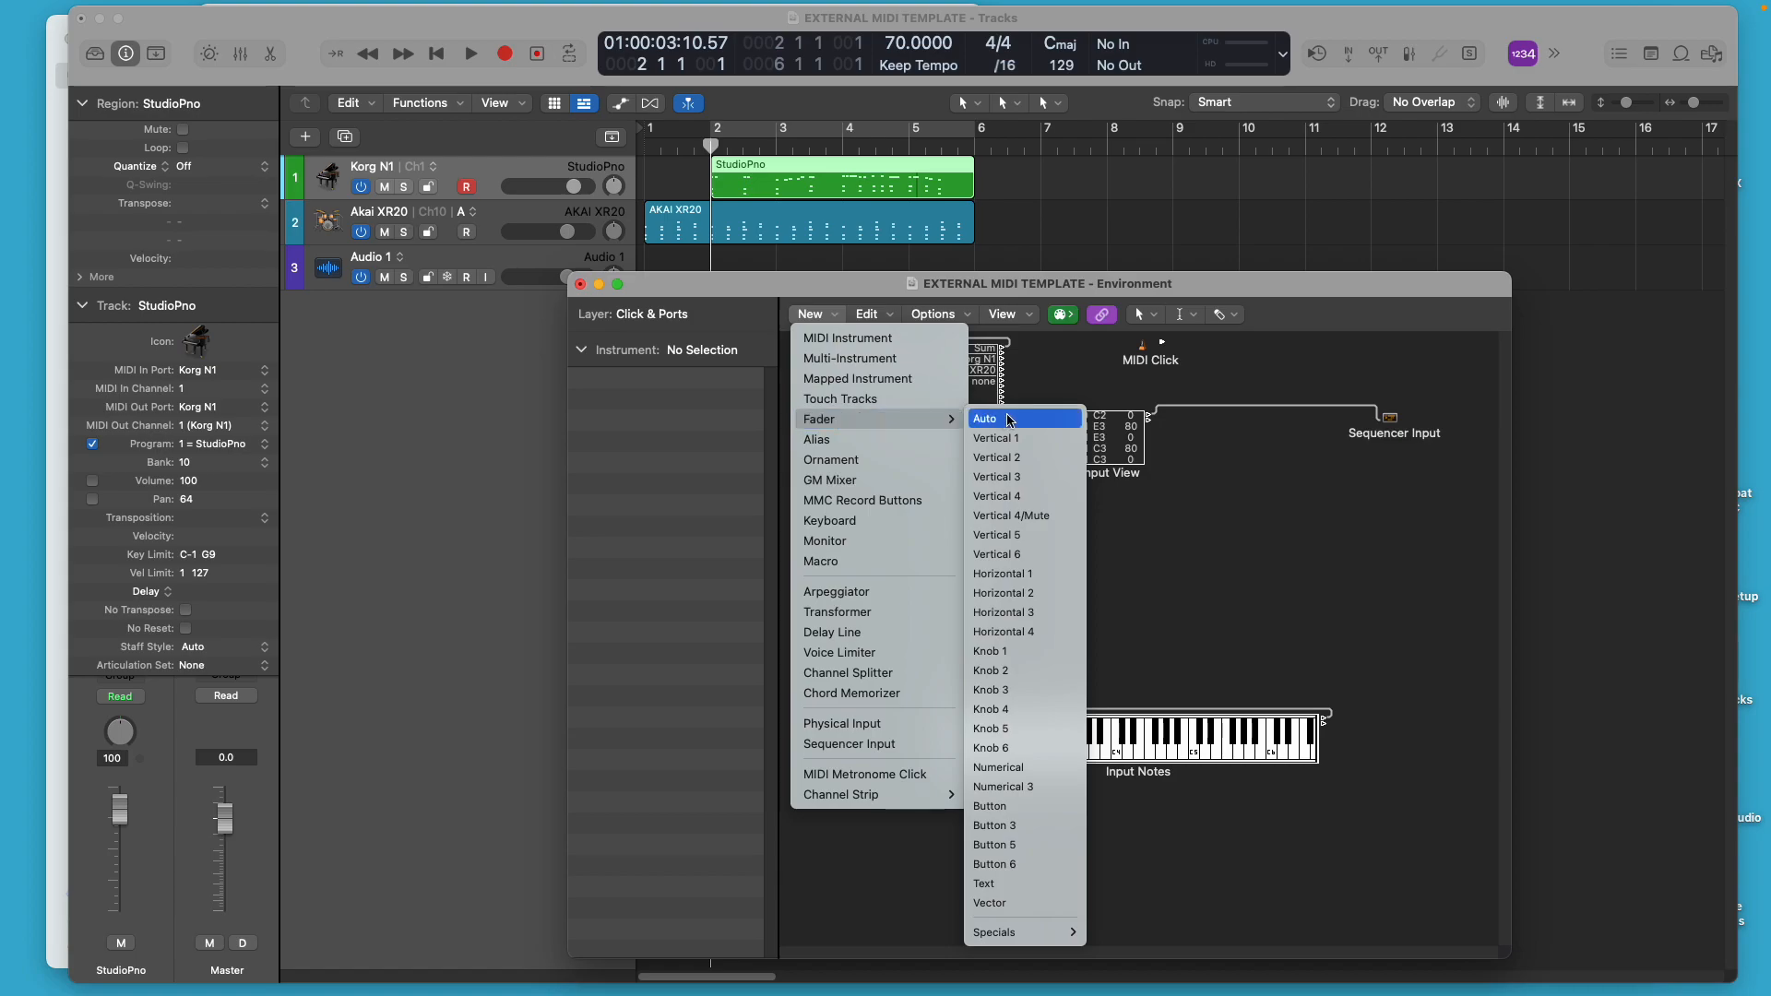
mouse_move(1006, 934)
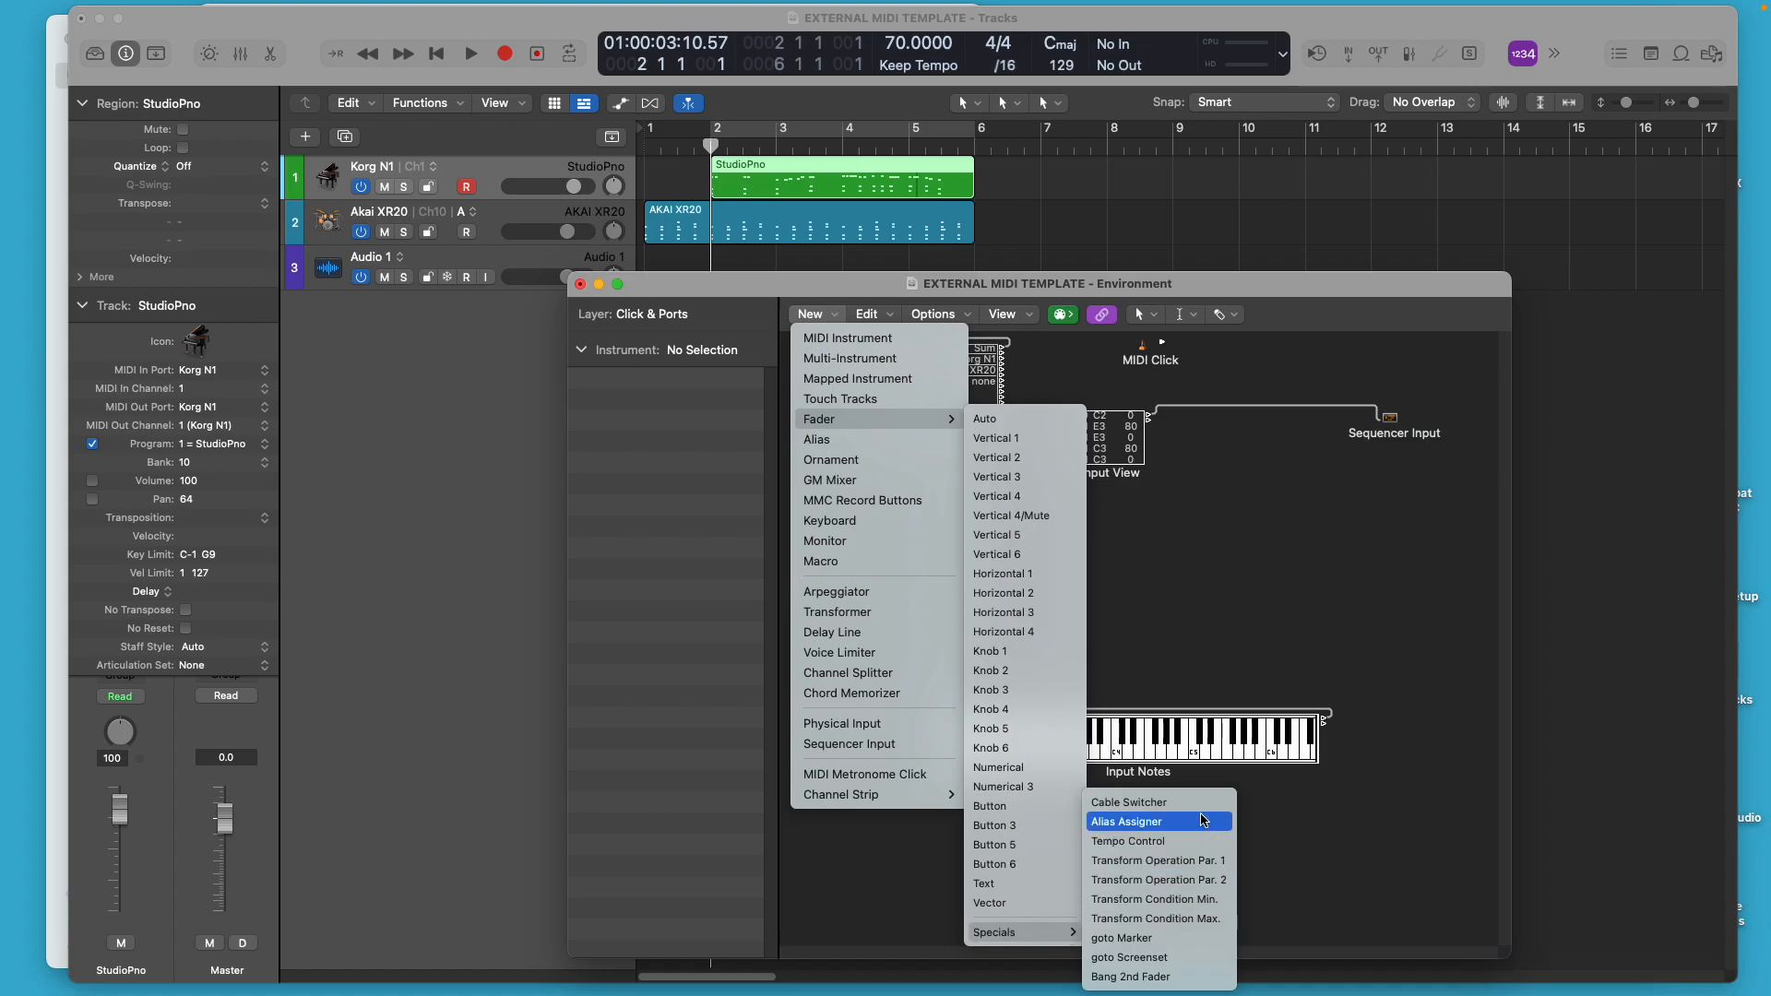
mouse_move(1204, 803)
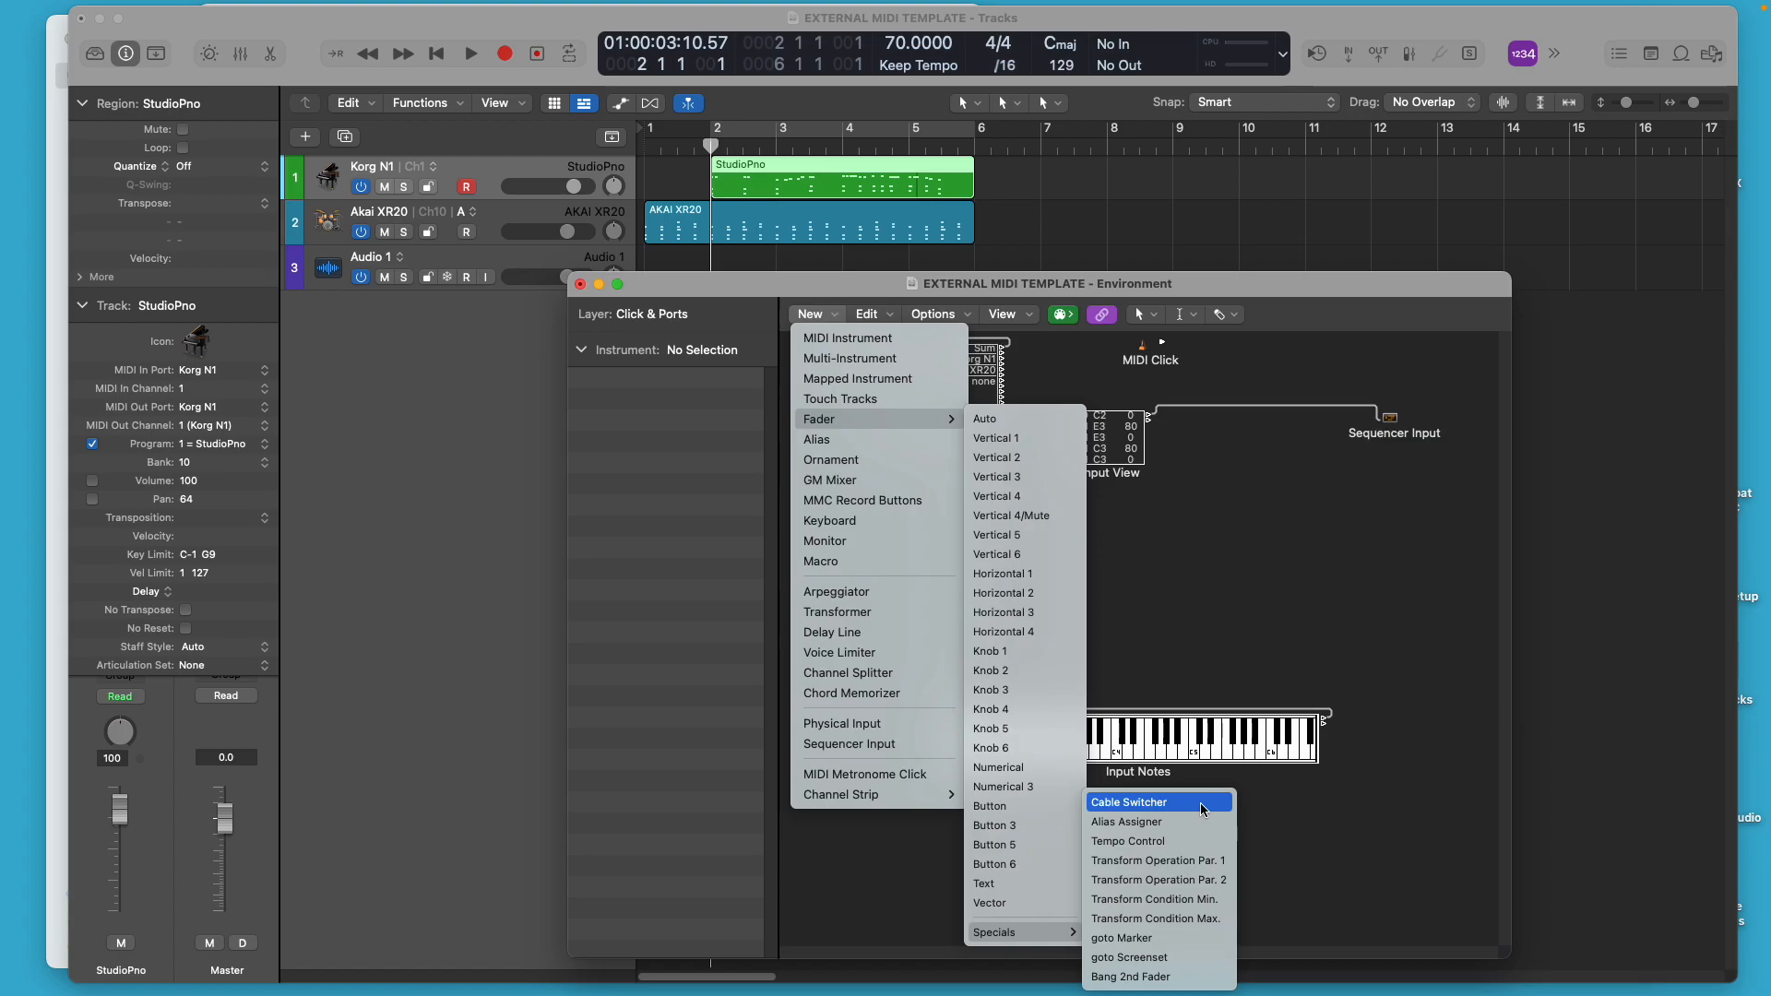
mouse_move(1187, 823)
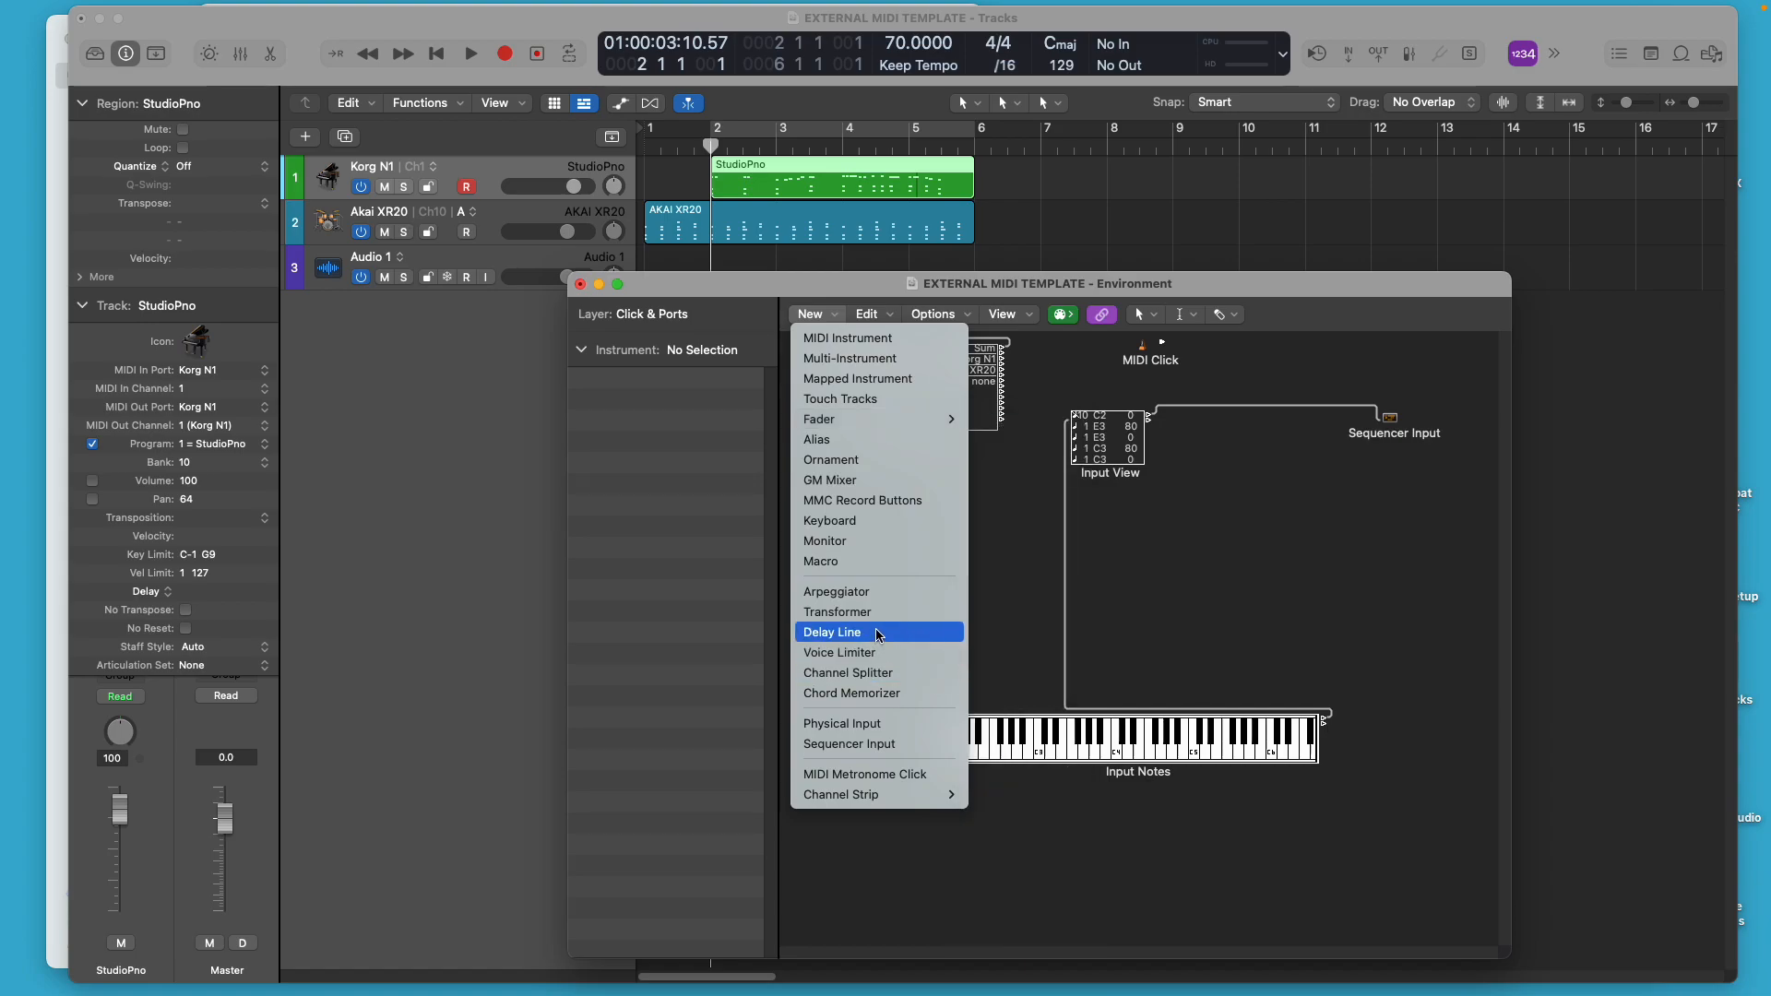
mouse_move(885, 590)
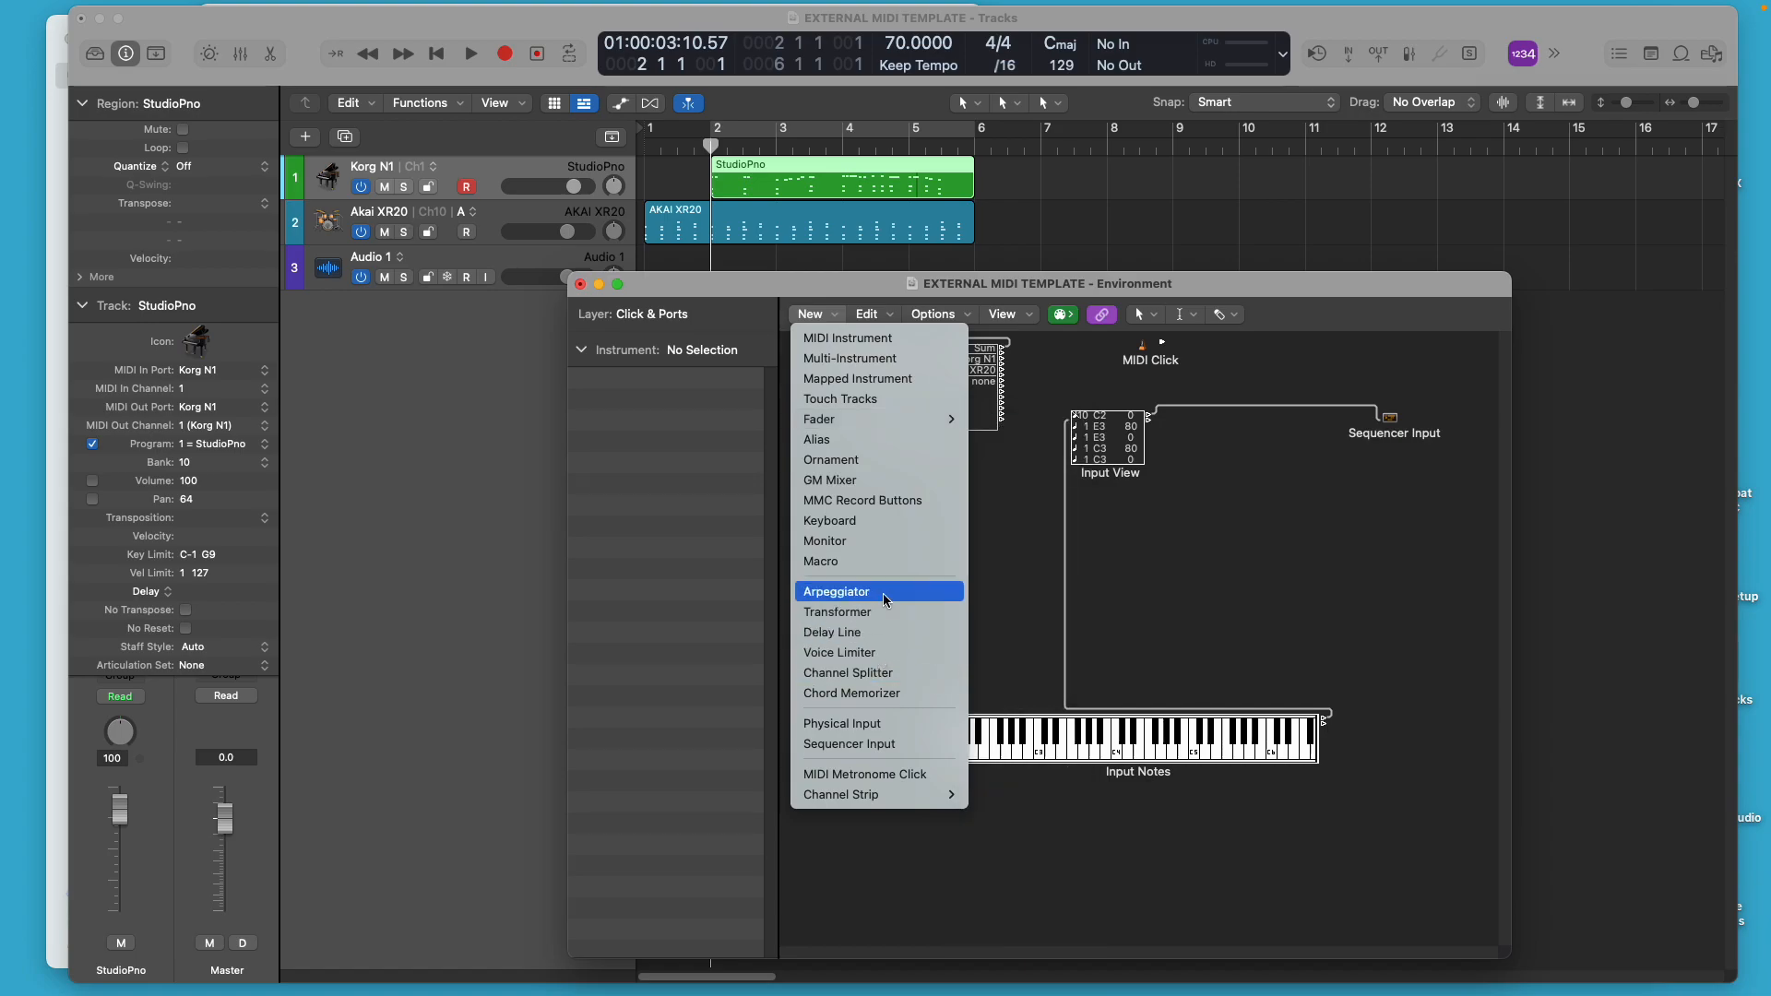
mouse_move(845, 611)
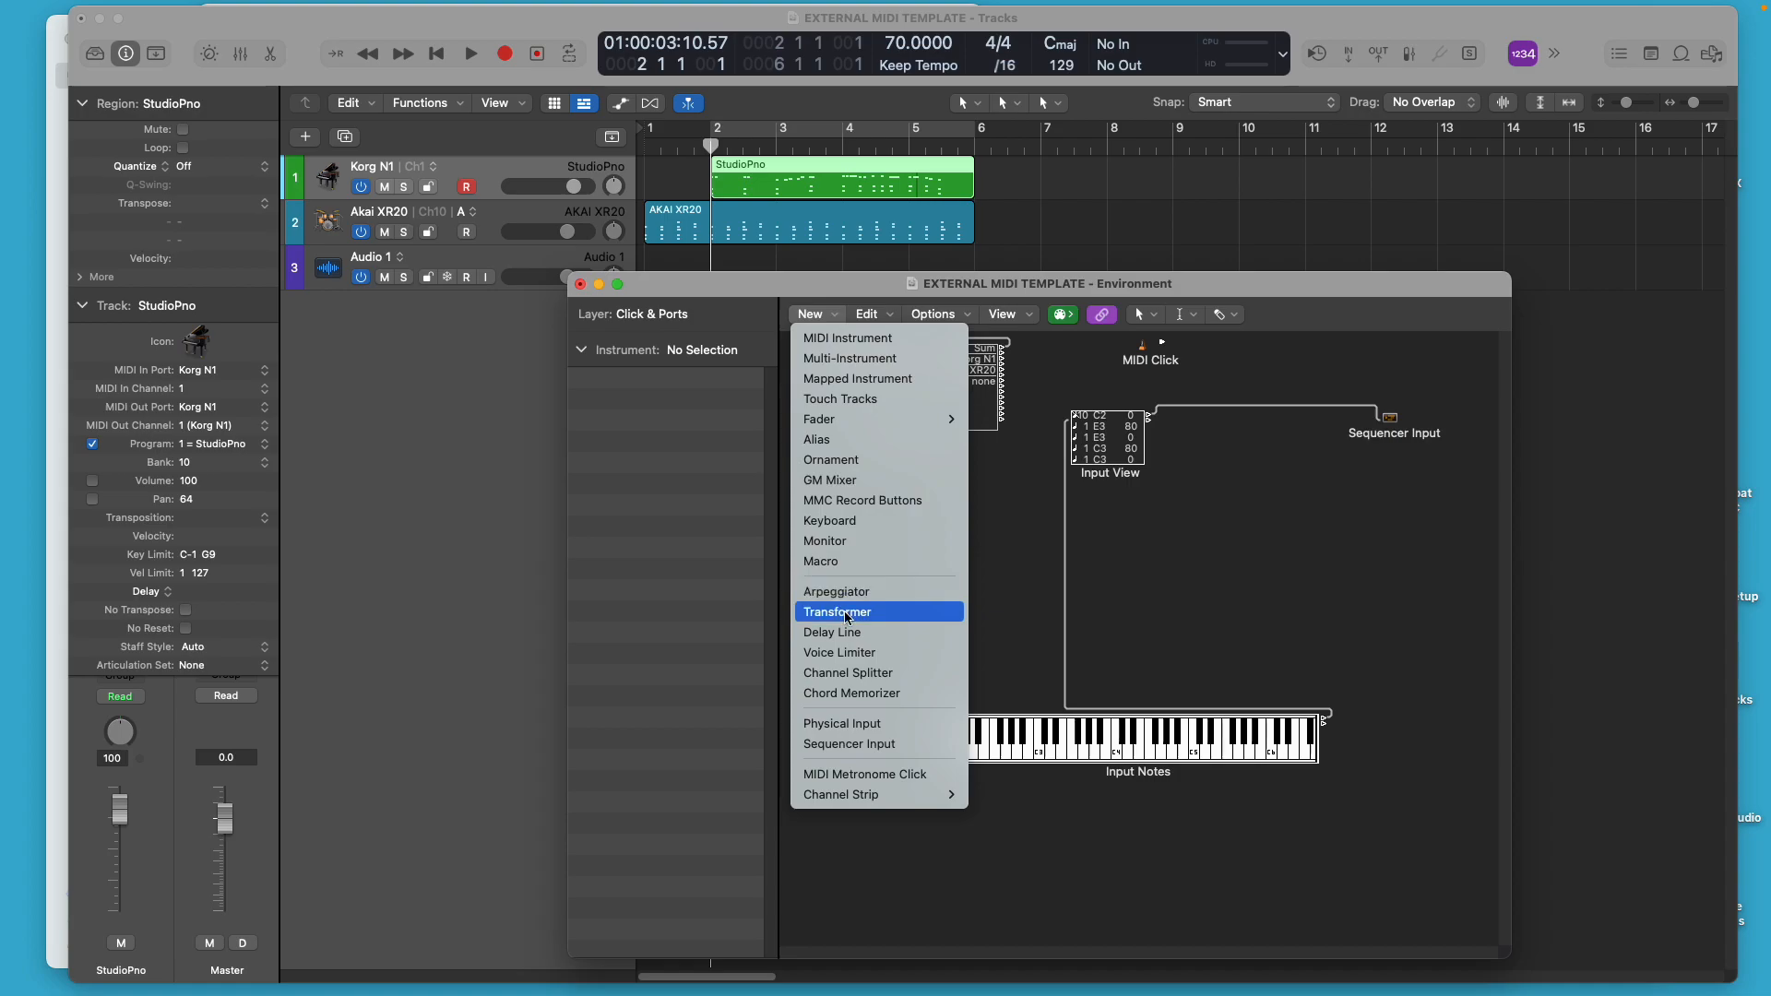
mouse_move(855, 672)
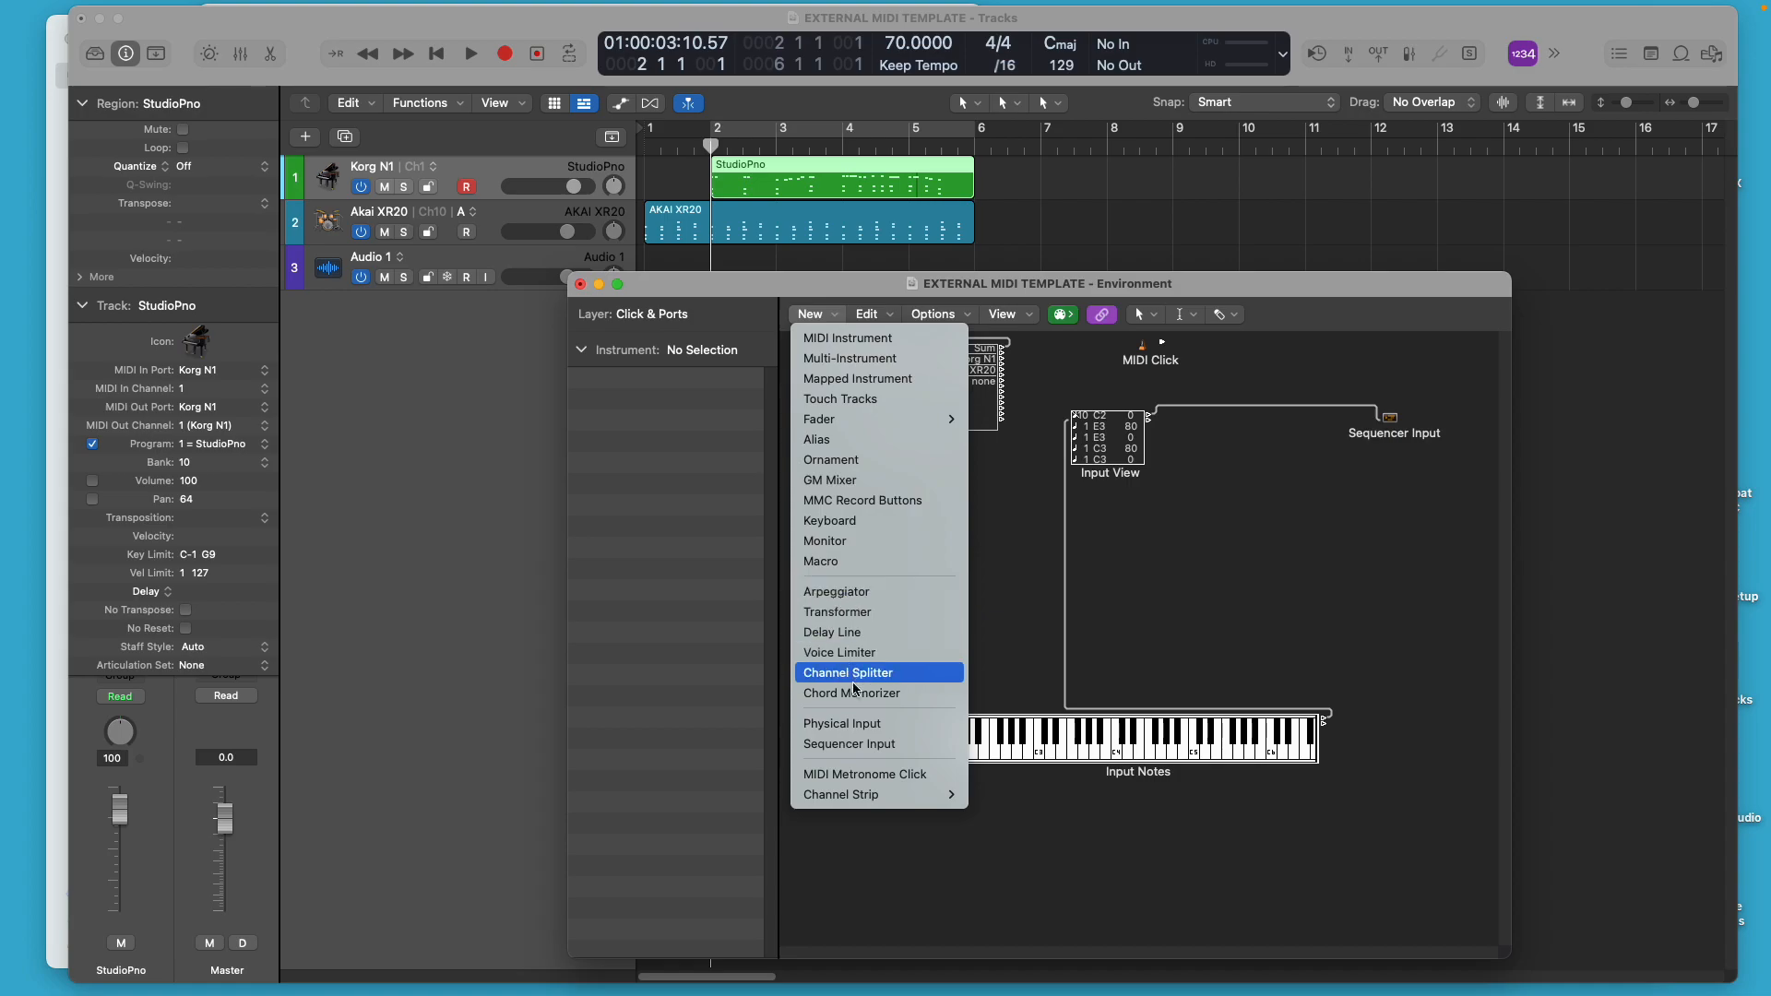
mouse_move(871, 692)
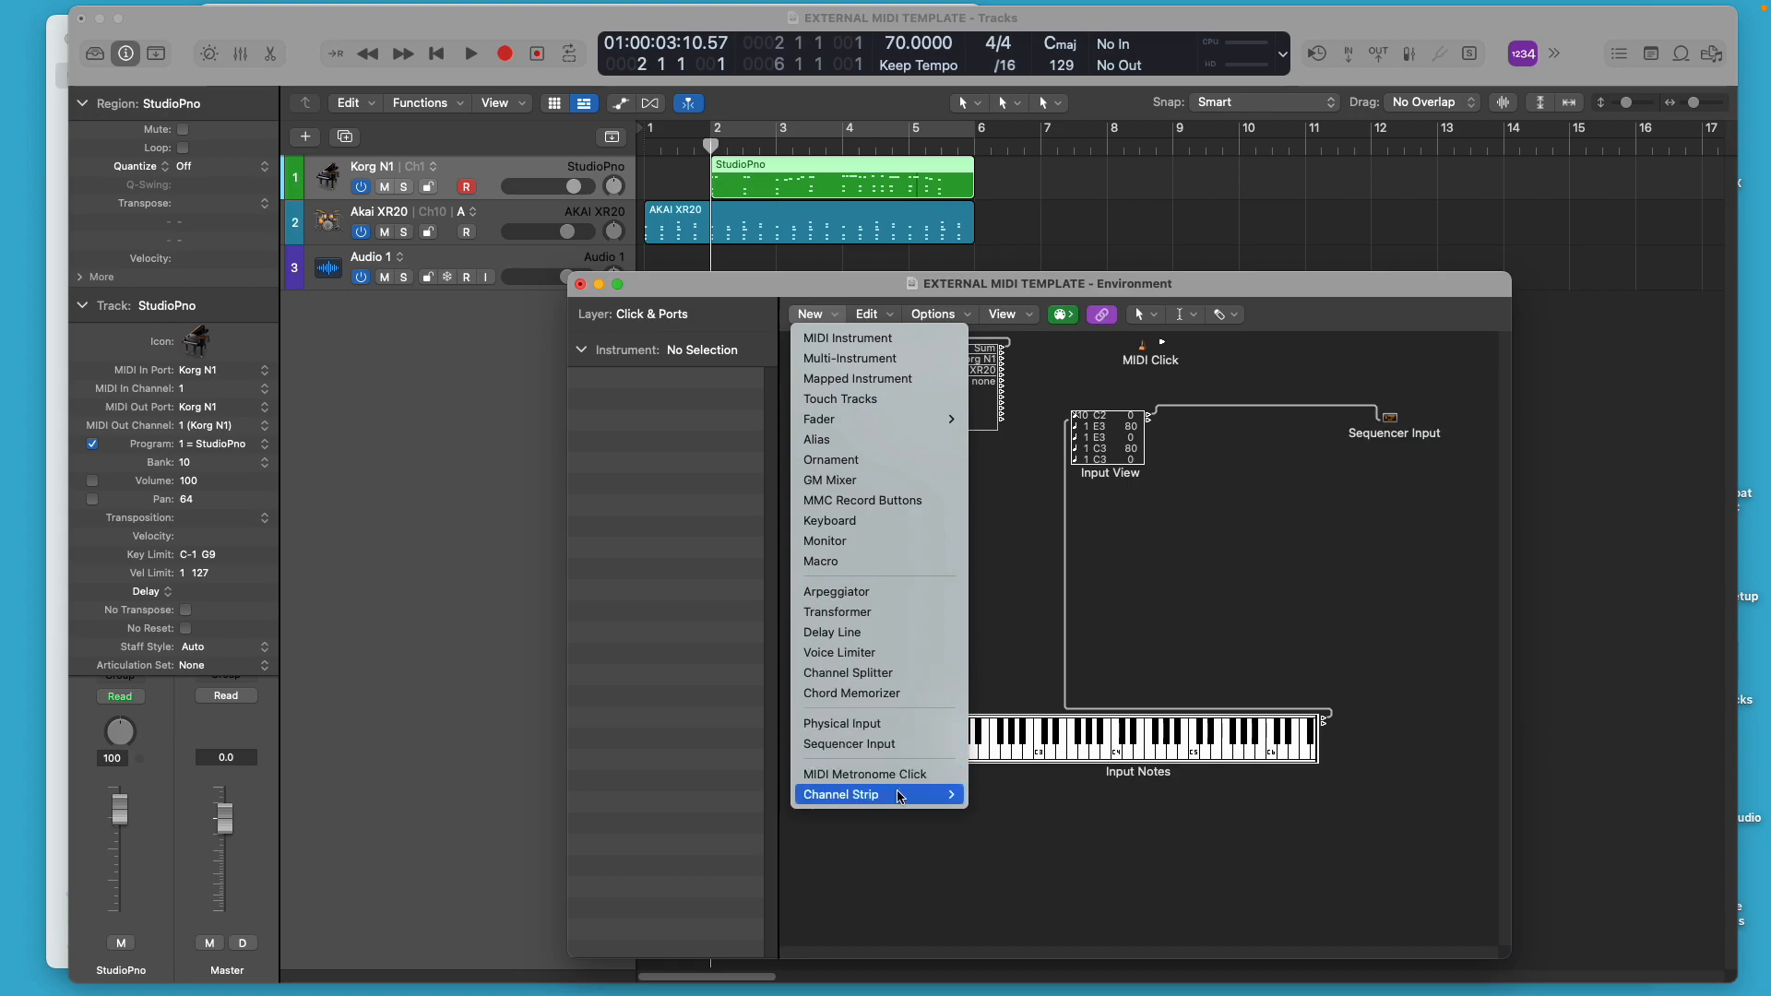
mouse_move(771, 318)
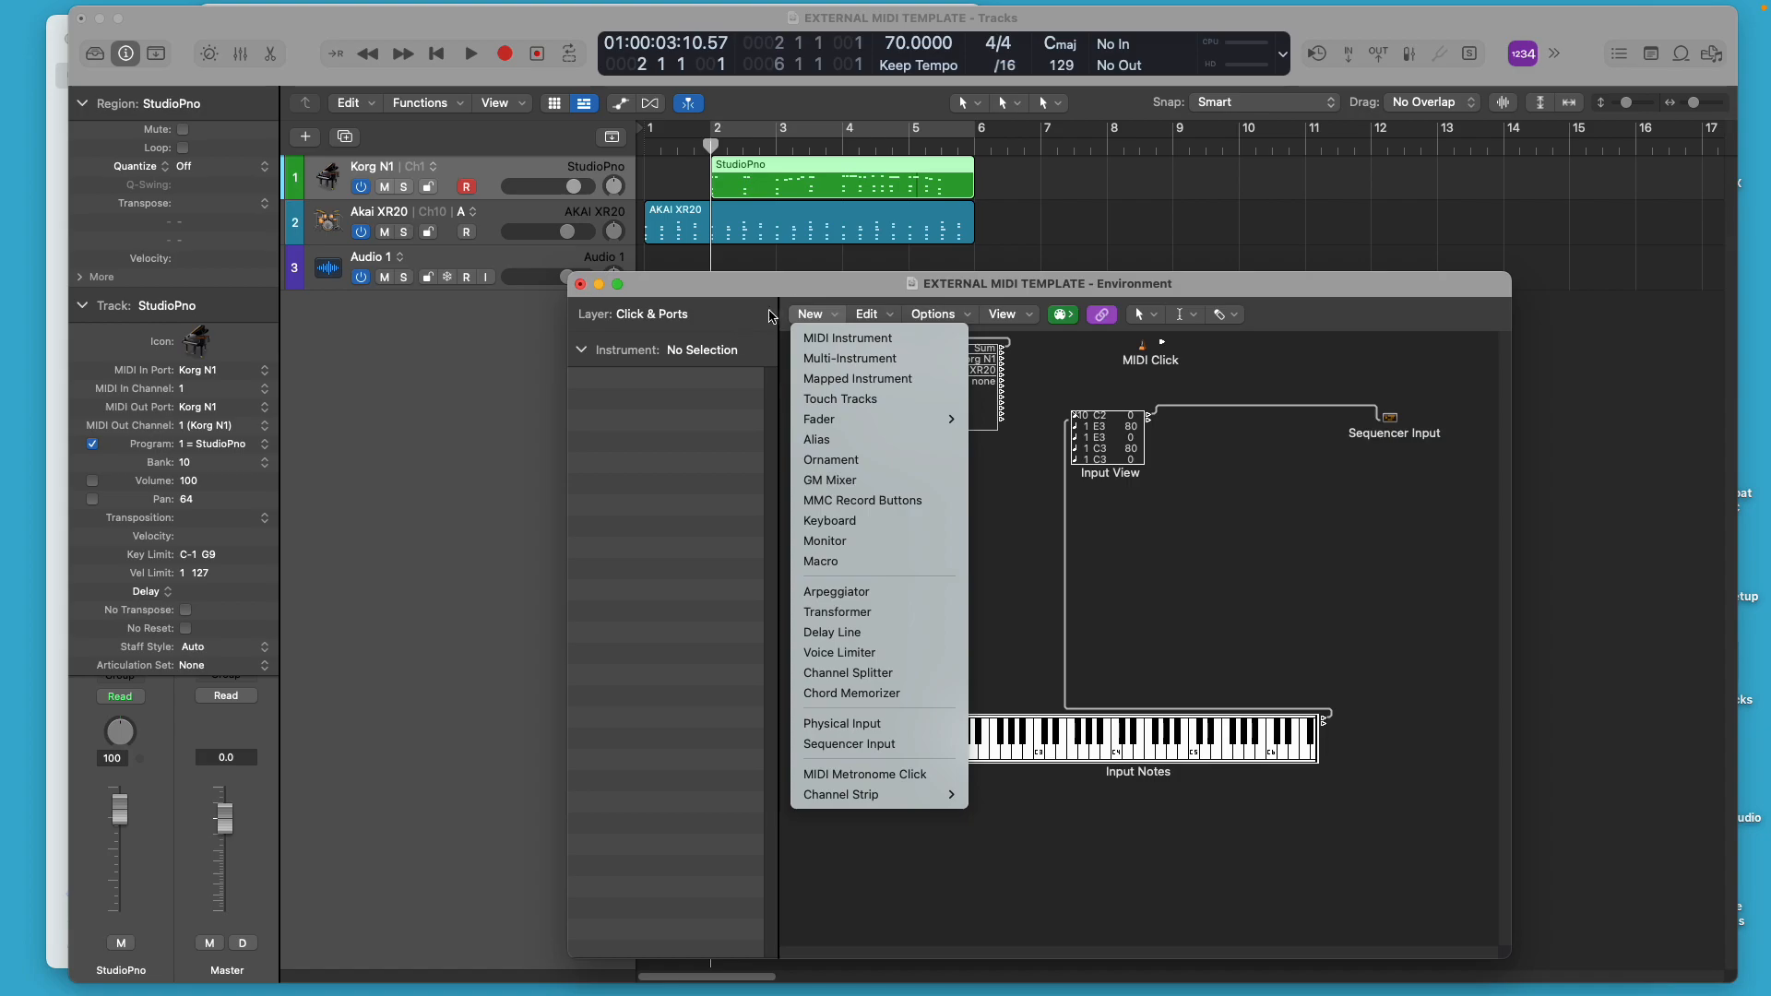
left_click(823, 498)
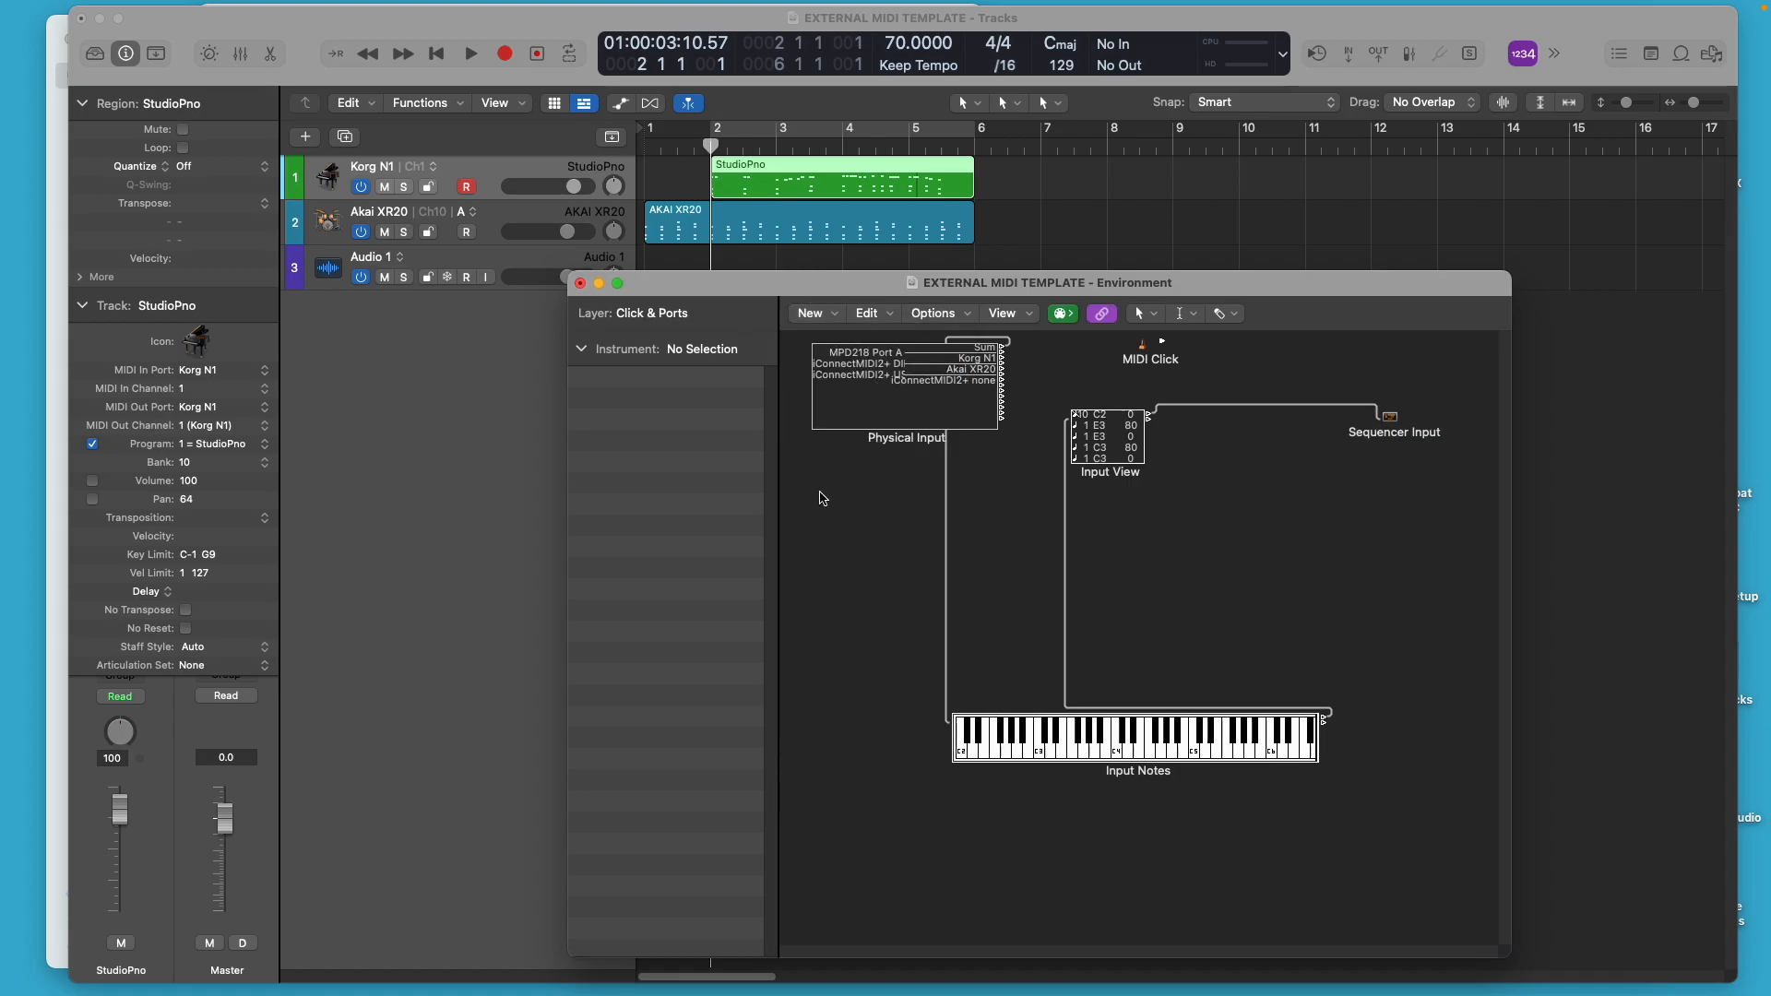
mouse_move(671, 458)
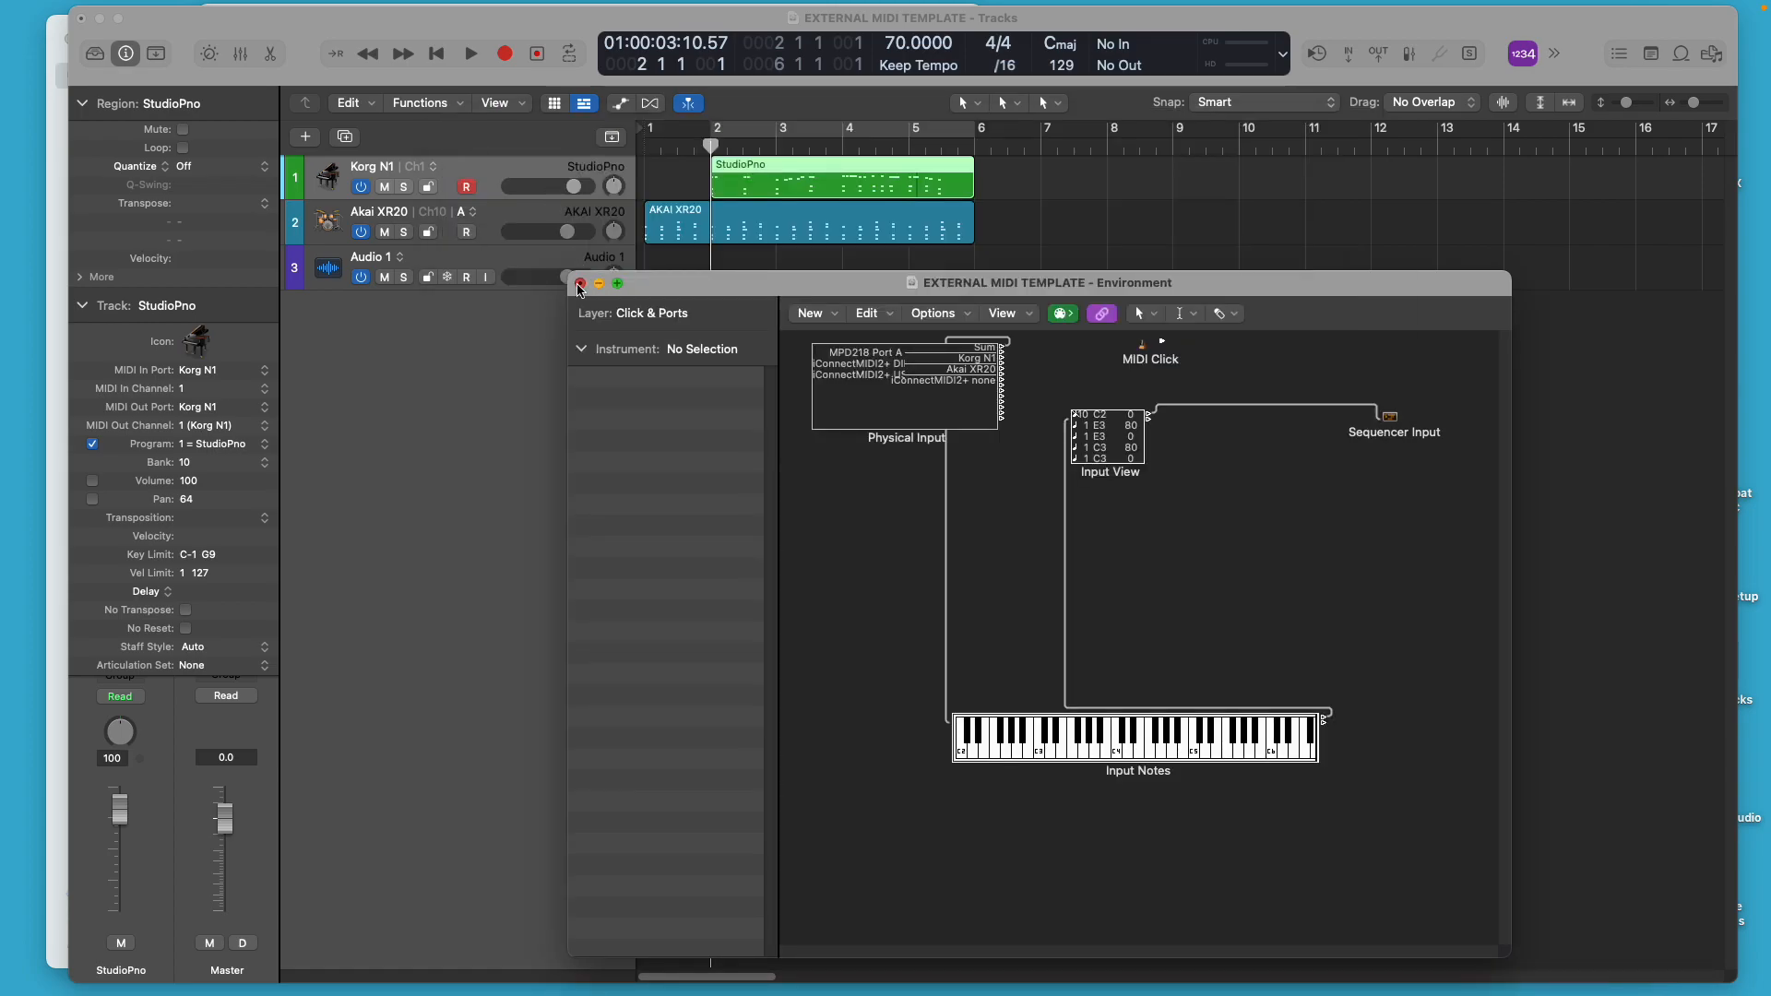
left_click(579, 284)
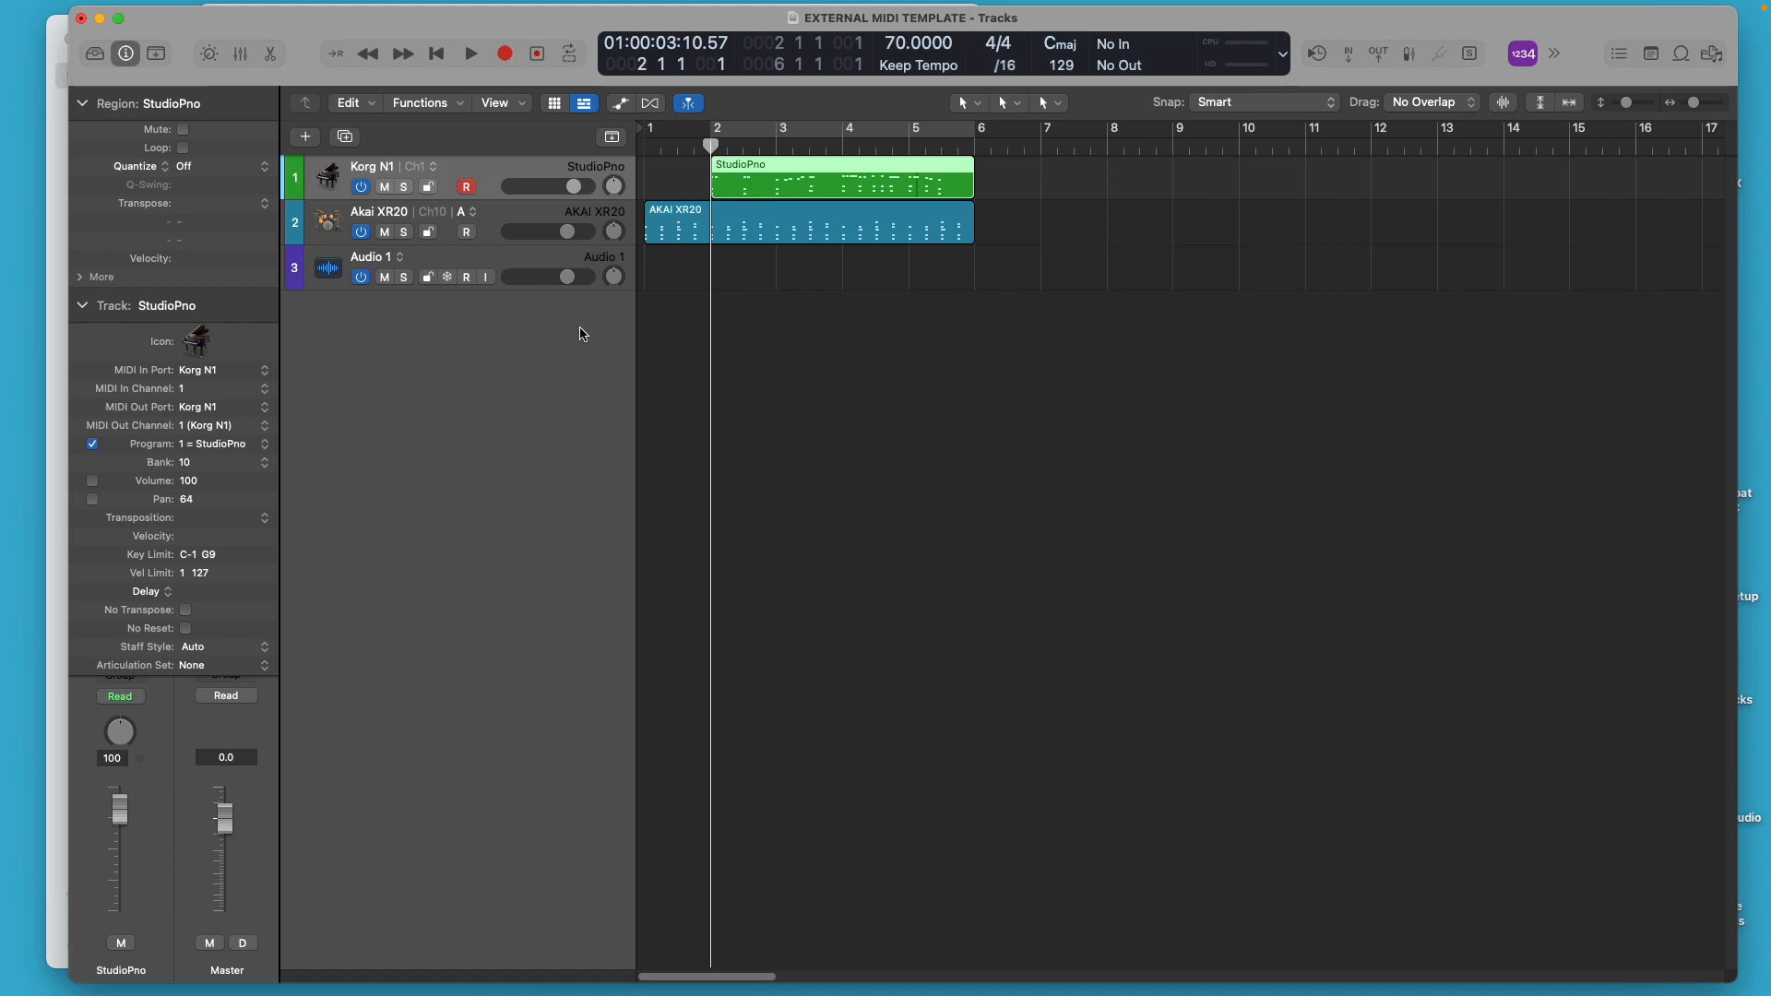
mouse_move(587, 402)
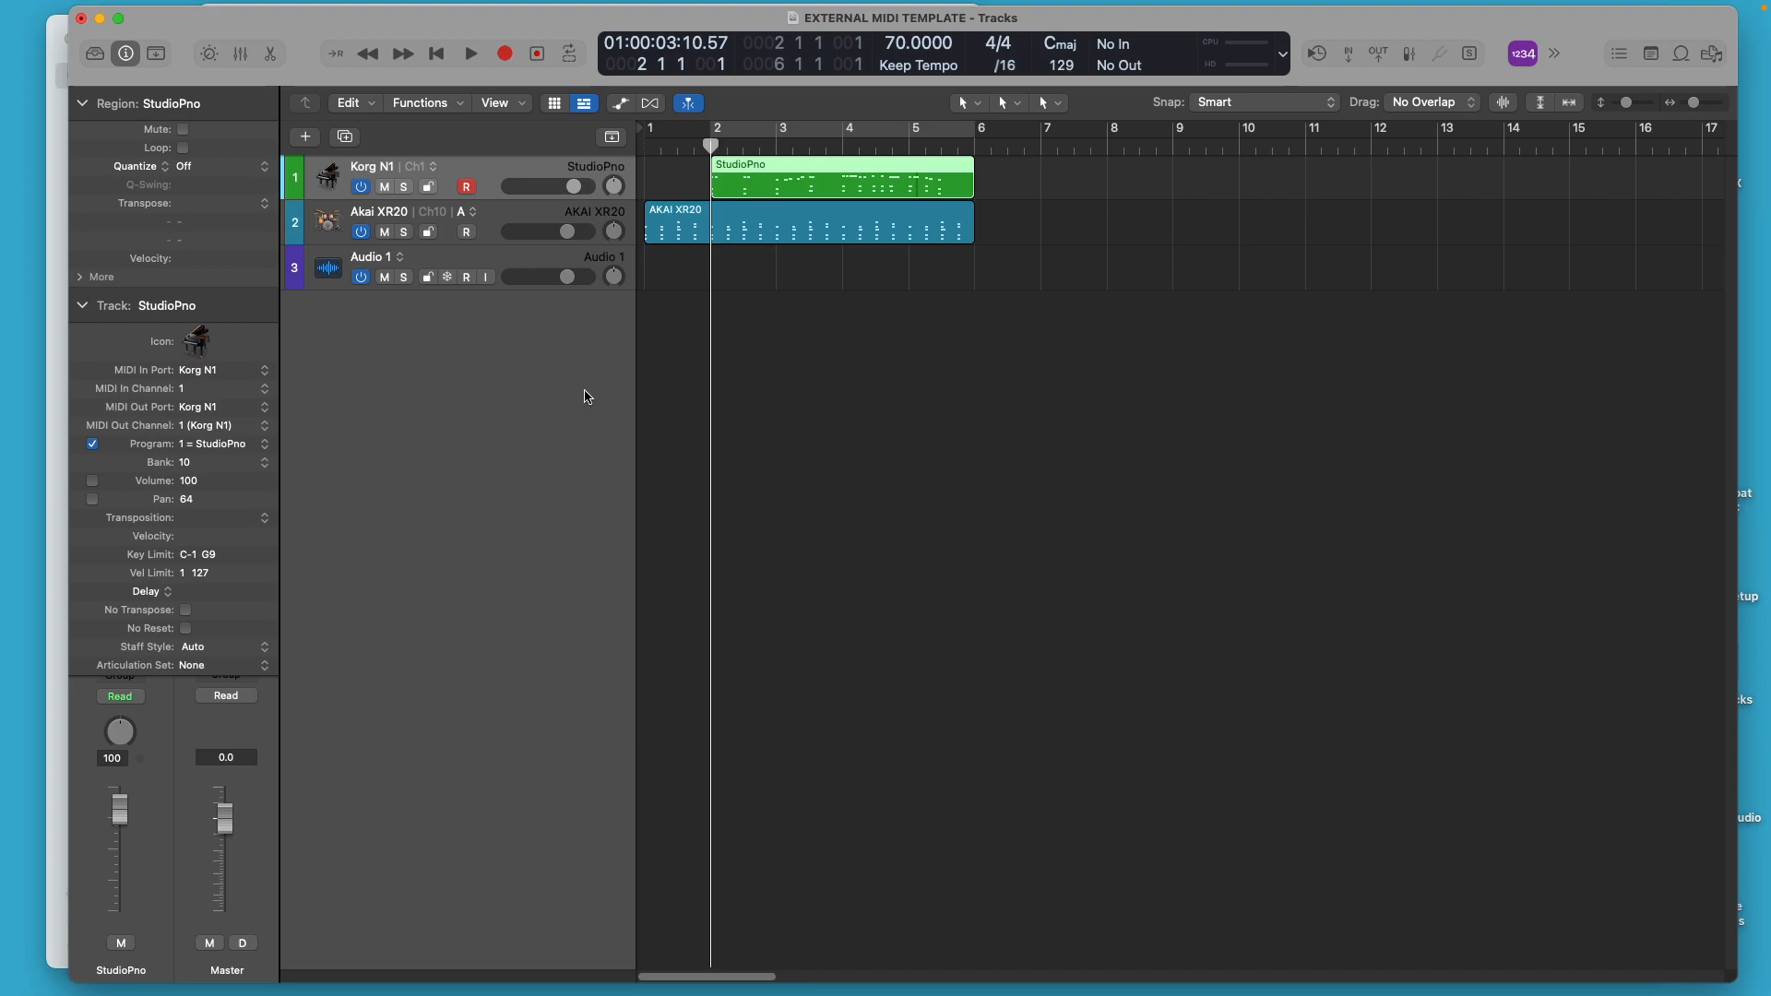
mouse_move(633, 340)
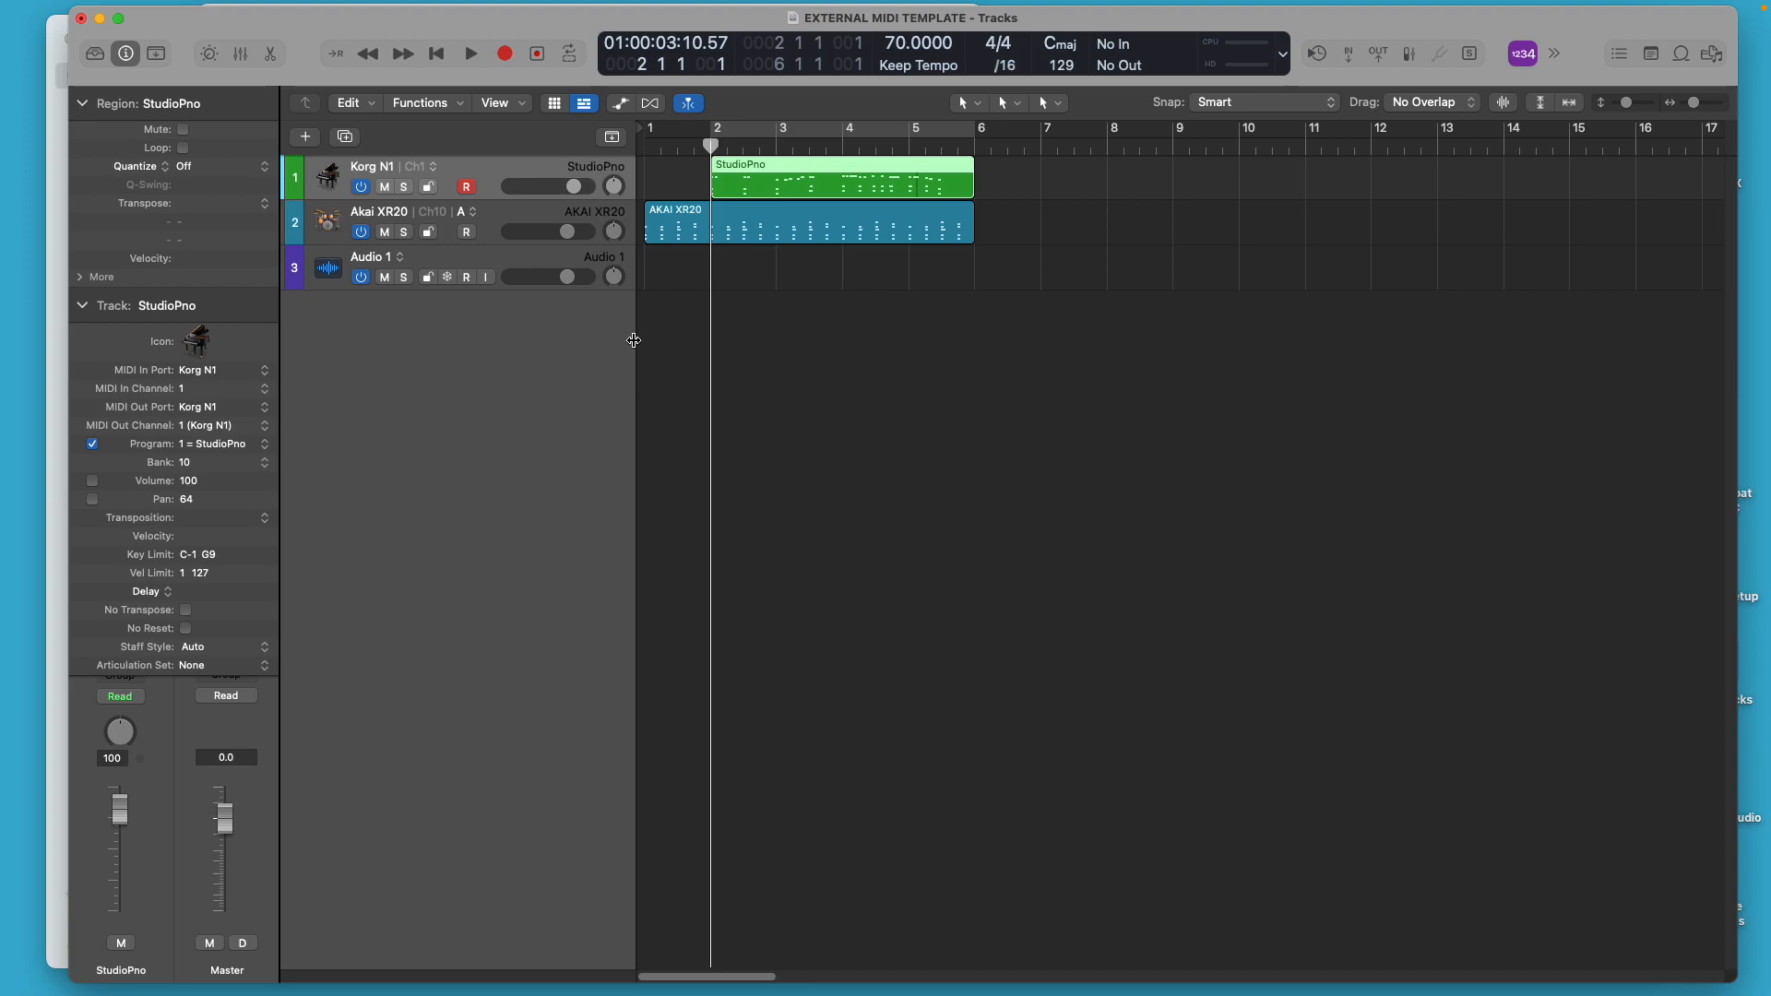
mouse_move(637, 330)
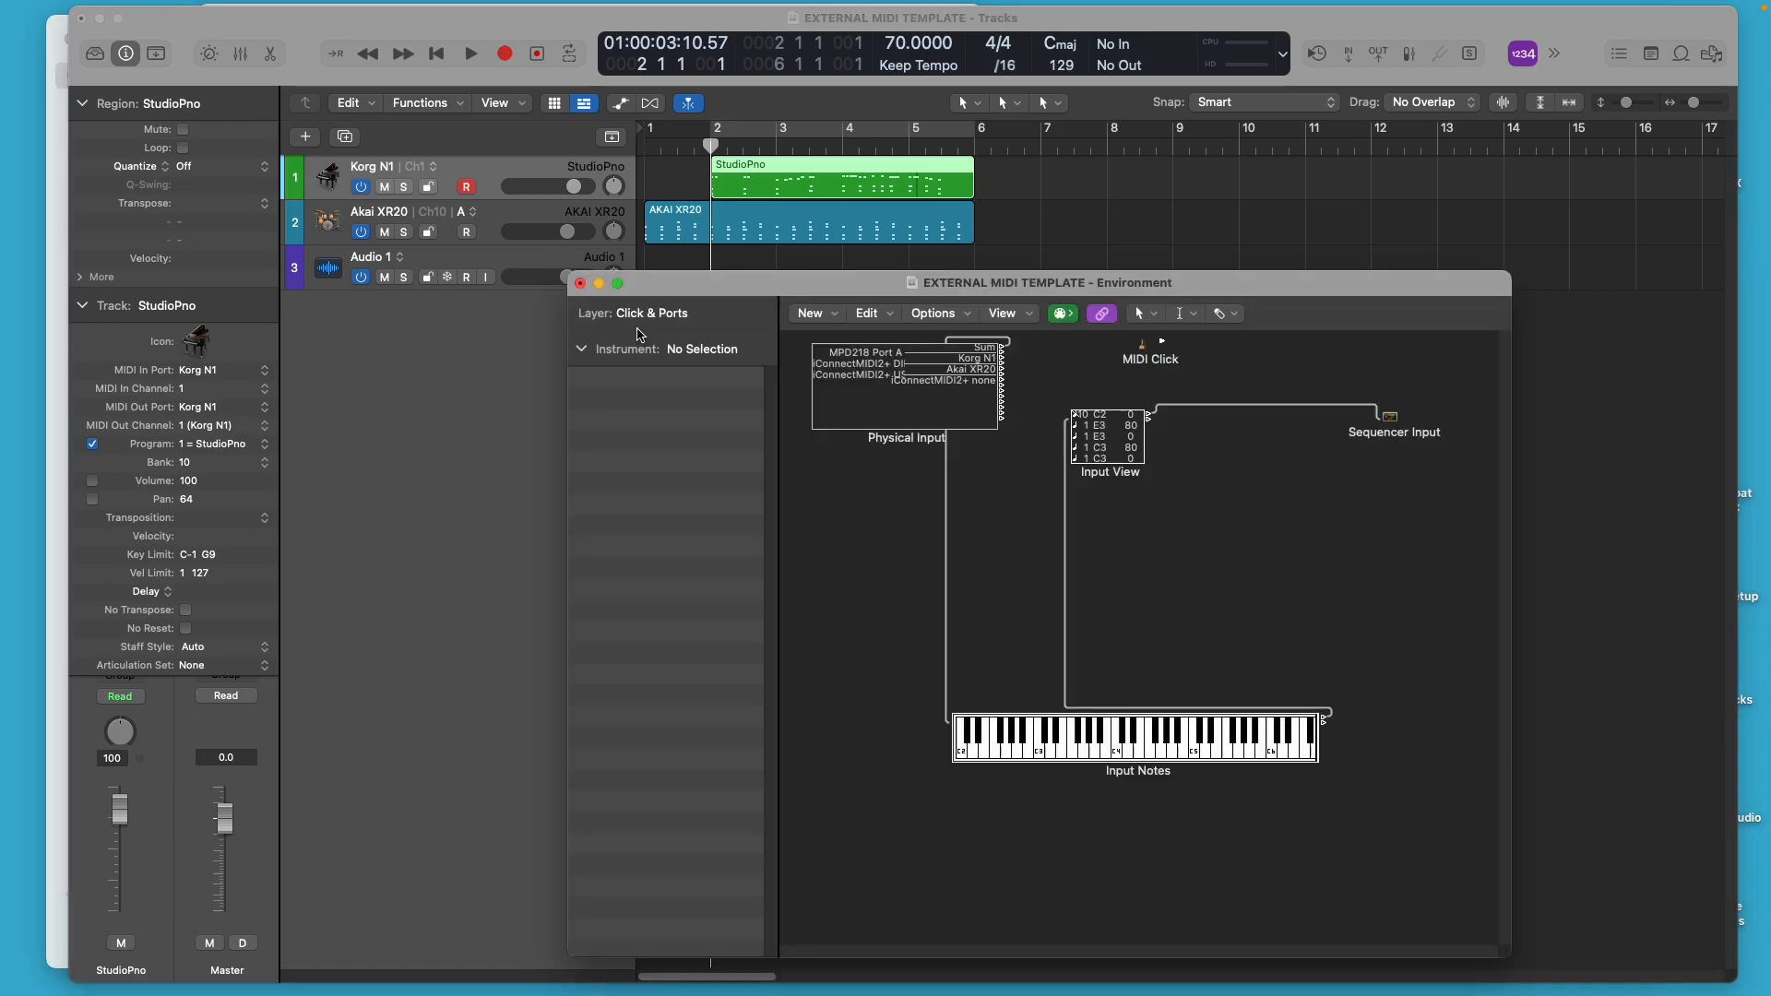
mouse_move(899, 325)
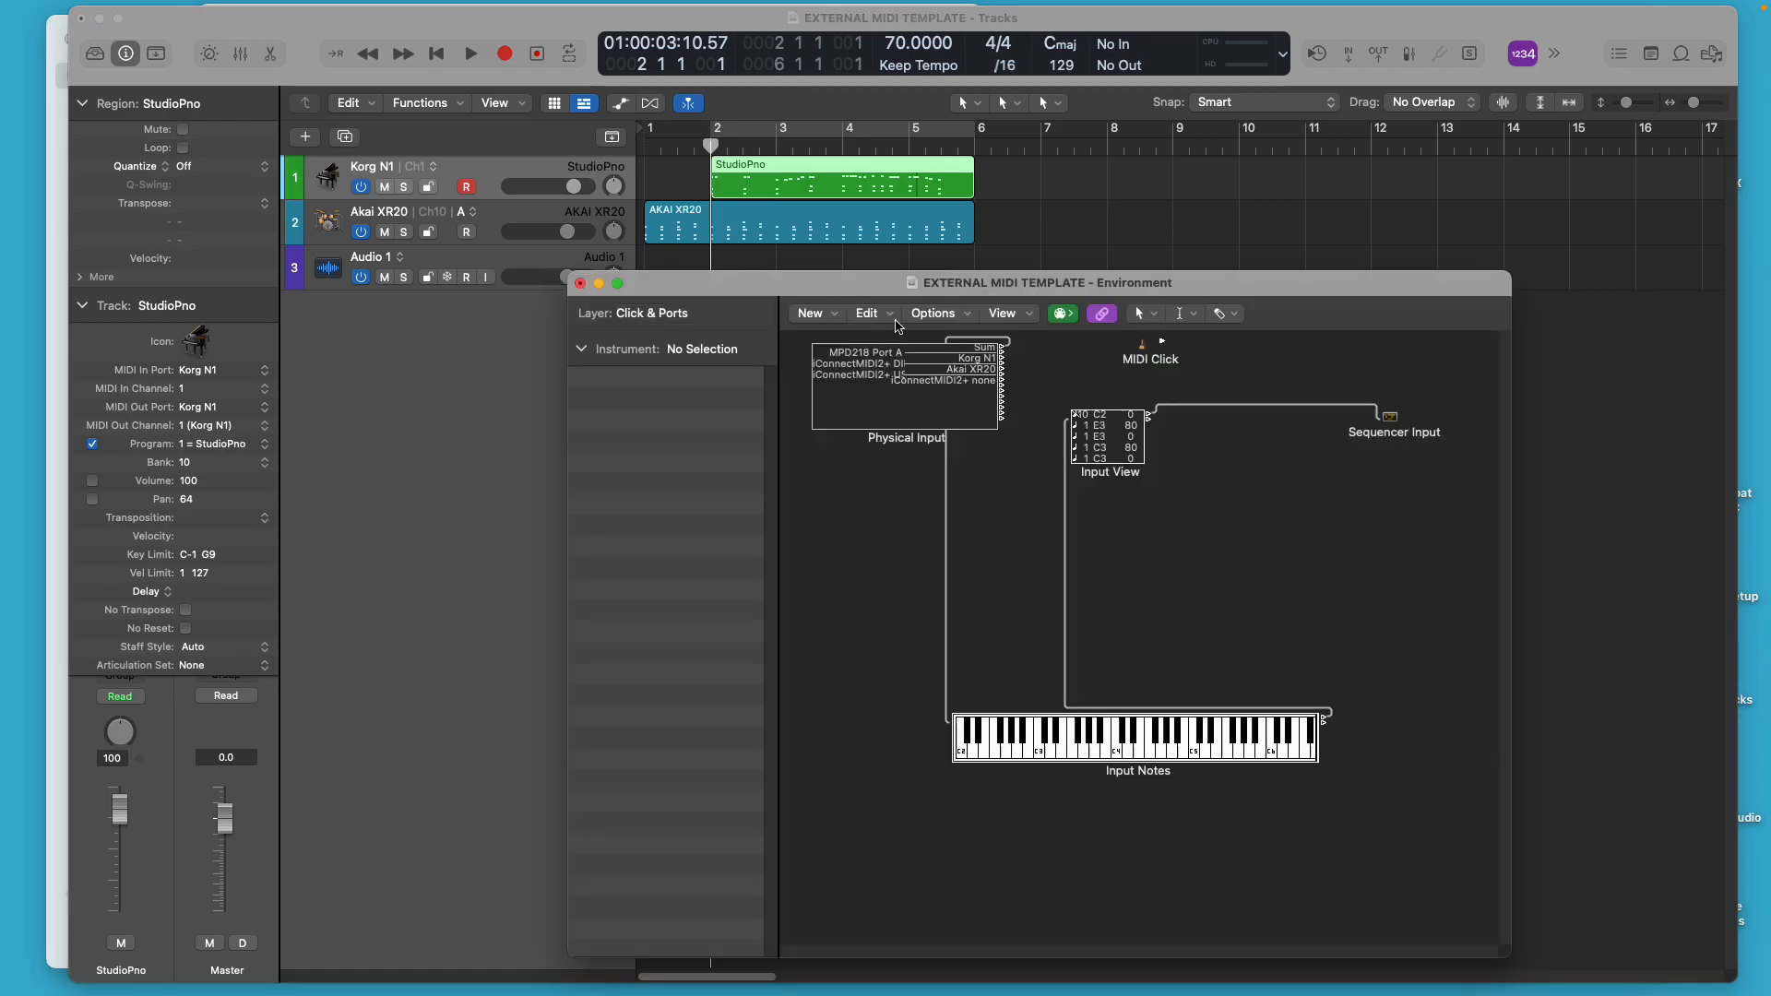
Undo the Drag Tracks move from the Edit menu so Audio 1 returns above Akai XR20
left_click(865, 312)
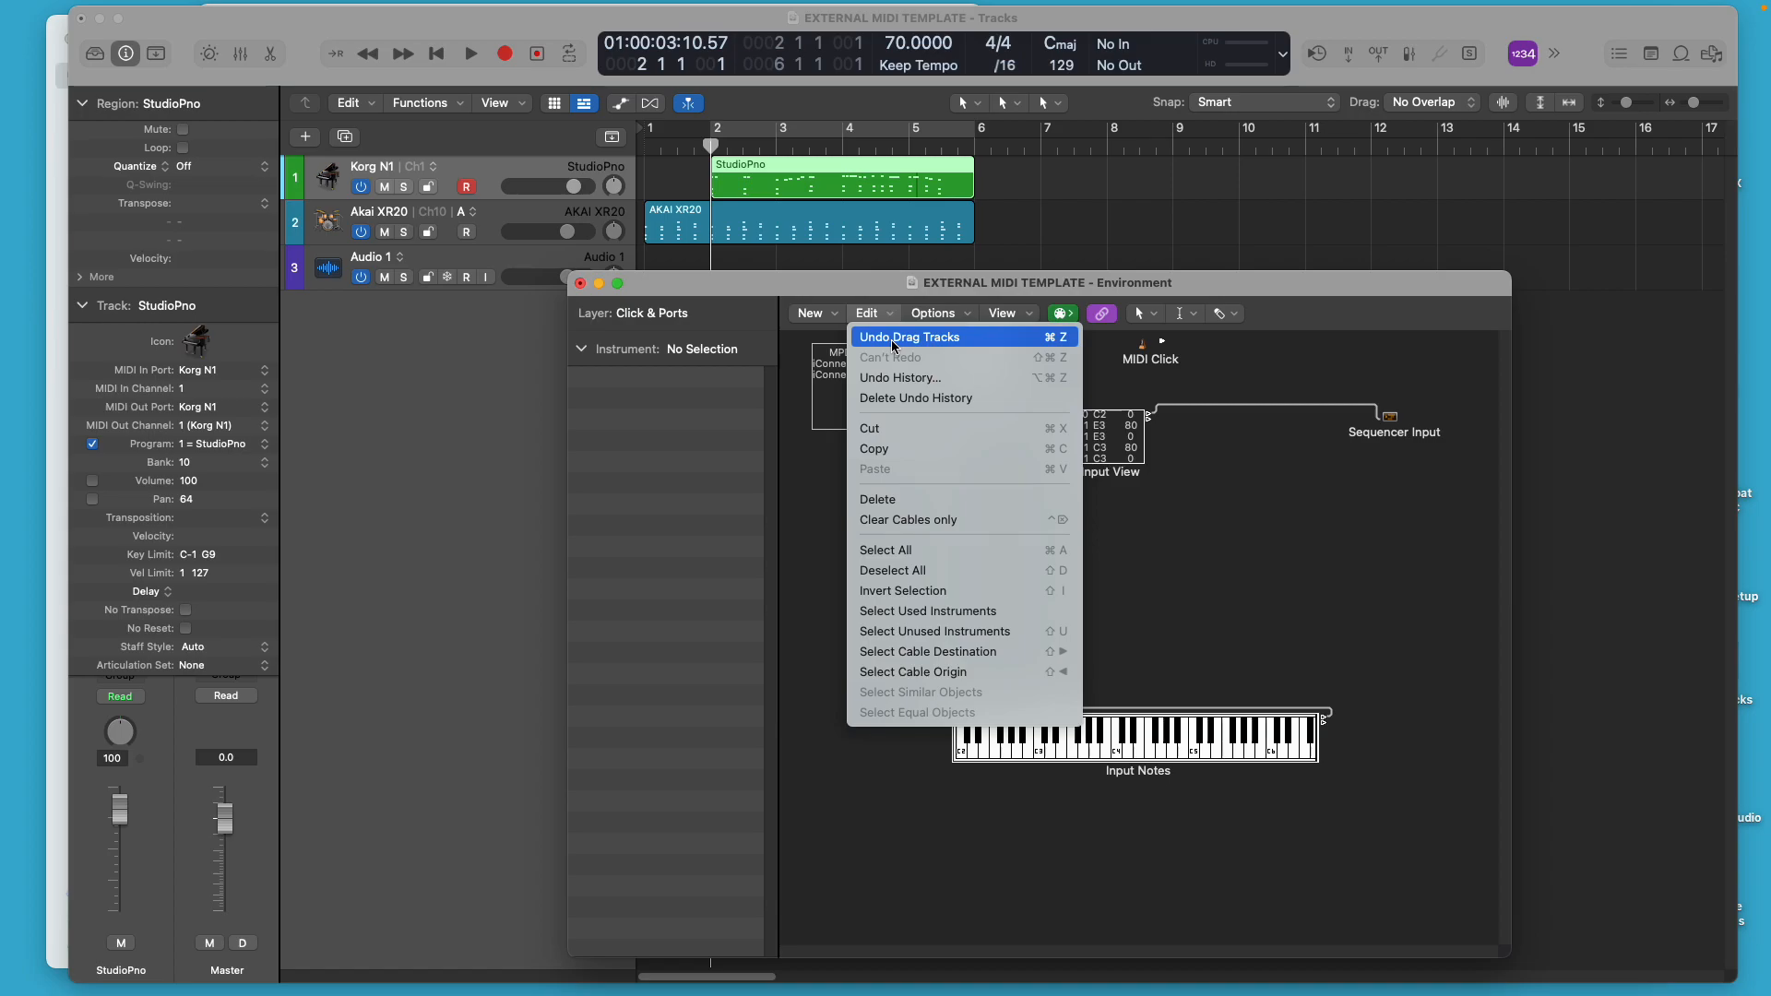
left_click(910, 336)
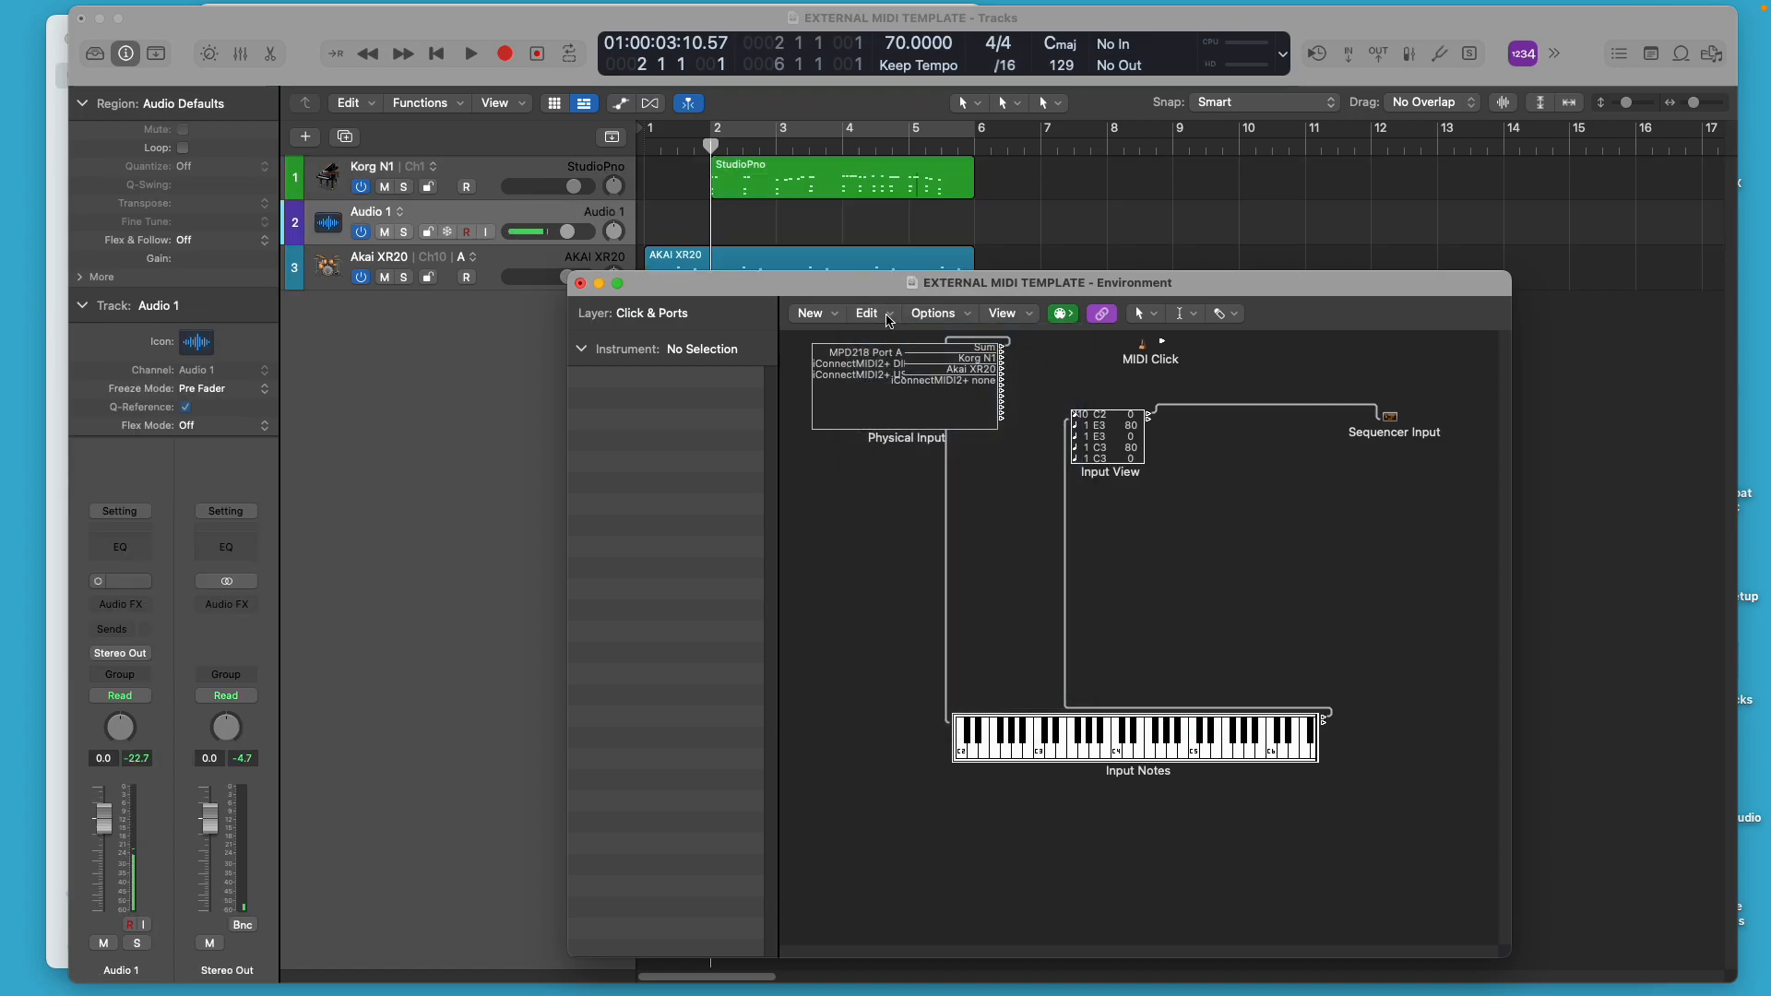
left_click(867, 314)
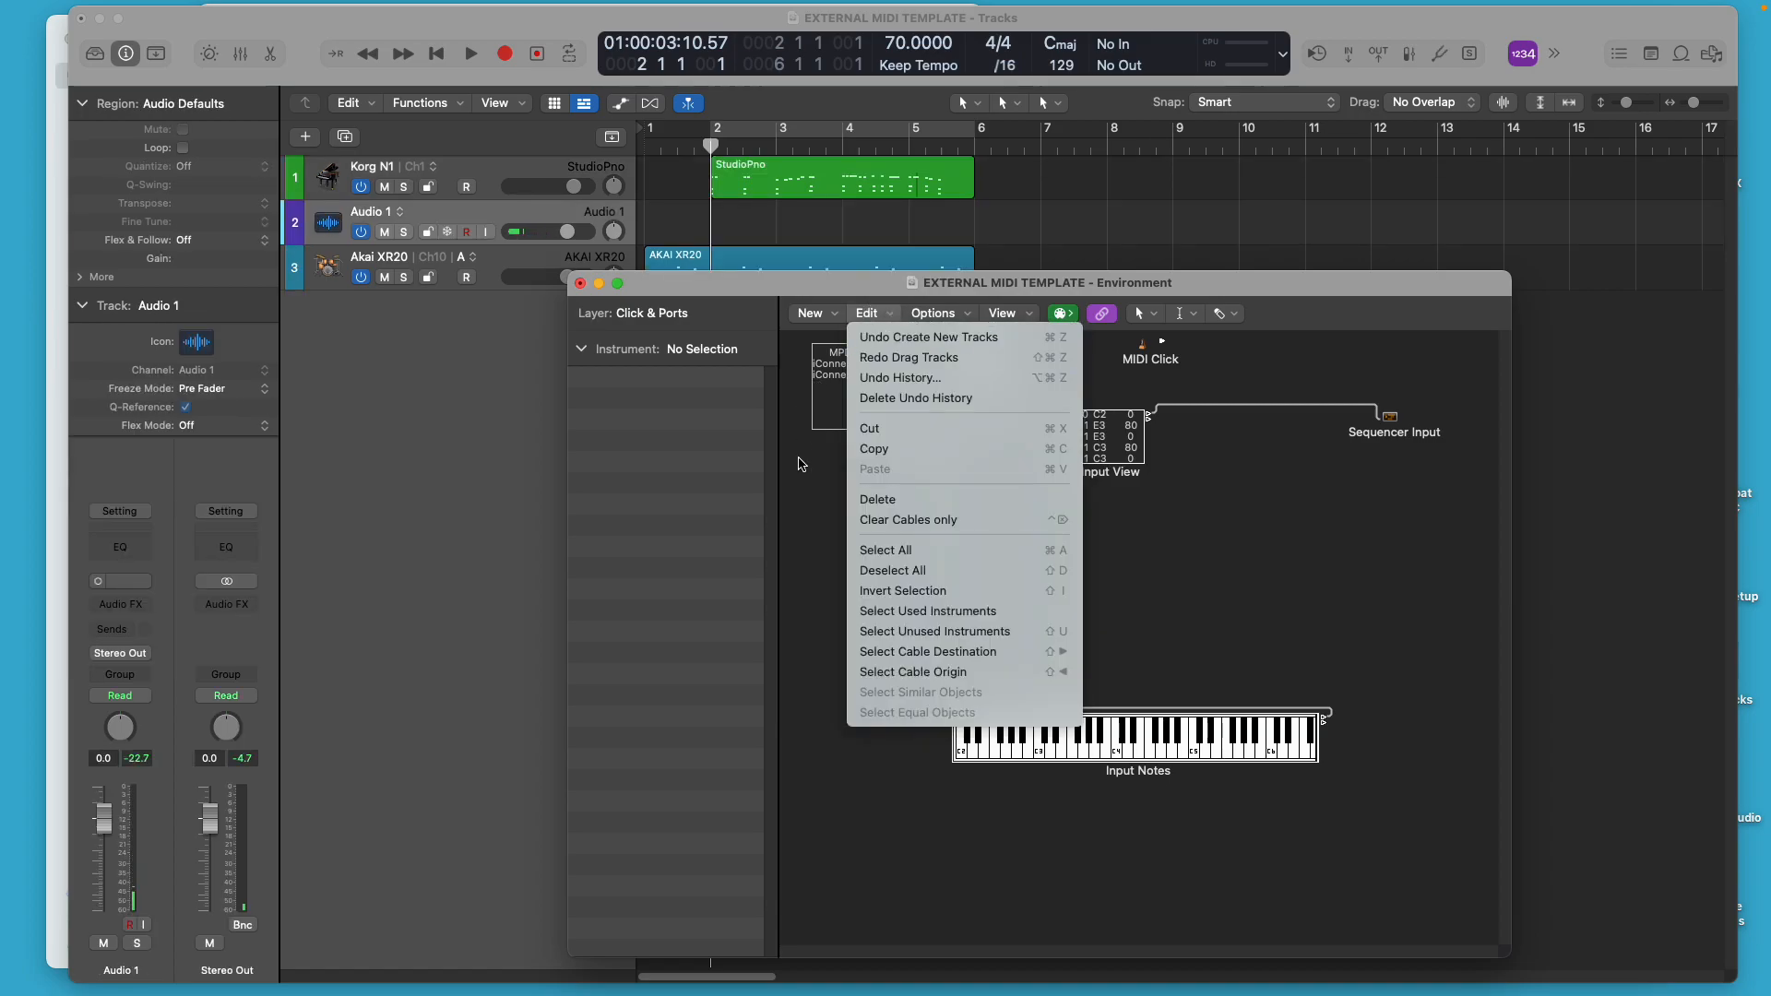
left_click(867, 312)
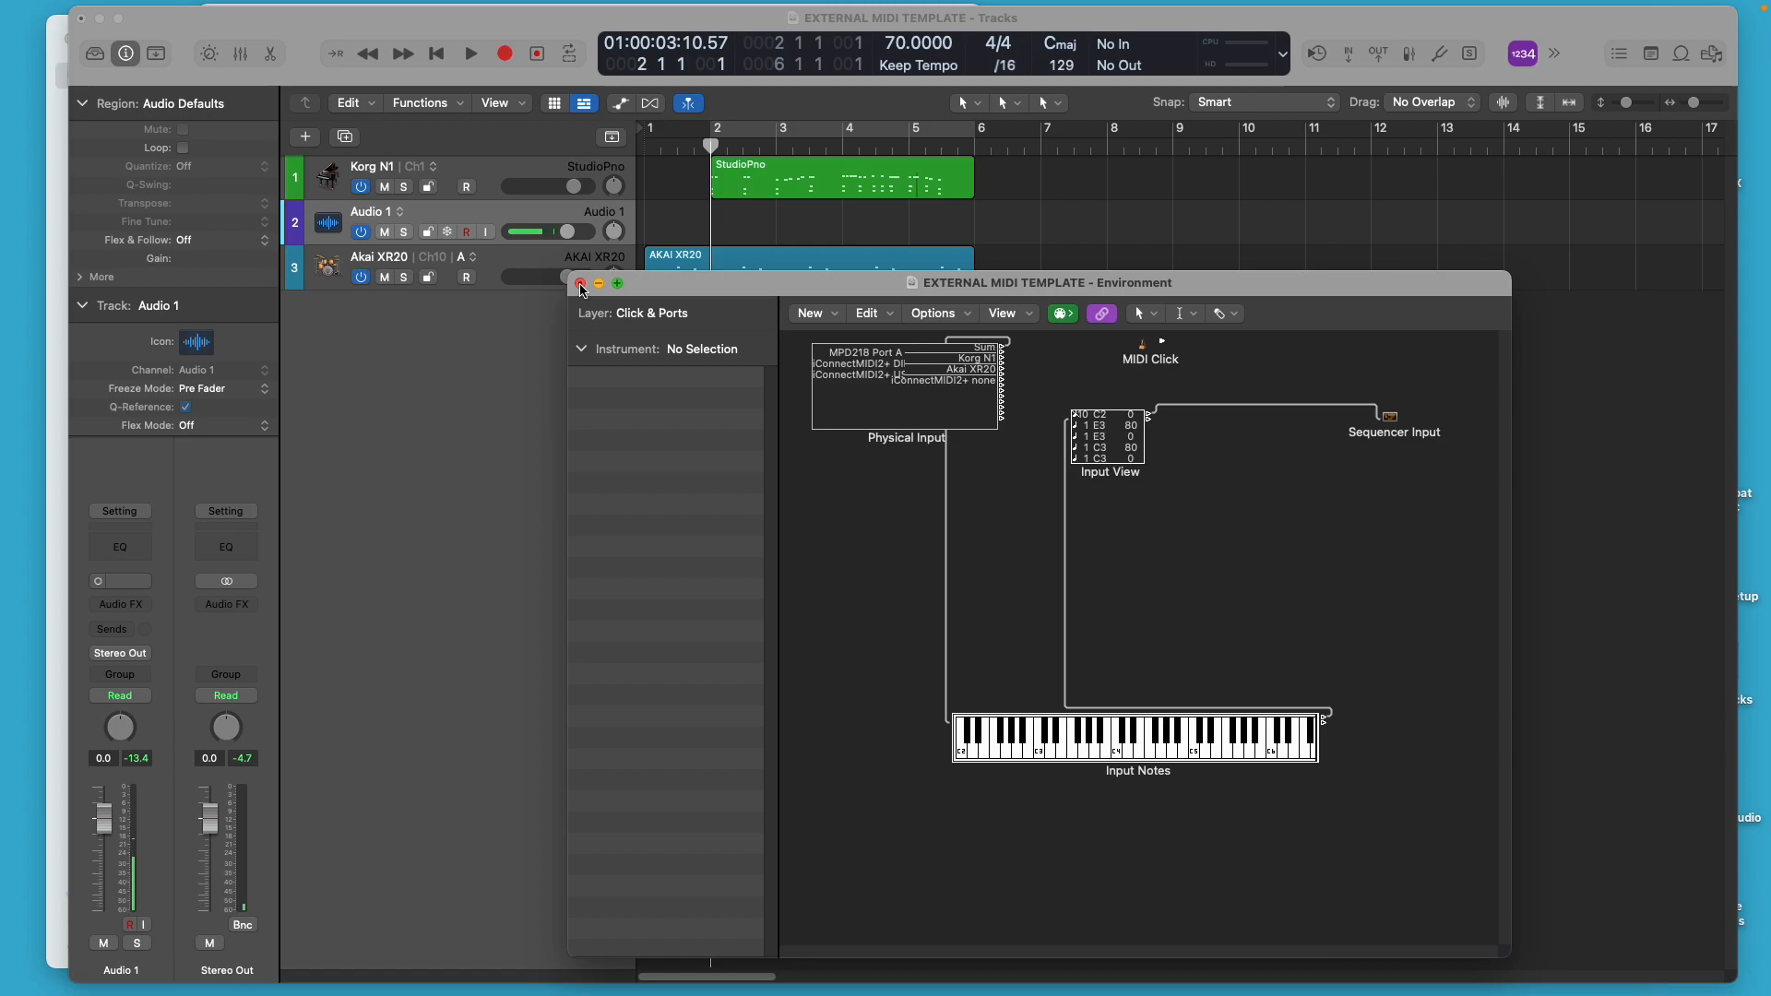
Close the Environment window
left_click(580, 284)
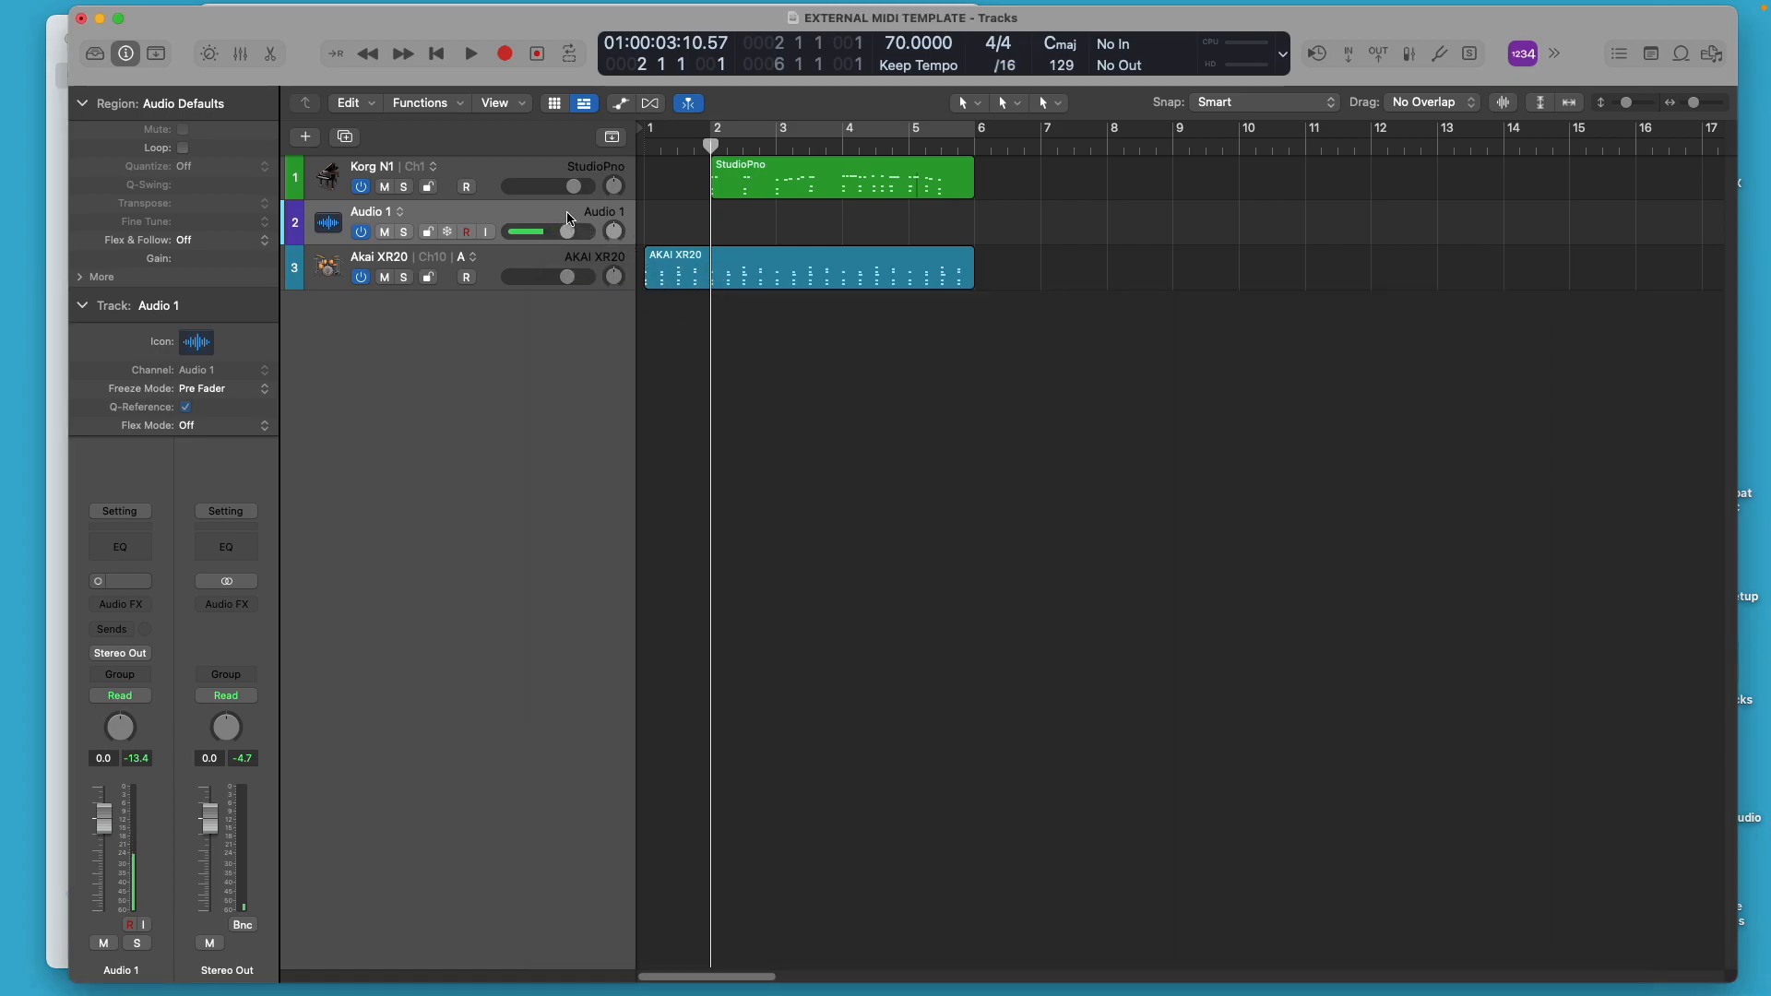
Adjust the Audio 1 track header controls so its meter shows incoming signal
left_click_drag(564, 232, 587, 232)
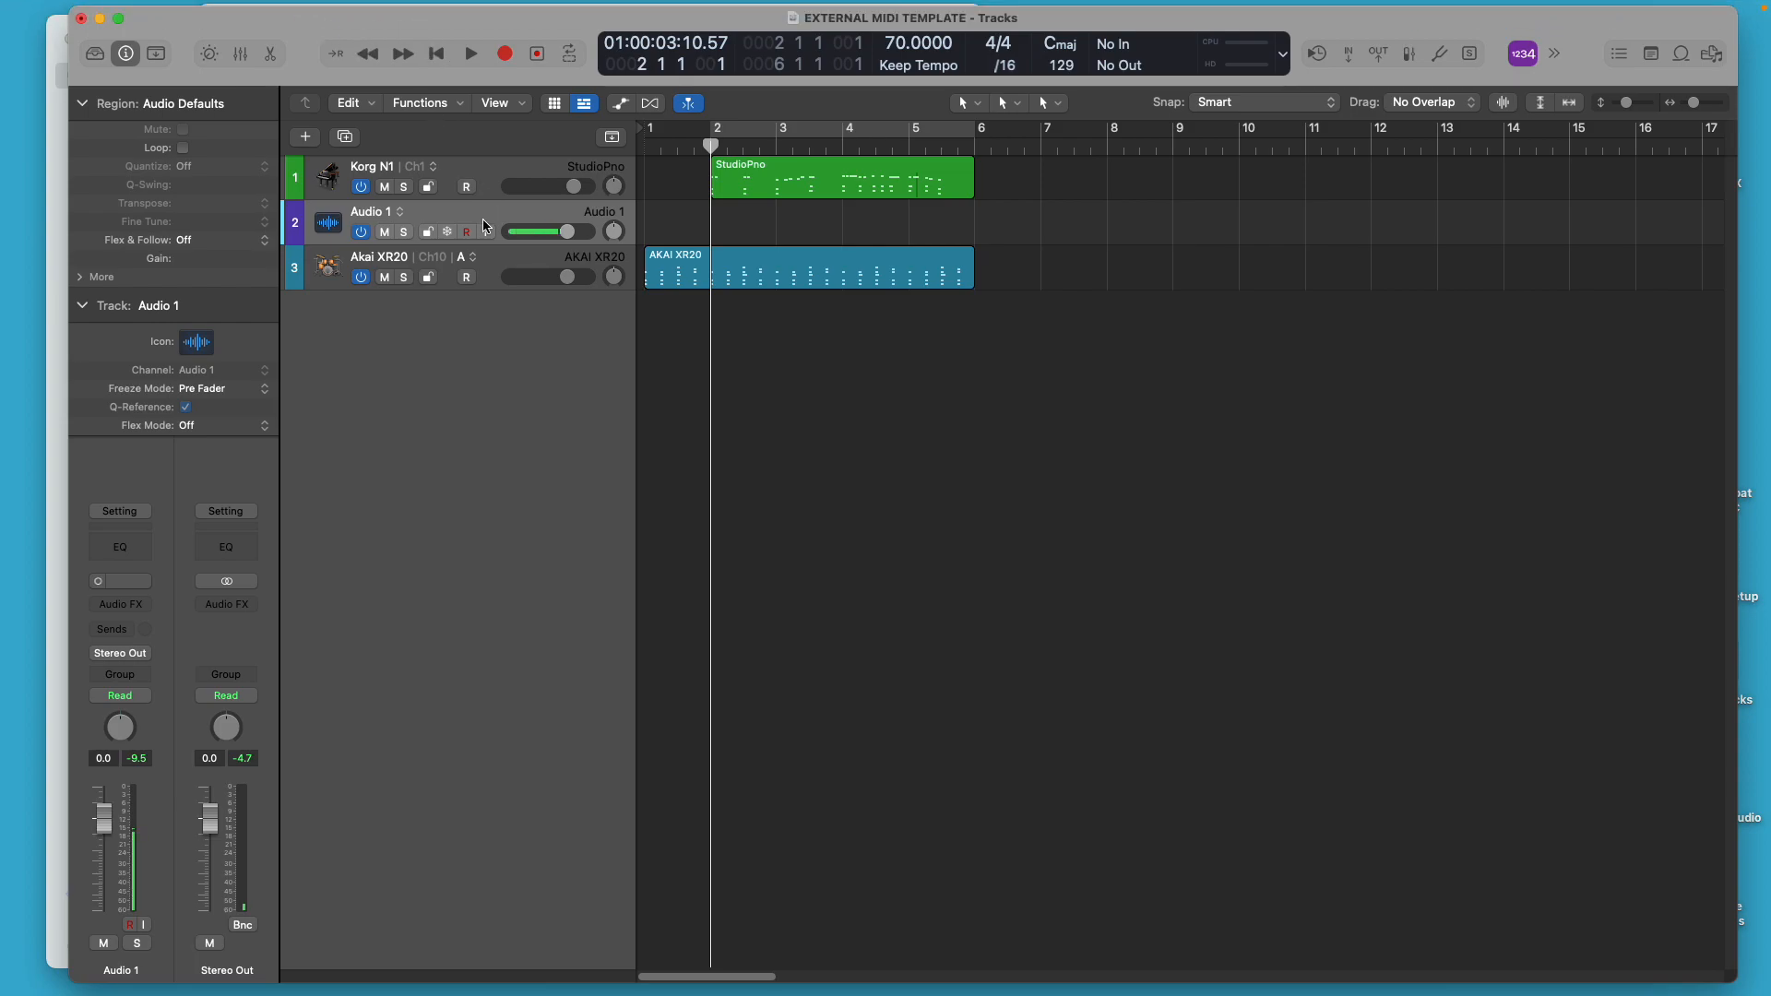
mouse_move(486, 226)
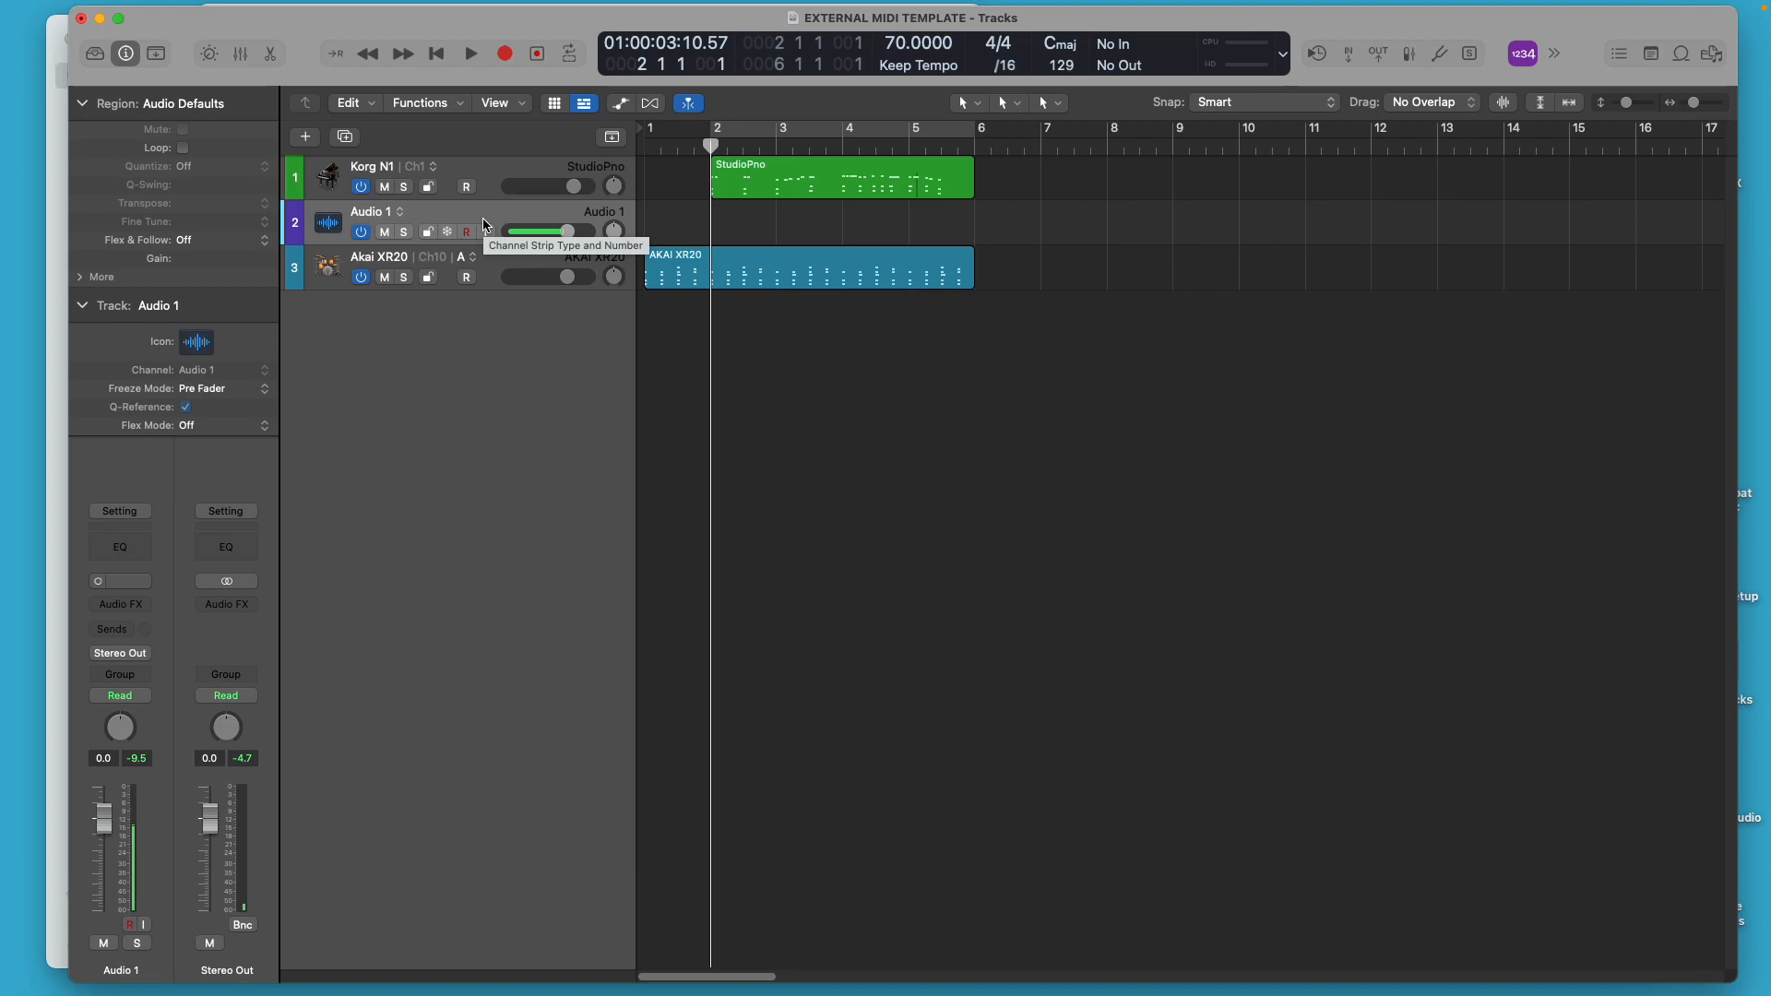
left_click_drag(520, 231, 564, 230)
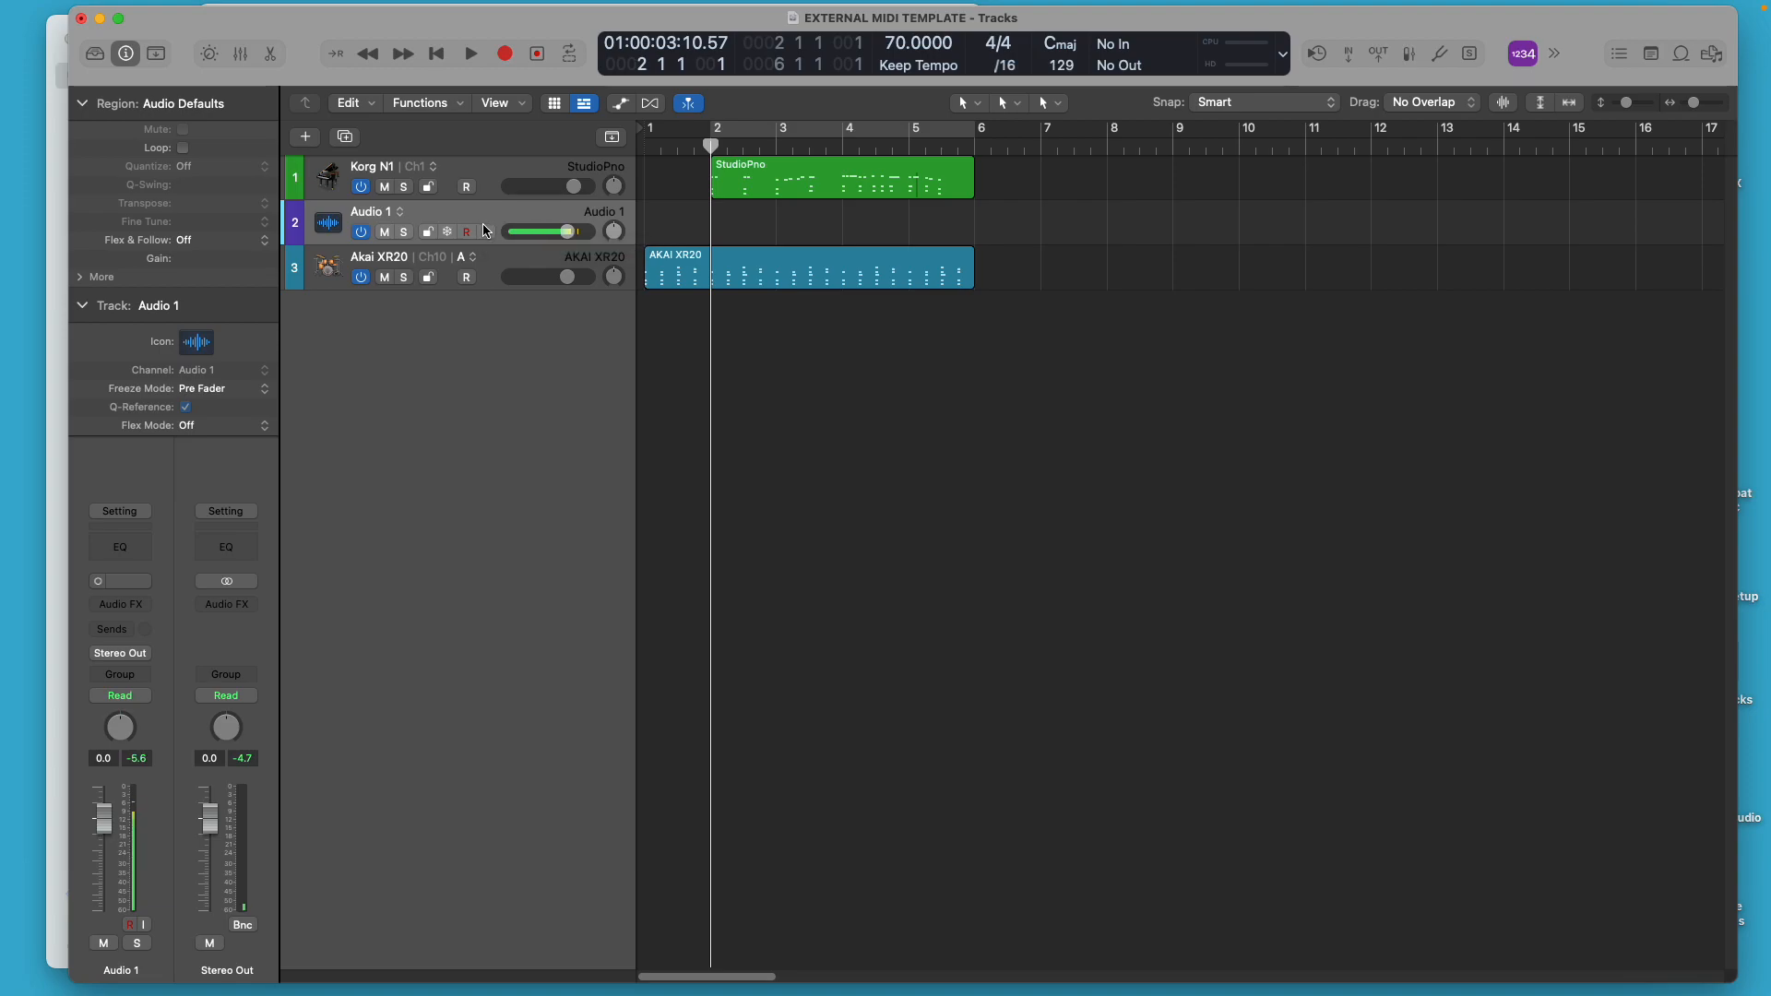
mouse_move(485, 232)
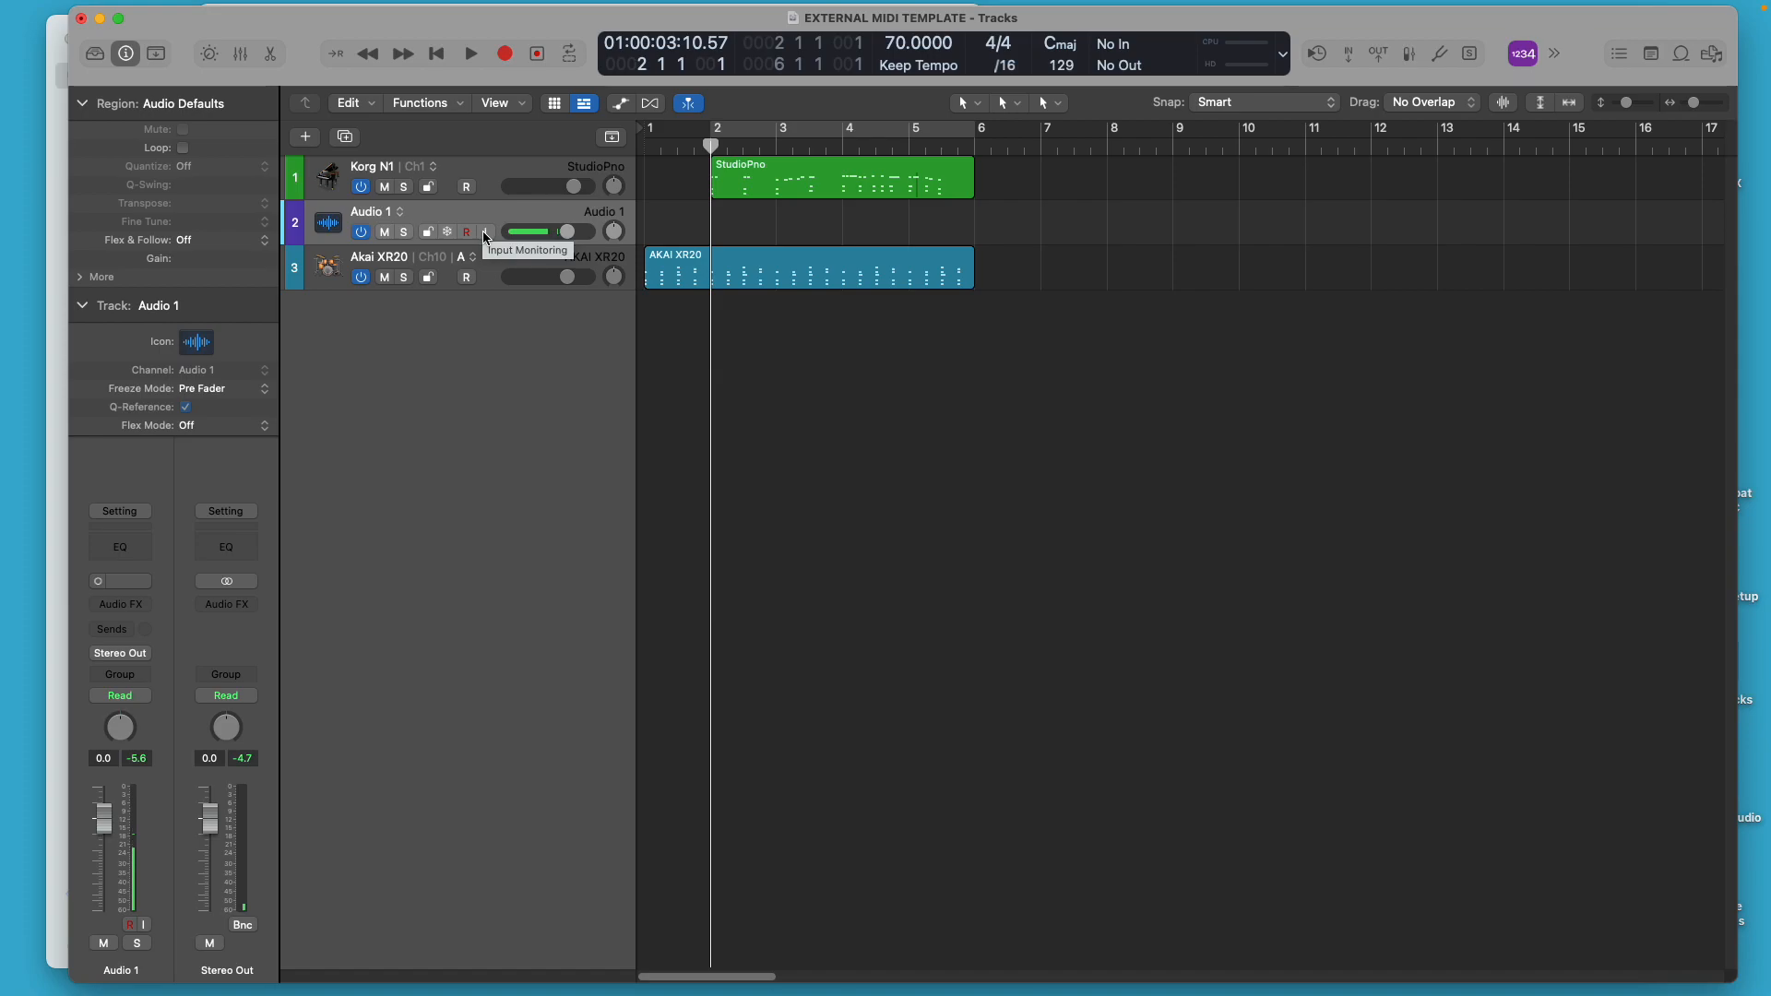
left_click(483, 232)
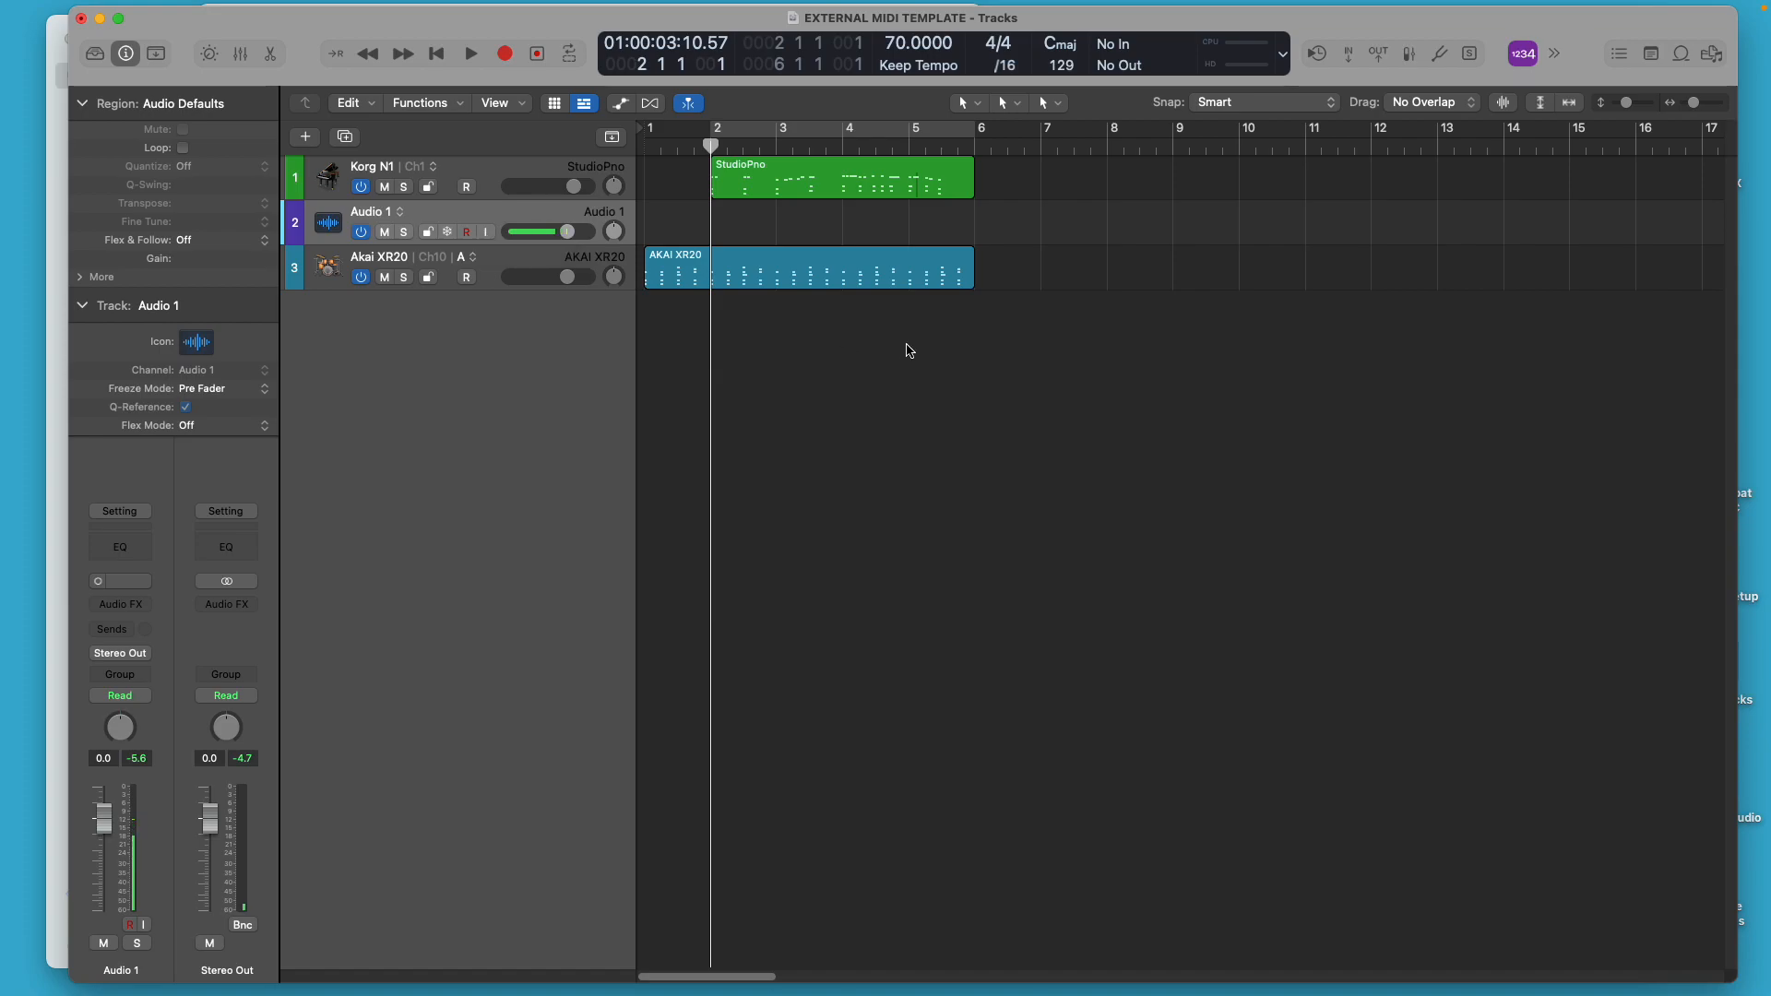
mouse_move(951, 417)
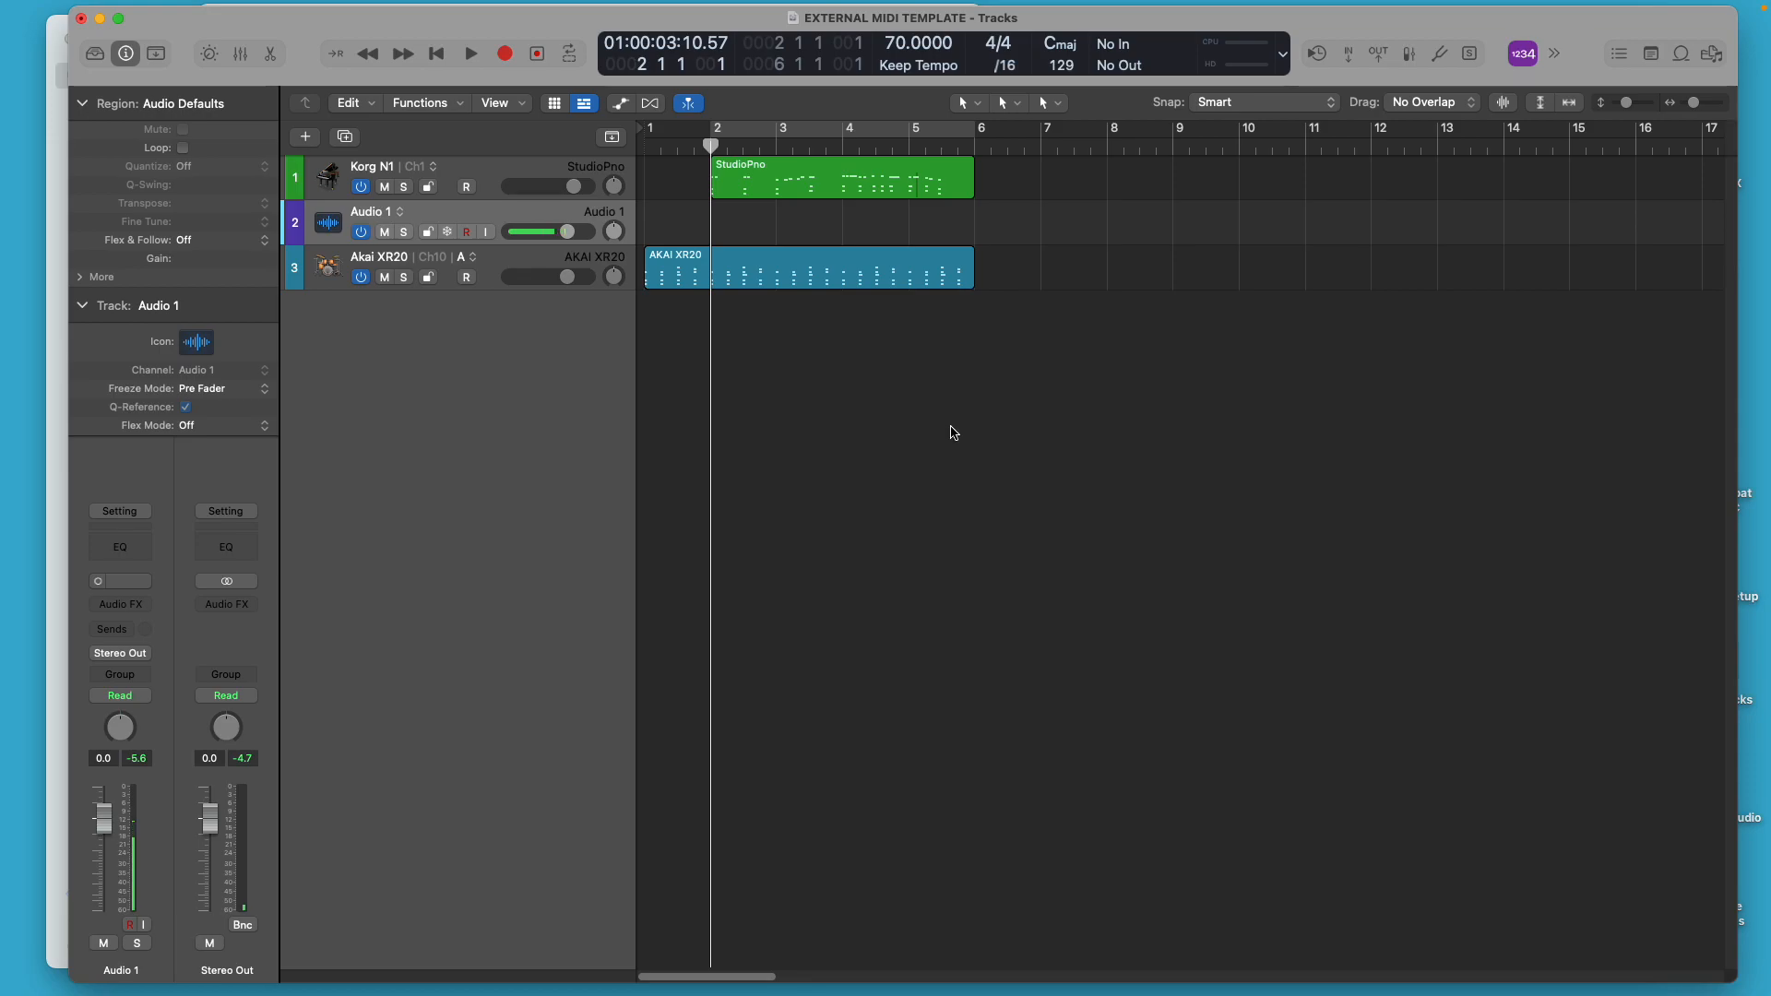
mouse_move(1515, 3)
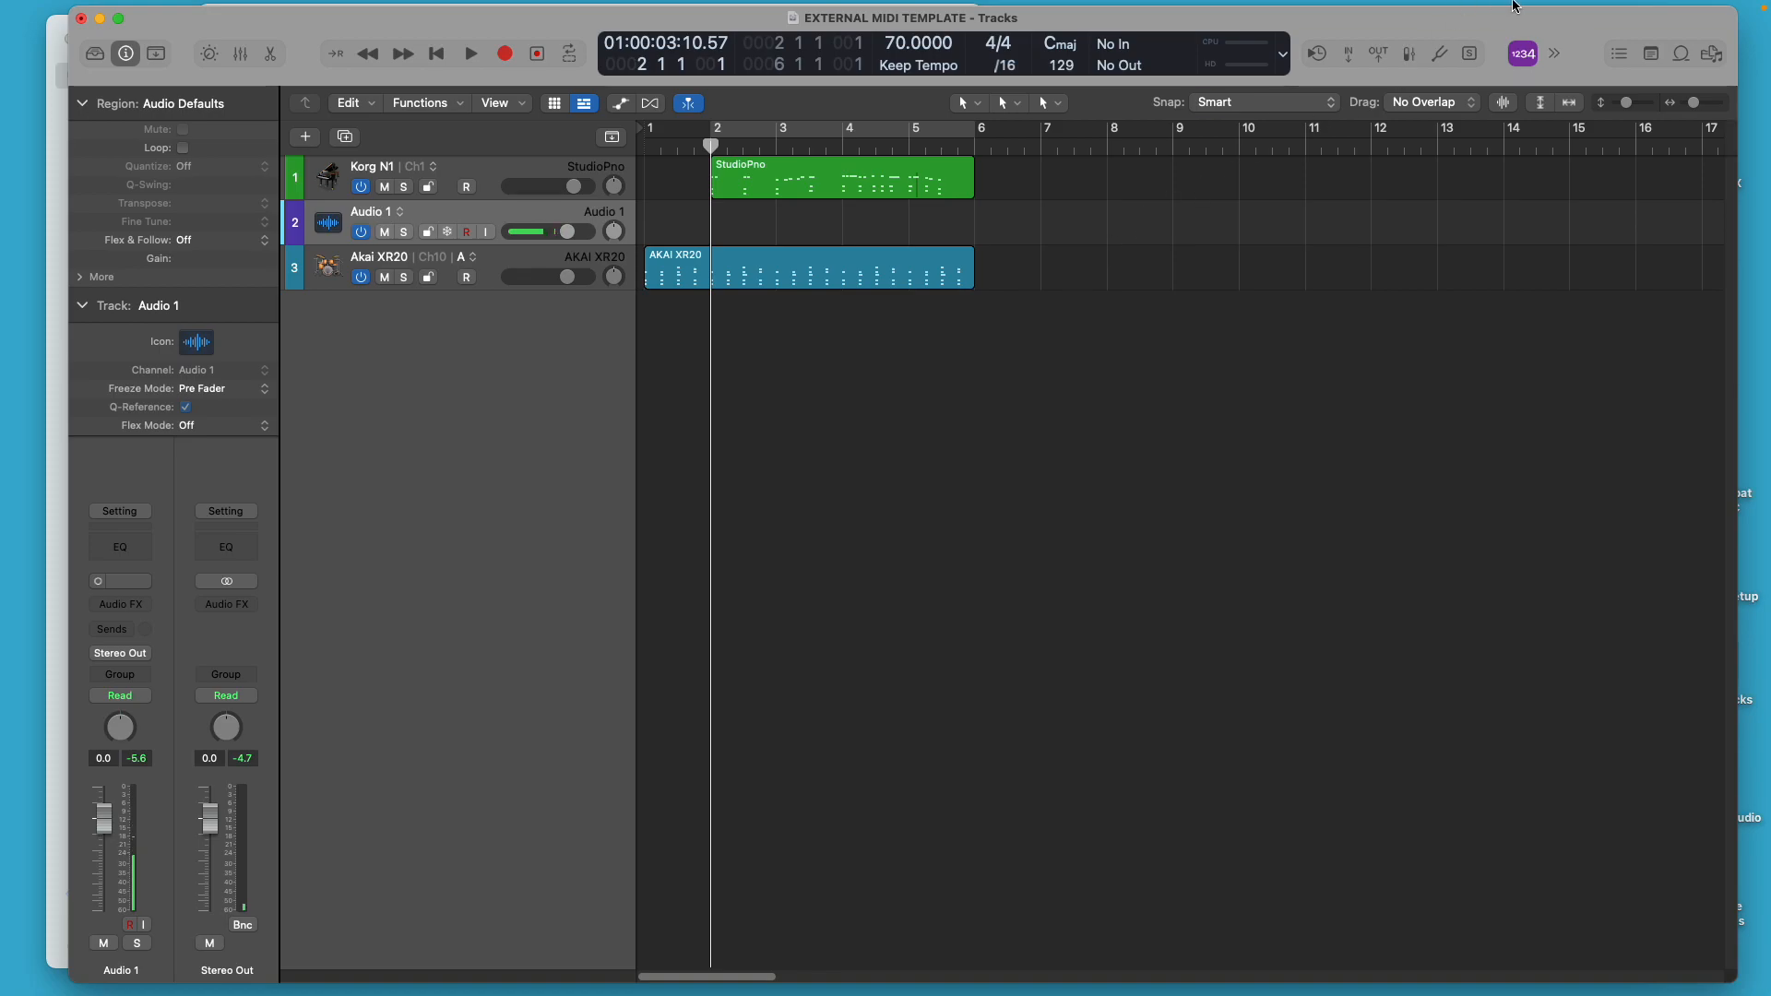